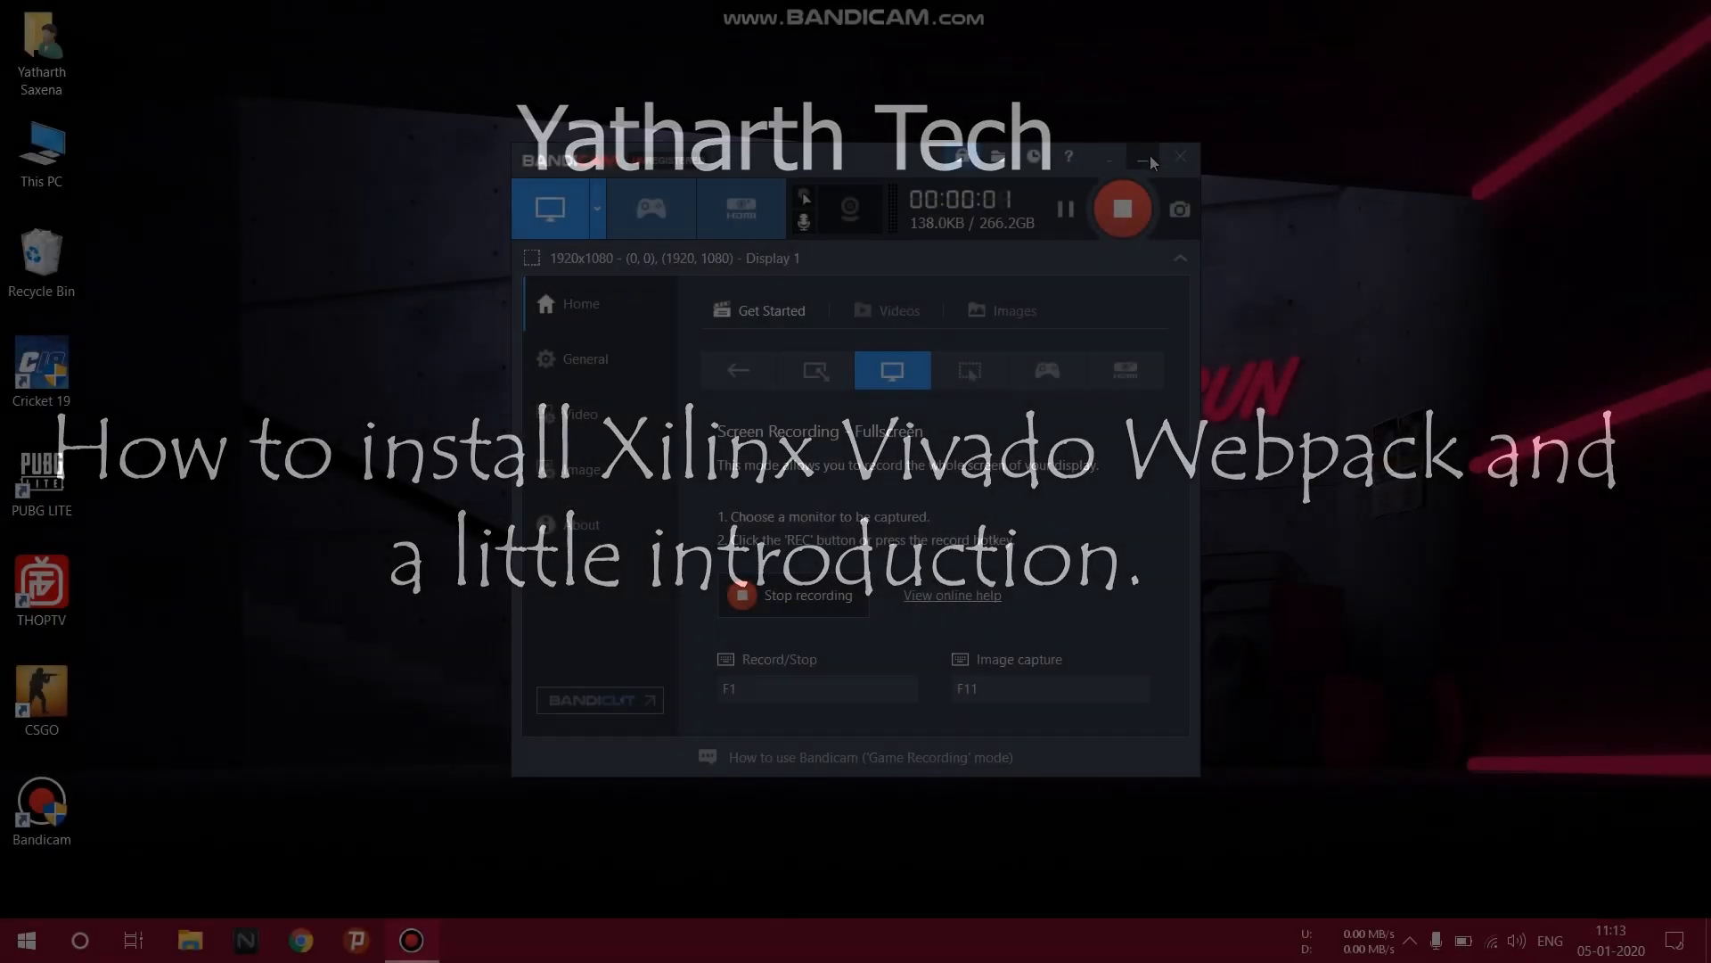
Minimize Bandicam and launch Chrome on a new DuckDuckGo tab.
{"action": "left_click", "coordinate": [1143, 159]}
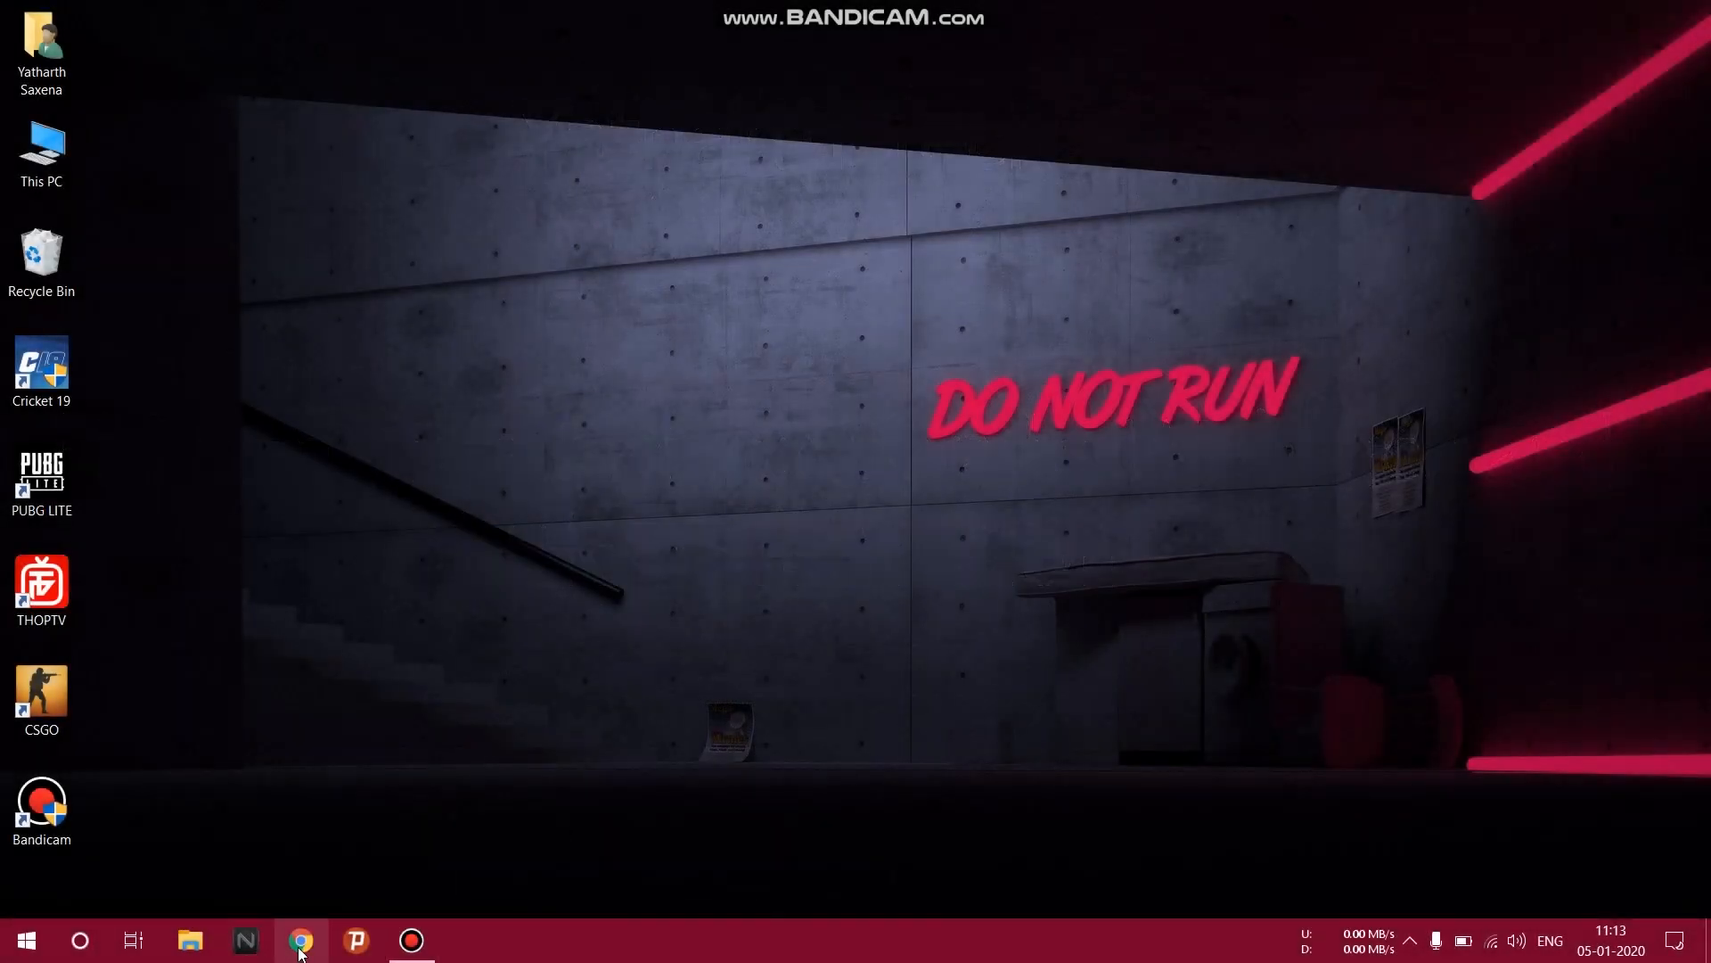
{"action": "left_click", "coordinate": [300, 939]}
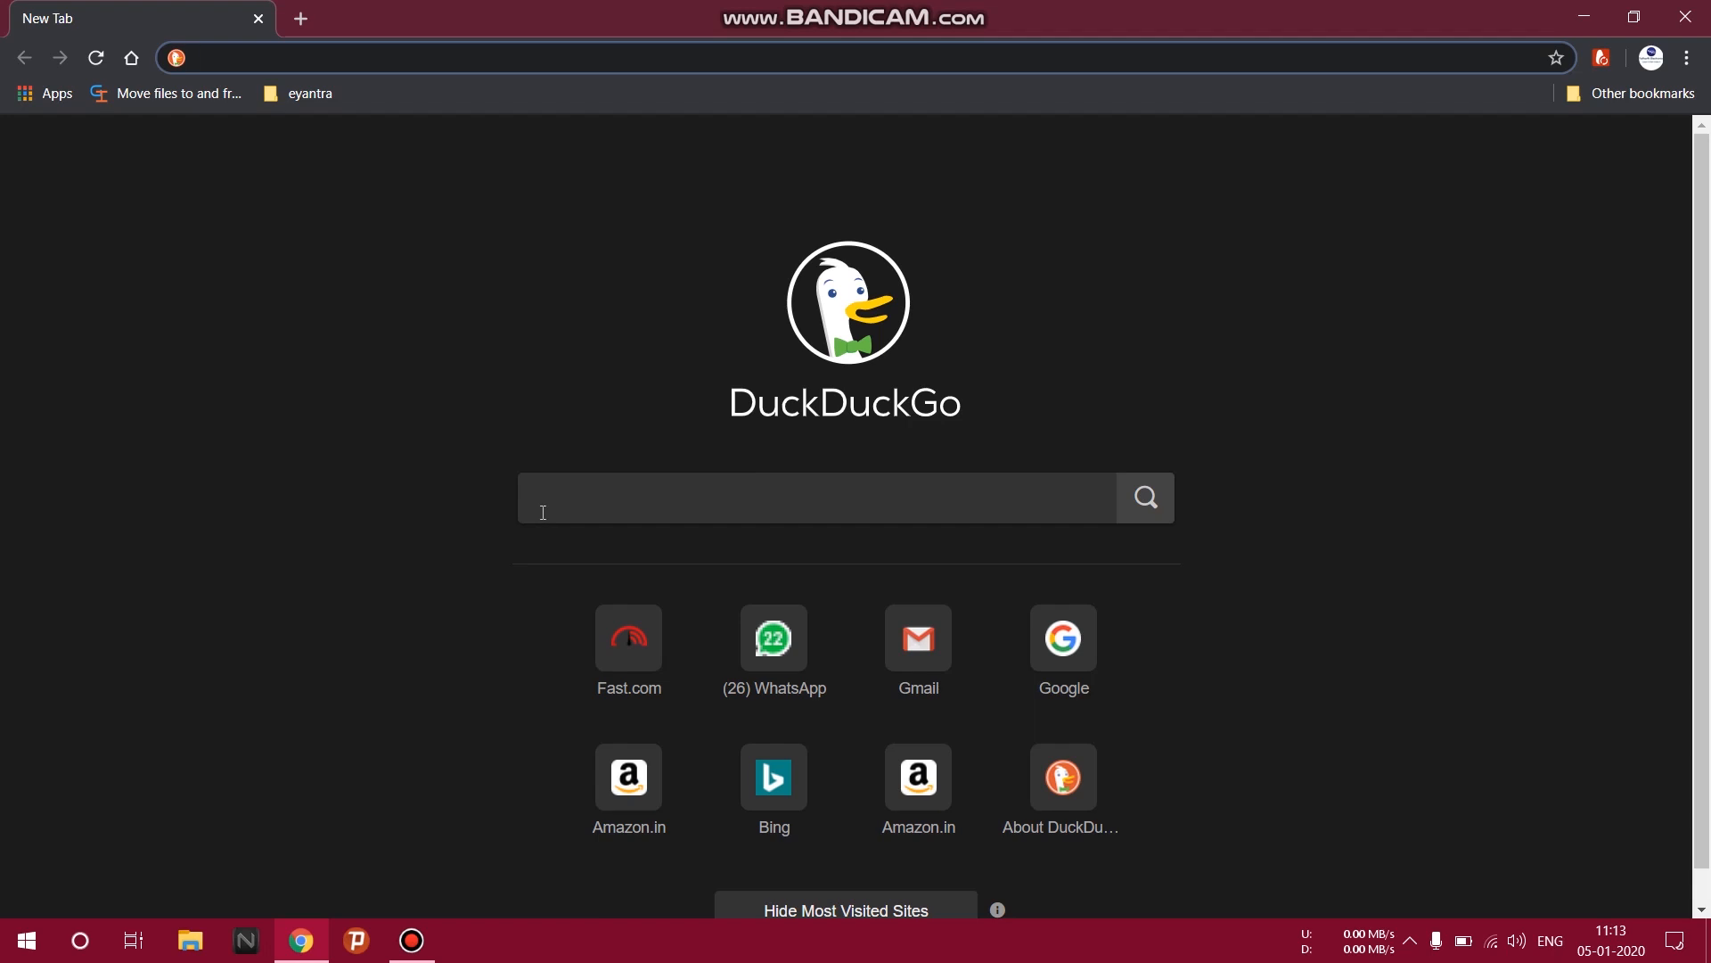
Search 'xilinx website', choose the ISE WebPACK download suggestion, and open the Design Software page.
{"action": "left_click", "coordinate": [437, 58]}
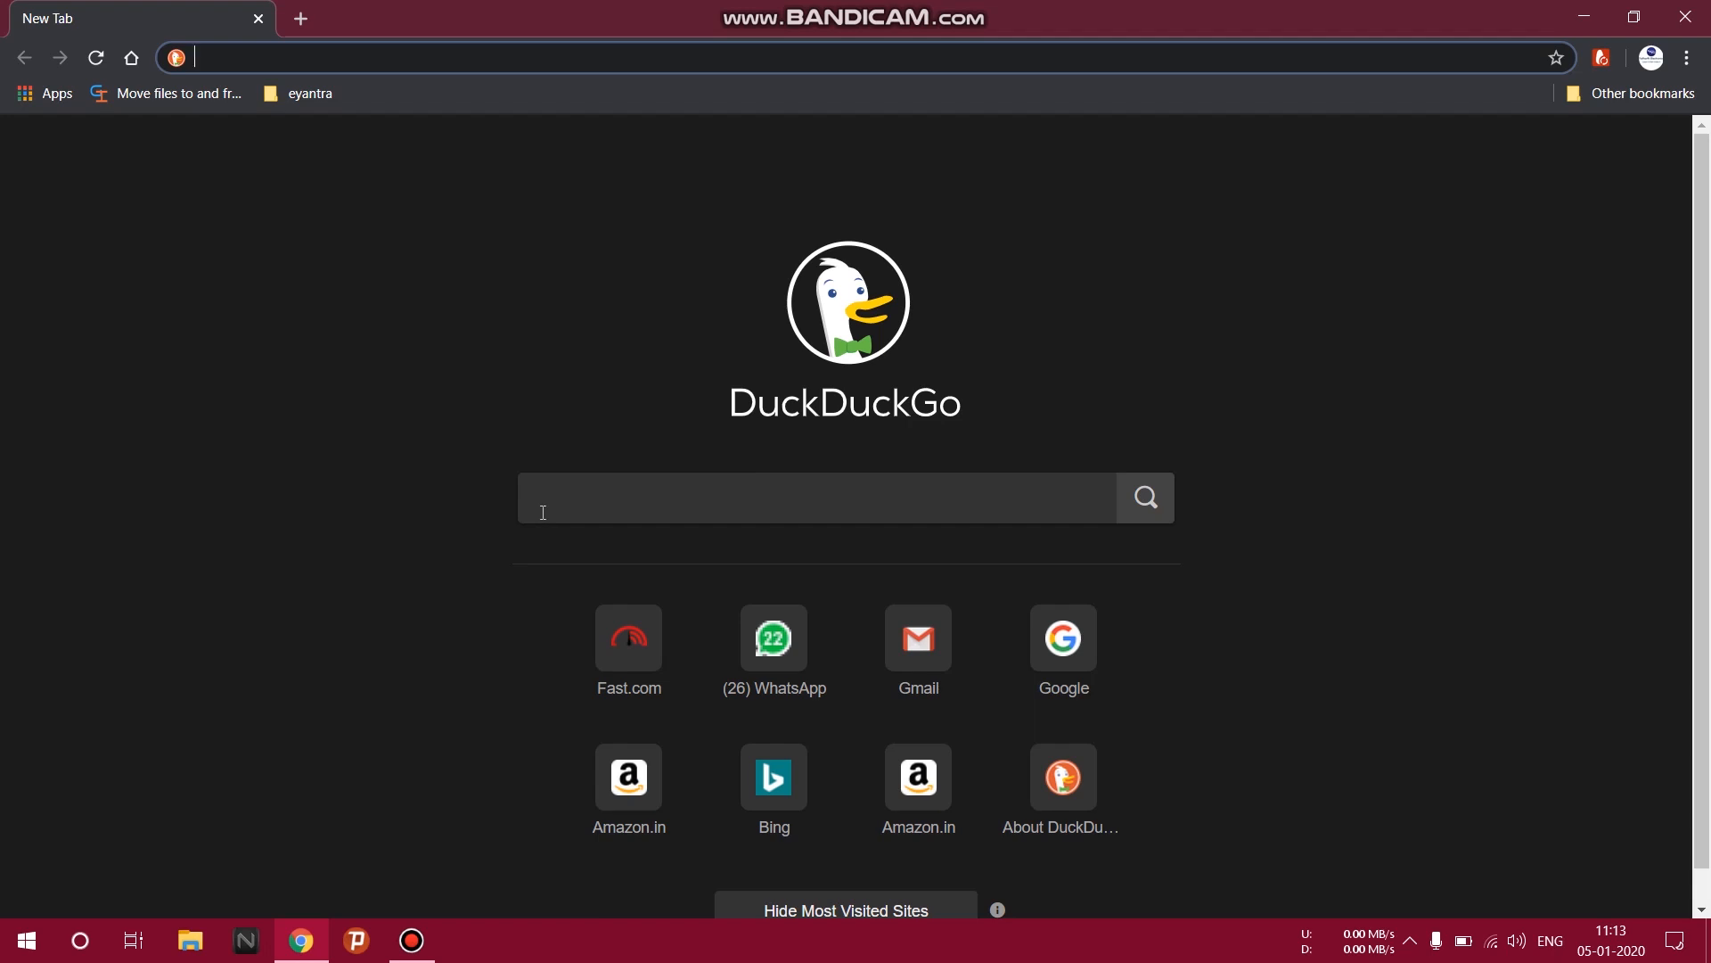
{"action": "type", "text": "xilinx website"}
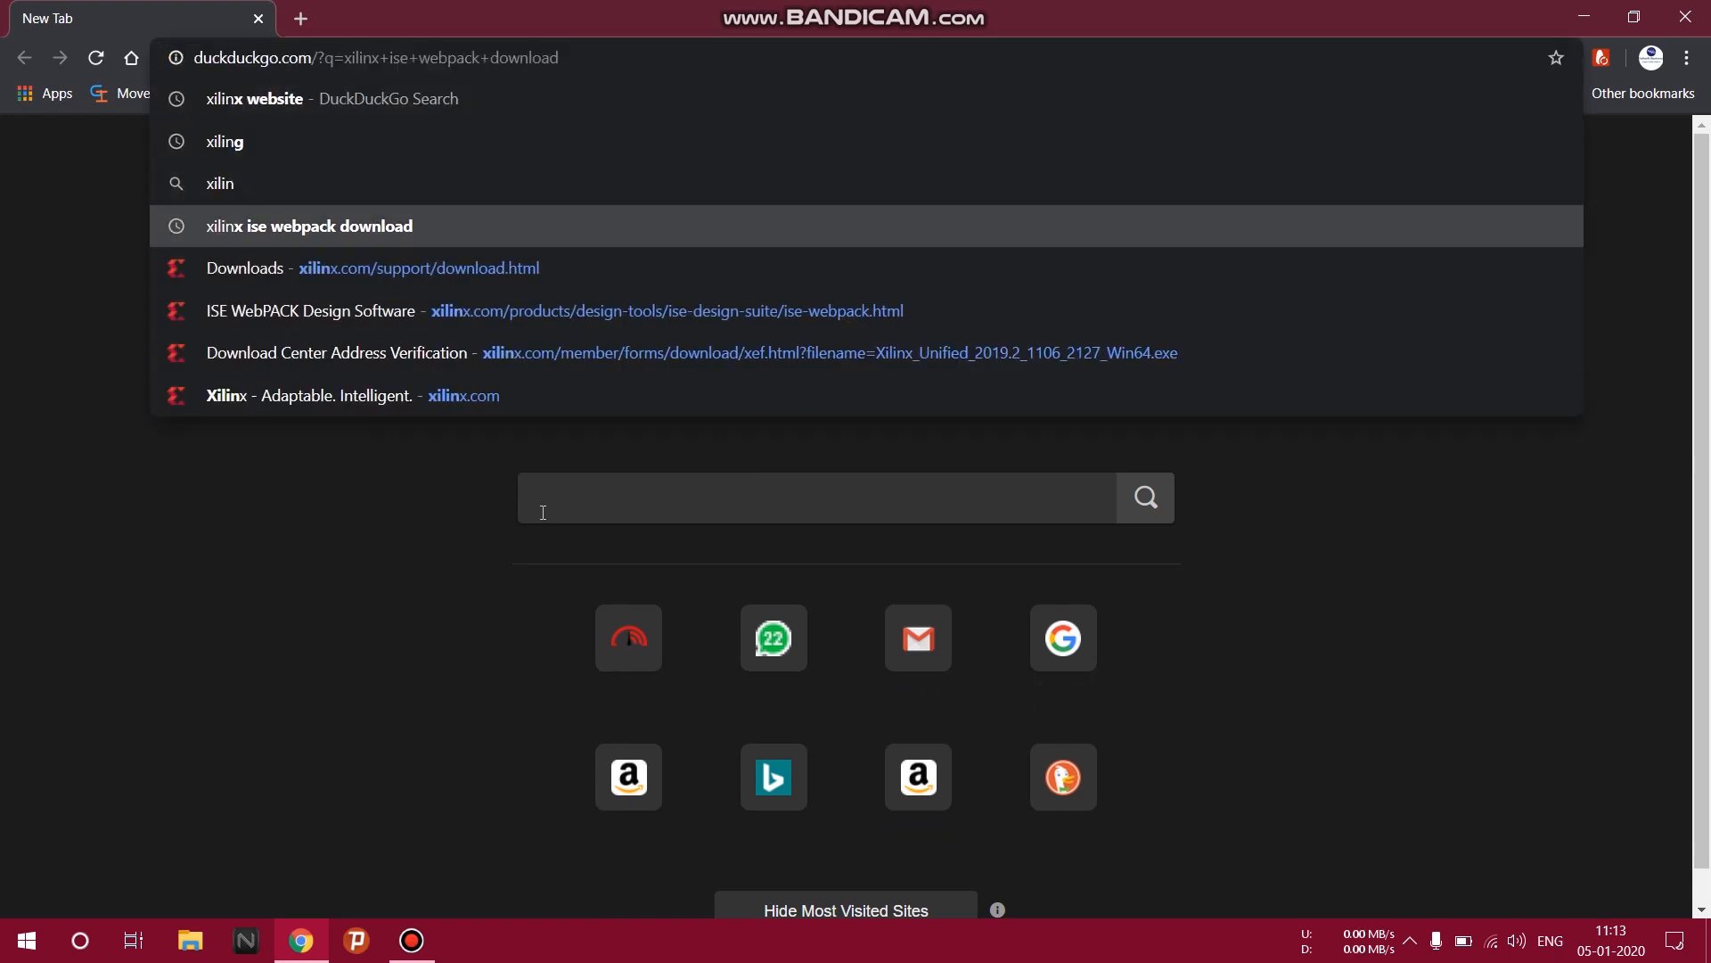
{"action": "left_click", "coordinate": [307, 225]}
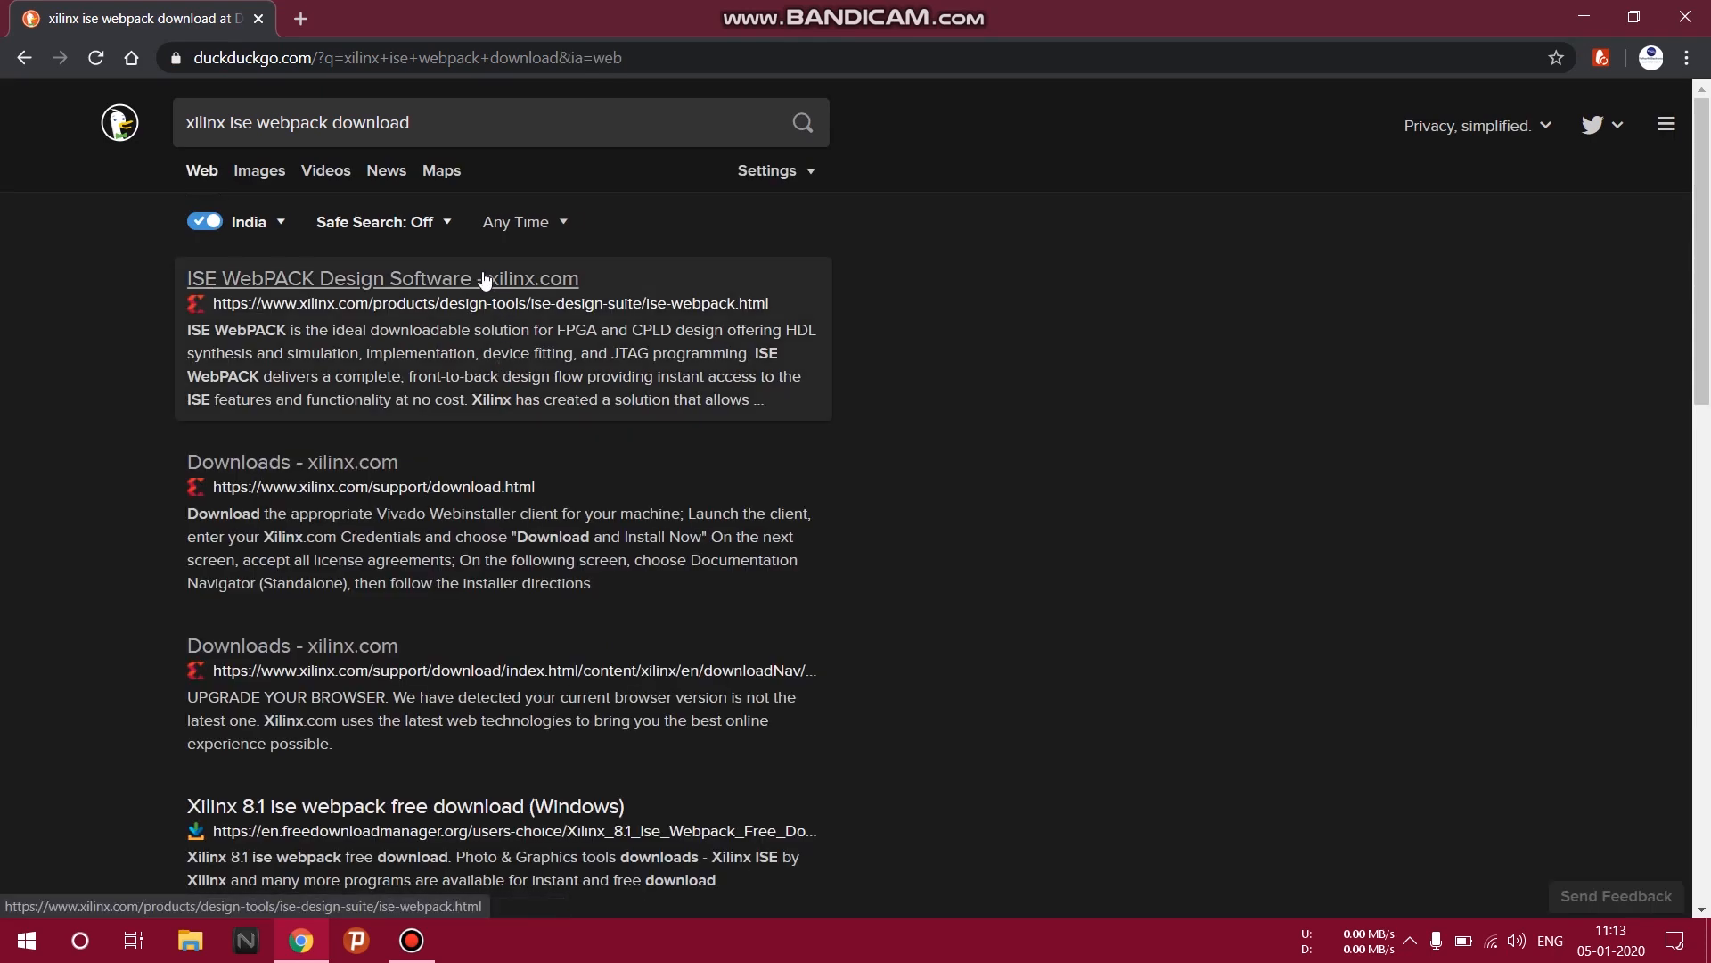
{"action": "left_click", "coordinate": [383, 278]}
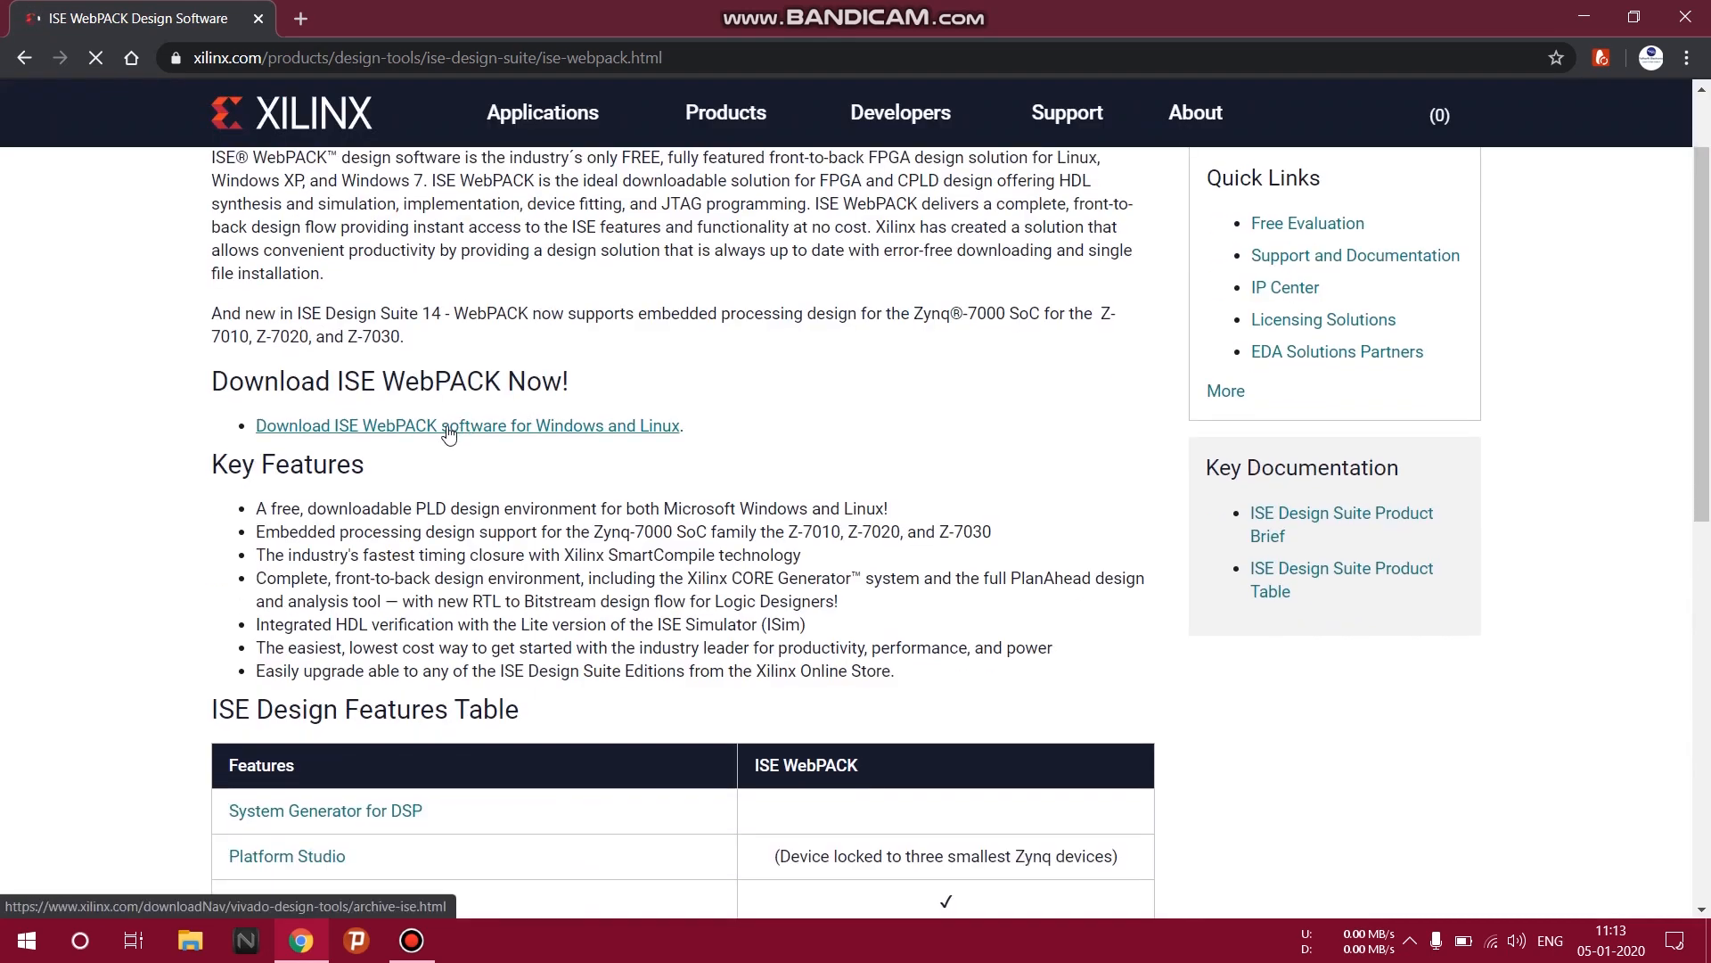
On Xilinx Downloads, choose Unified Installer 2019.2: Windows Self Extracting Web Installer.
{"action": "left_click", "coordinate": [467, 426]}
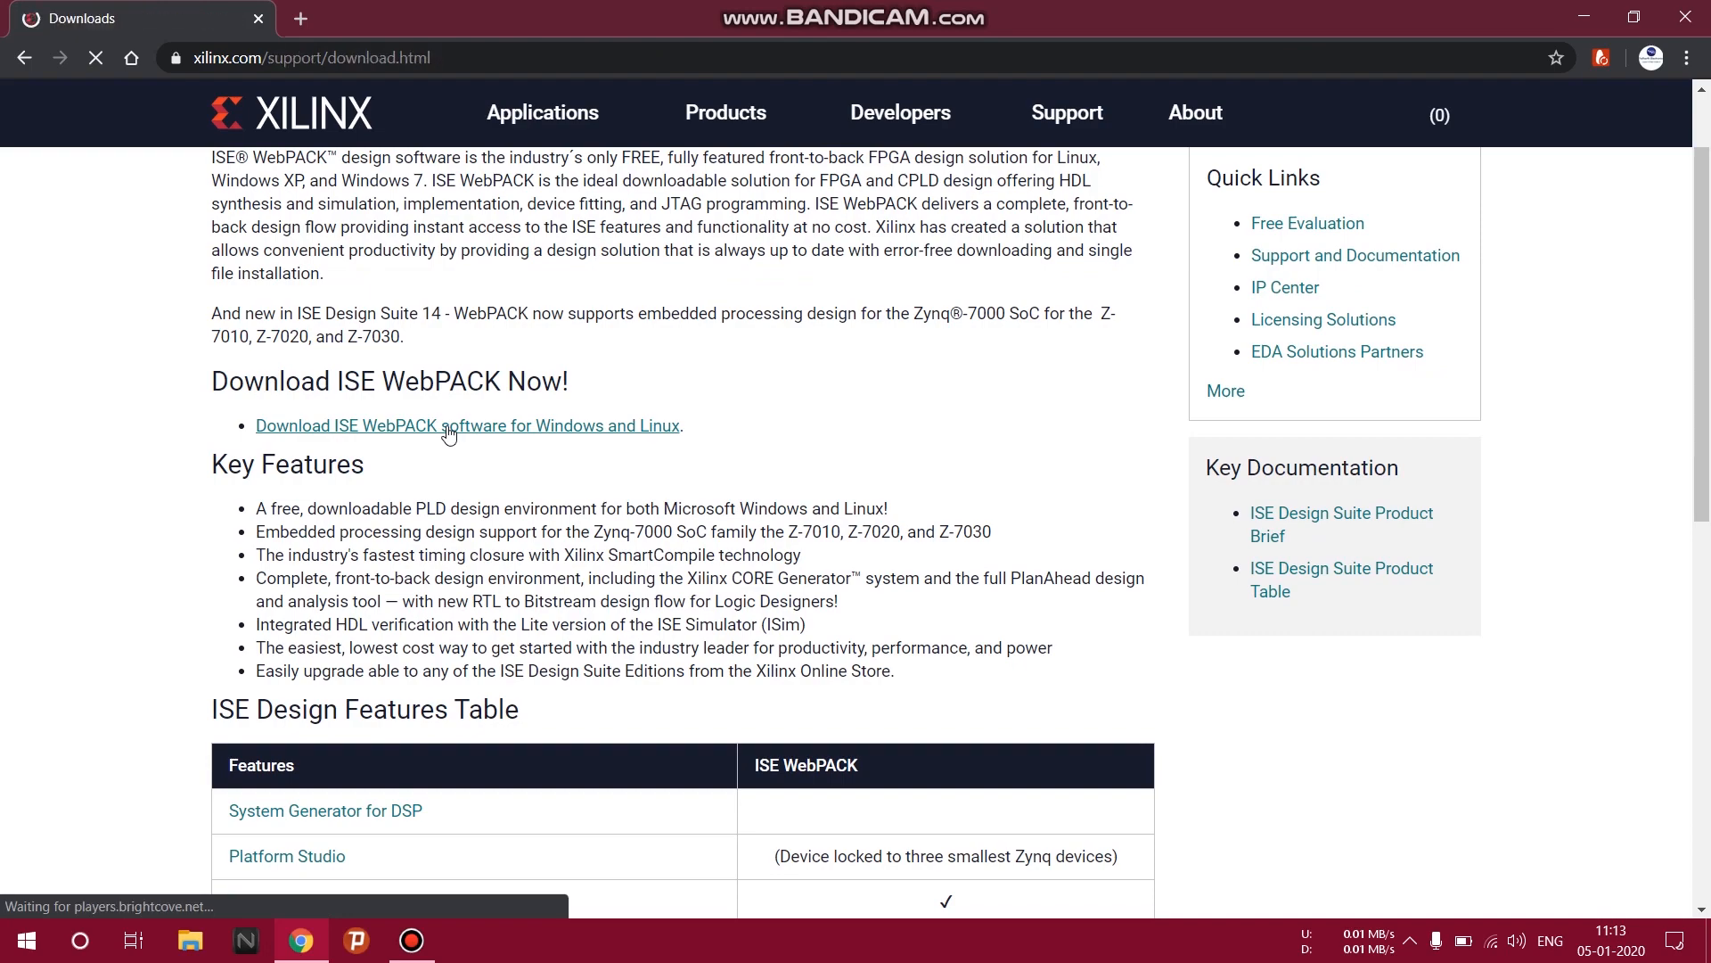
{"action": "left_click", "coordinate": [467, 427]}
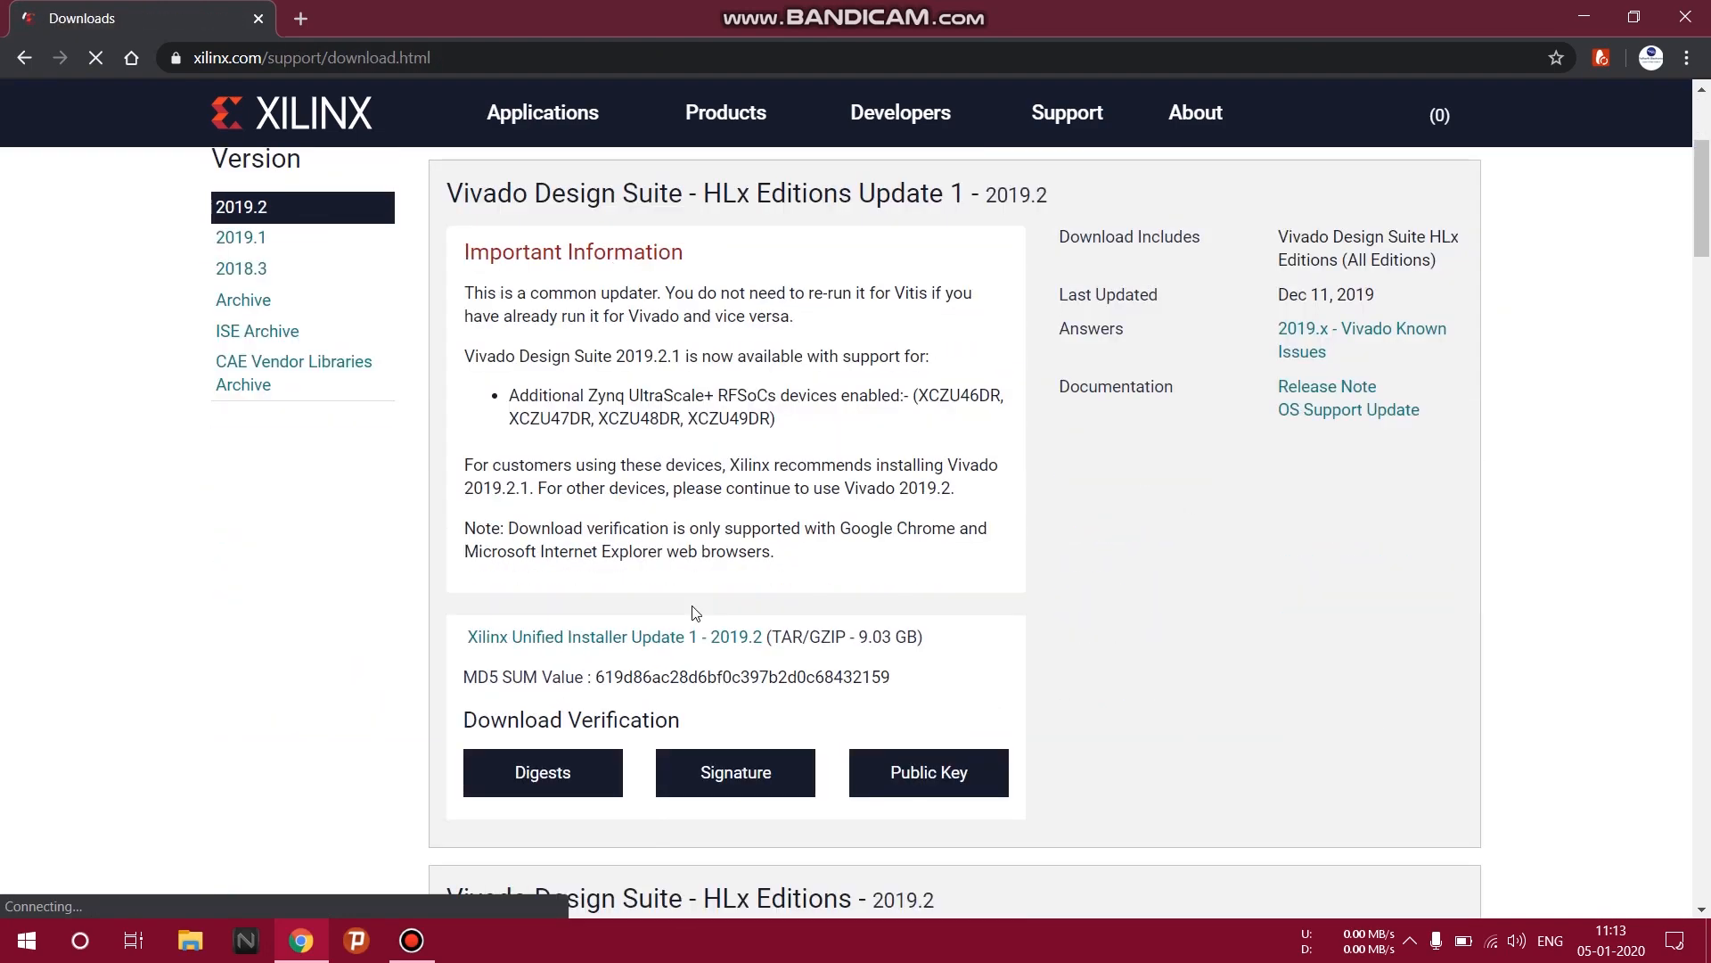
{"action": "scroll", "scroll_direction": "down", "scroll_amount": 3}
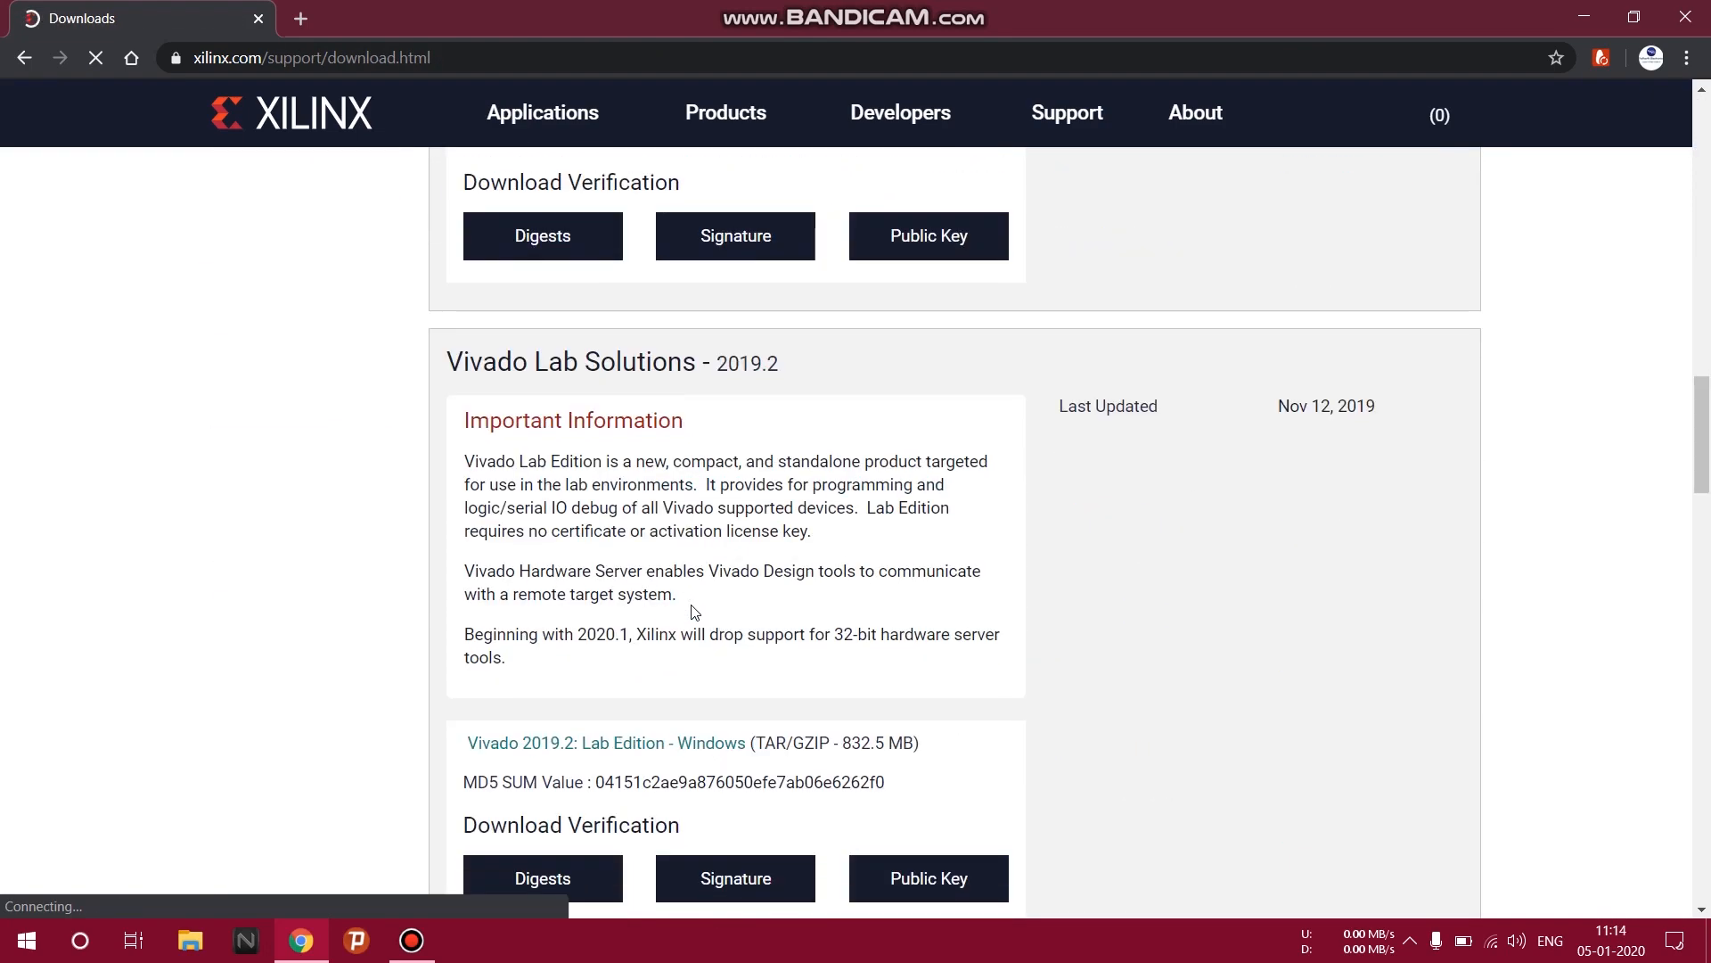
{"action": "scroll", "scroll_direction": "up", "scroll_amount": 3}
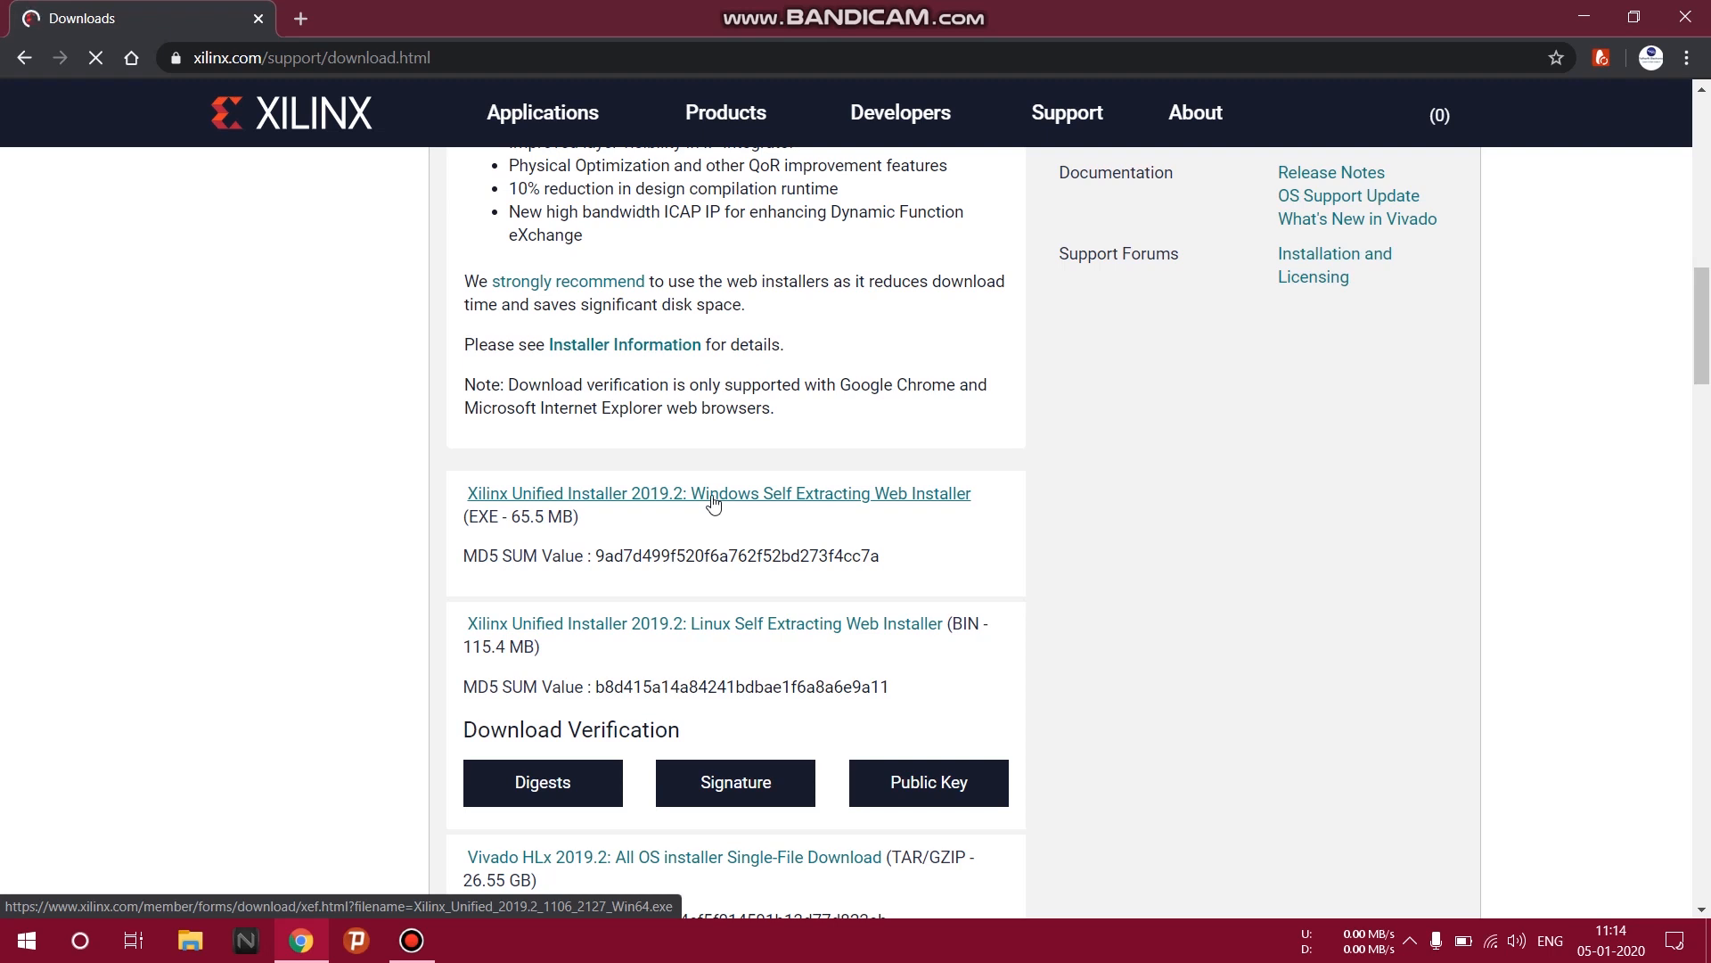
{"action": "left_click", "coordinate": [719, 492]}
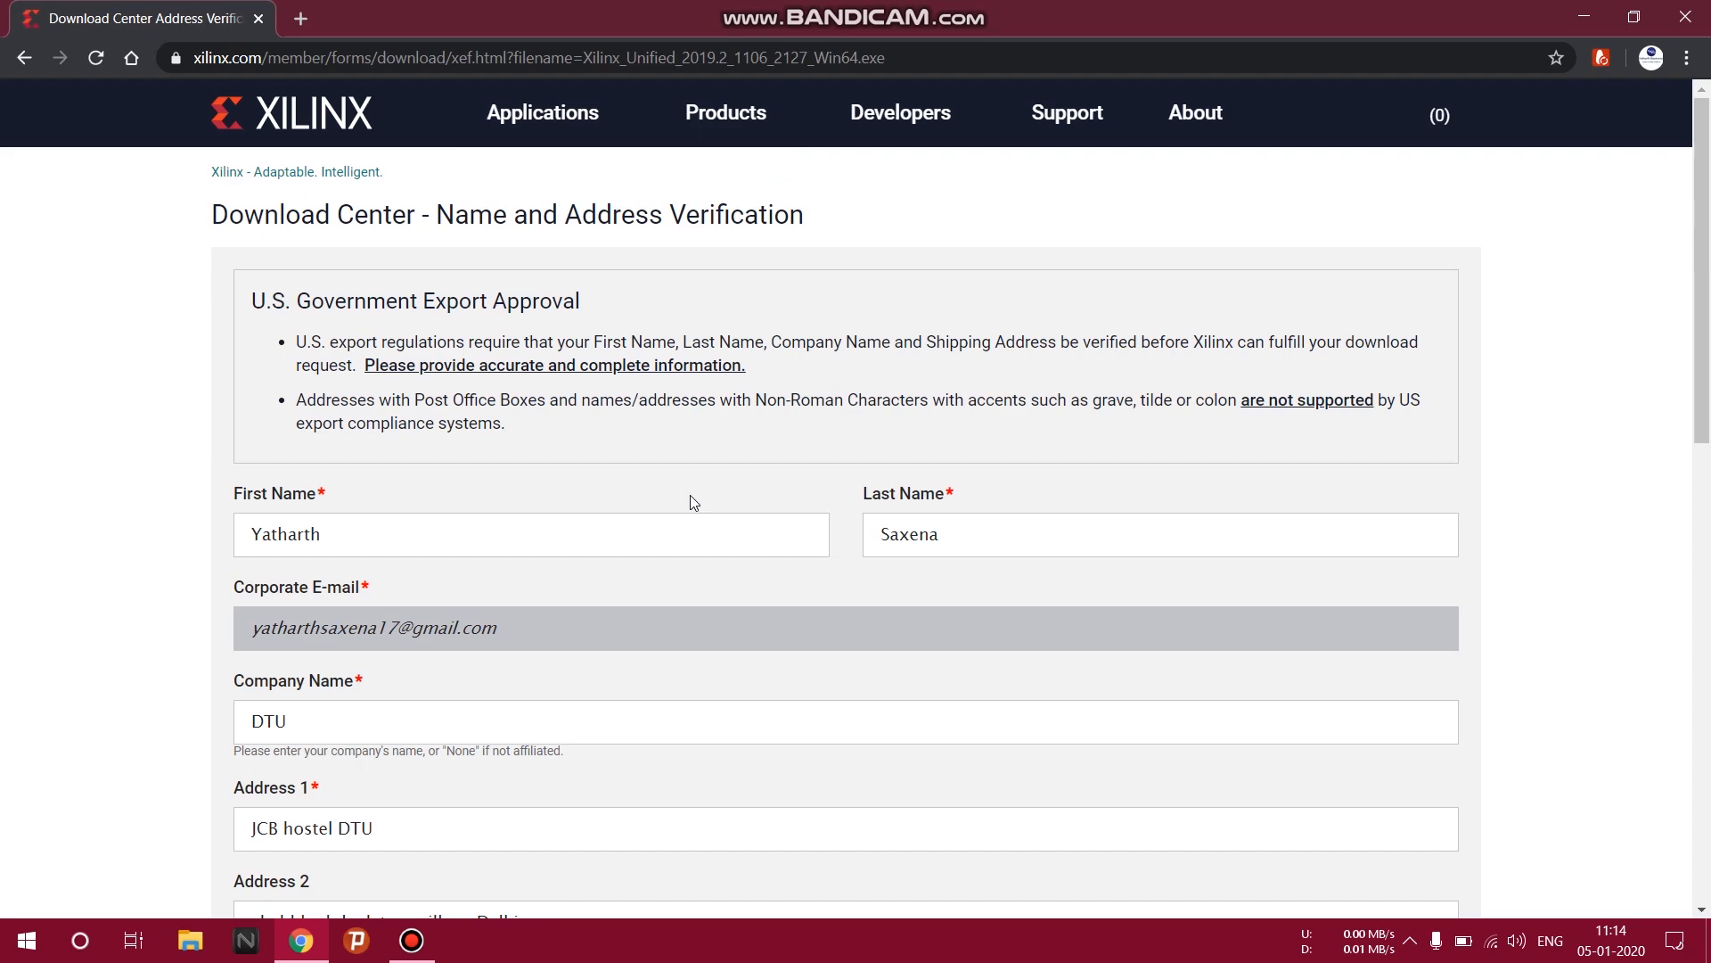
{"action": "mouse_move", "coordinate": [689, 502]}
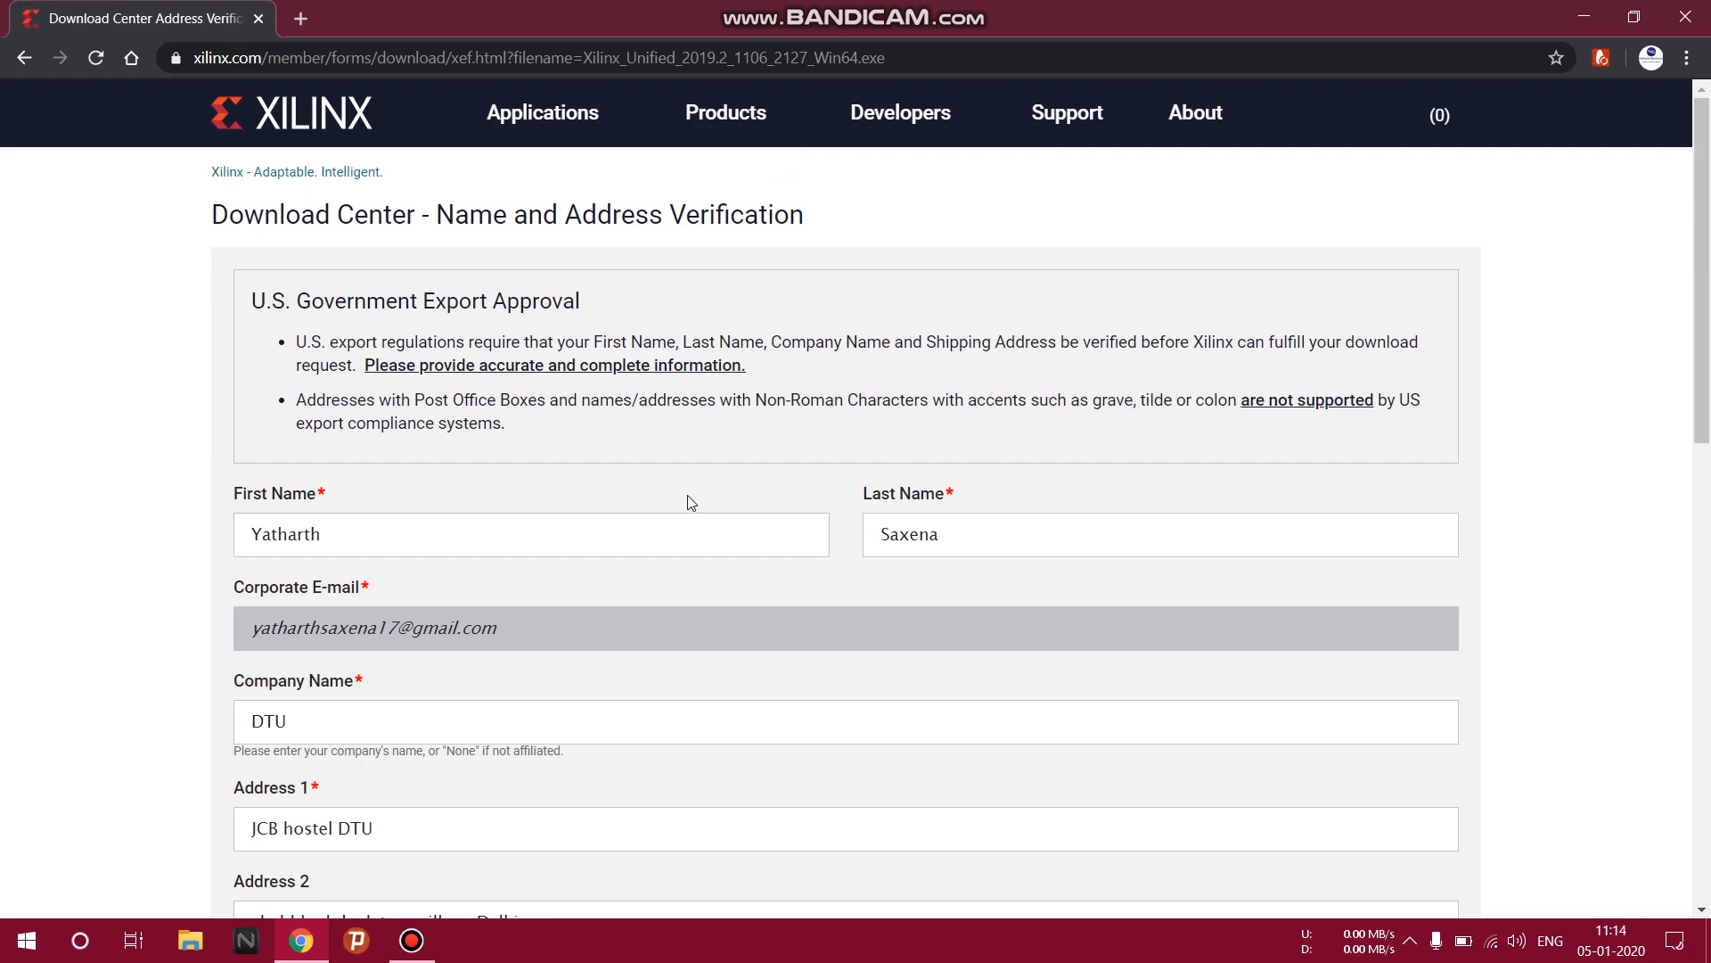
Submit the prefilled Name and Address Verification form to download the Windows installer.
{"action": "scroll", "scroll_direction": "down", "scroll_amount": 3}
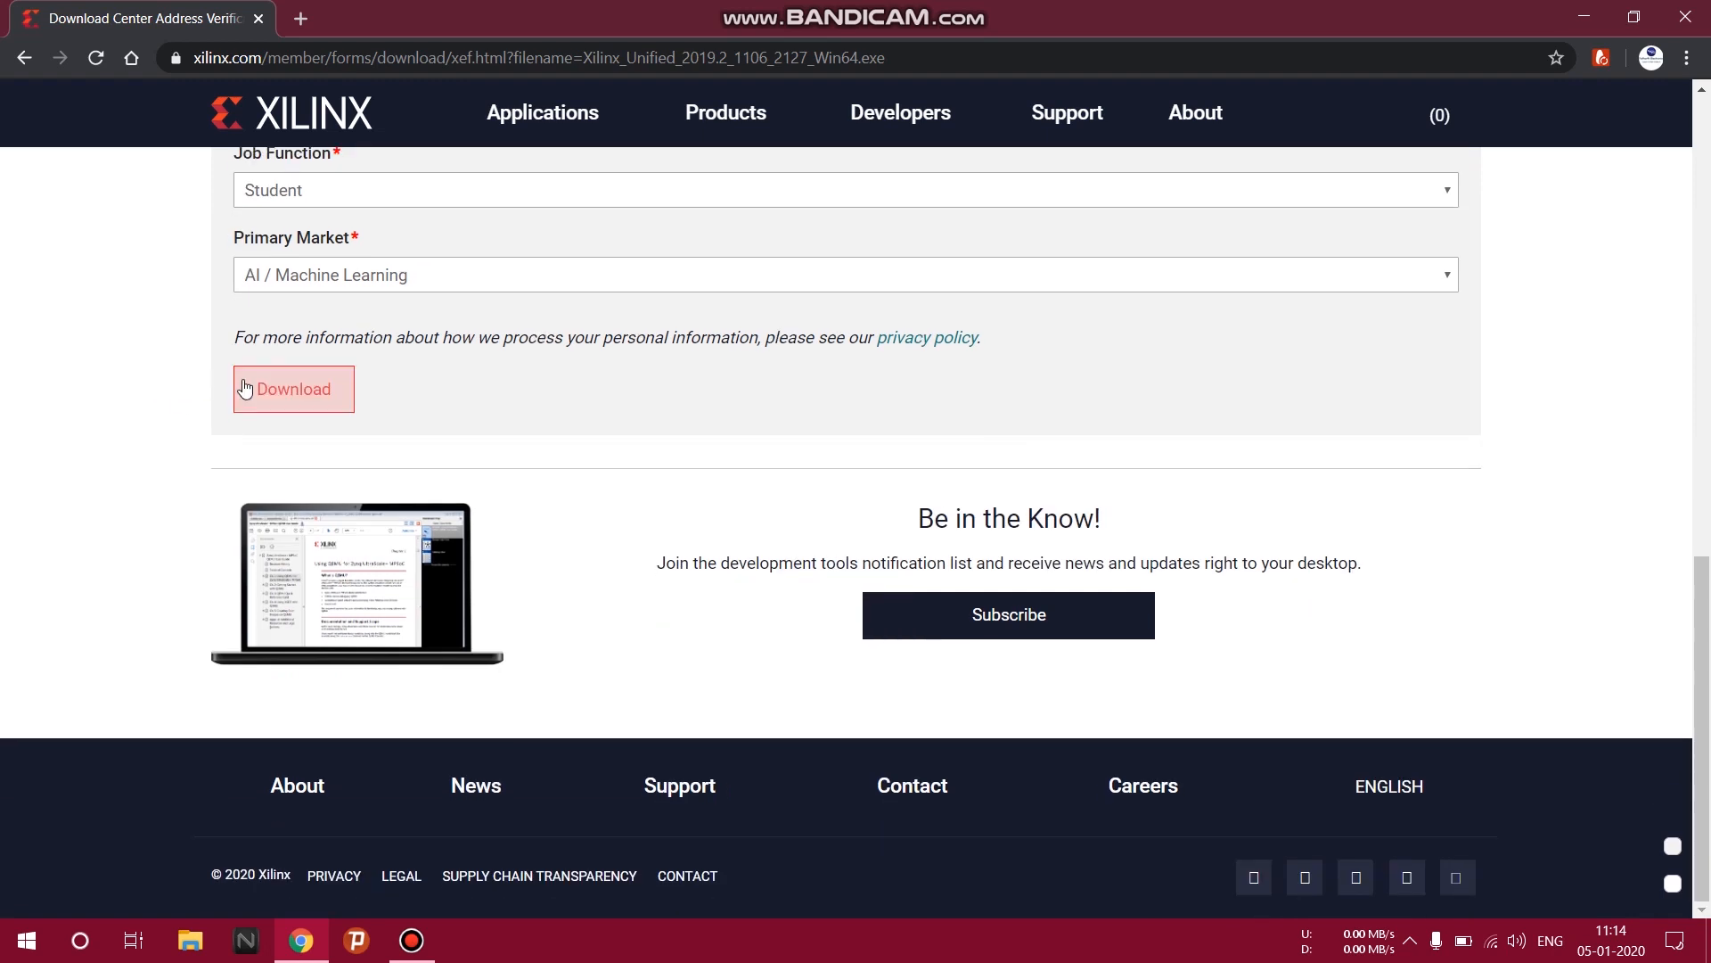
{"action": "left_click", "coordinate": [292, 389]}
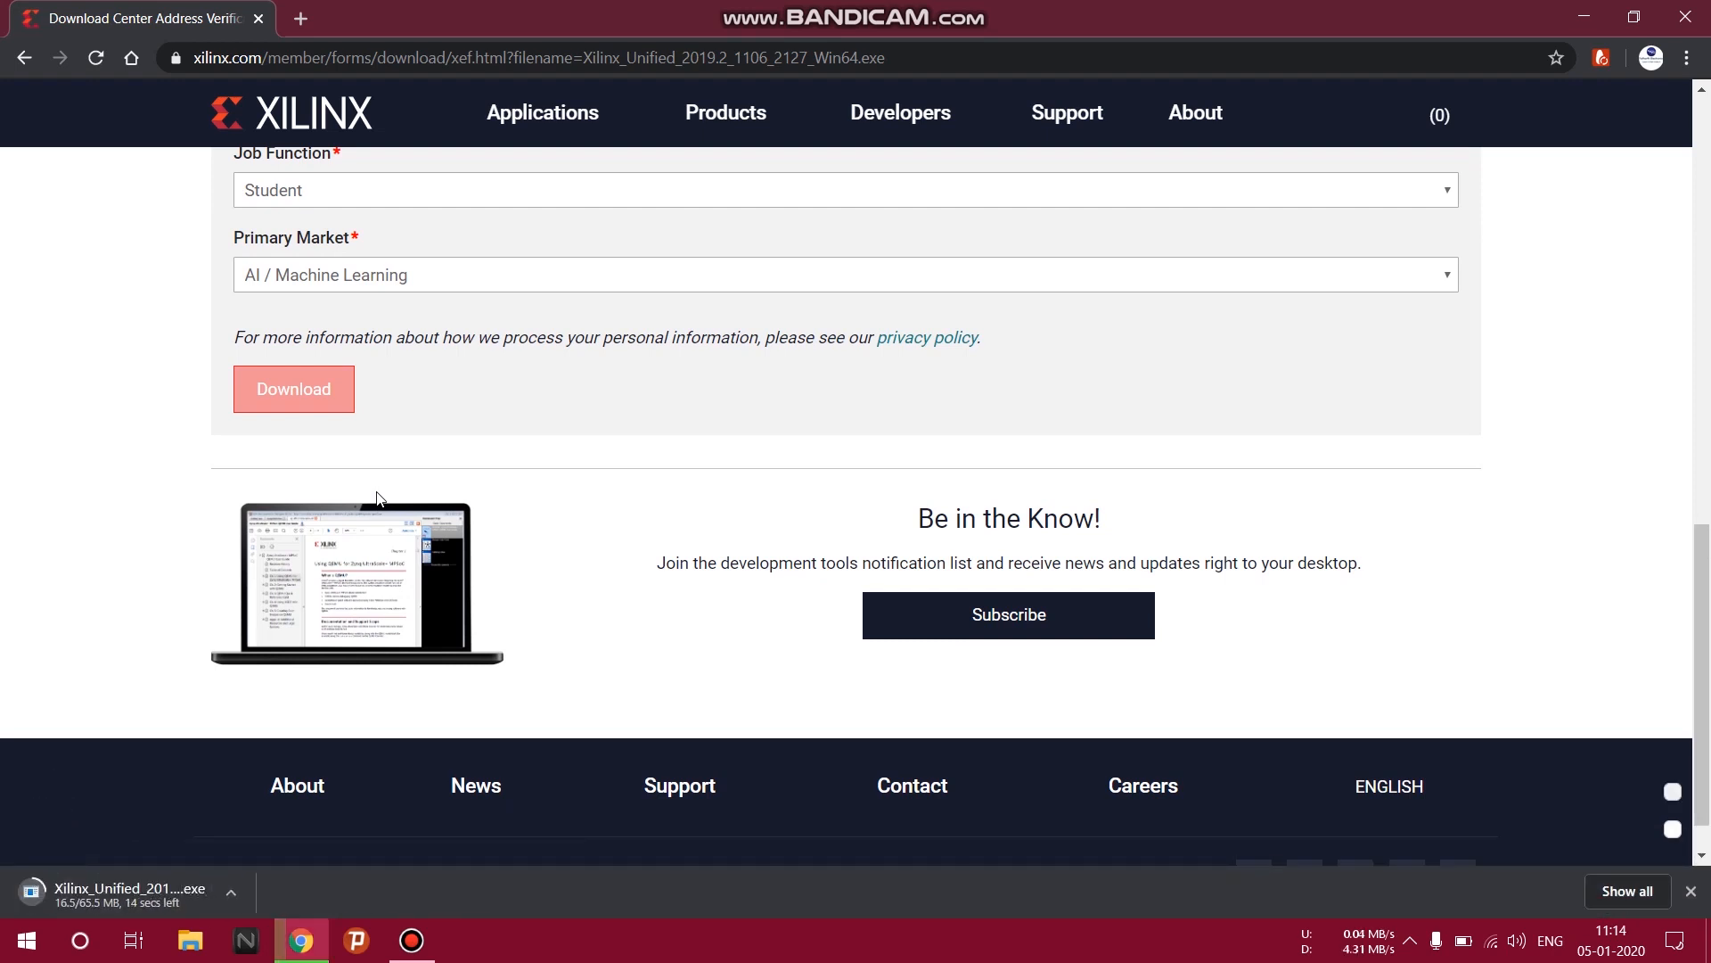
{"action": "mouse_move", "coordinate": [707, 345]}
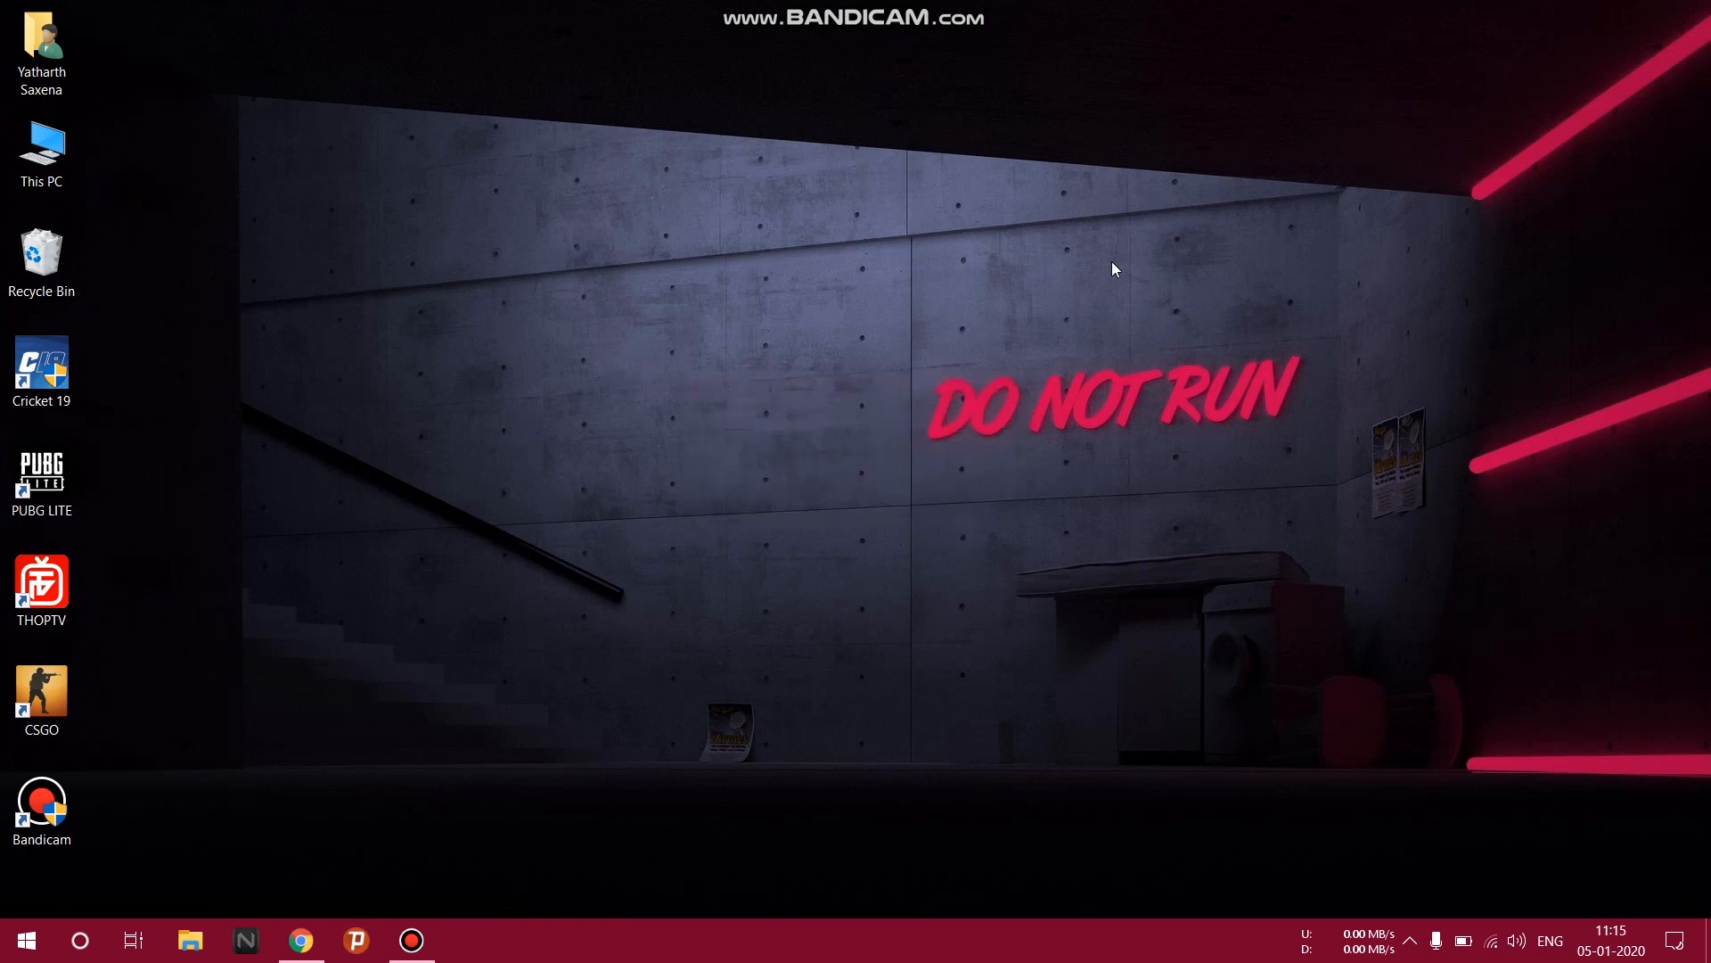
{"action": "mouse_move", "coordinate": [826, 631]}
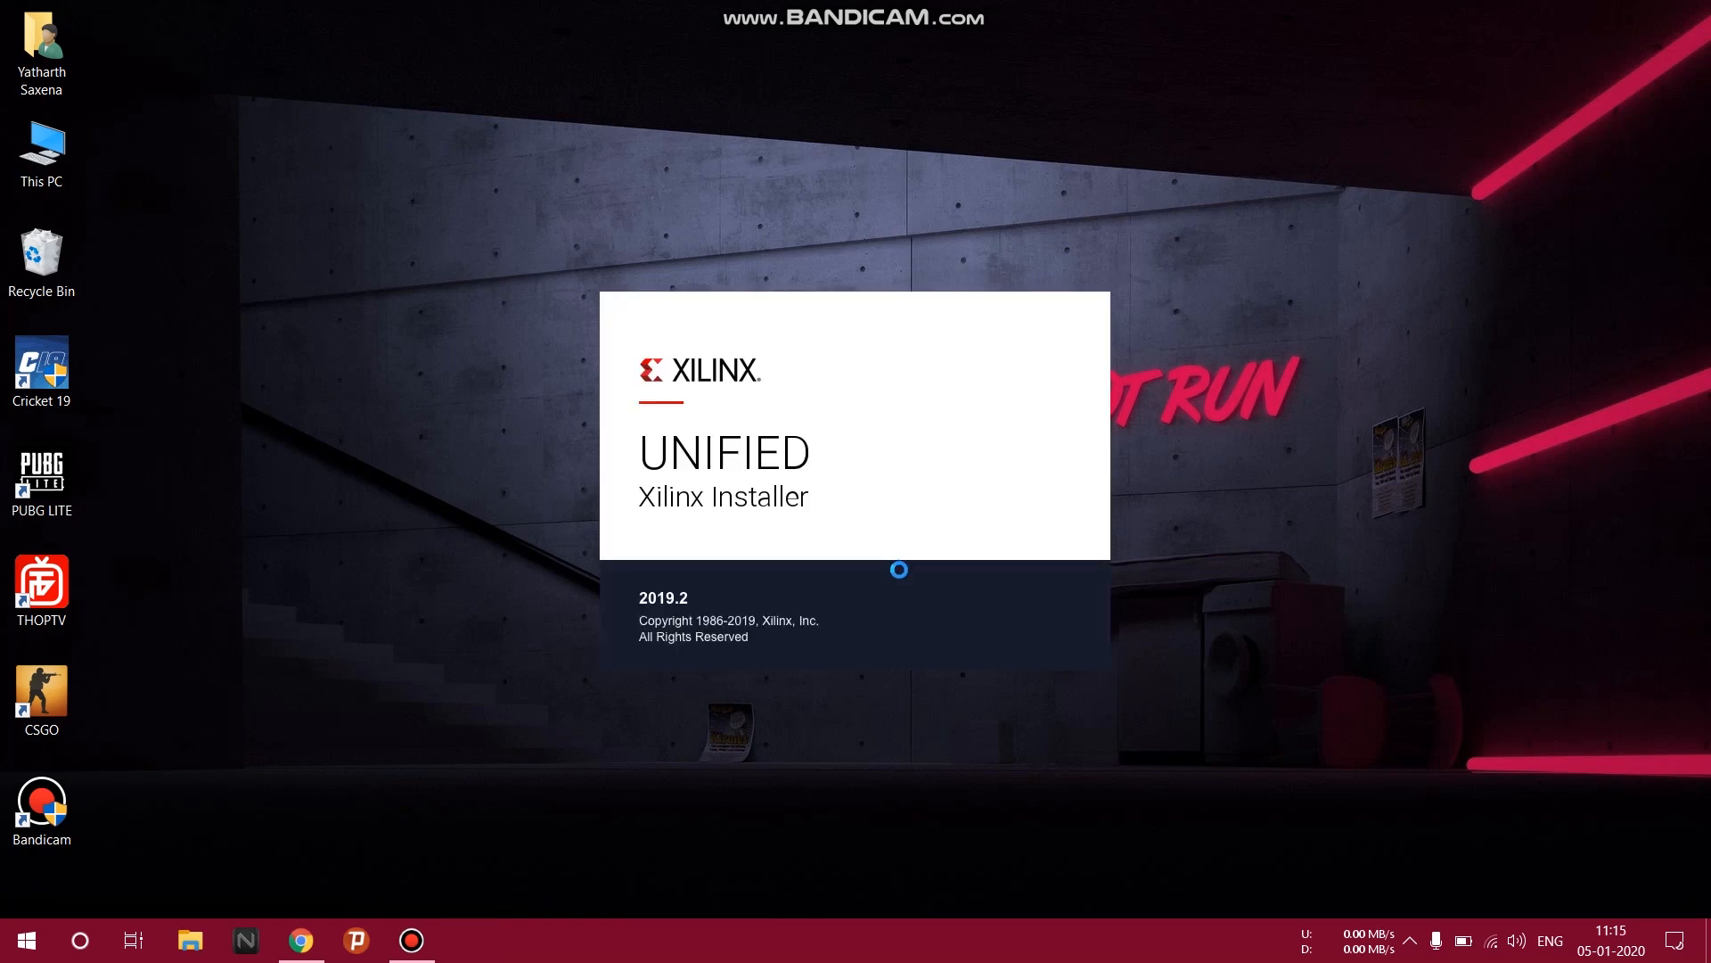
{"action": "mouse_move", "coordinate": [1143, 492]}
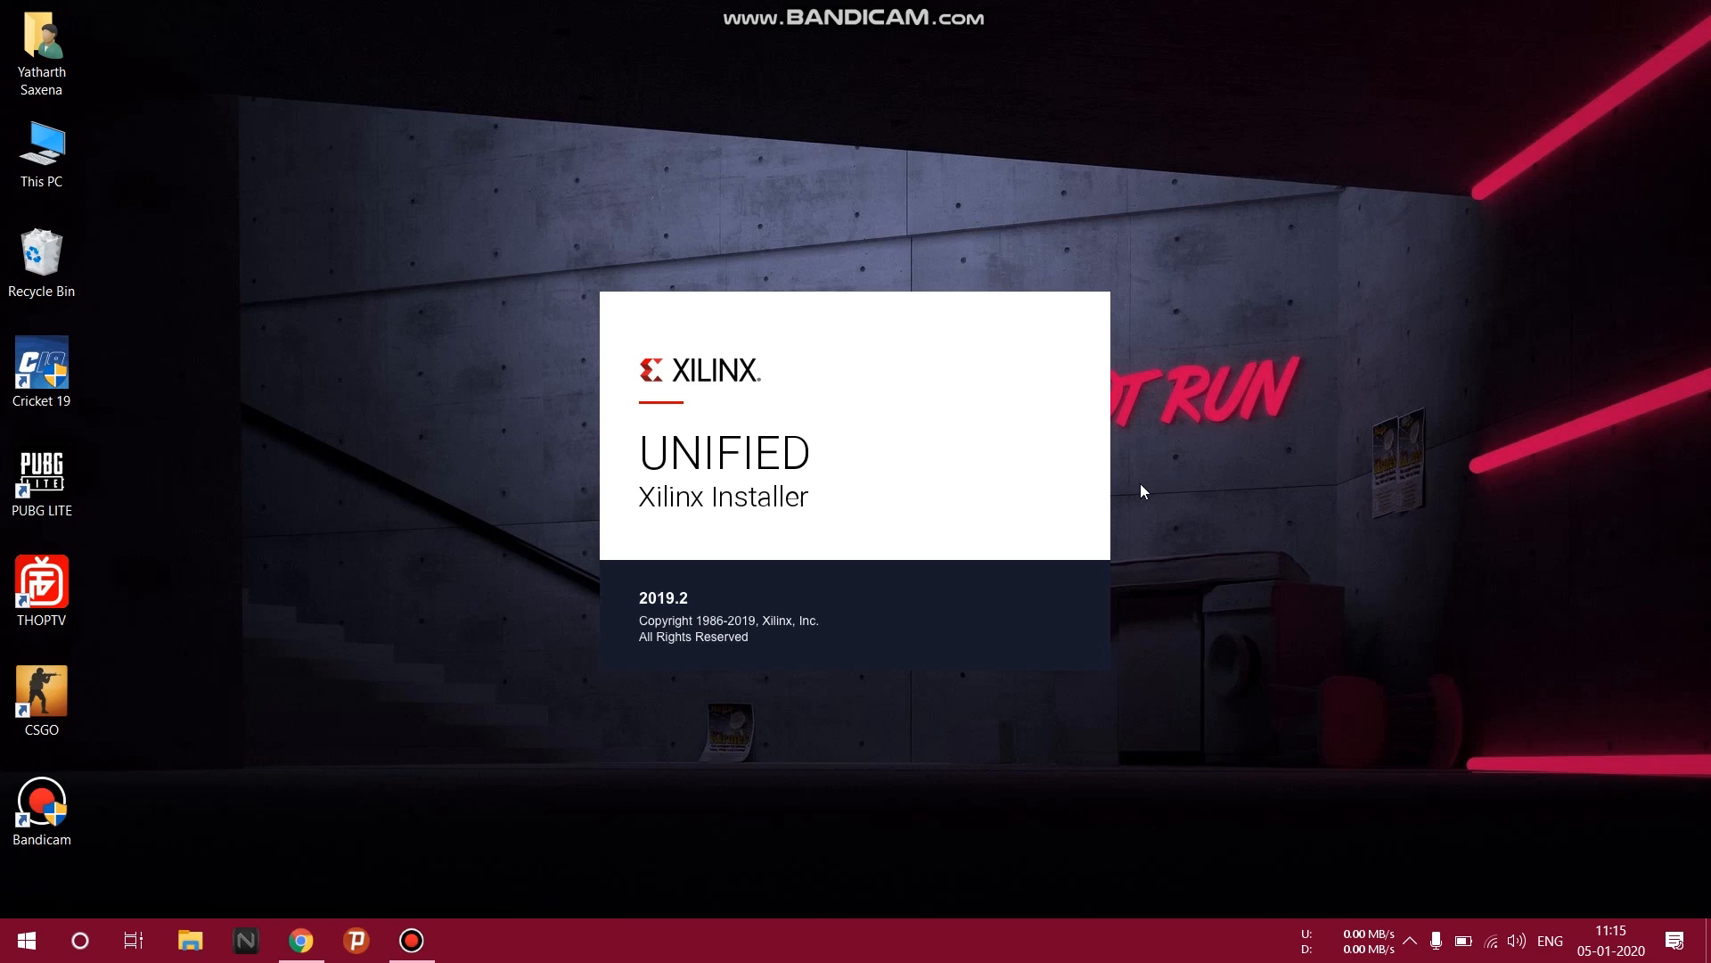
{"action": "mouse_move", "coordinate": [451, 388]}
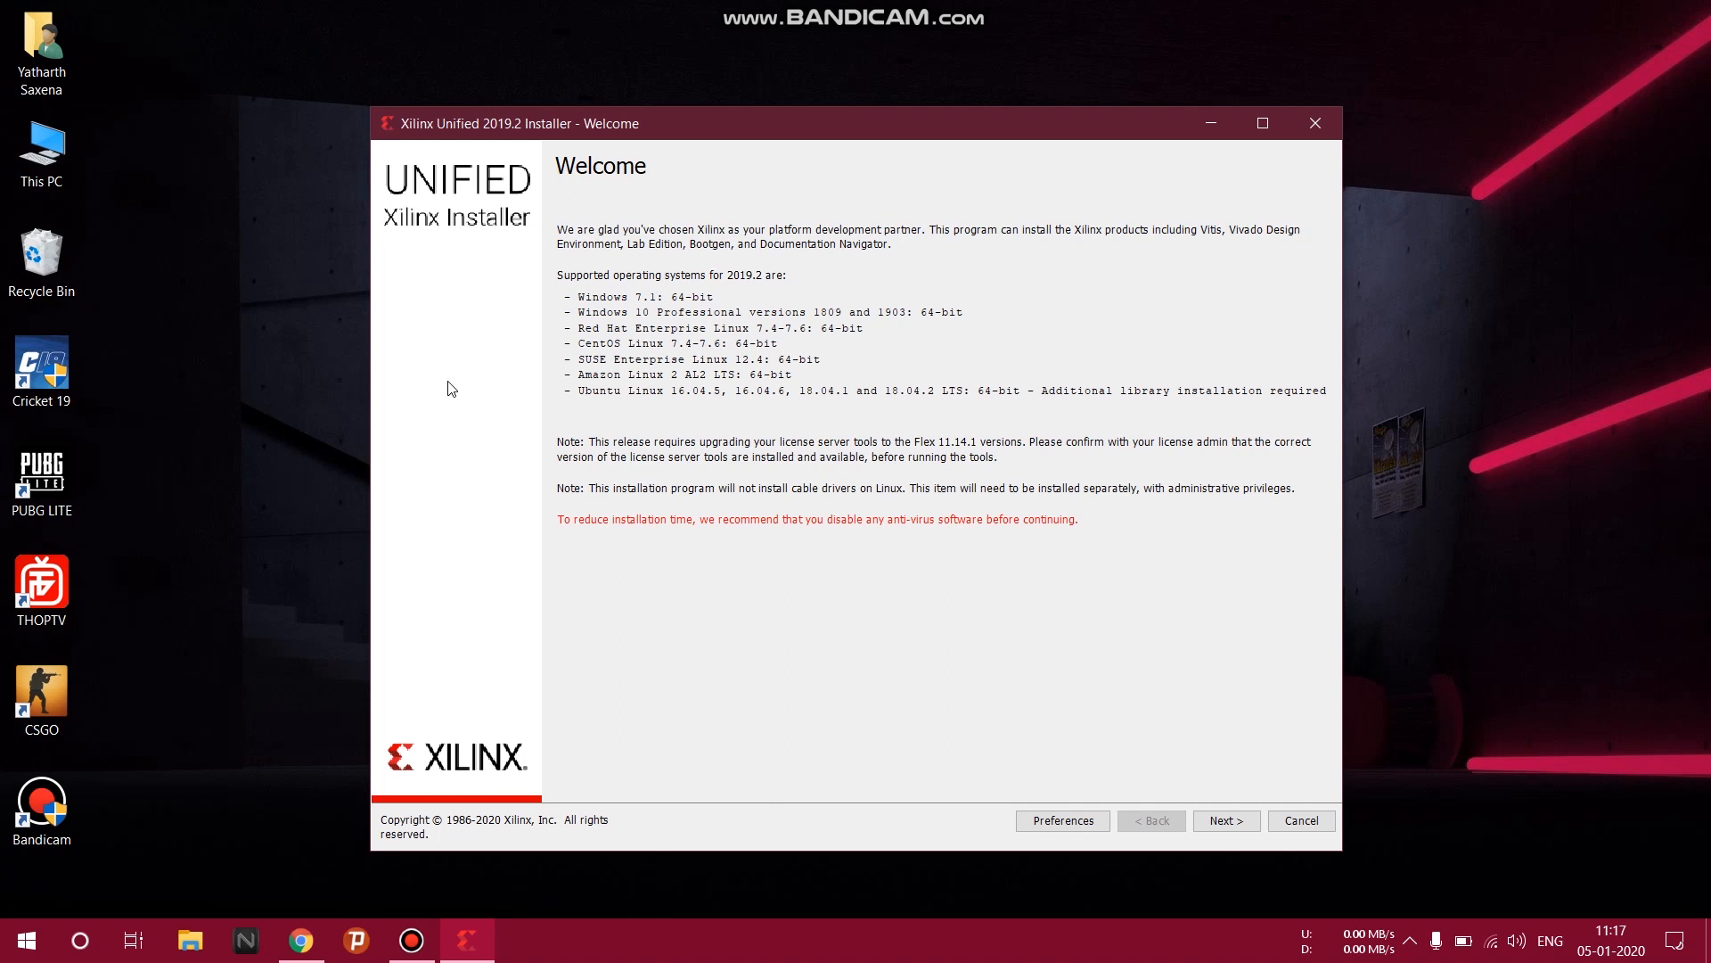
{"action": "mouse_move", "coordinate": [482, 162]}
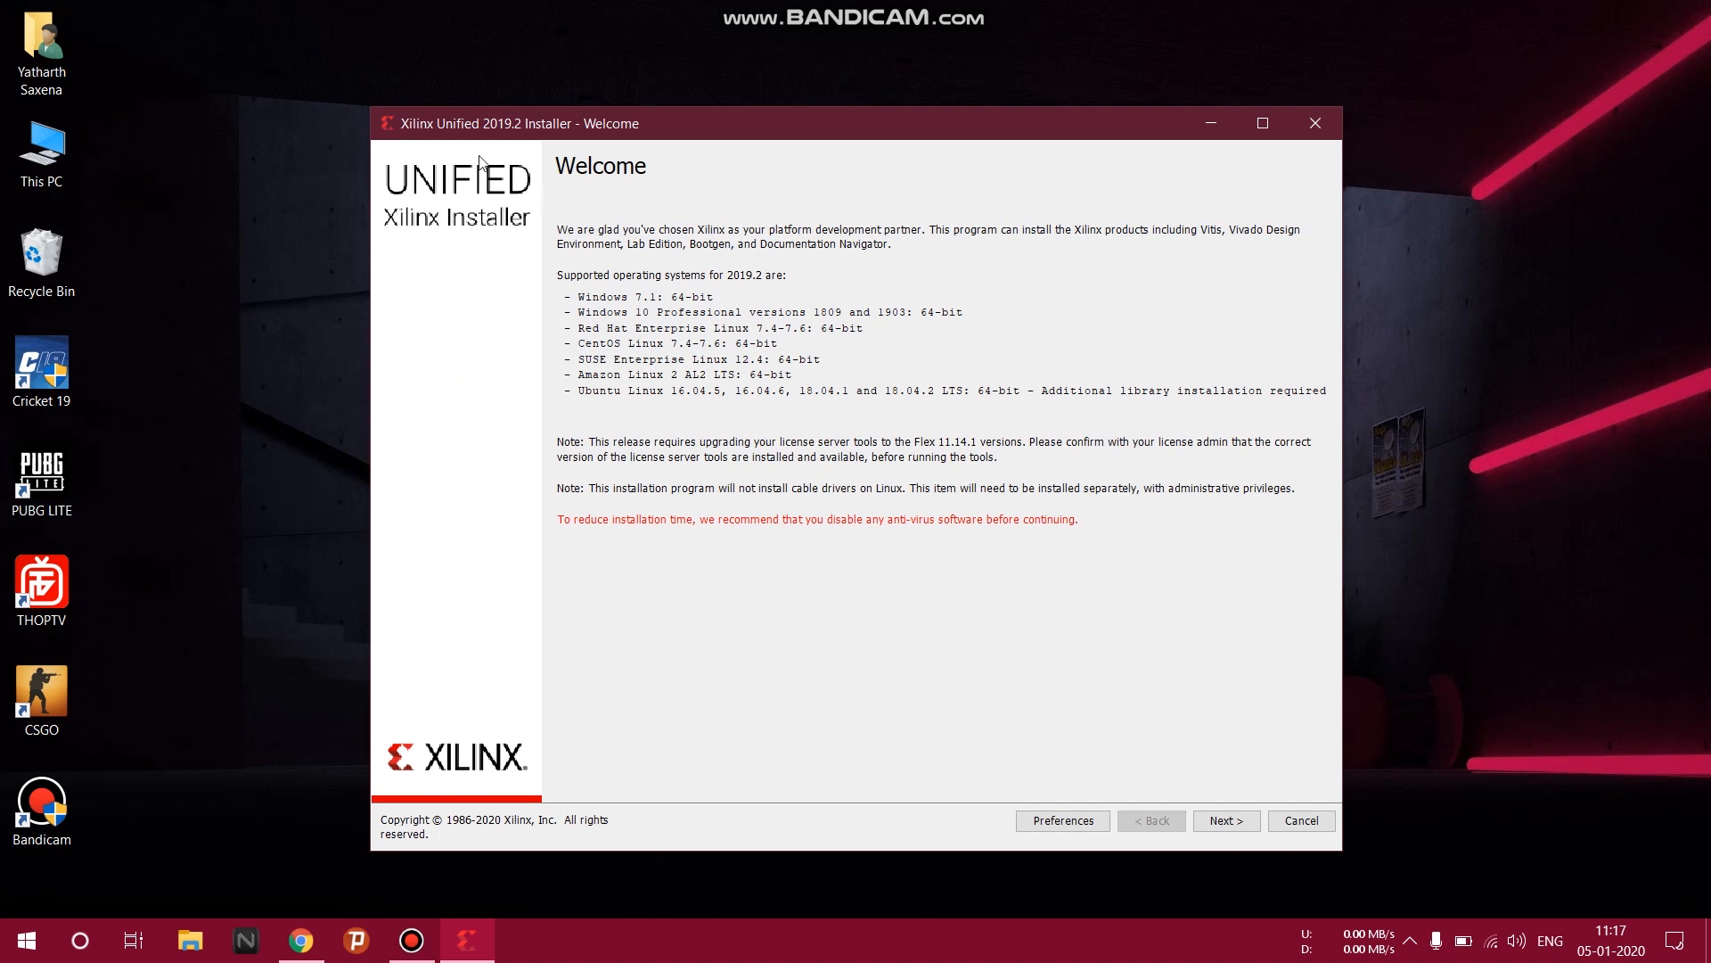
{"action": "mouse_move", "coordinate": [451, 341]}
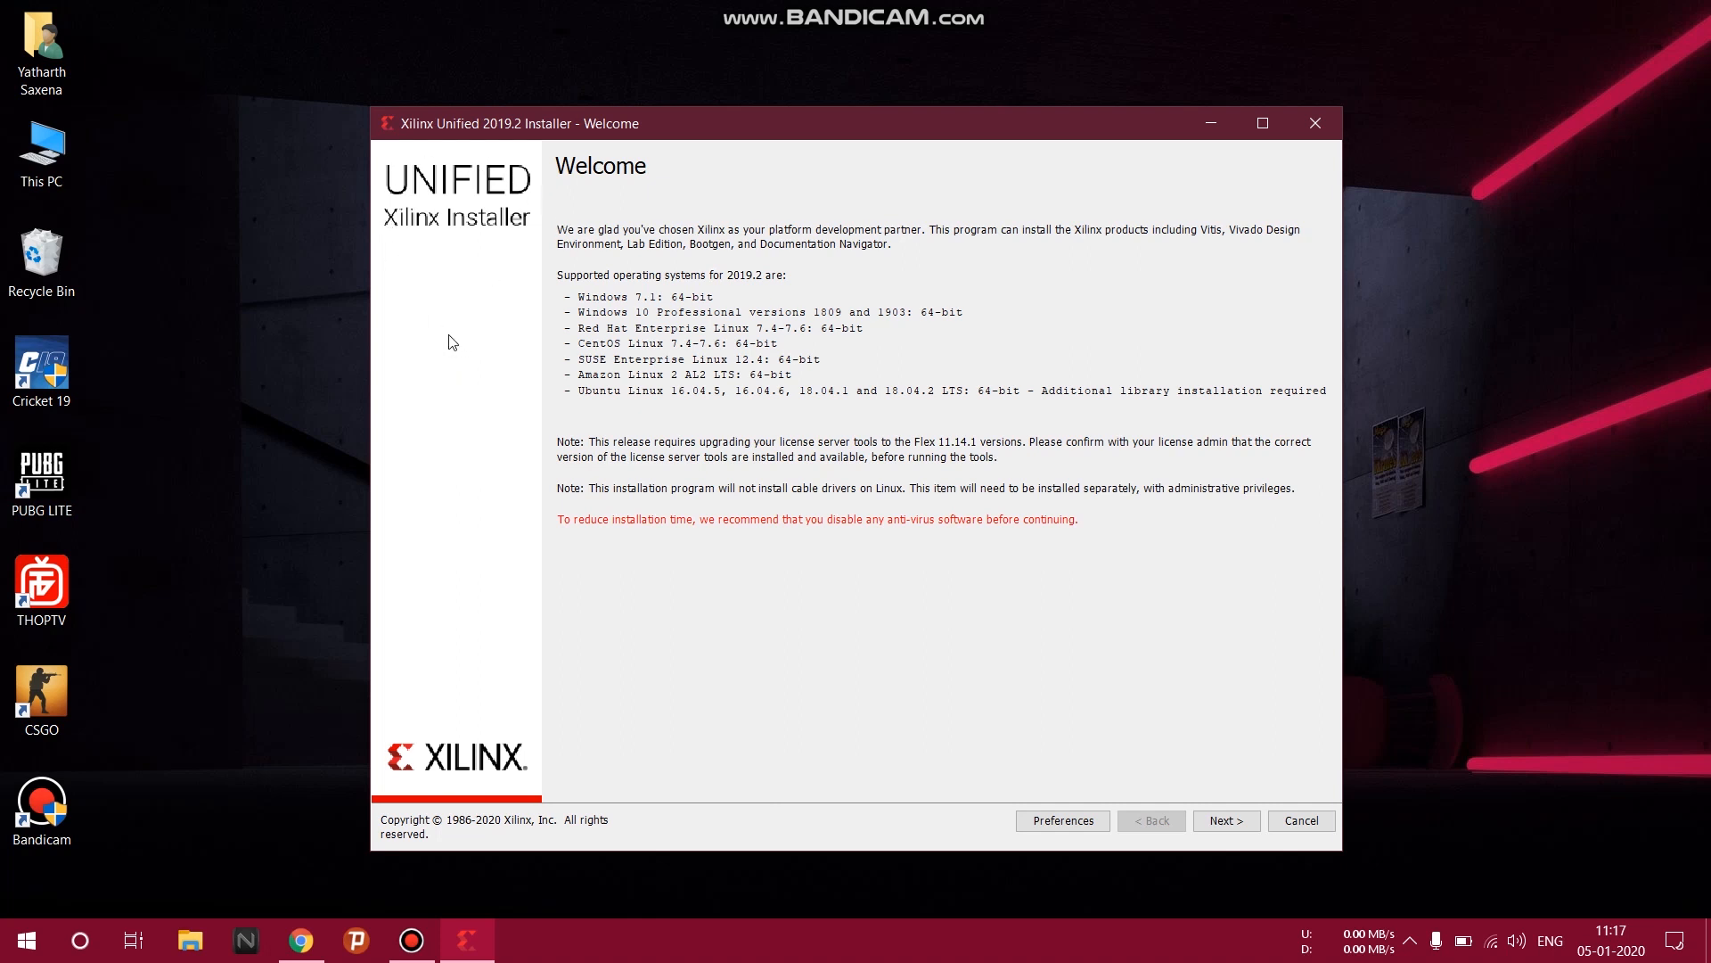
{"action": "mouse_move", "coordinate": [1193, 822]}
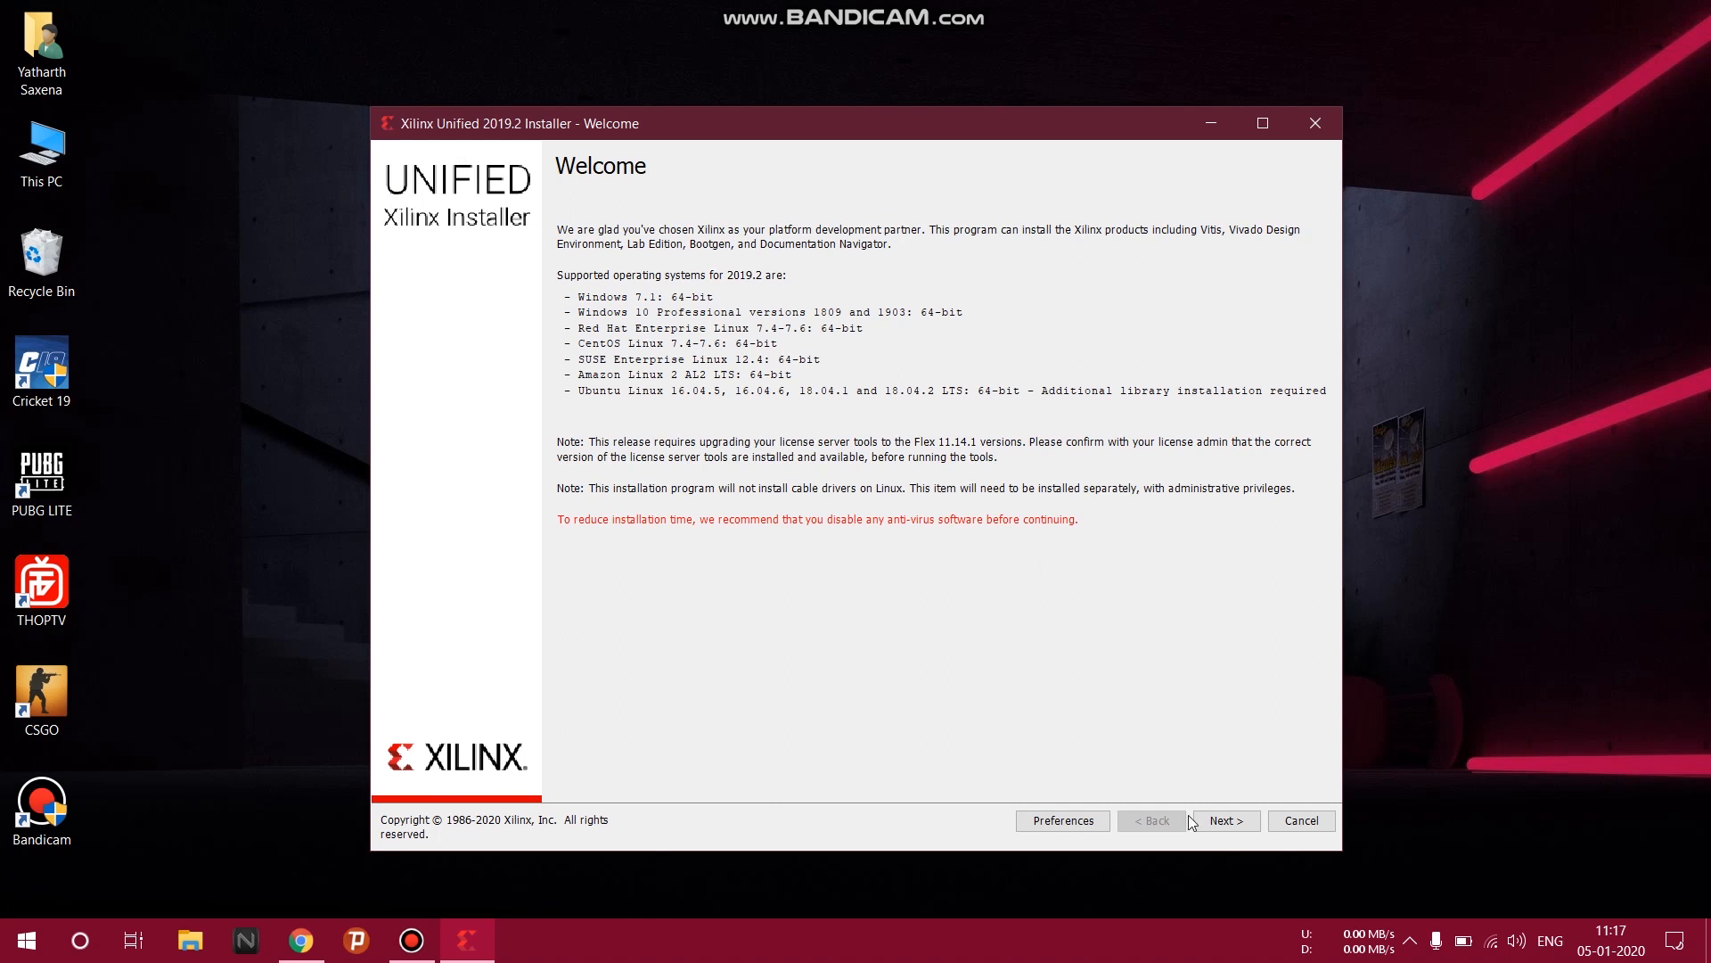
Move past the welcome page and enter the Xilinx account credentials.
{"action": "left_click", "coordinate": [1222, 820]}
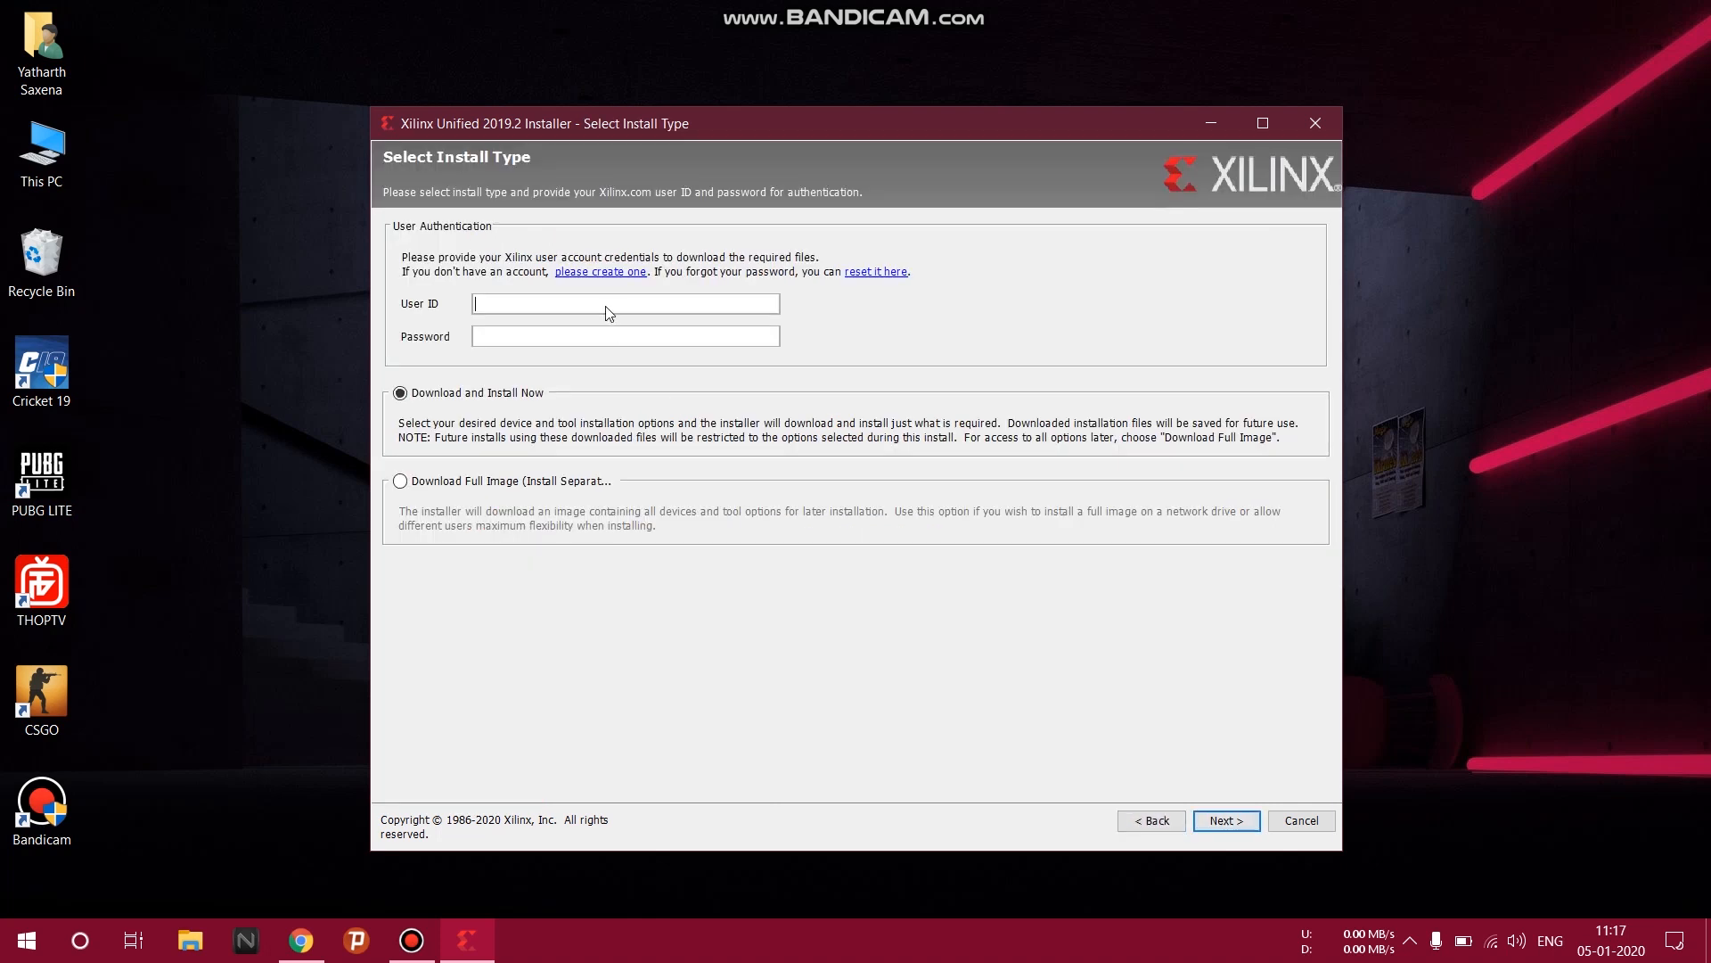
{"action": "type", "text": "ya"}
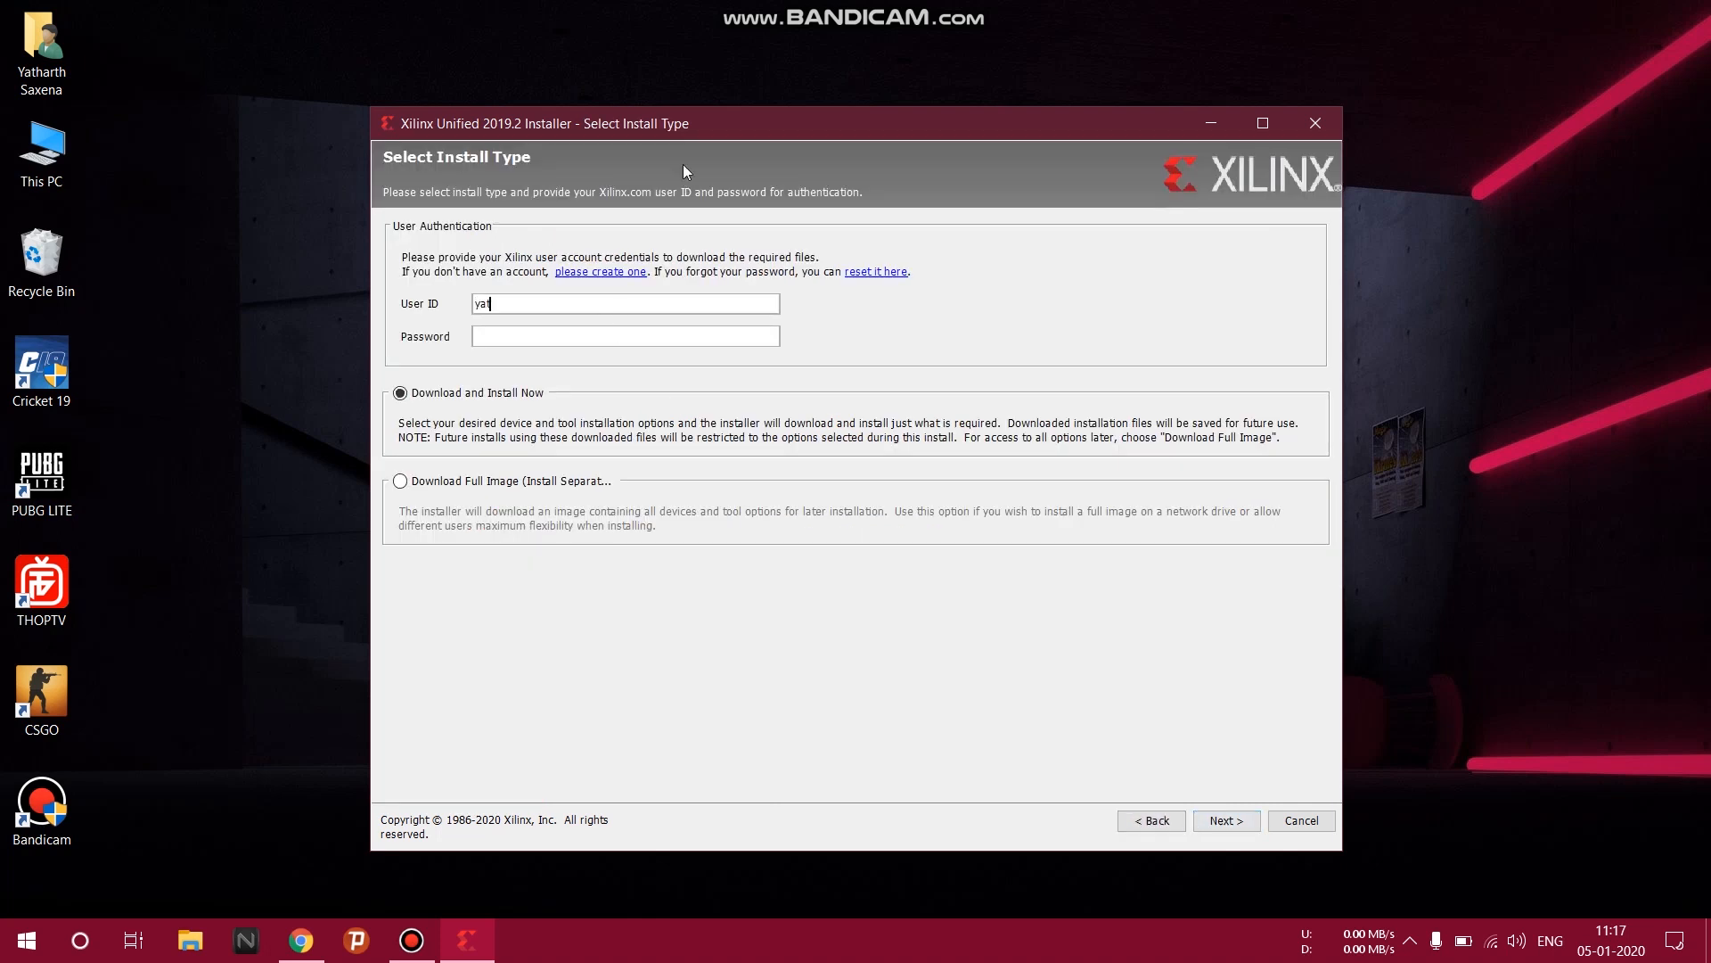
{"action": "type", "text": "tharthsaxena17"}
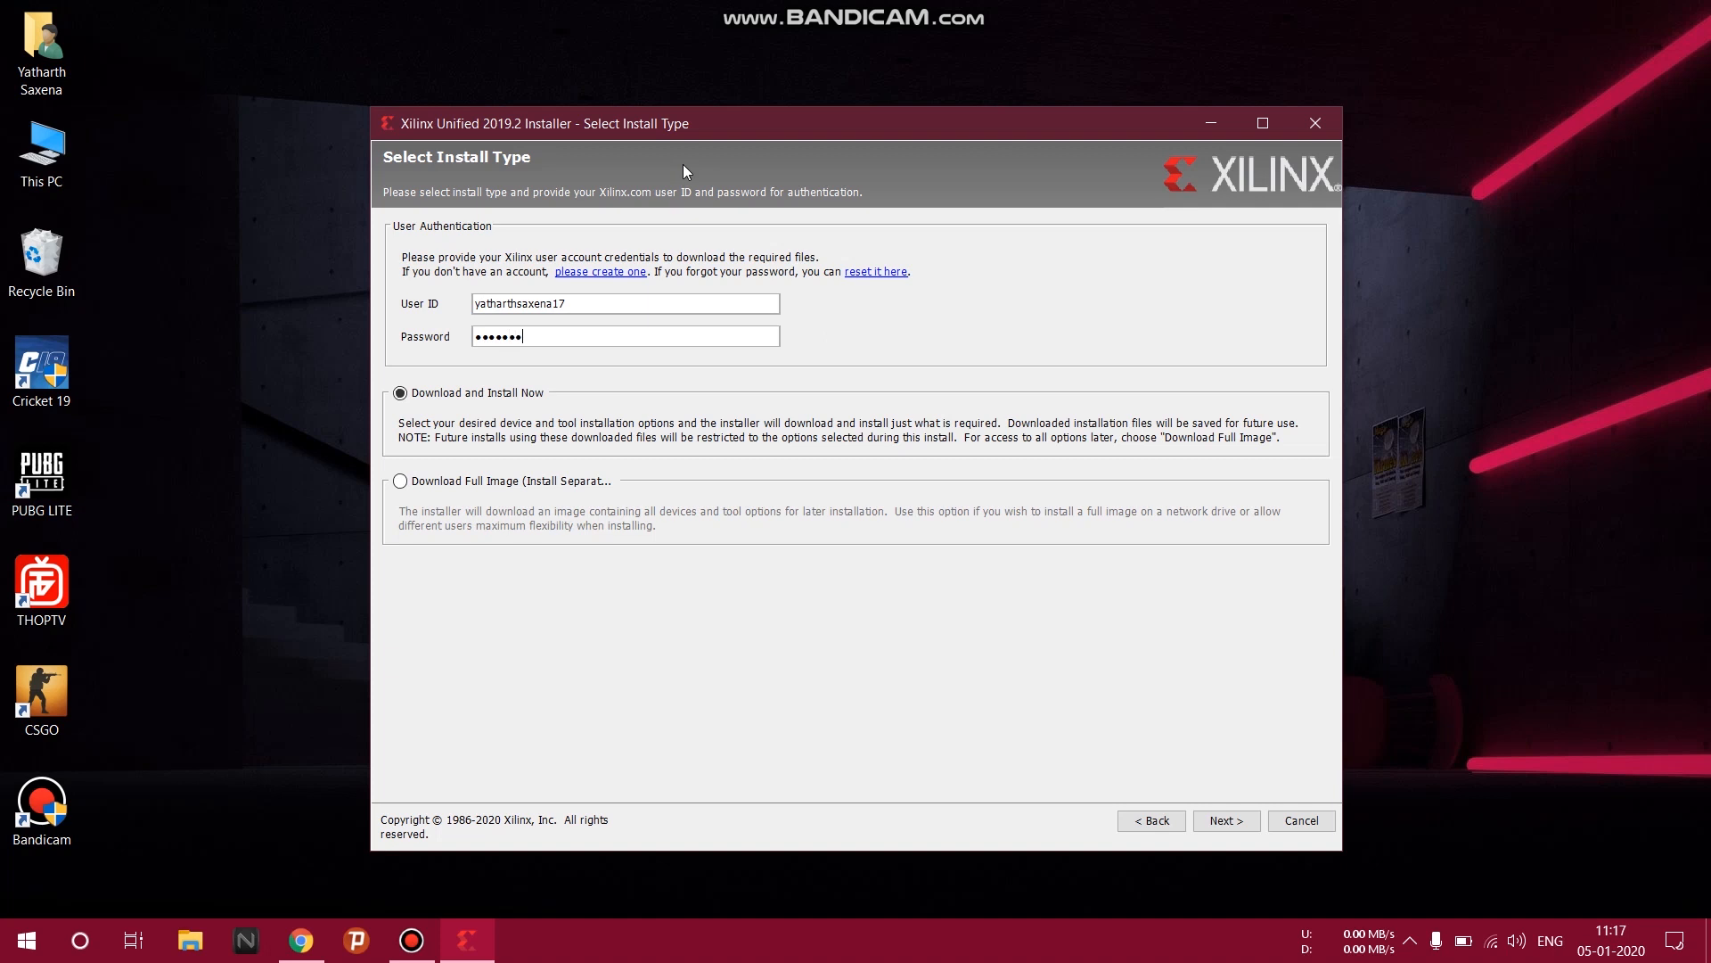
{"action": "type", "text": "•"}
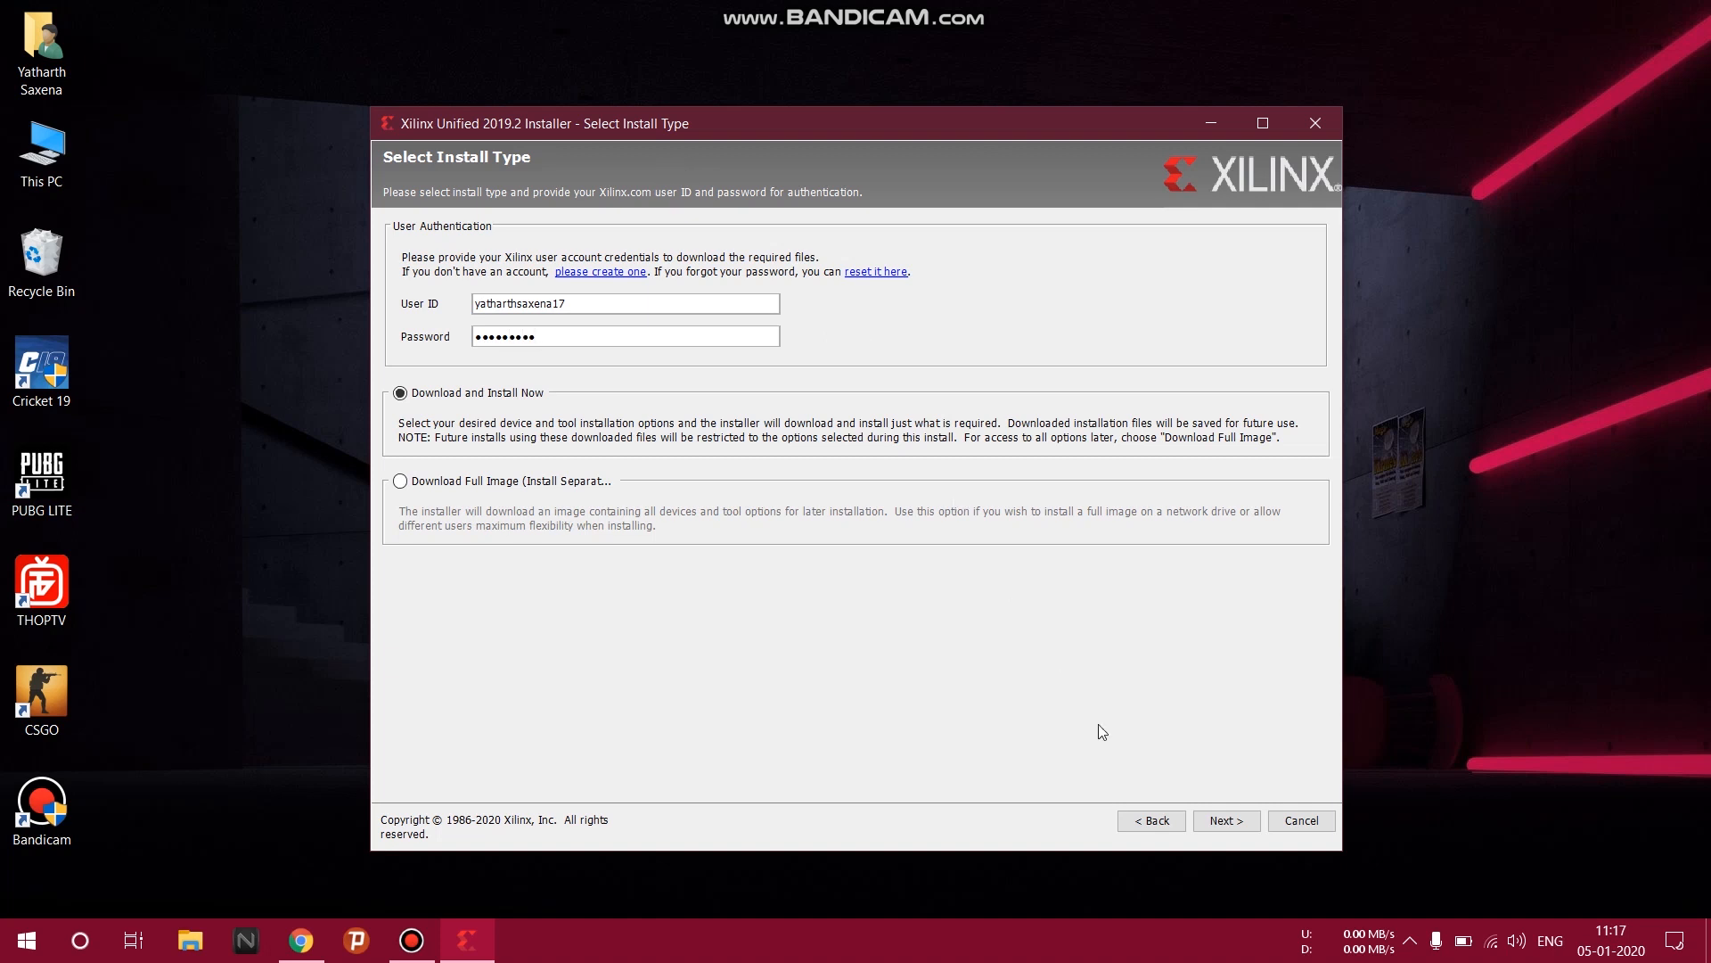
{"action": "mouse_move", "coordinate": [1270, 791]}
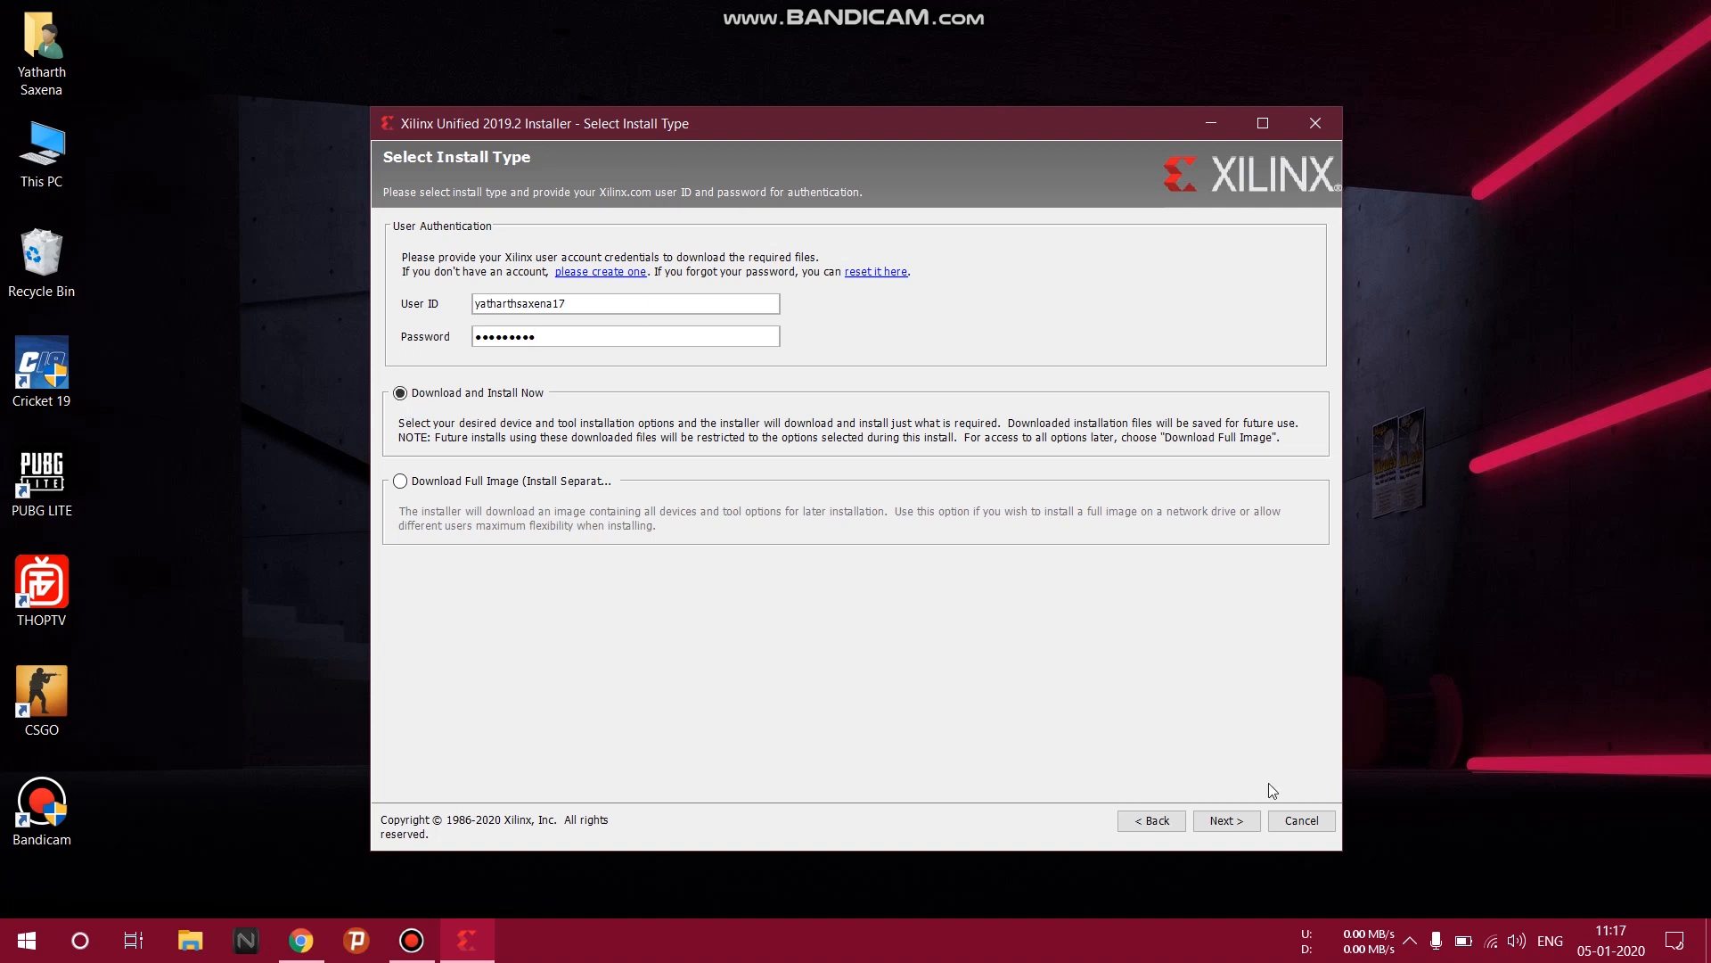
Accept all three license agreements and continue to Select Product to Install.
{"action": "left_click", "coordinate": [1224, 820]}
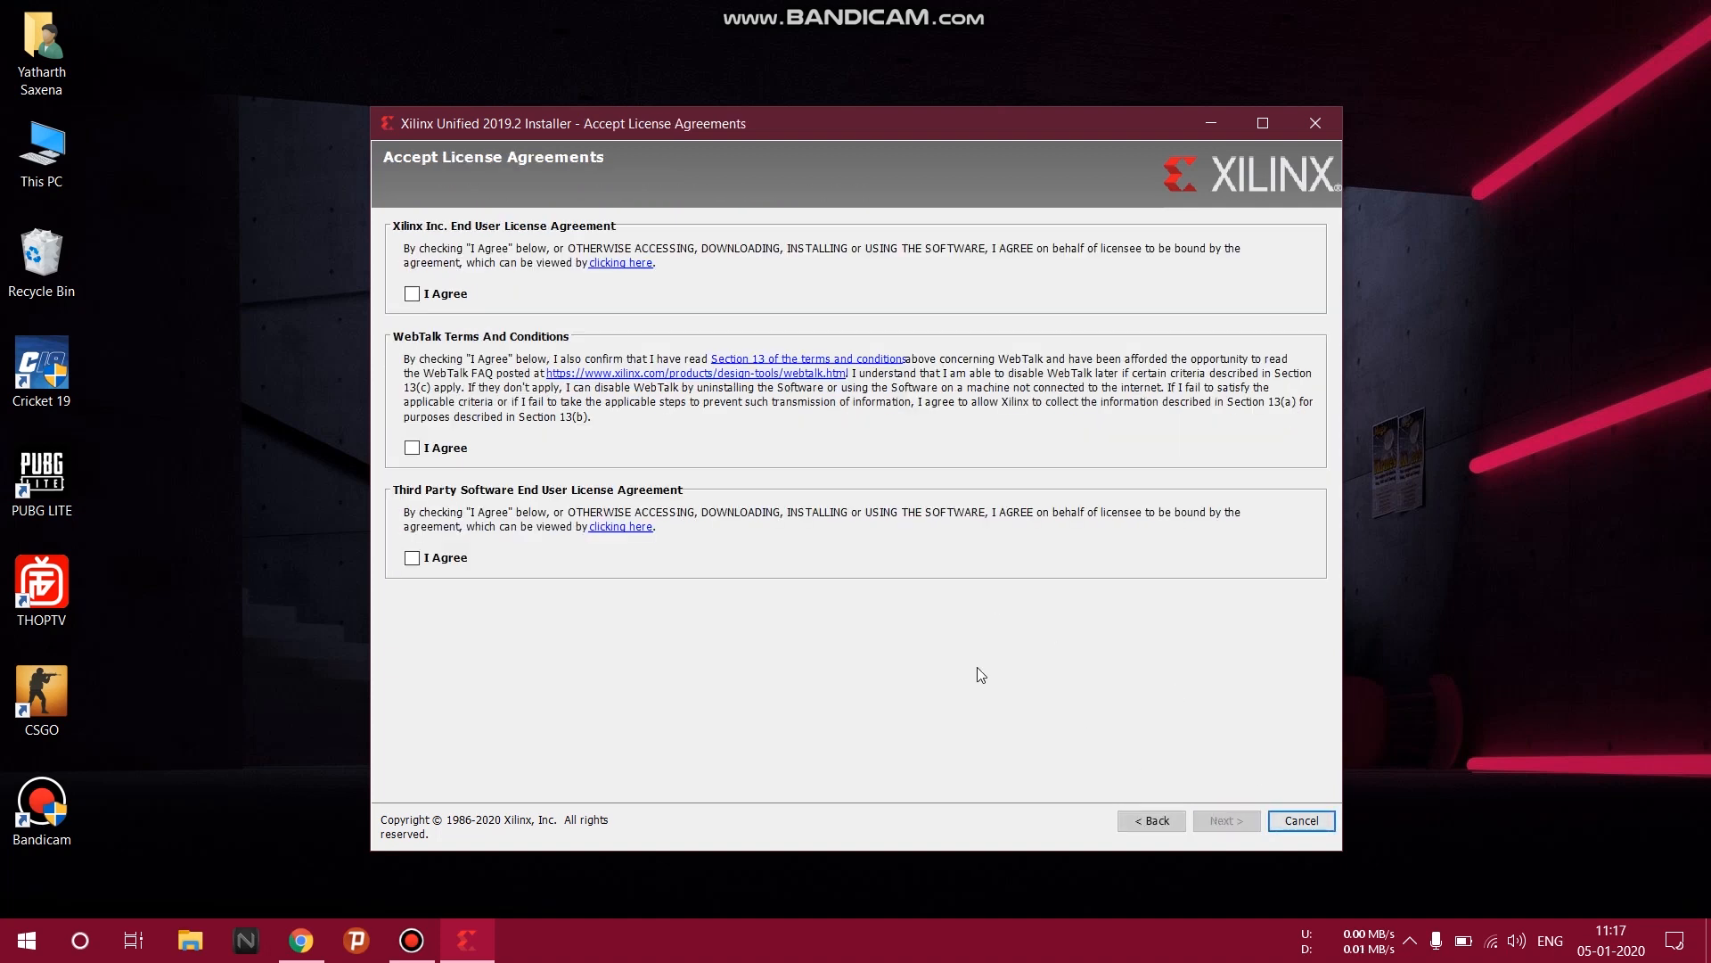
{"action": "left_click", "coordinate": [413, 293]}
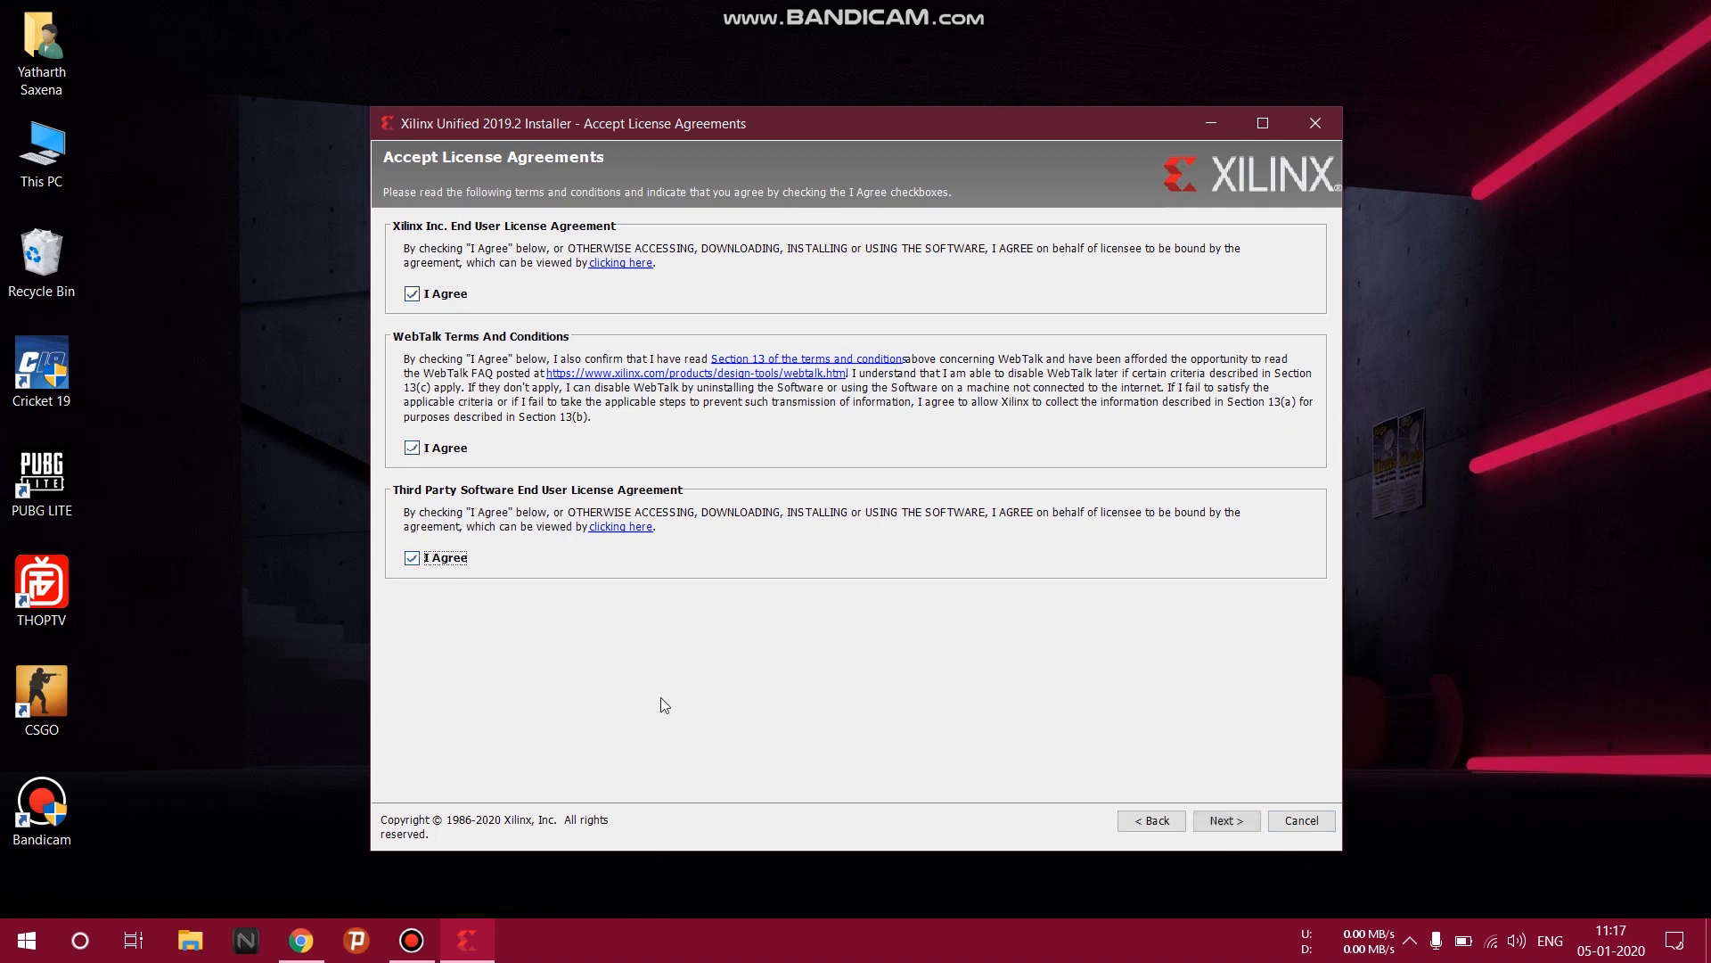
{"action": "left_click", "coordinate": [1225, 820]}
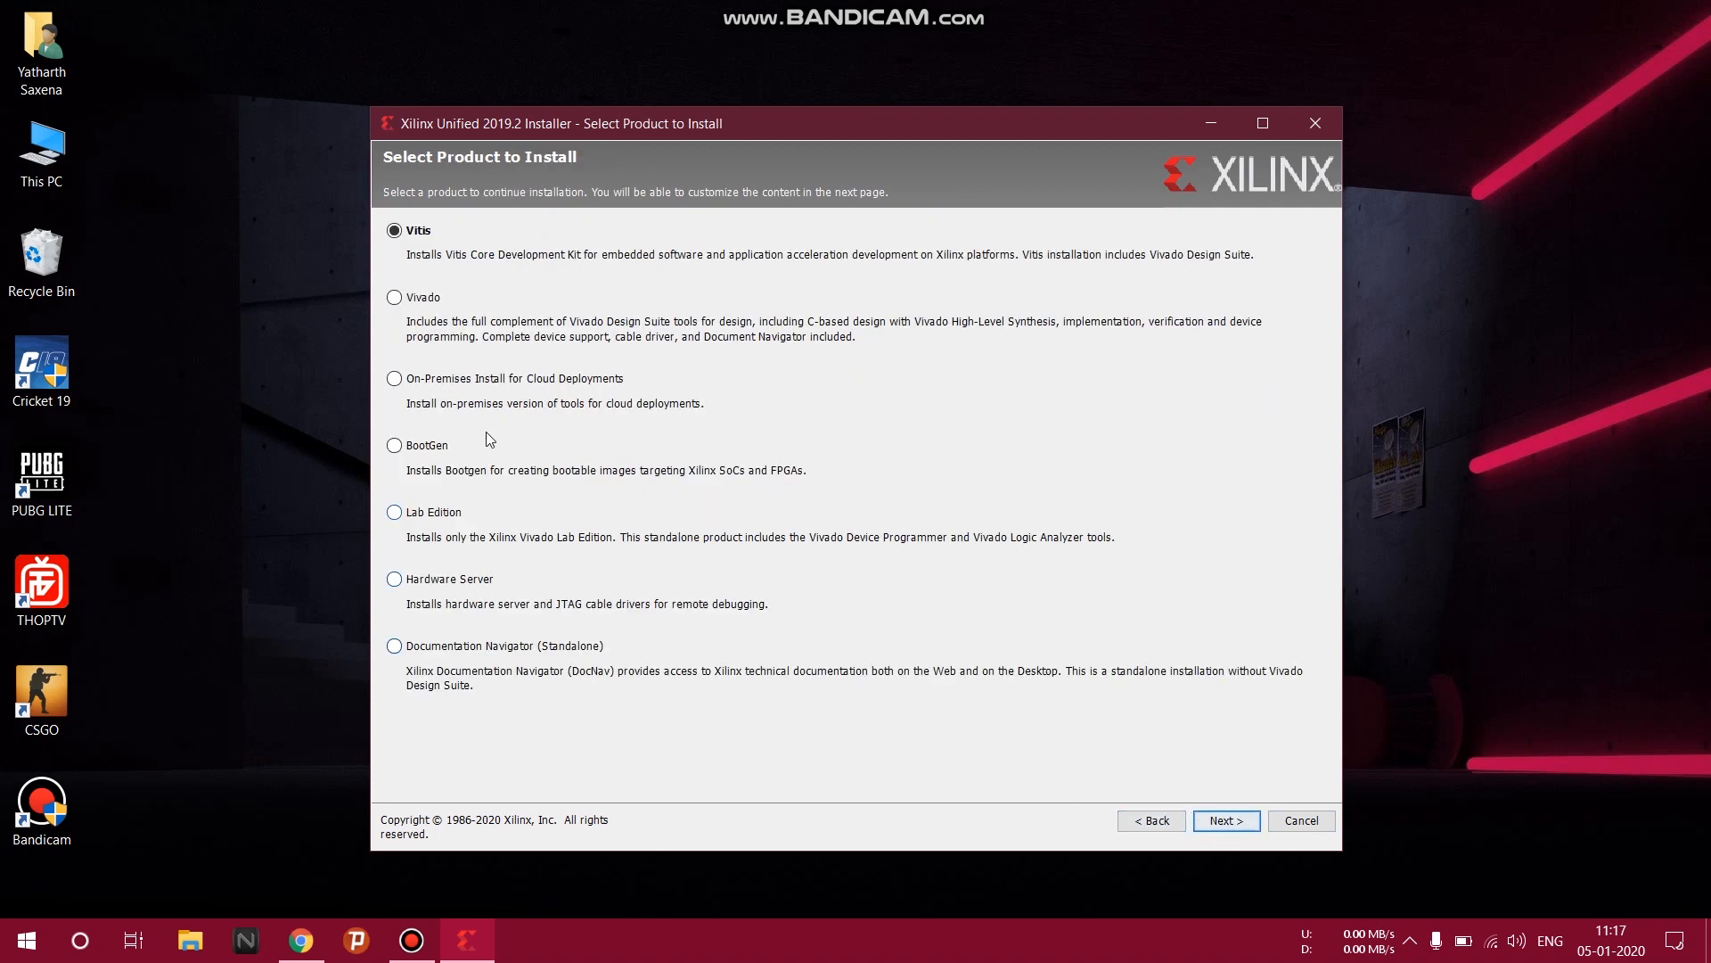
Pick Vivado as the product and advance to Select Edition to Install.
{"action": "left_click", "coordinate": [394, 296]}
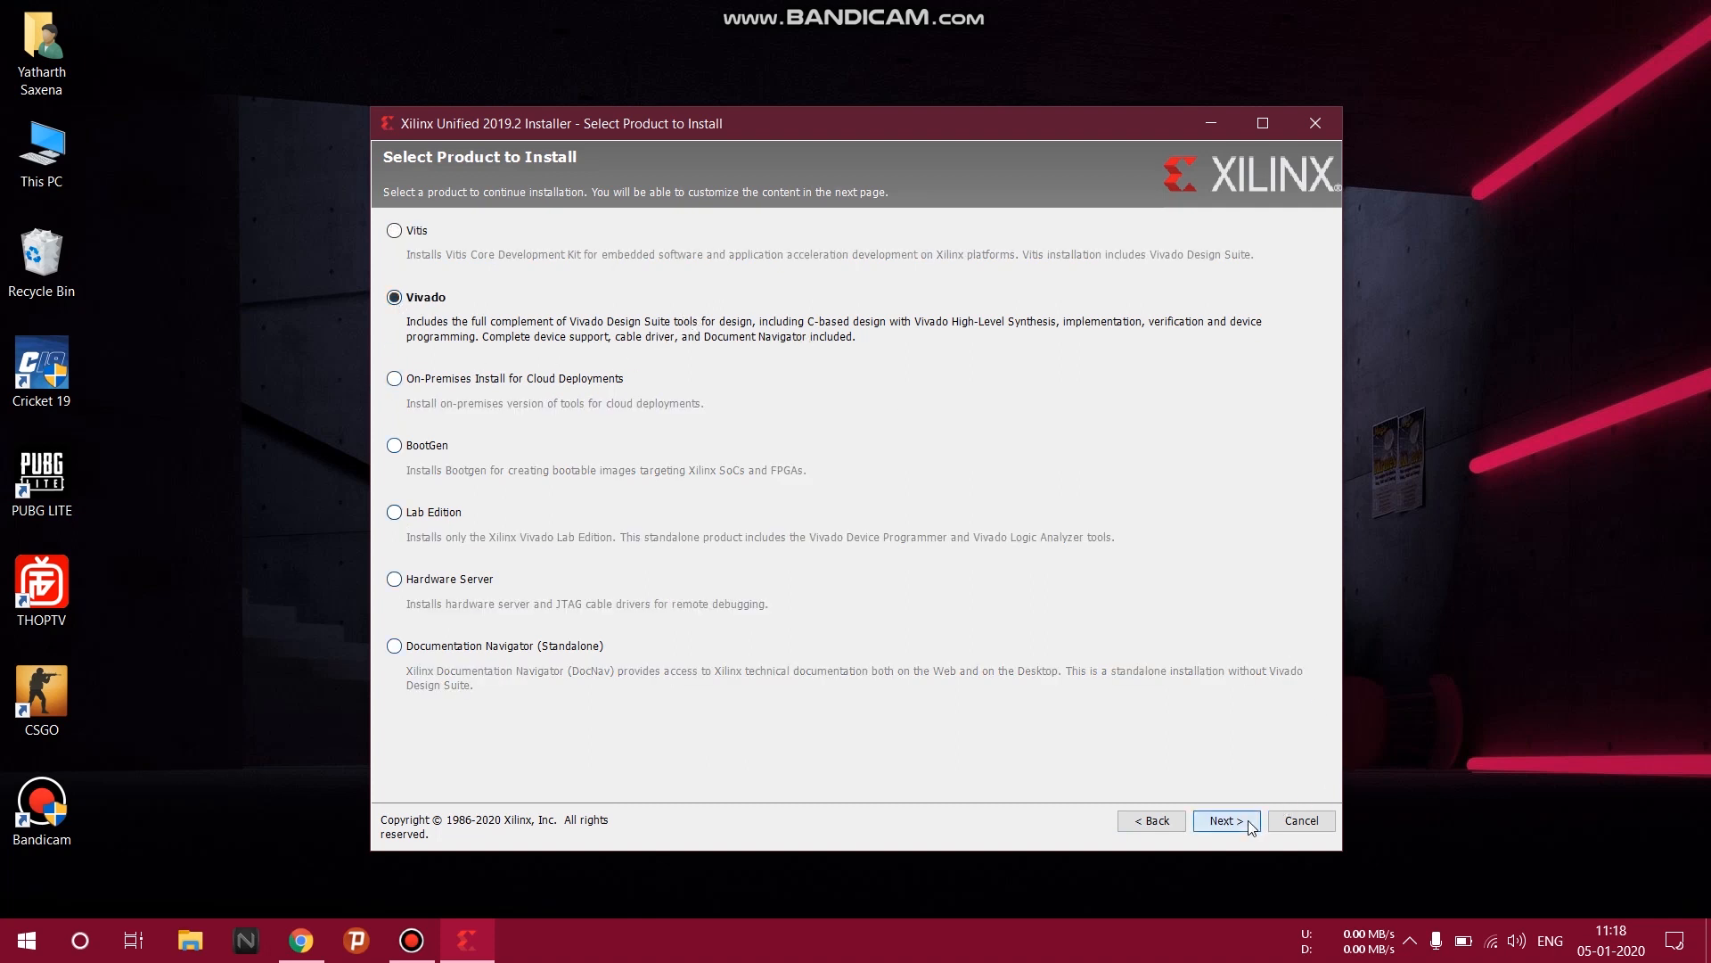
{"action": "left_click", "coordinate": [1224, 820]}
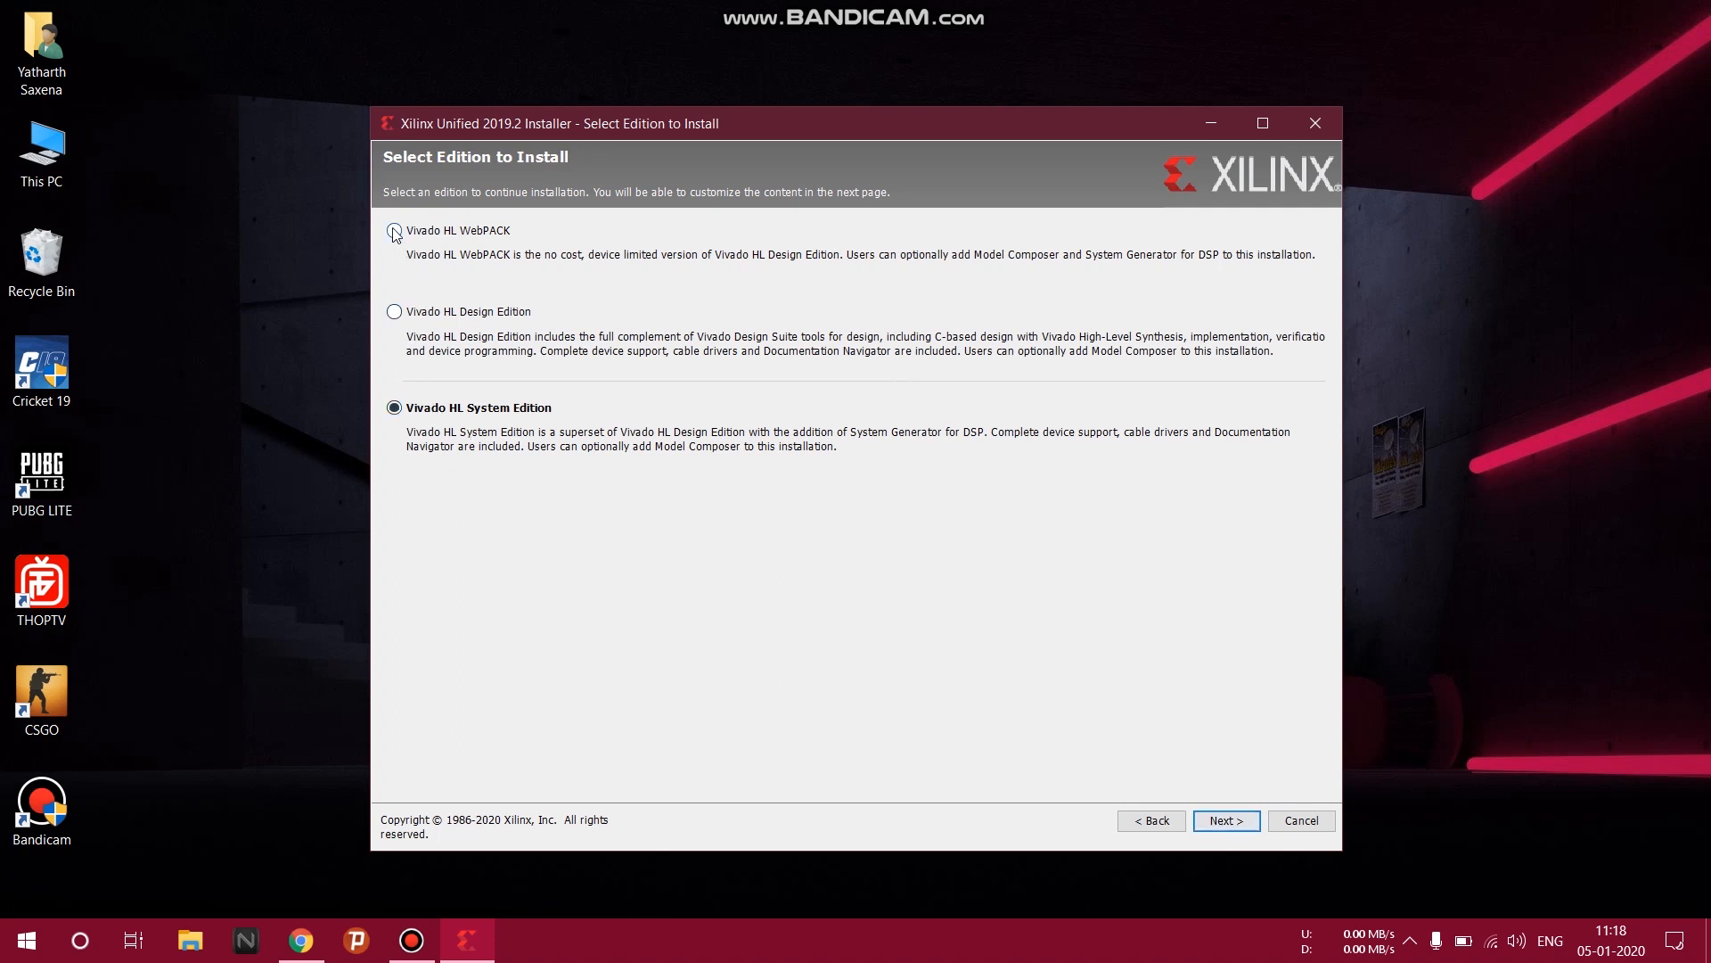
Choose Vivado HL WebPACK and exclude UltraScale and UltraScale+ production devices.
{"action": "left_click", "coordinate": [393, 232]}
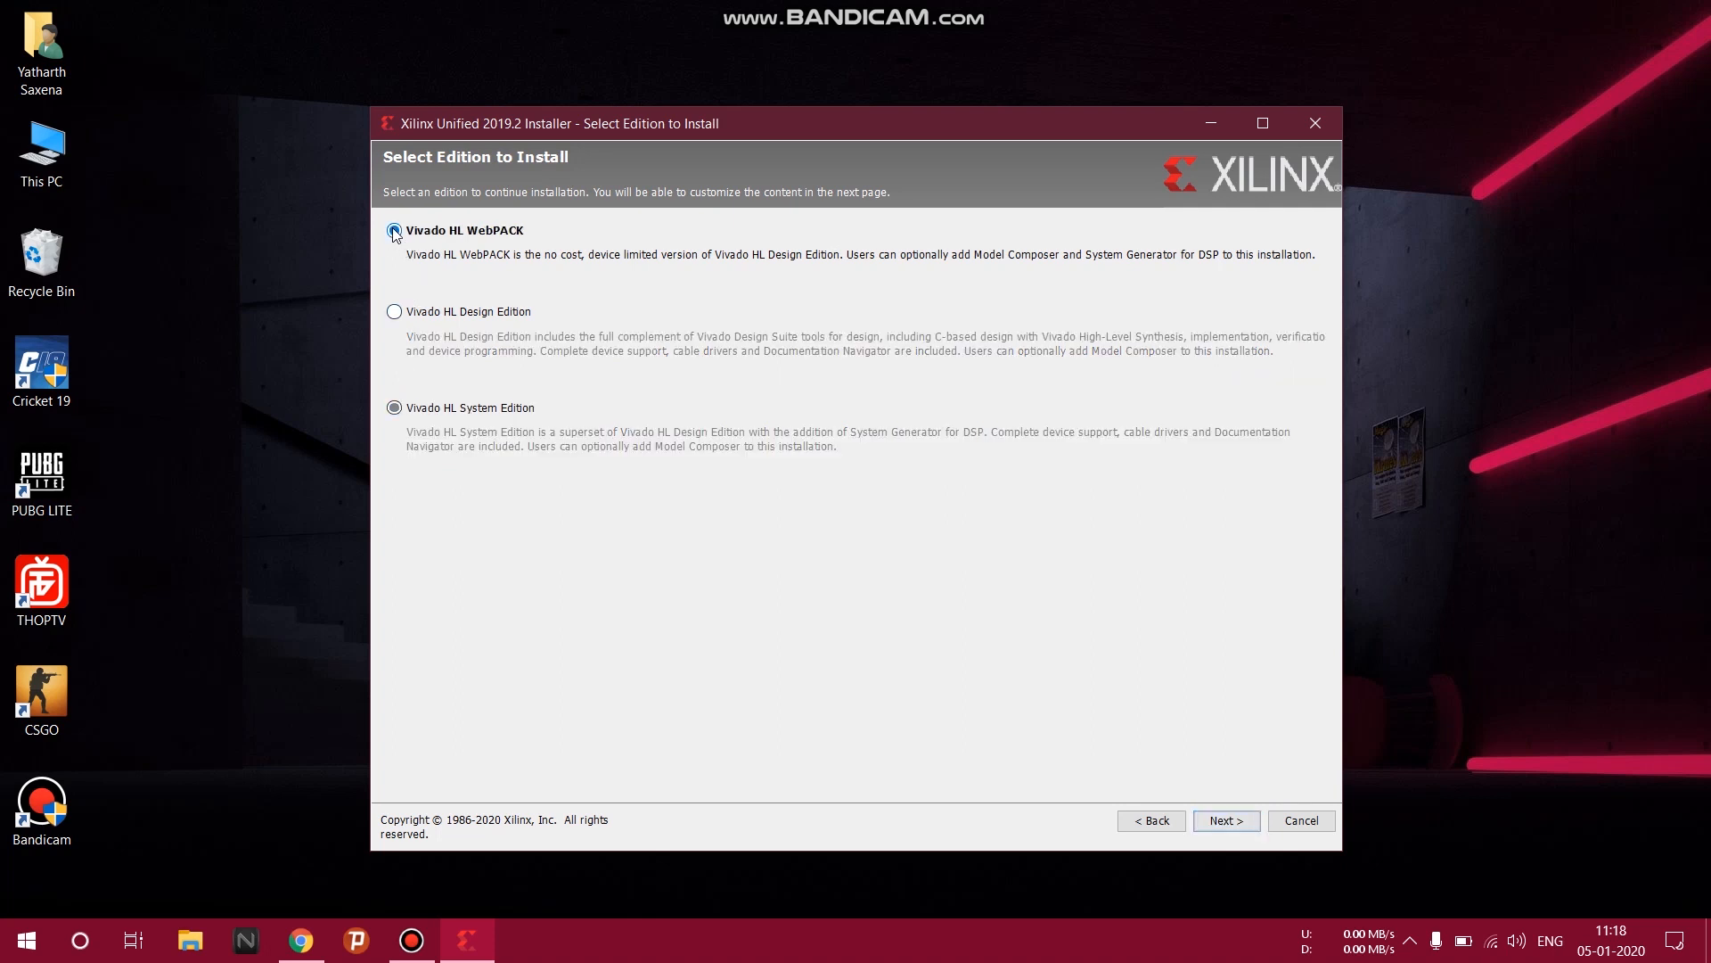
{"action": "left_click", "coordinate": [394, 230]}
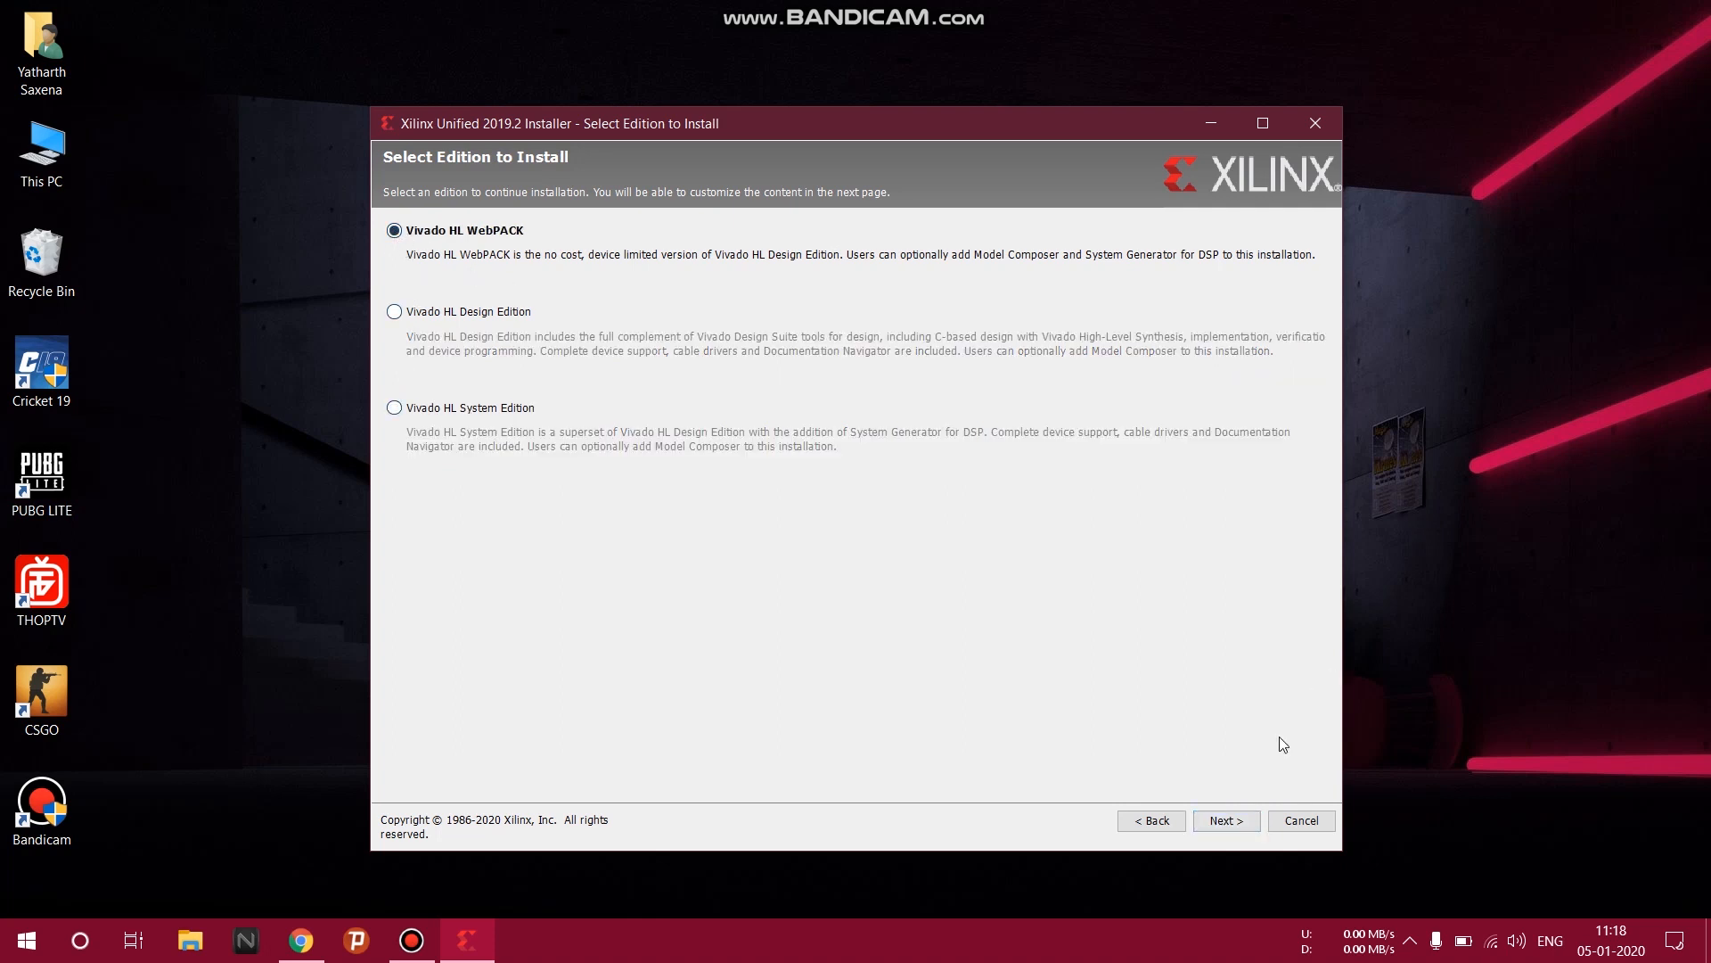
{"action": "left_click", "coordinate": [1225, 820]}
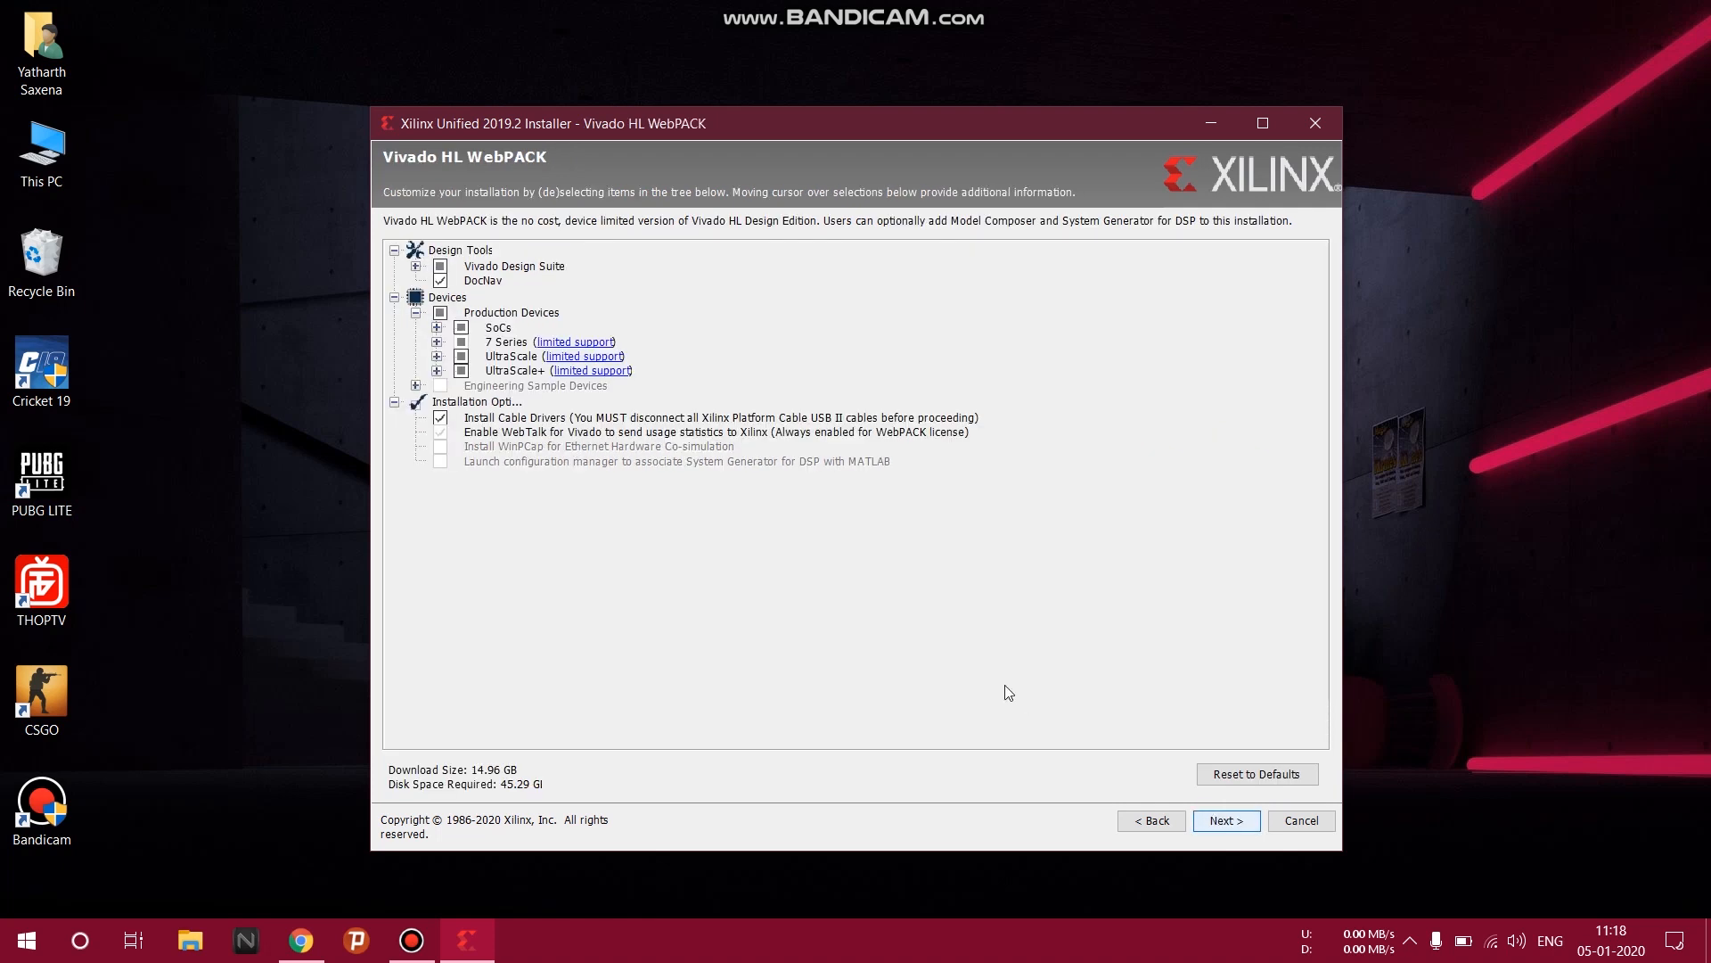
{"action": "left_click", "coordinate": [461, 370]}
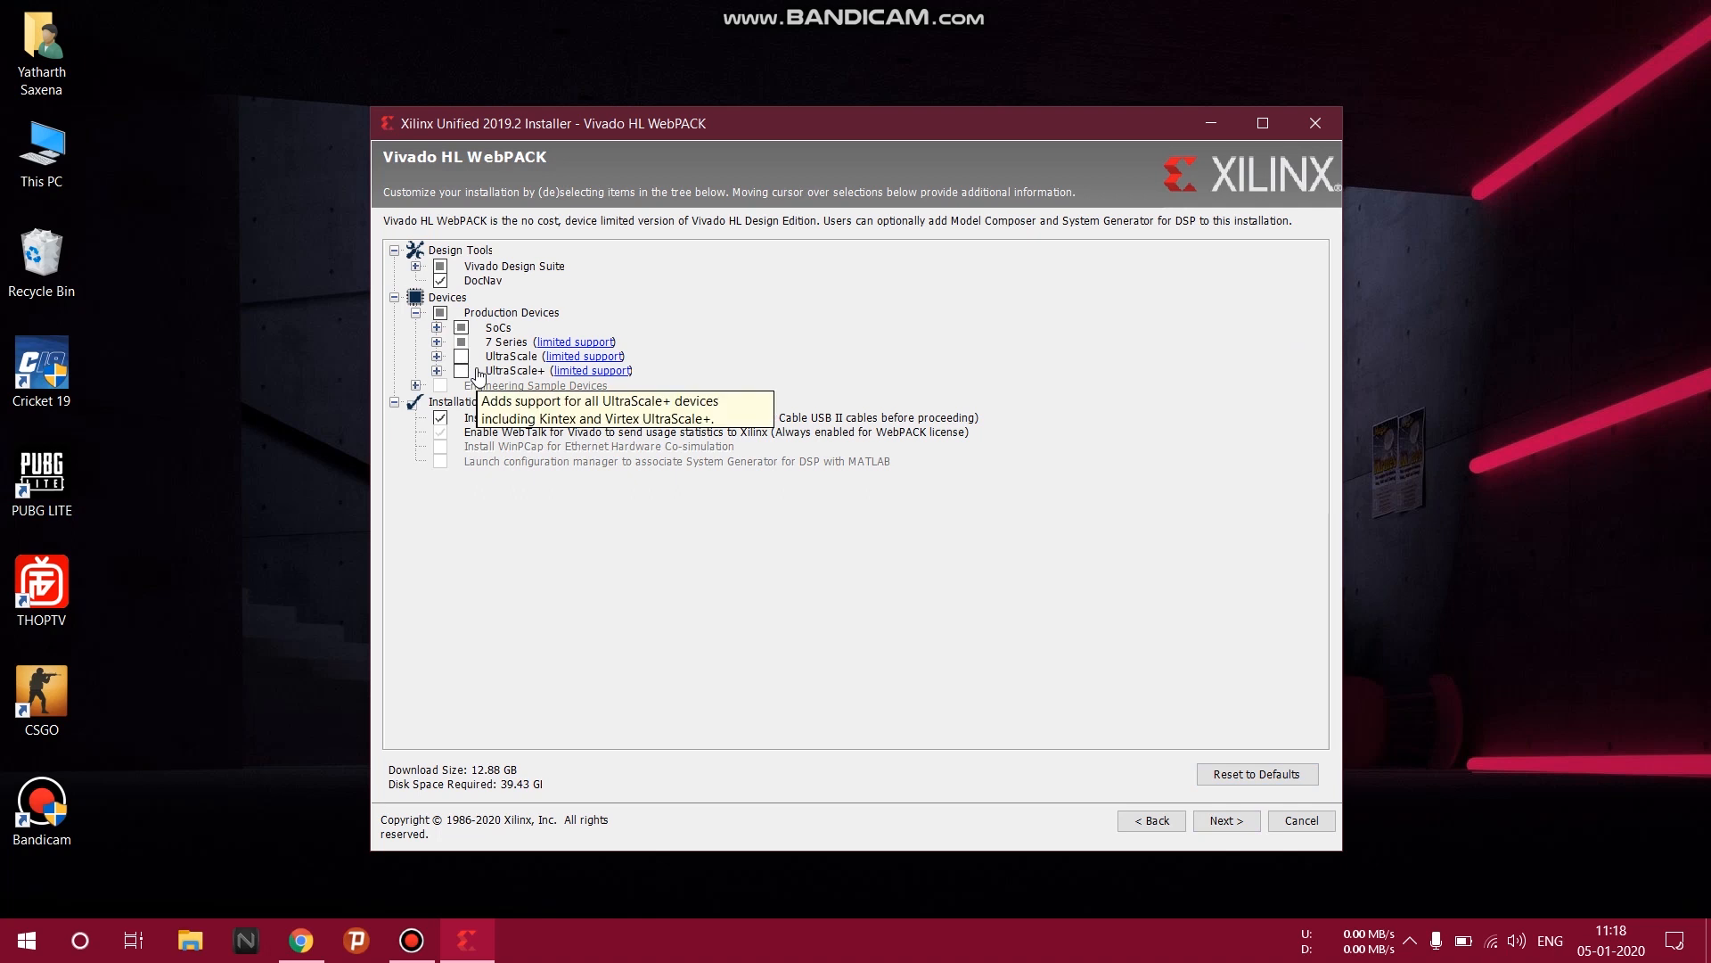
{"action": "mouse_move", "coordinate": [891, 317]}
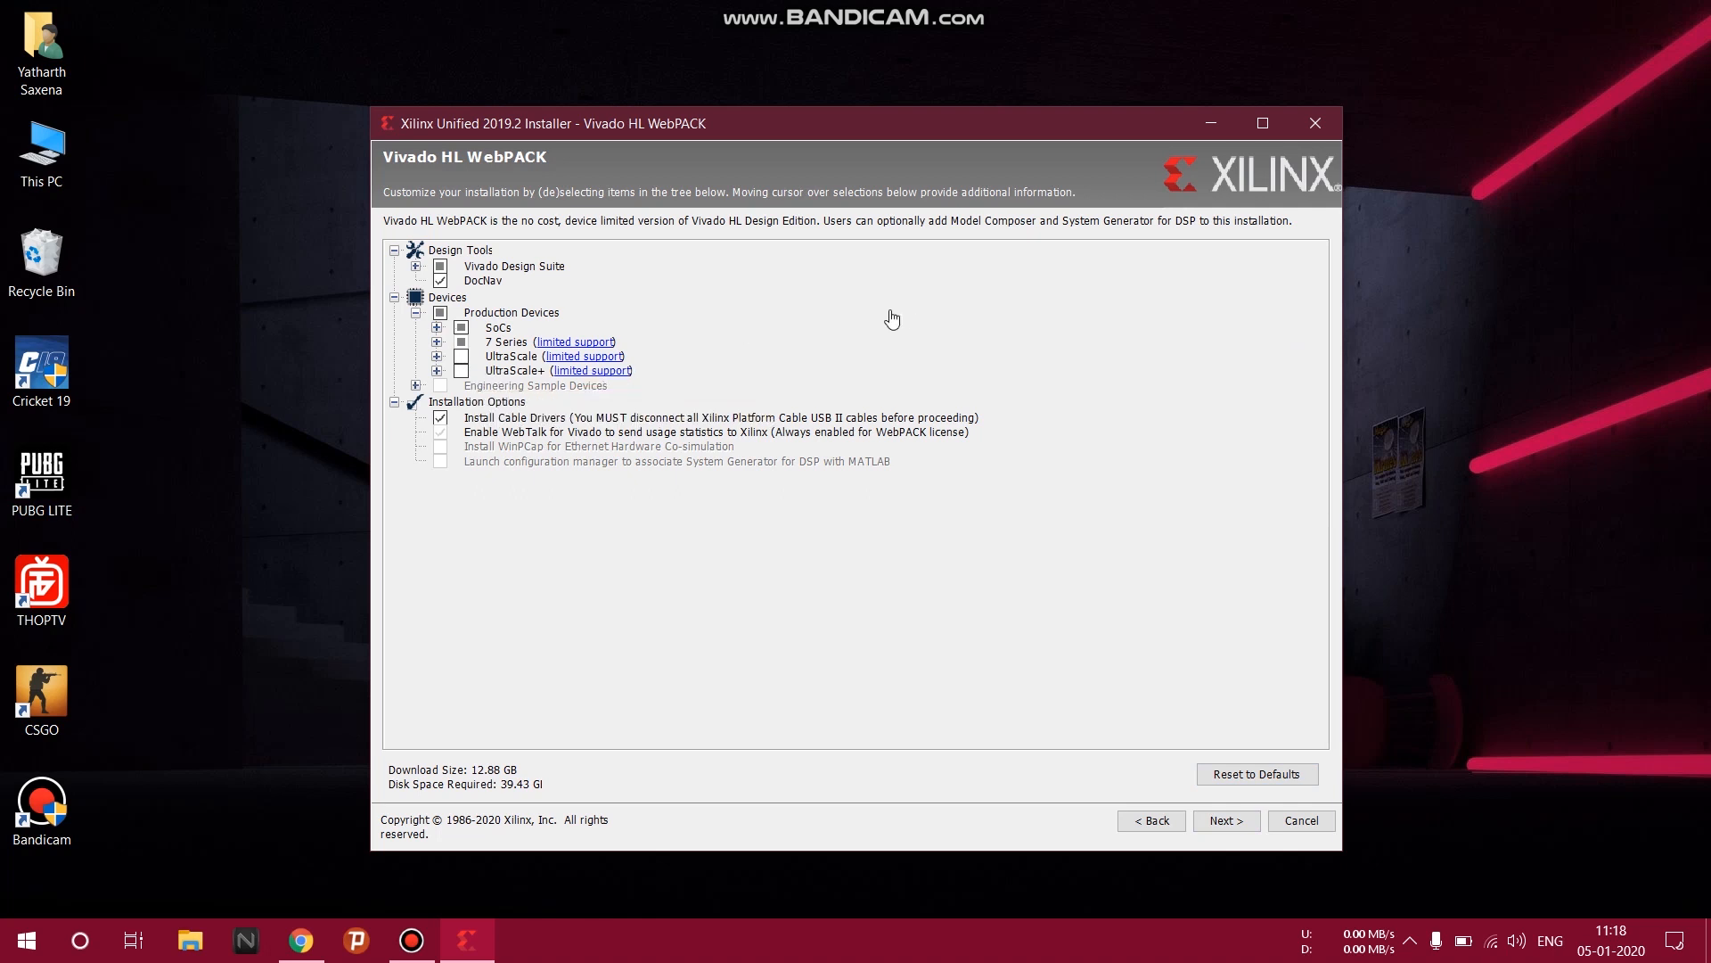
{"action": "mouse_move", "coordinate": [742, 697]}
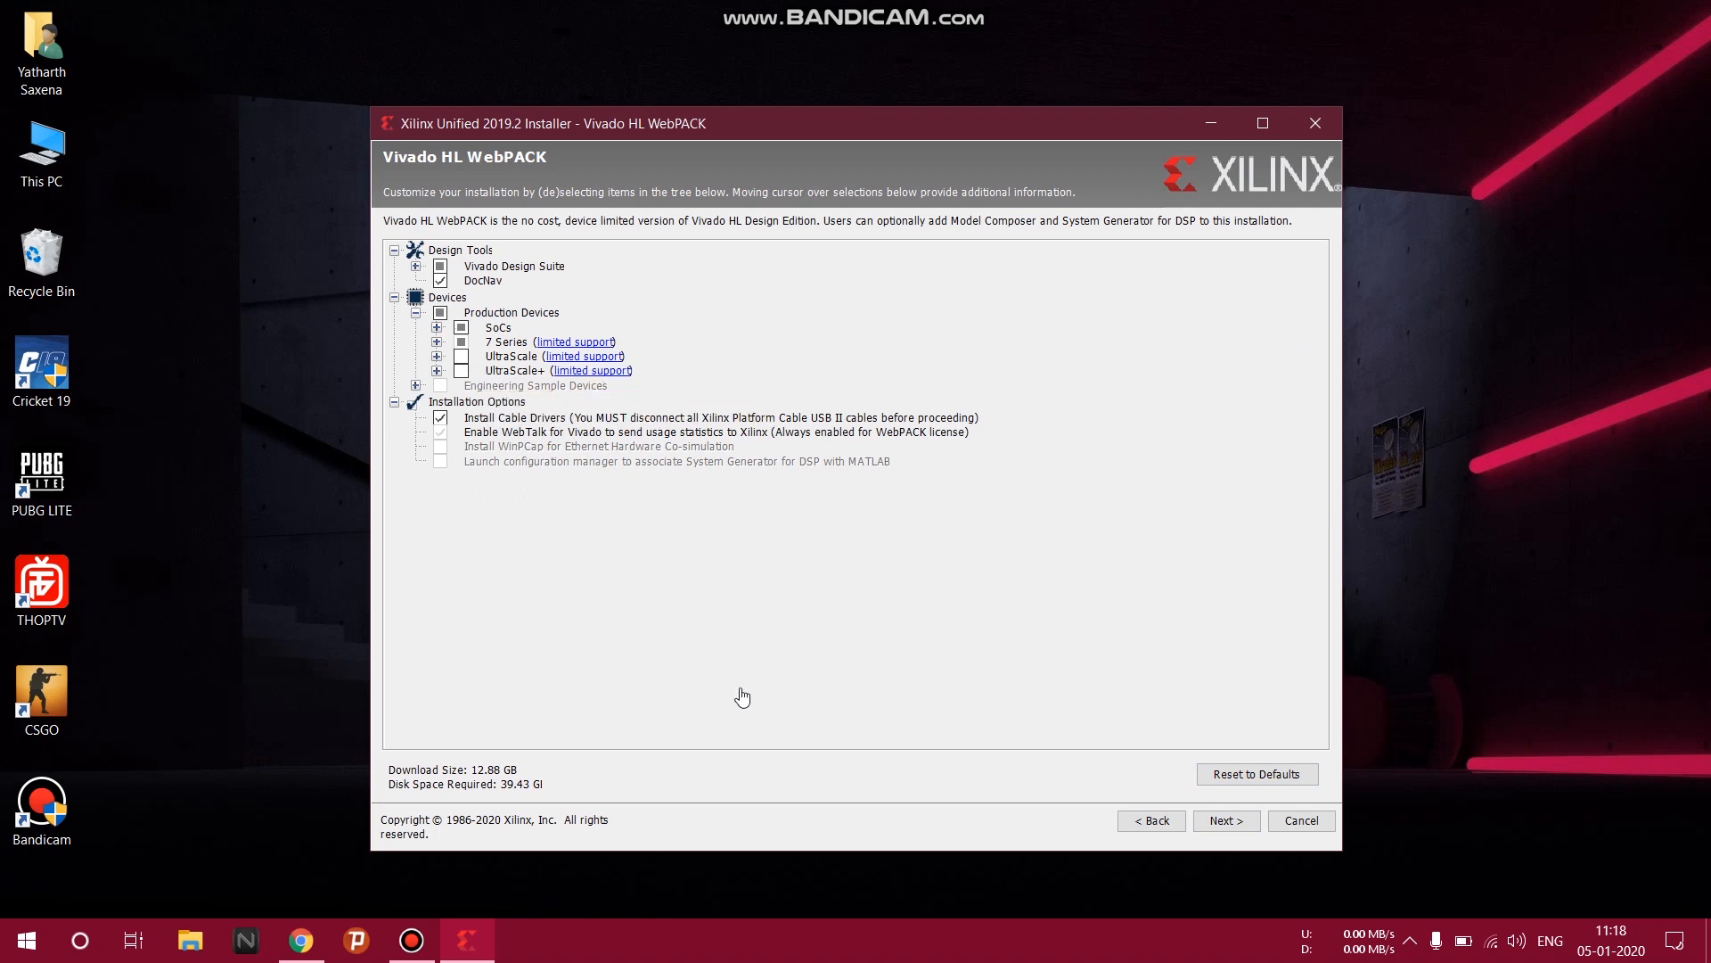
{"action": "mouse_move", "coordinate": [485, 787]}
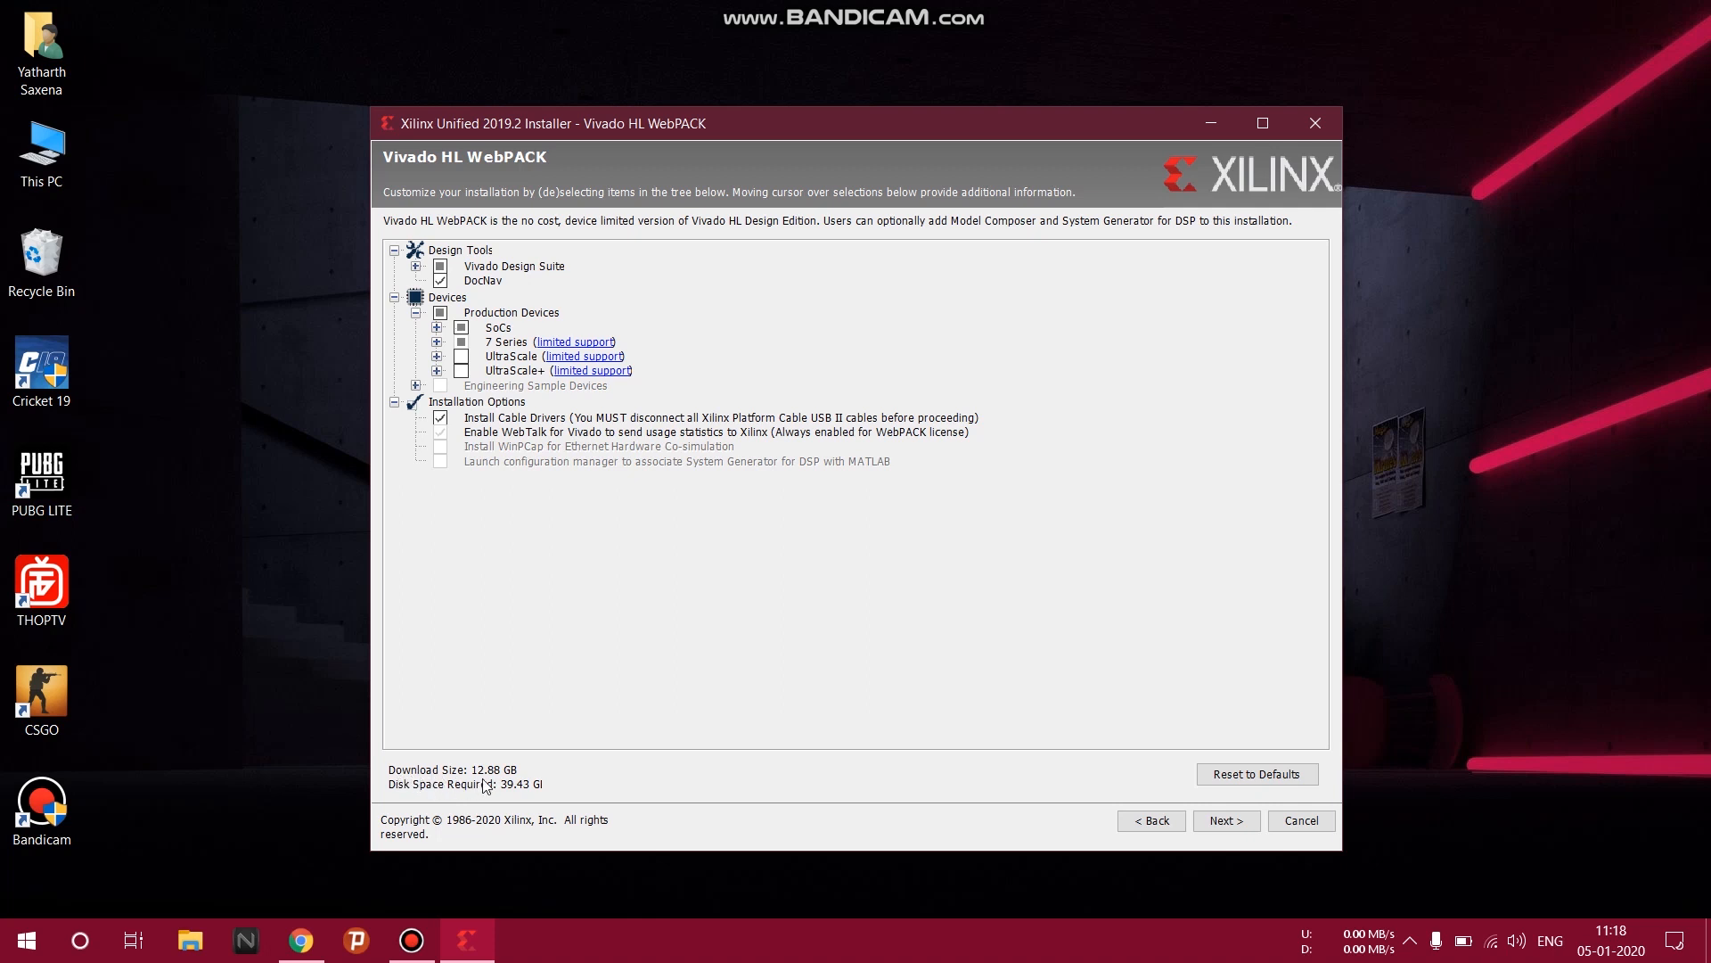
{"action": "mouse_move", "coordinate": [409, 786]}
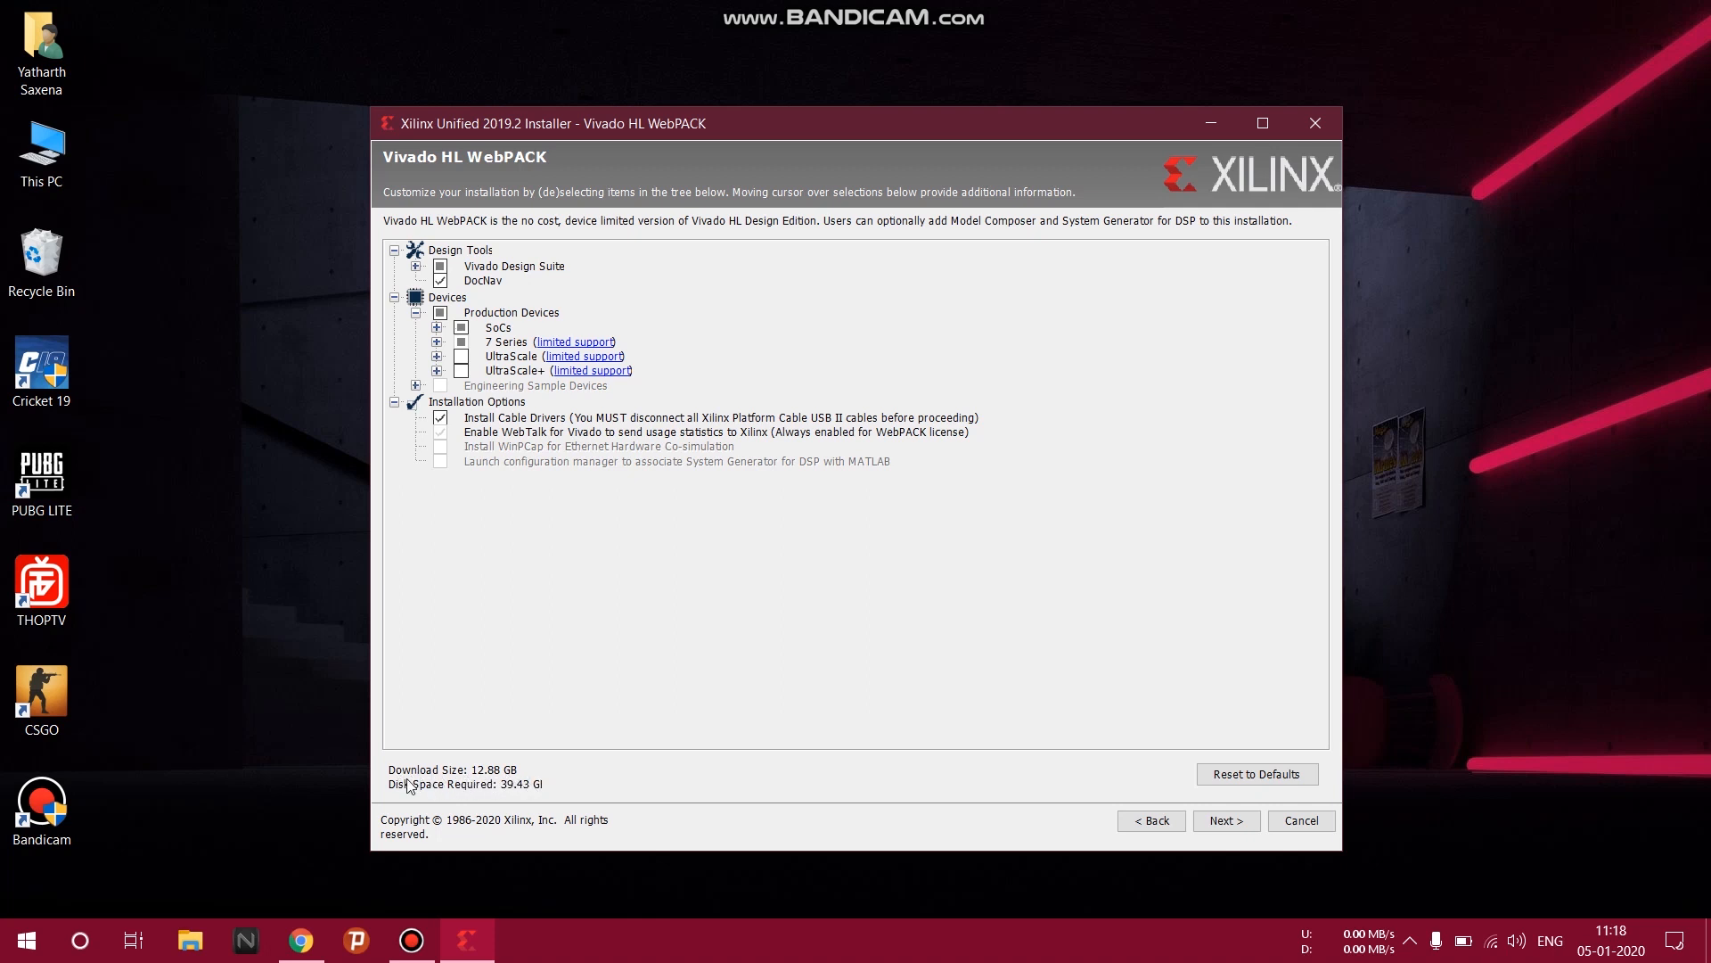
{"action": "mouse_move", "coordinate": [551, 794]}
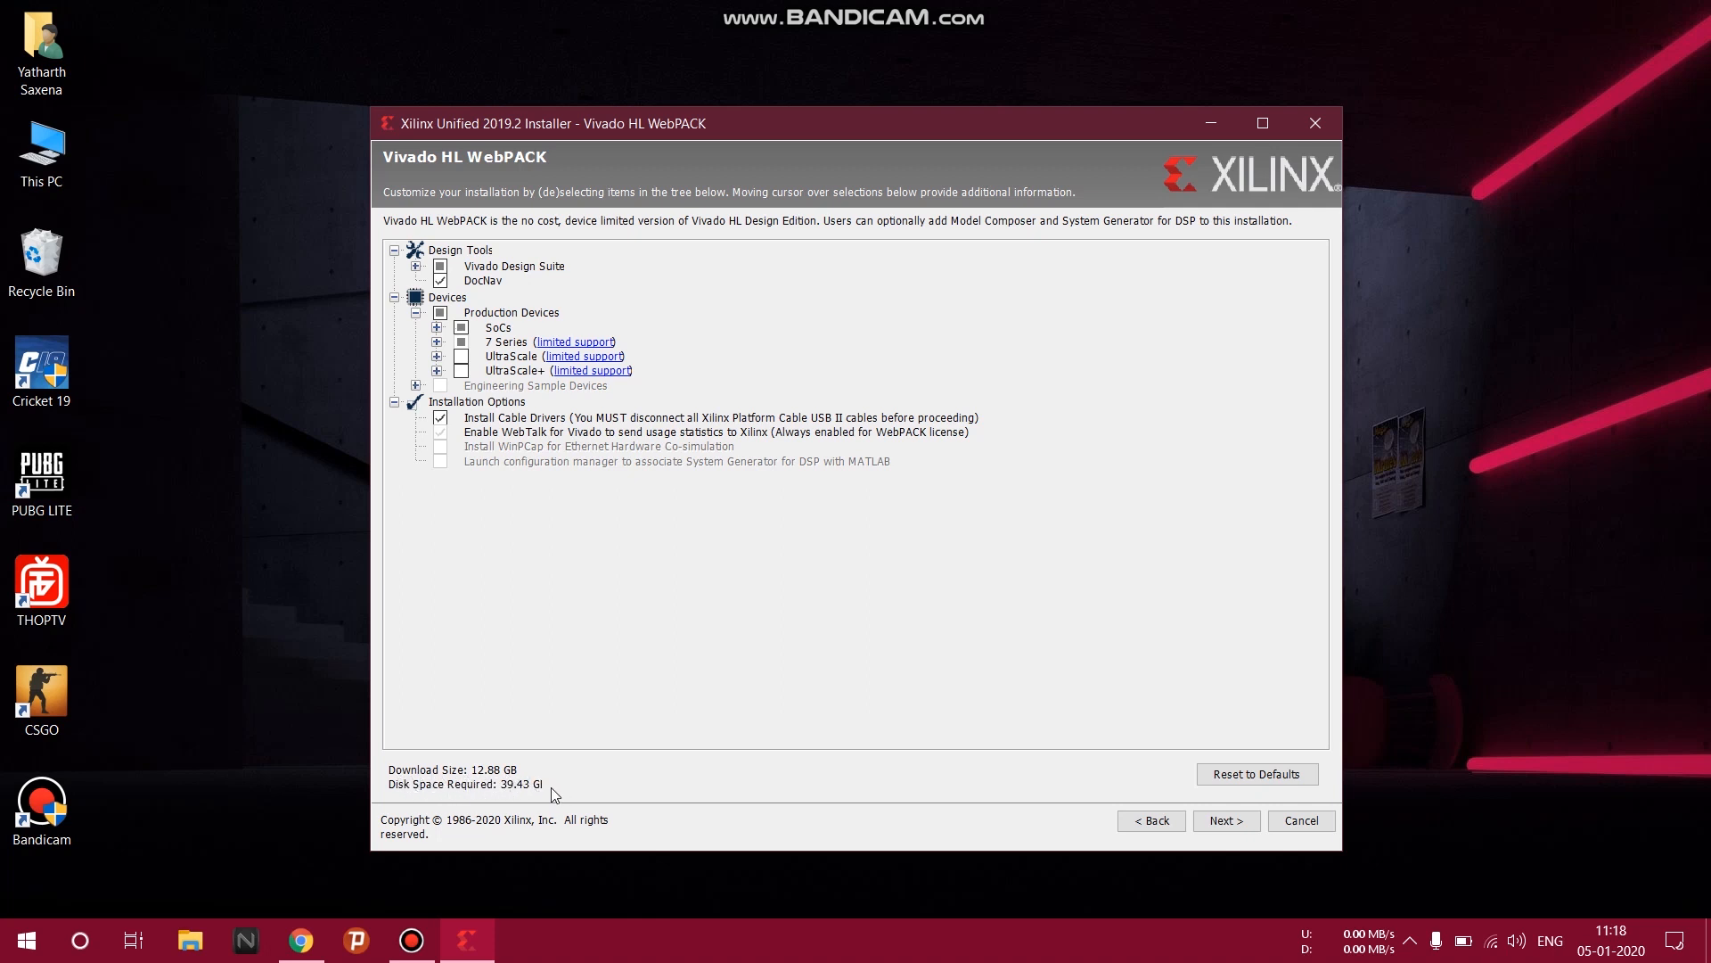
Set the installation directory to D:\Xilinx, keeping shortcuts and file associations for the current user.
{"action": "left_click", "coordinate": [1225, 820]}
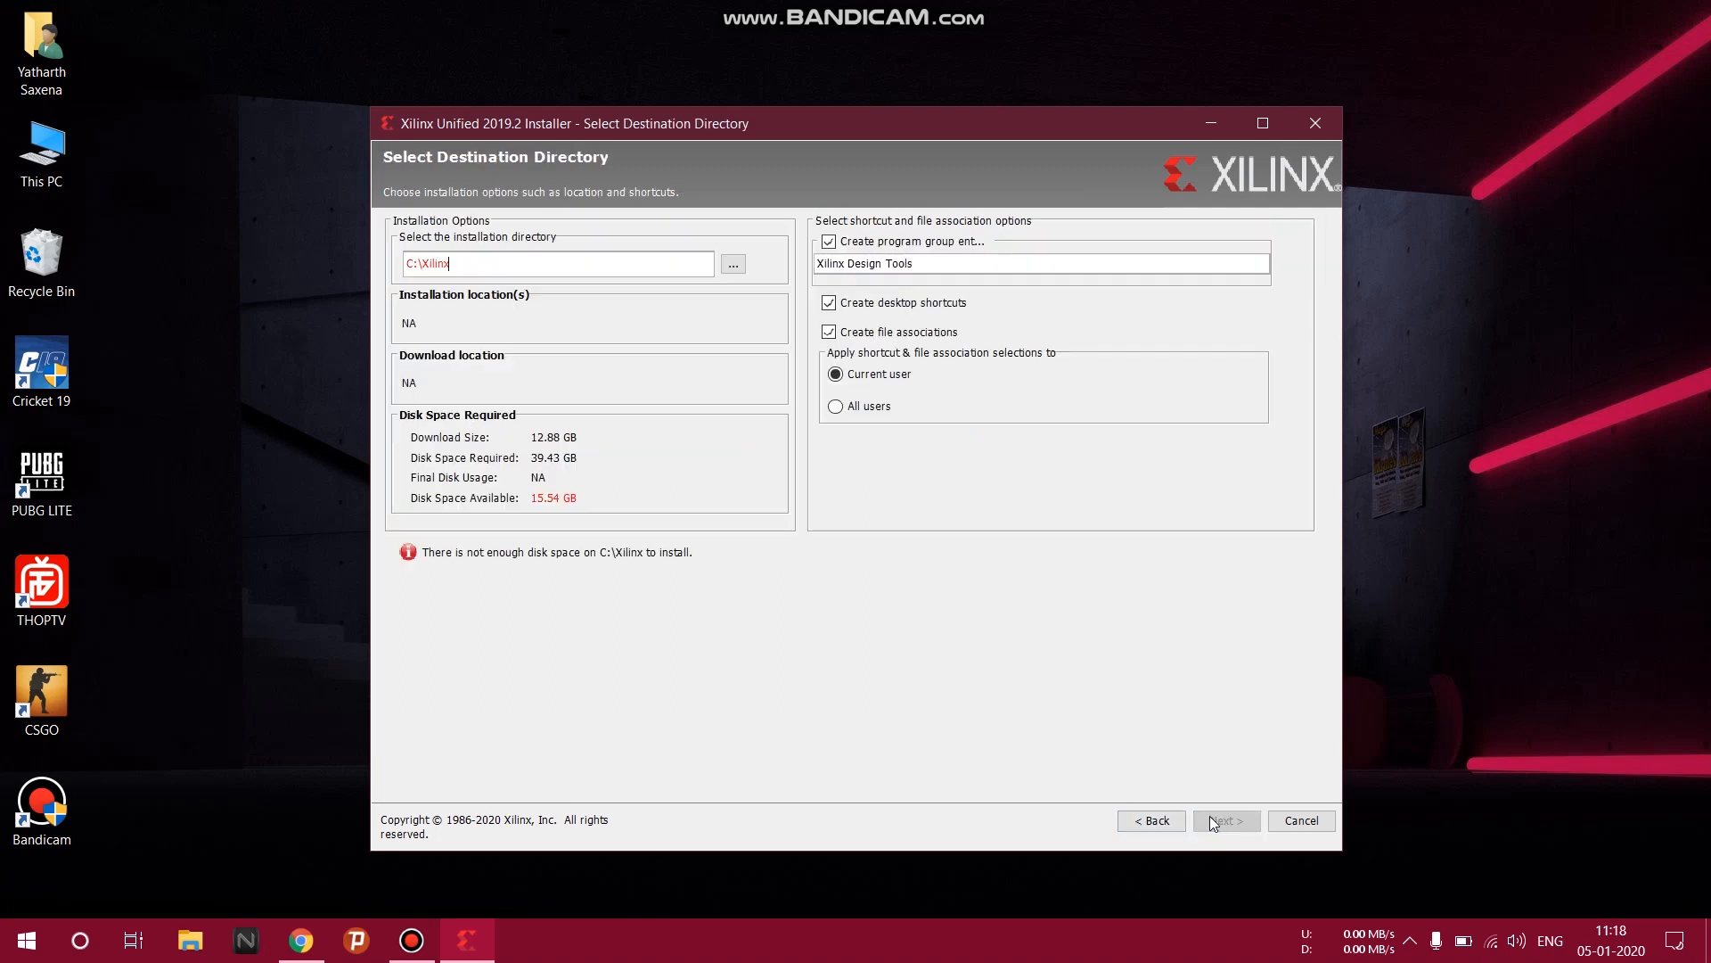
{"action": "left_click", "coordinate": [733, 263]}
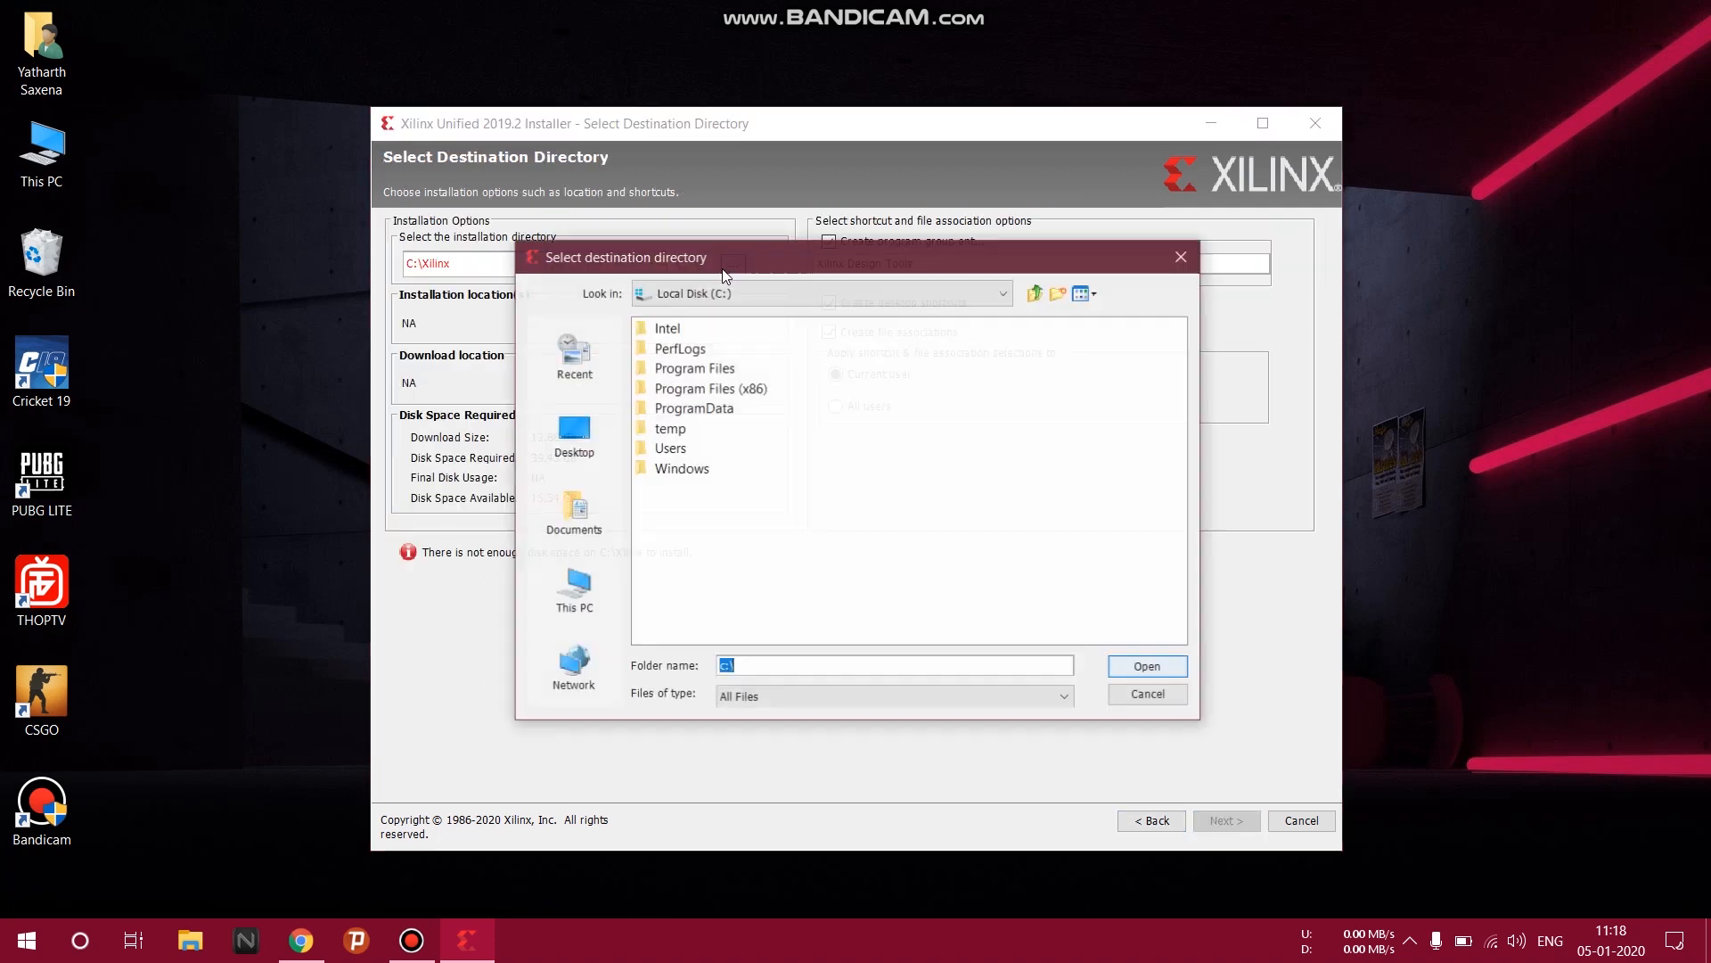
{"action": "left_click", "coordinate": [573, 589]}
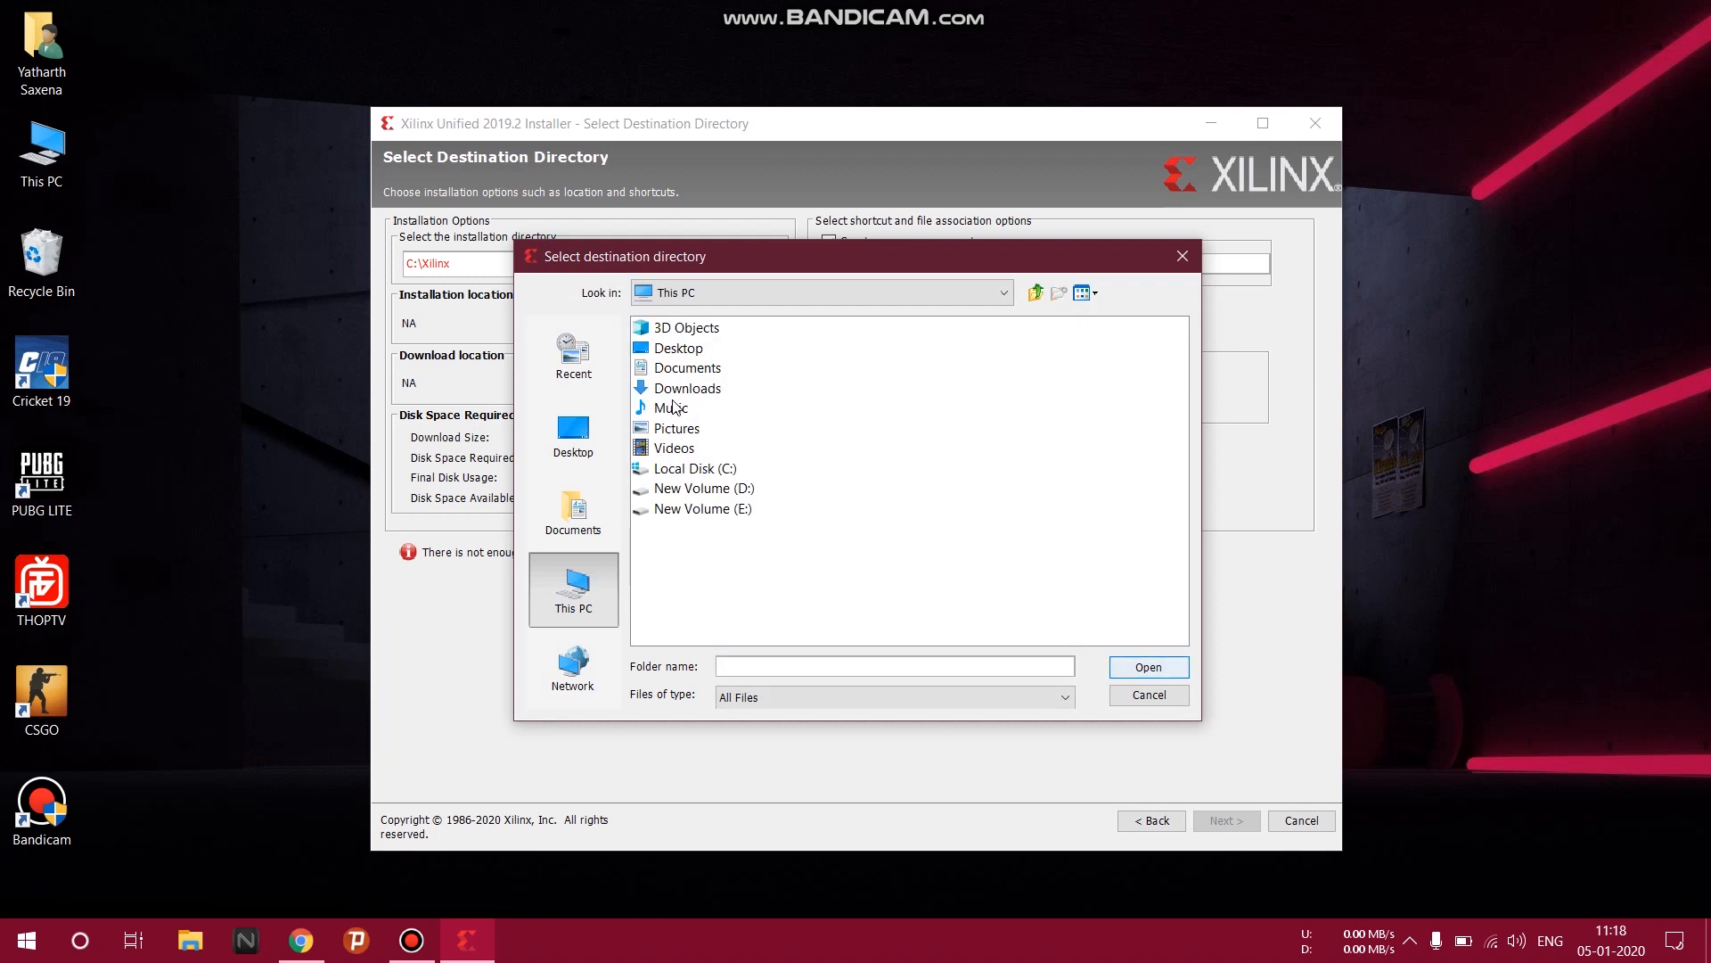
{"action": "left_click", "coordinate": [704, 488]}
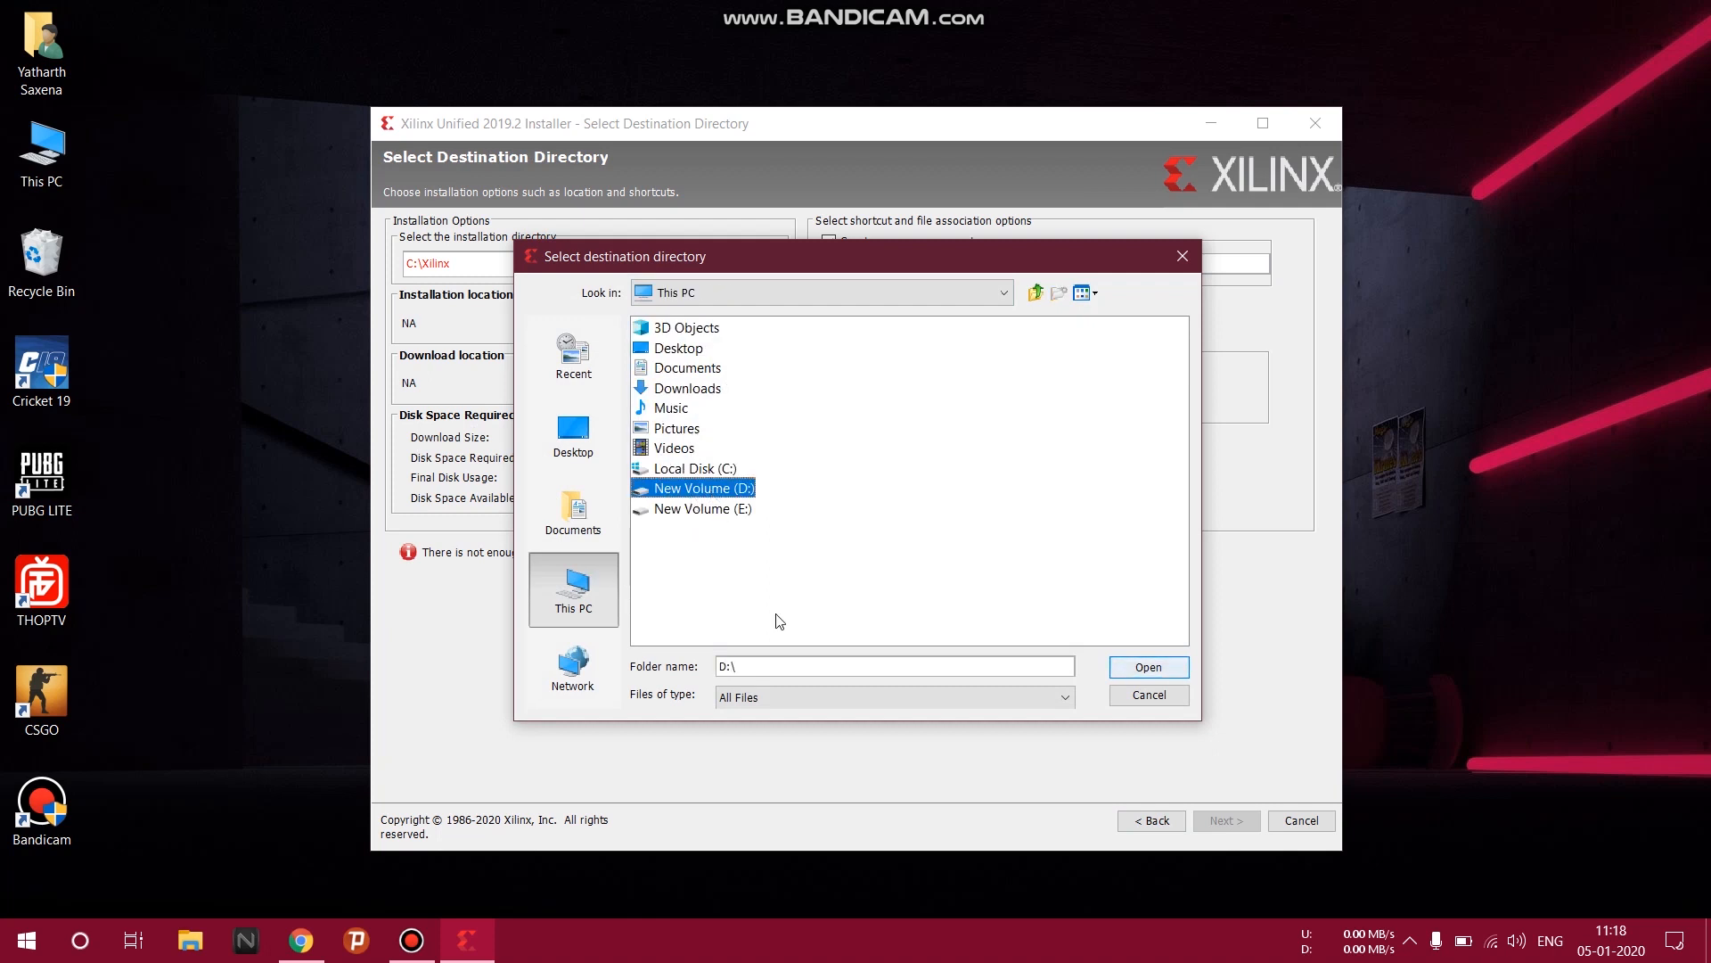
{"action": "double_click", "coordinate": [701, 487]}
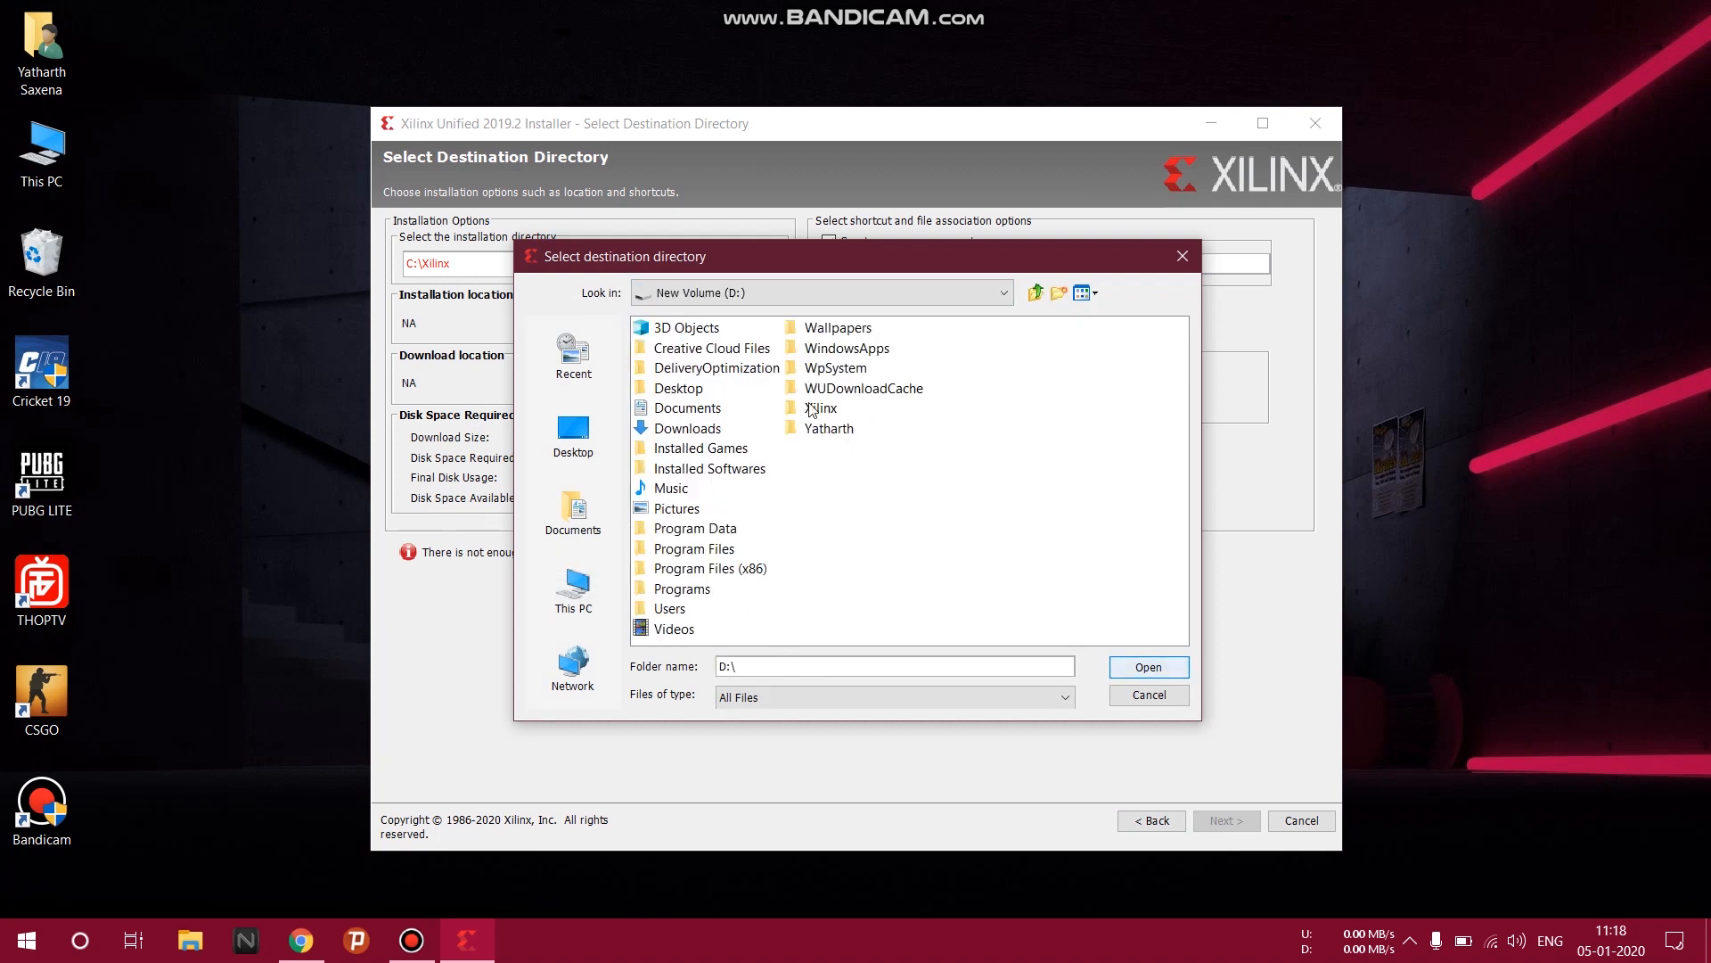
{"action": "left_click", "coordinate": [824, 408]}
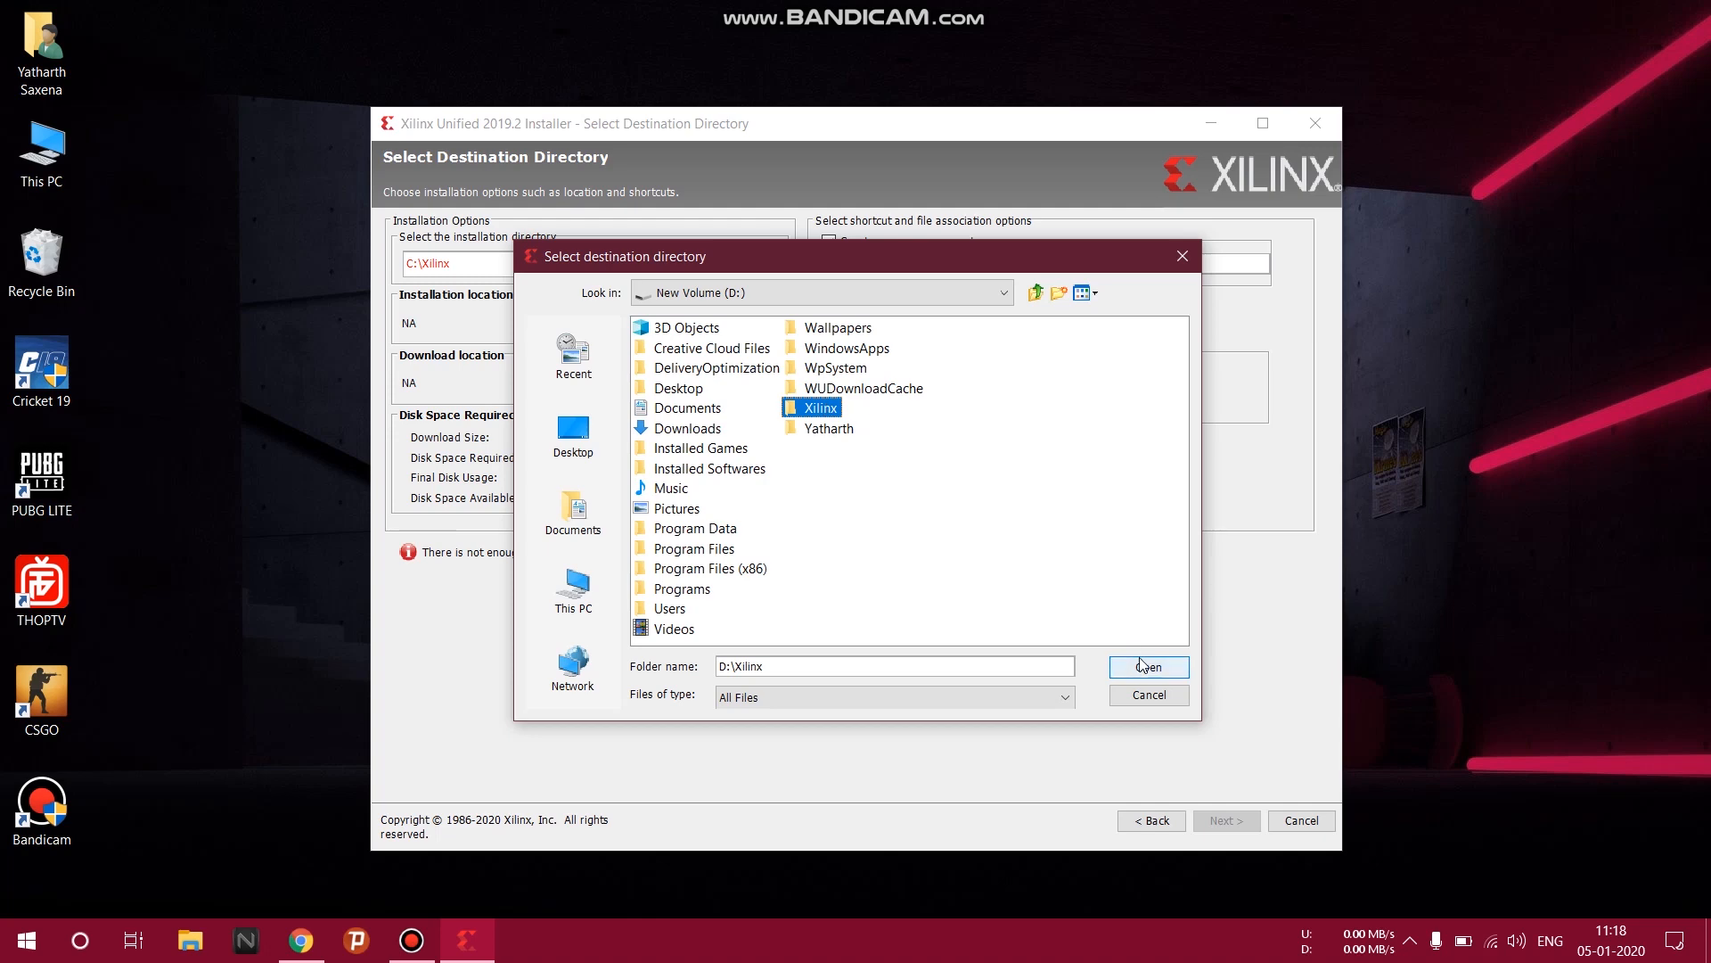
{"action": "left_click", "coordinate": [1146, 667]}
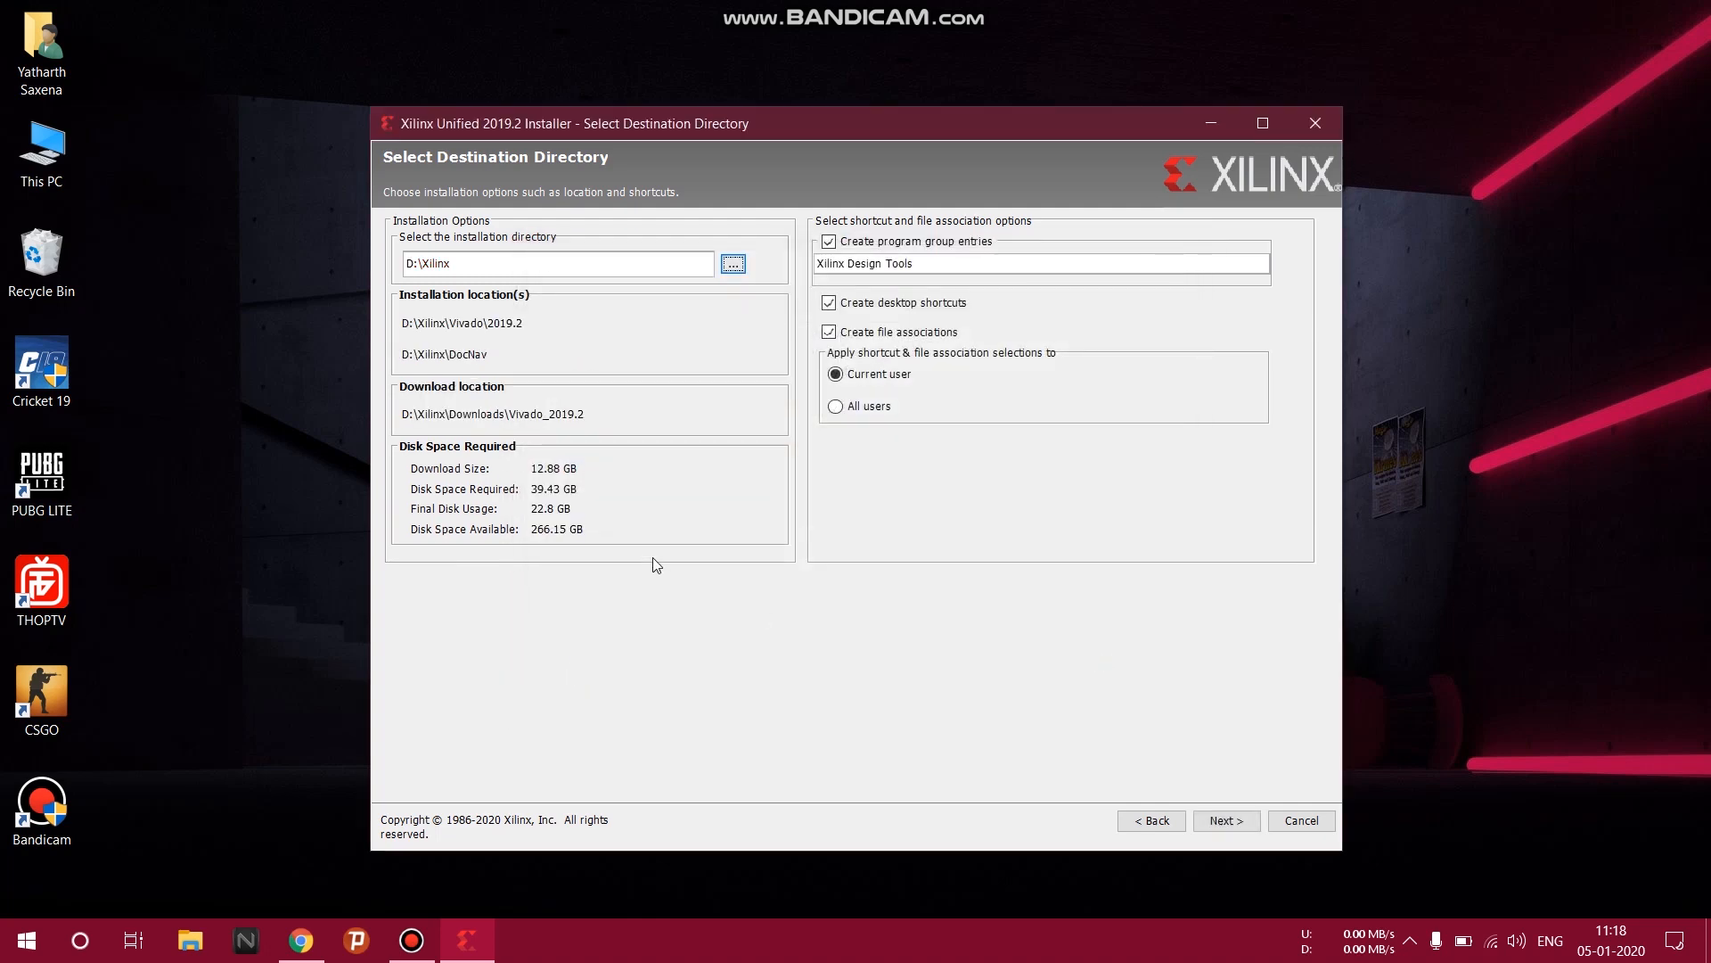
{"action": "mouse_move", "coordinate": [543, 522]}
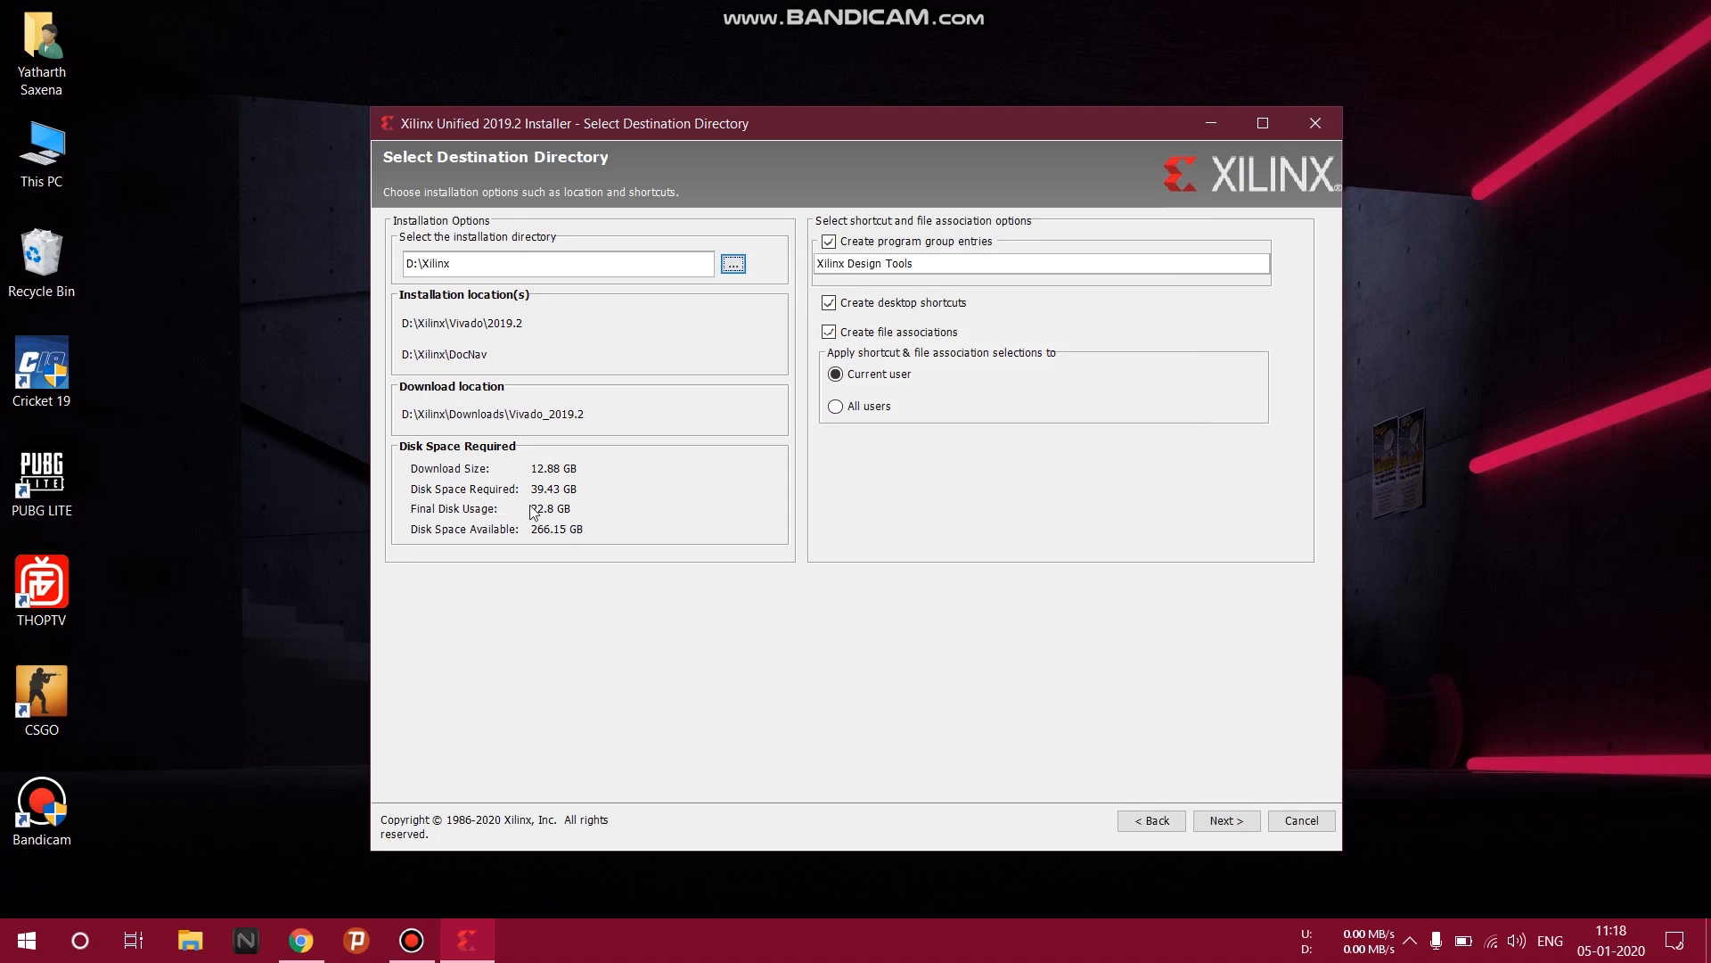
{"action": "mouse_move", "coordinate": [556, 500]}
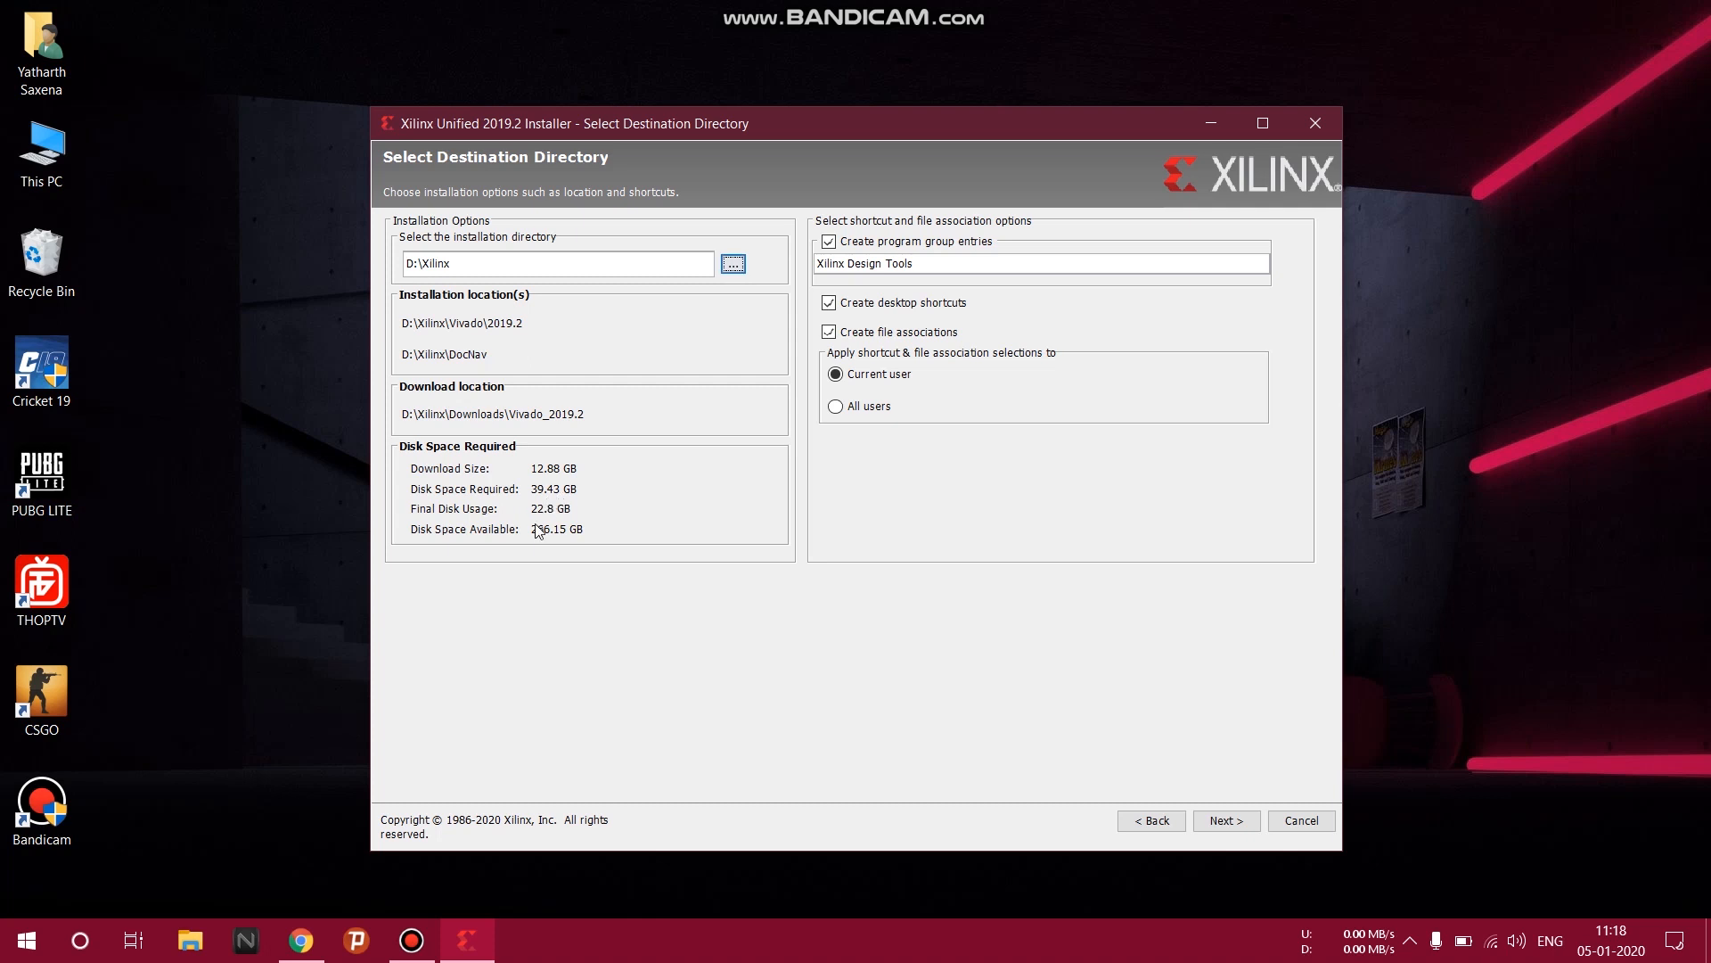
{"action": "mouse_move", "coordinate": [1221, 791]}
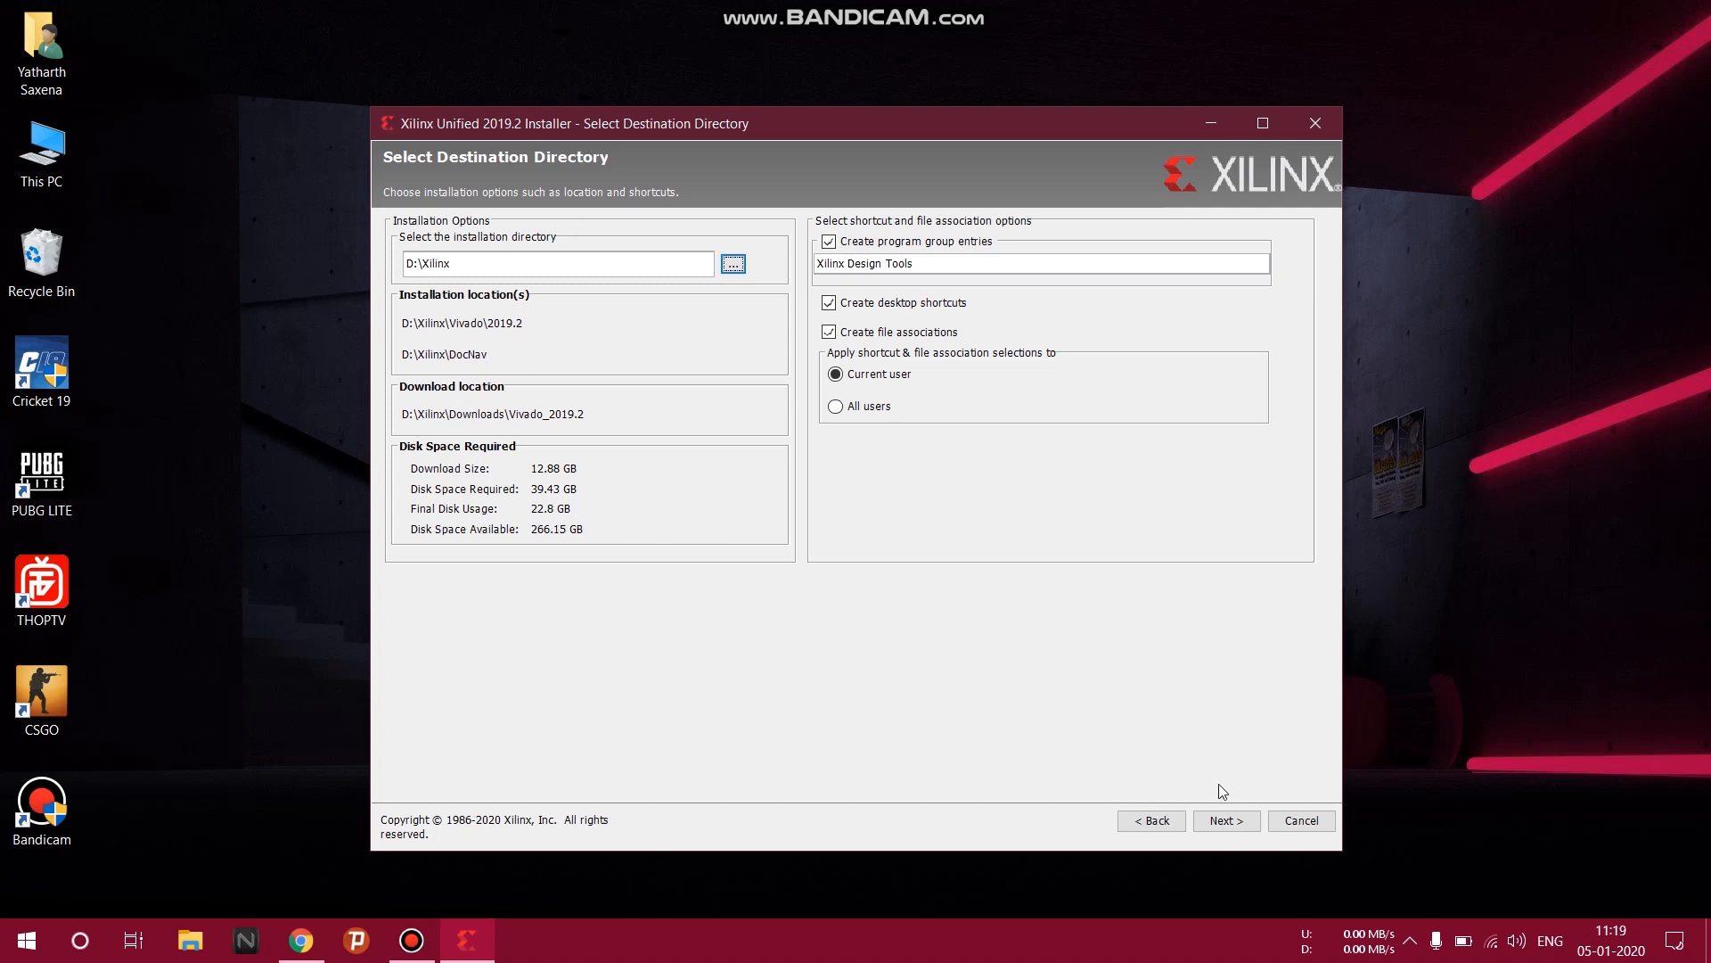
Review the Installation Summary and start installing Vivado HL WebPACK.
{"action": "left_click", "coordinate": [1225, 820]}
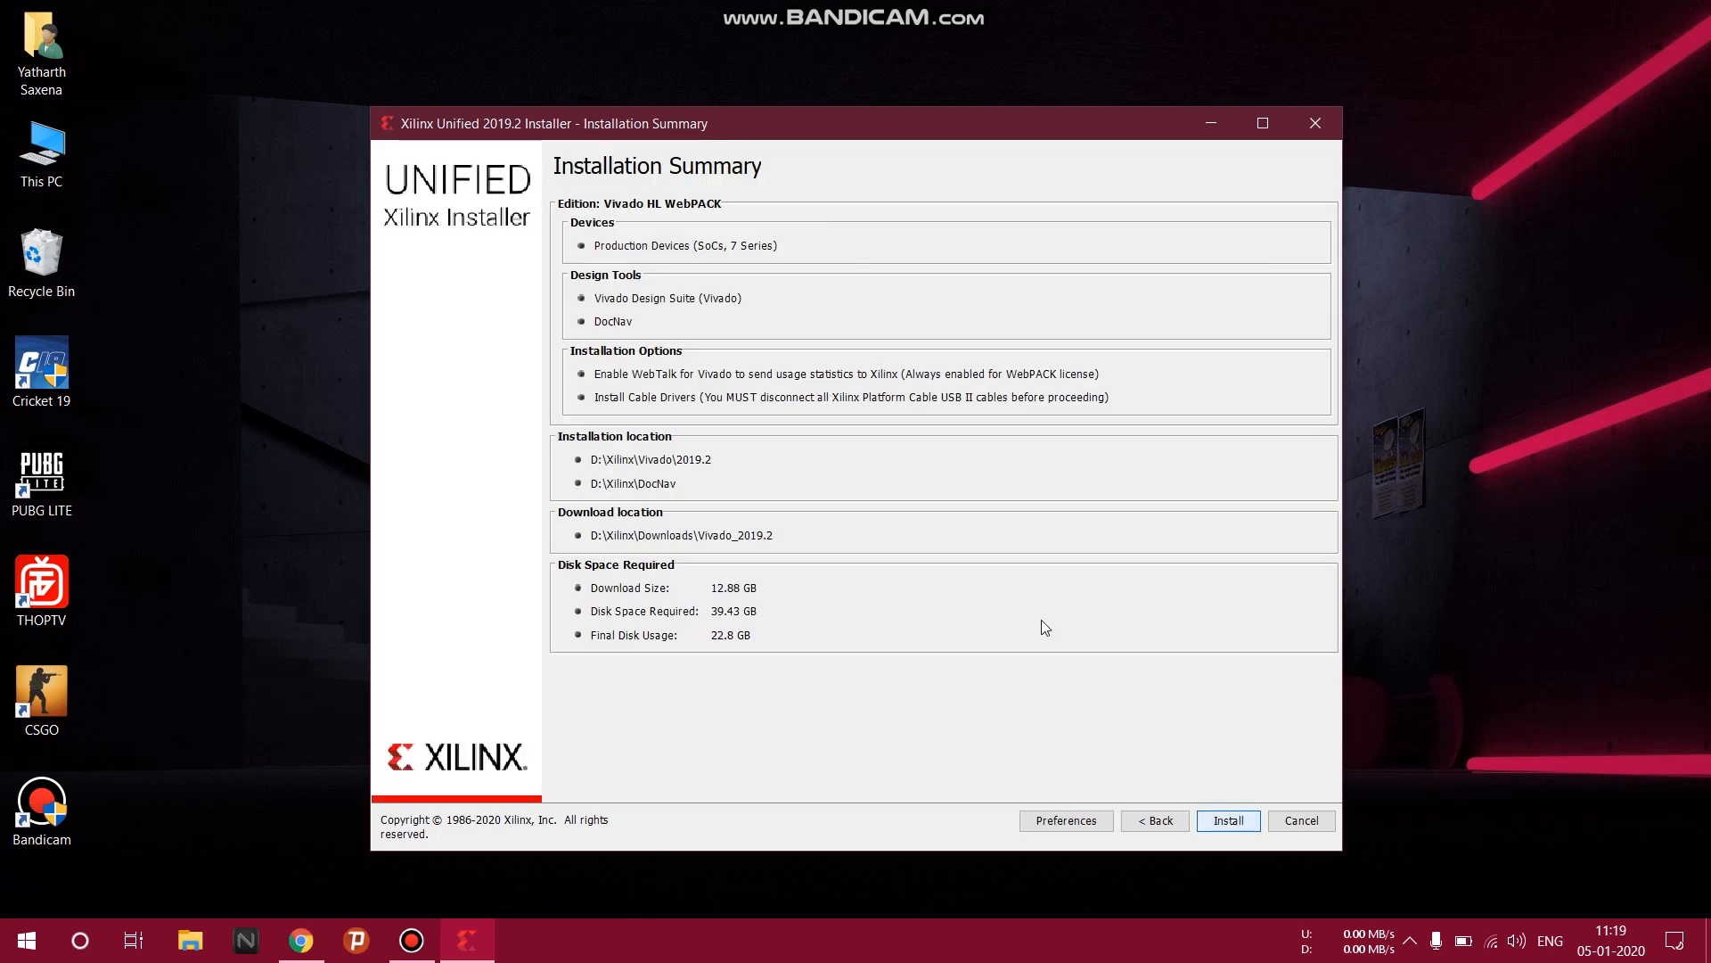
{"action": "mouse_move", "coordinate": [1006, 579]}
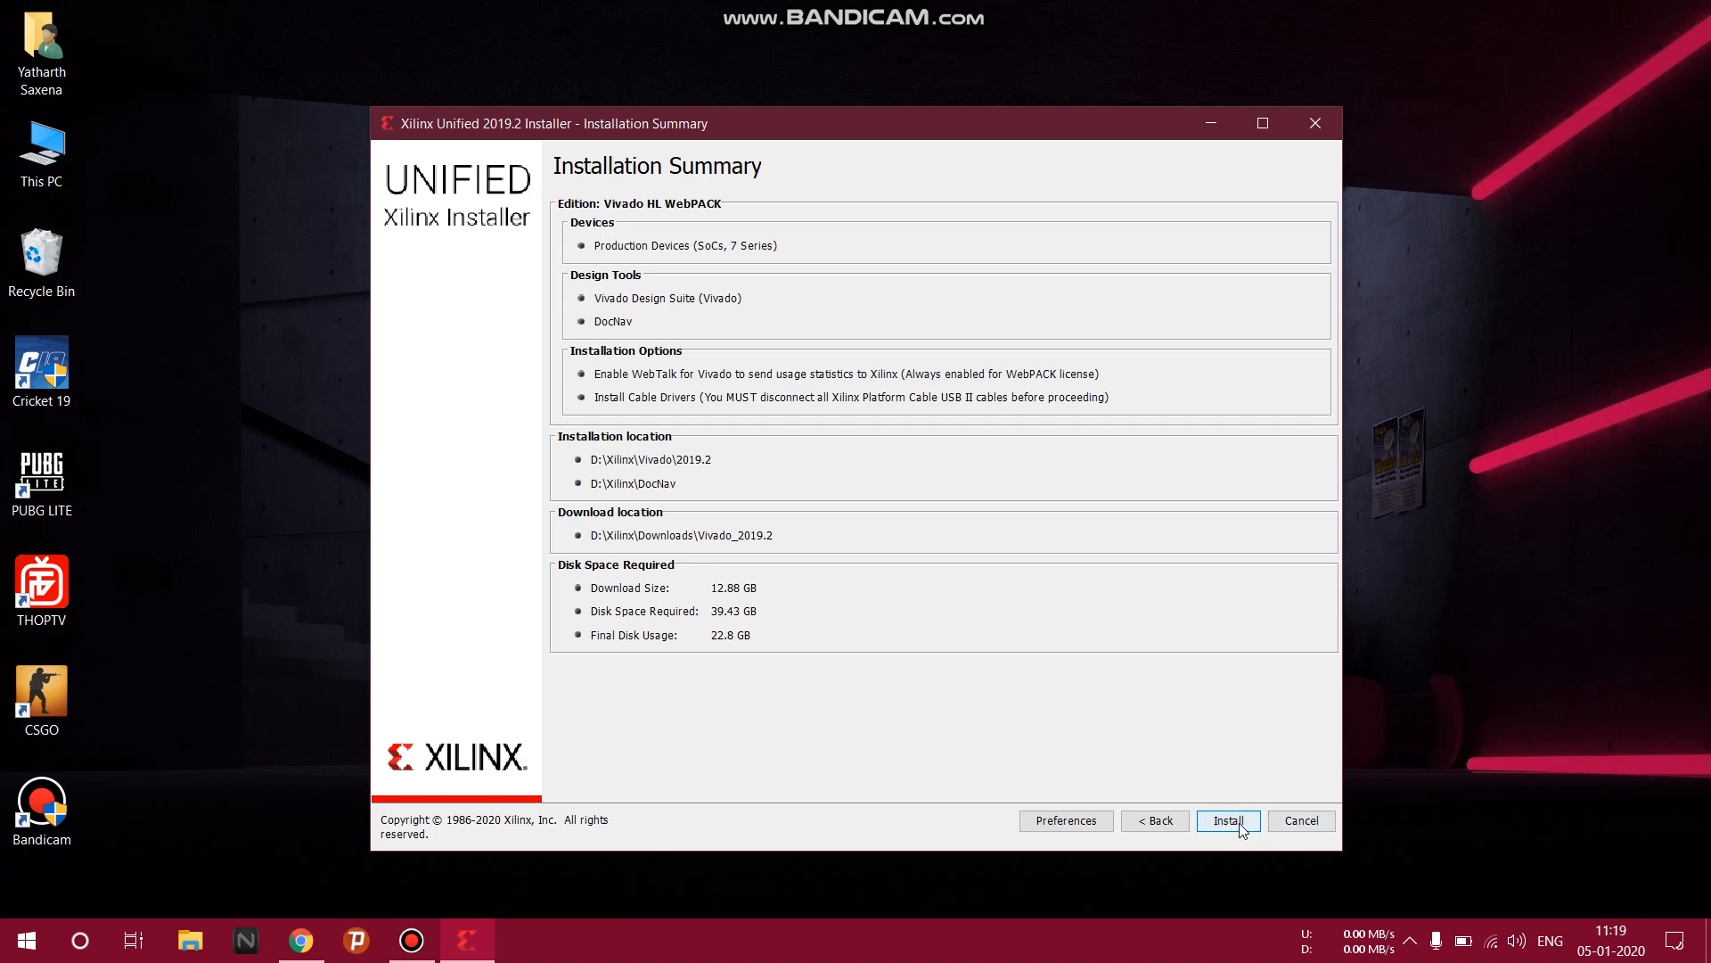
{"action": "mouse_move", "coordinate": [1226, 820]}
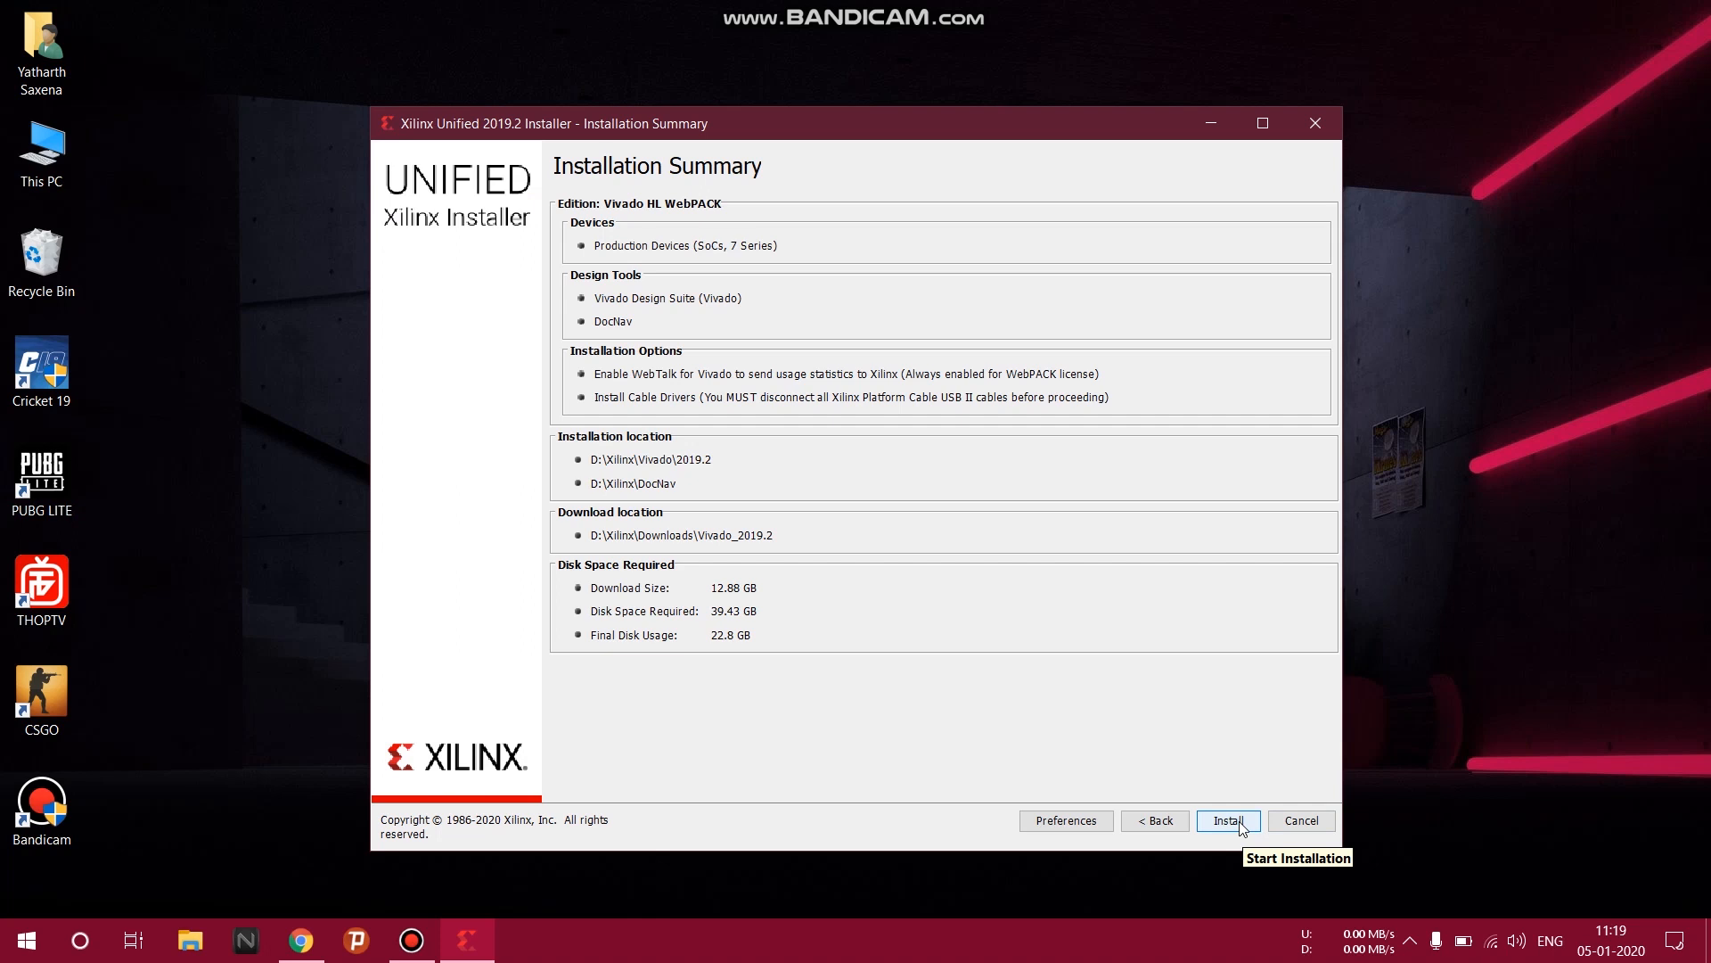
{"action": "left_click", "coordinate": [1226, 820]}
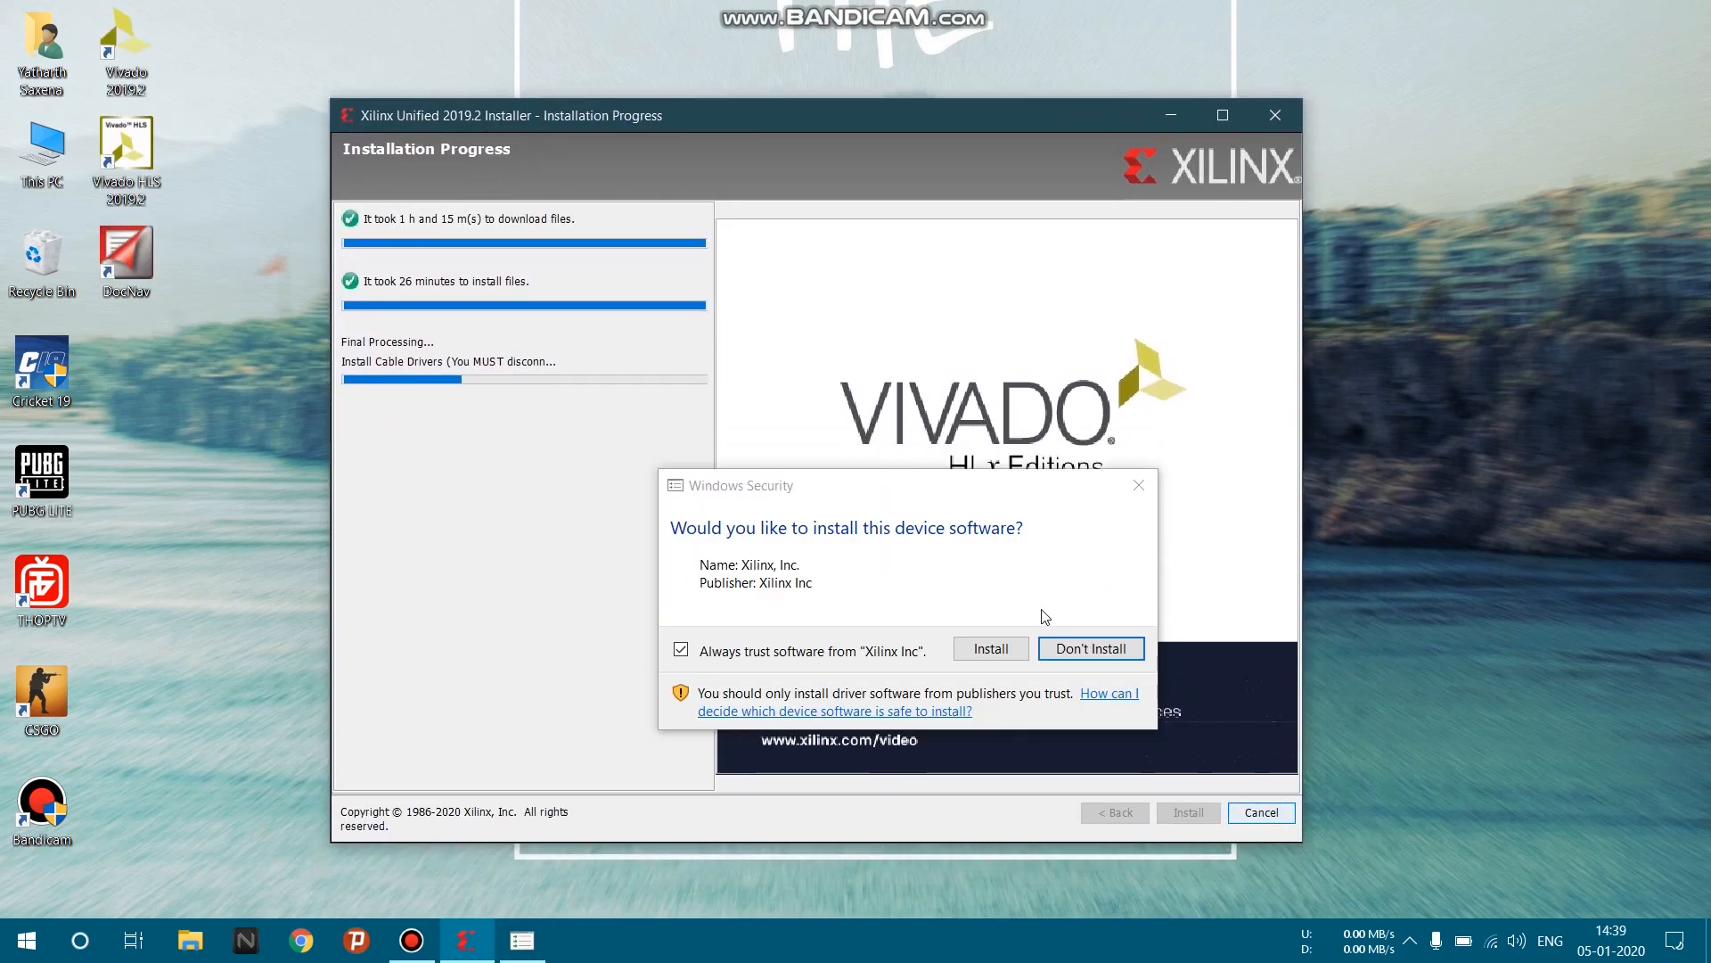
{"action": "mouse_move", "coordinate": [988, 647]}
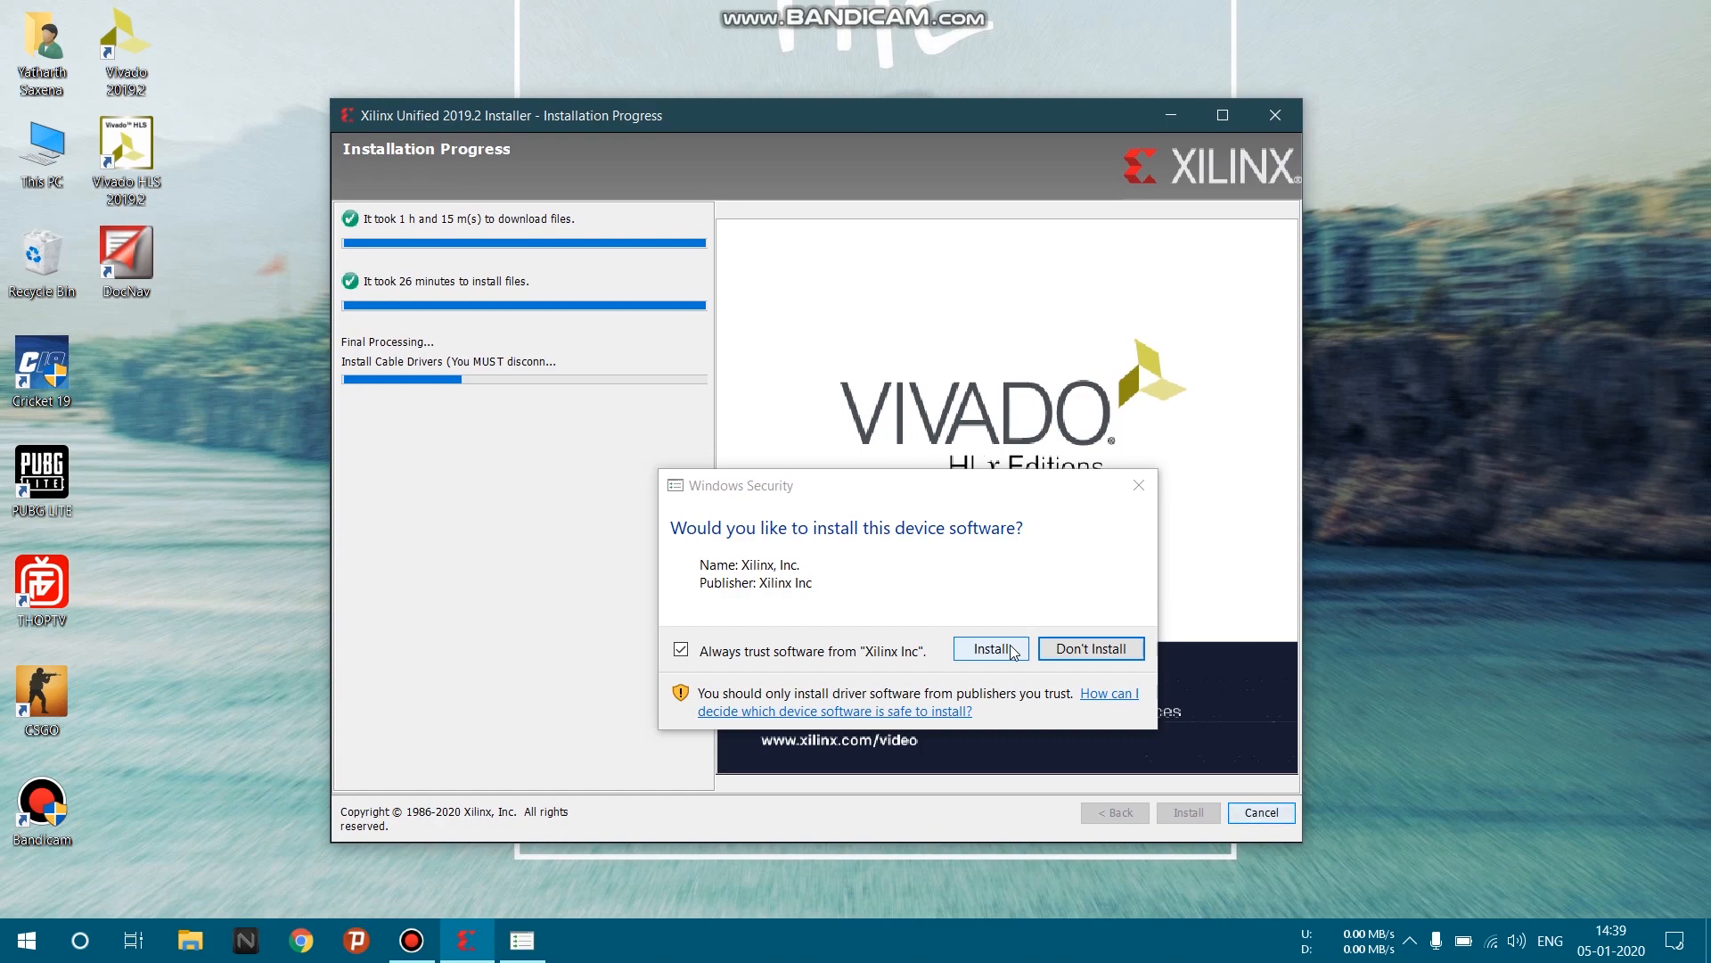
Approve the Xilinx device driver prompt and let the installer finish and close.
{"action": "left_click", "coordinate": [988, 648]}
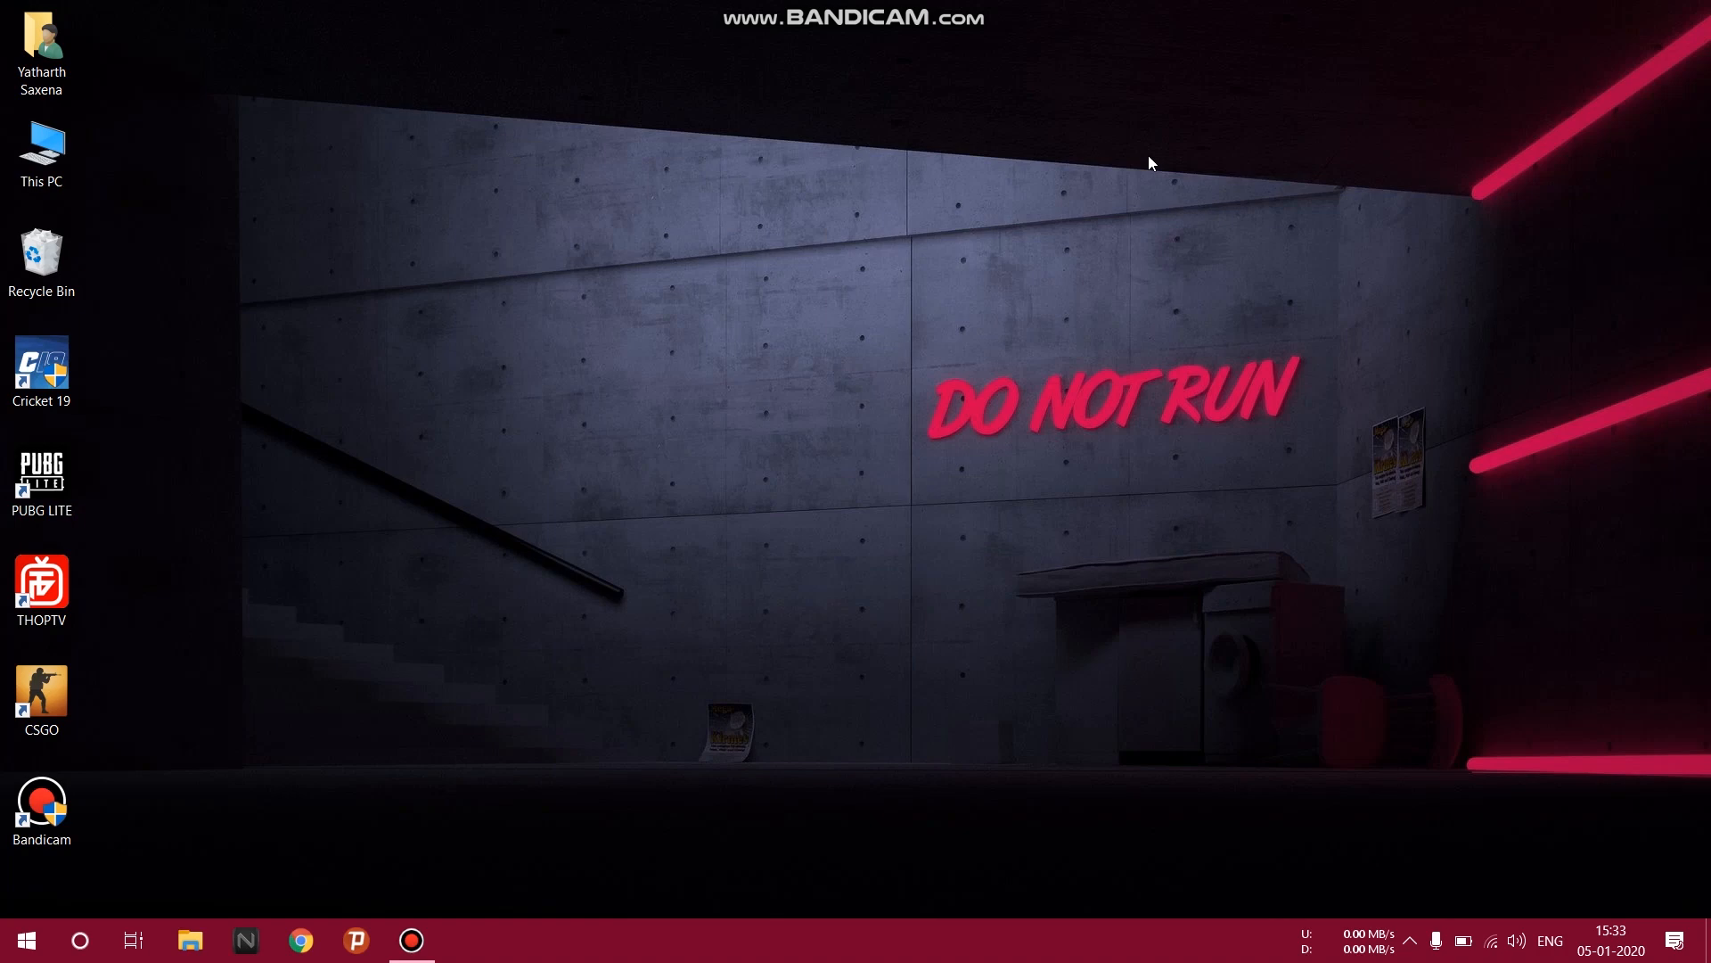
Open the Start menu and scroll down to the new Xilinx Design Tools entries.
{"action": "left_click", "coordinate": [25, 938]}
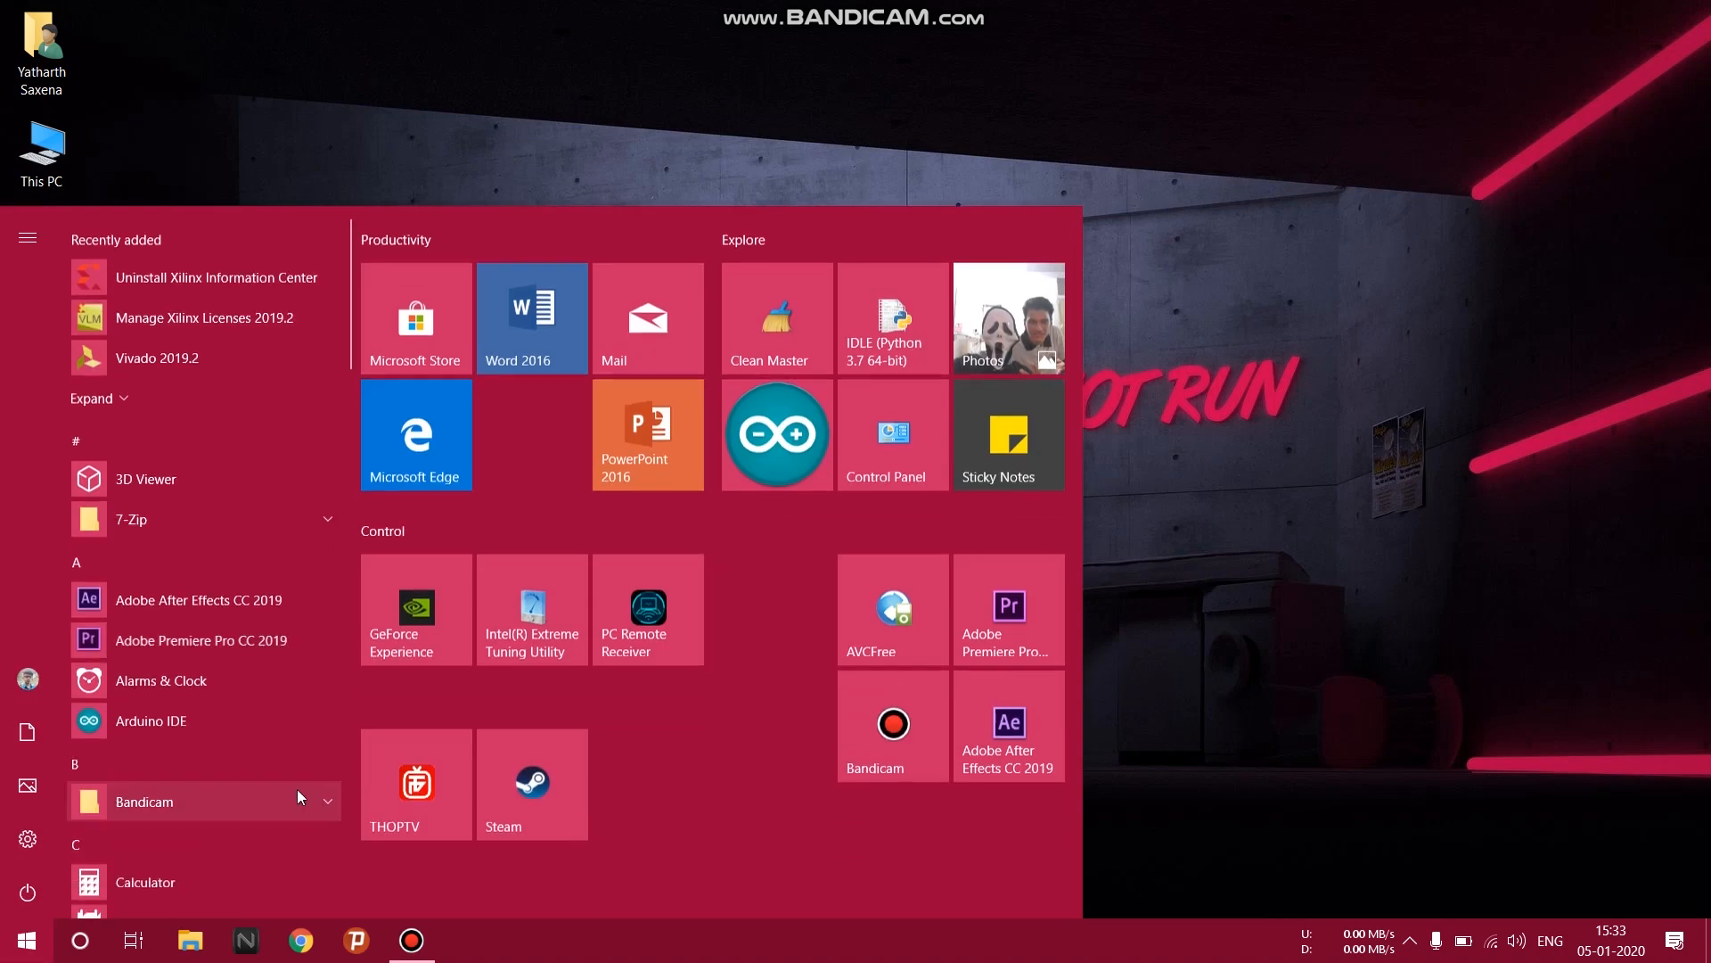
{"action": "scroll", "scroll_direction": "down", "scroll_amount": 3}
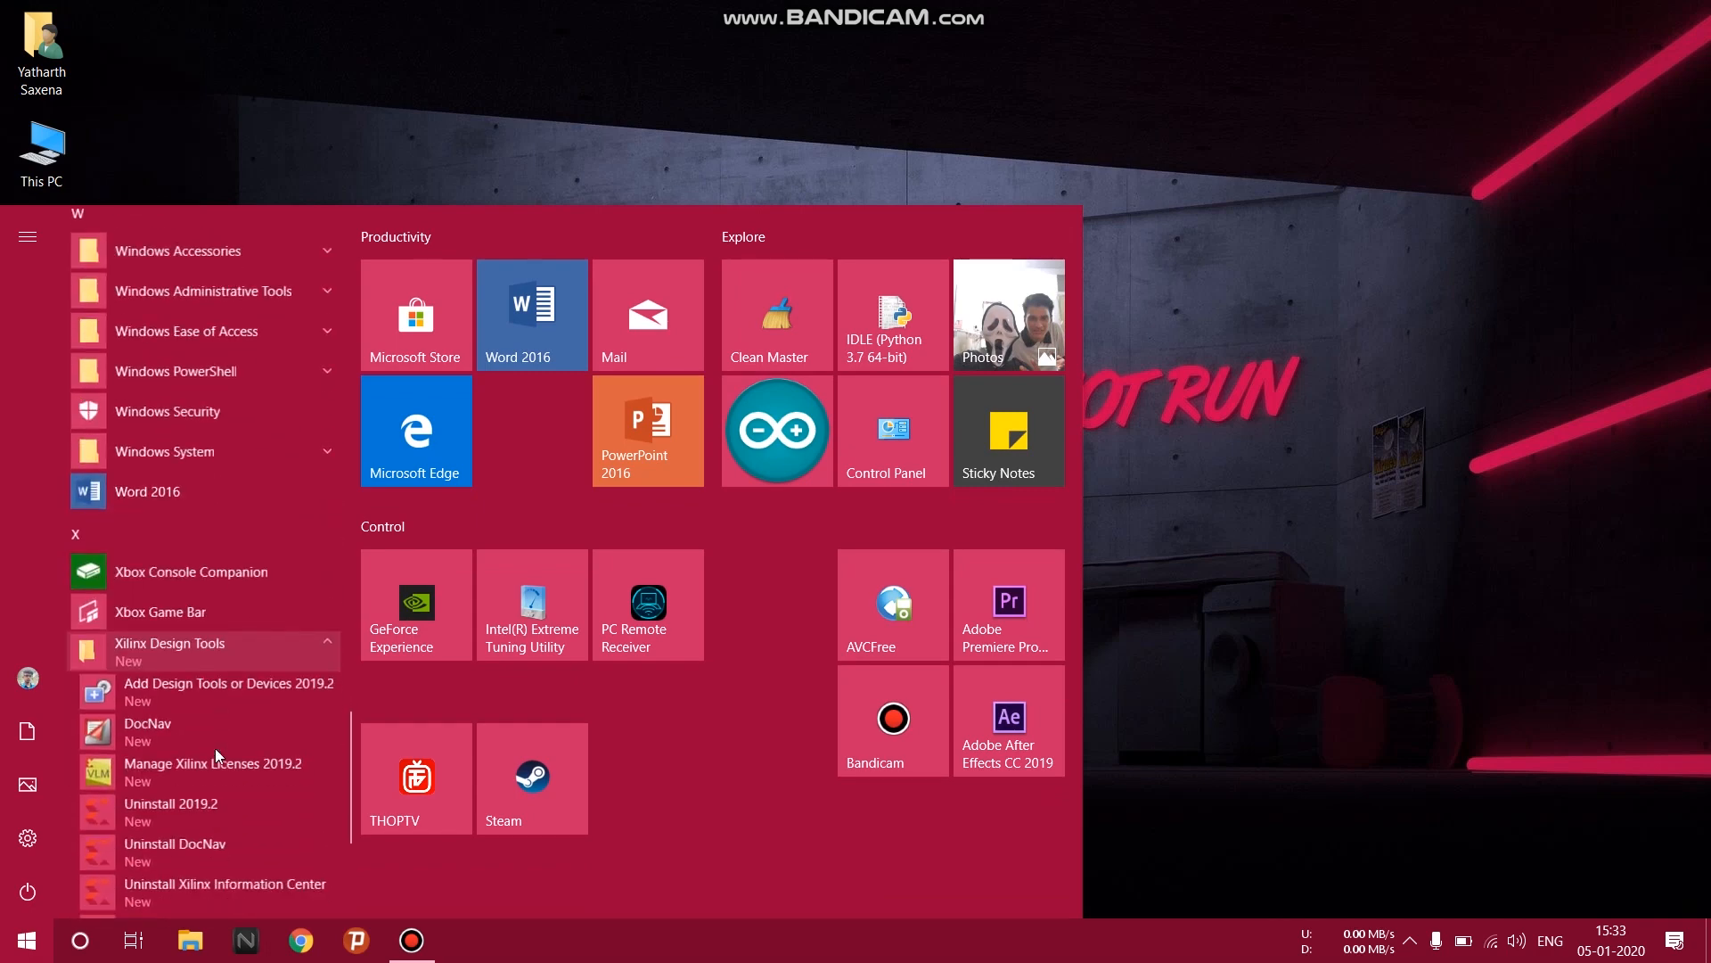
{"action": "scroll", "scroll_direction": "down", "scroll_amount": 3}
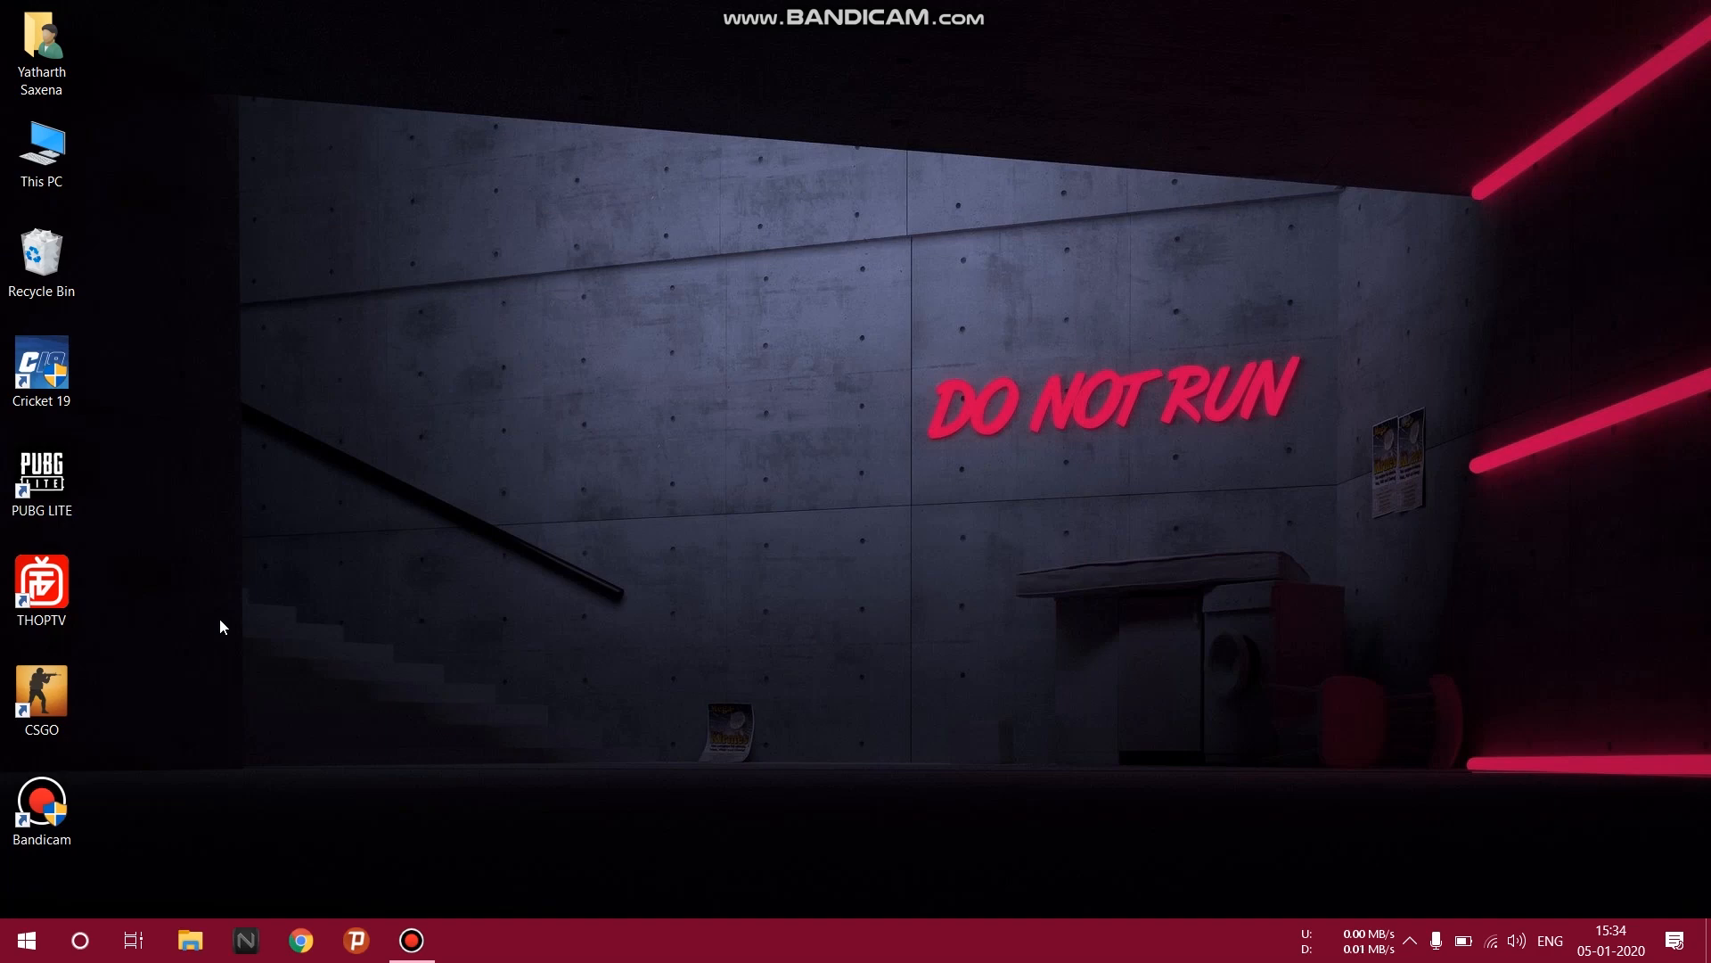
{"action": "mouse_move", "coordinate": [1405, 852]}
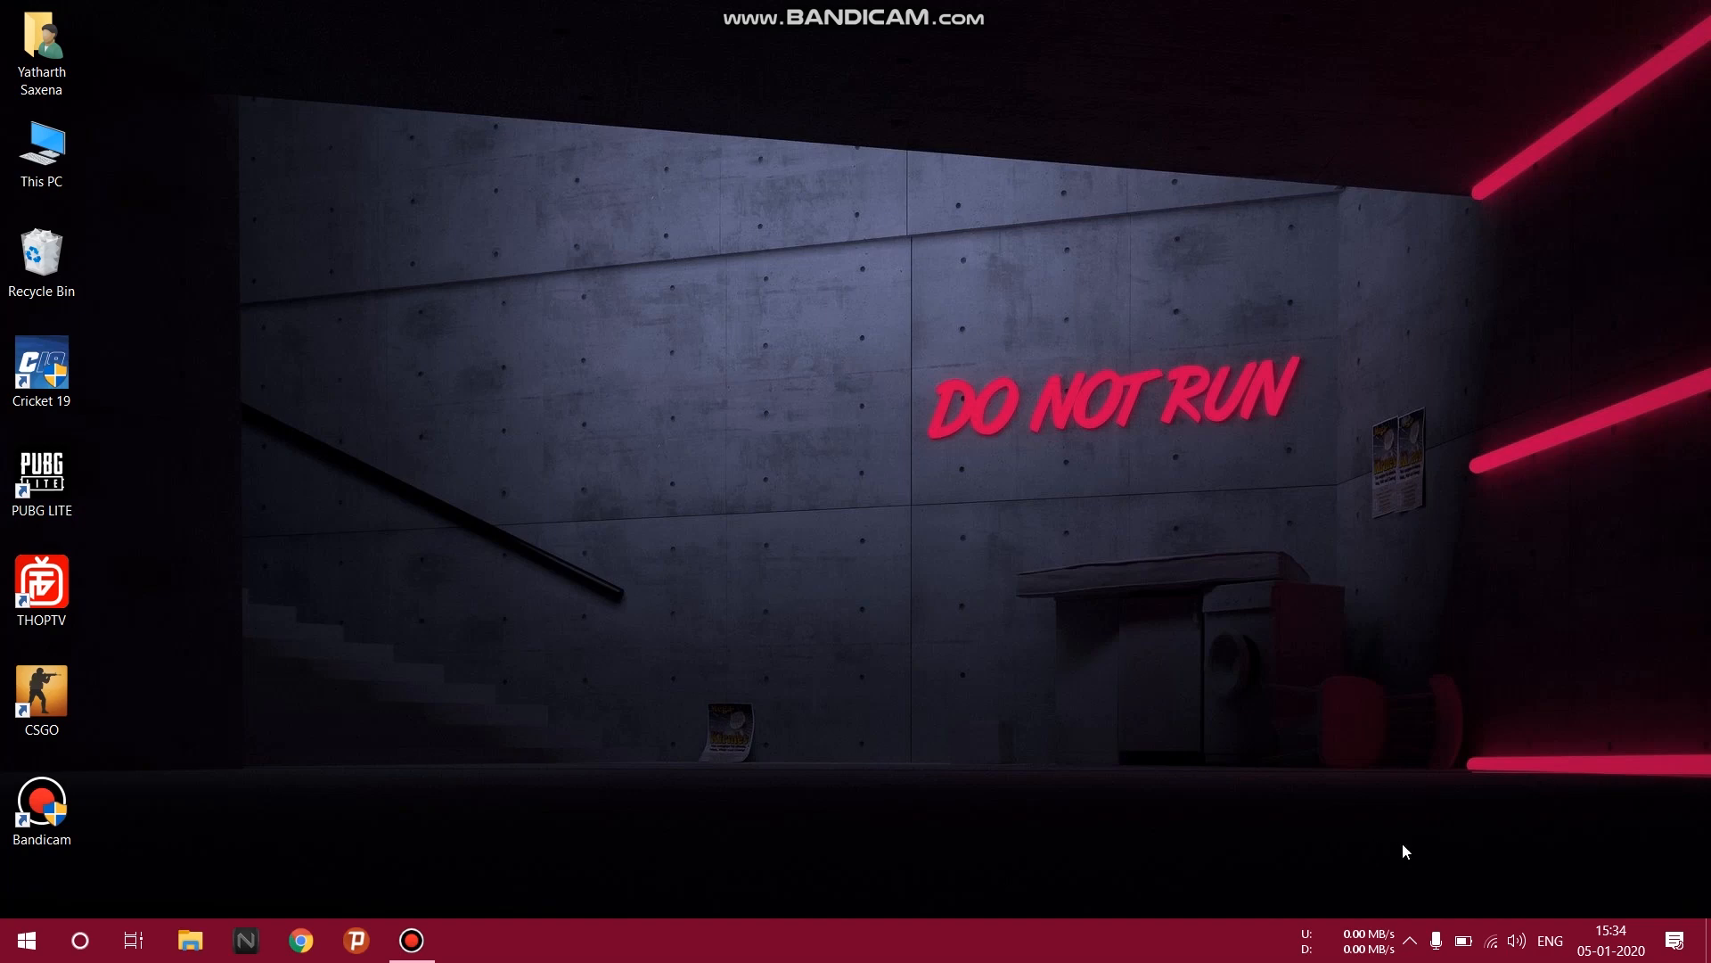
{"action": "mouse_move", "coordinate": [706, 899]}
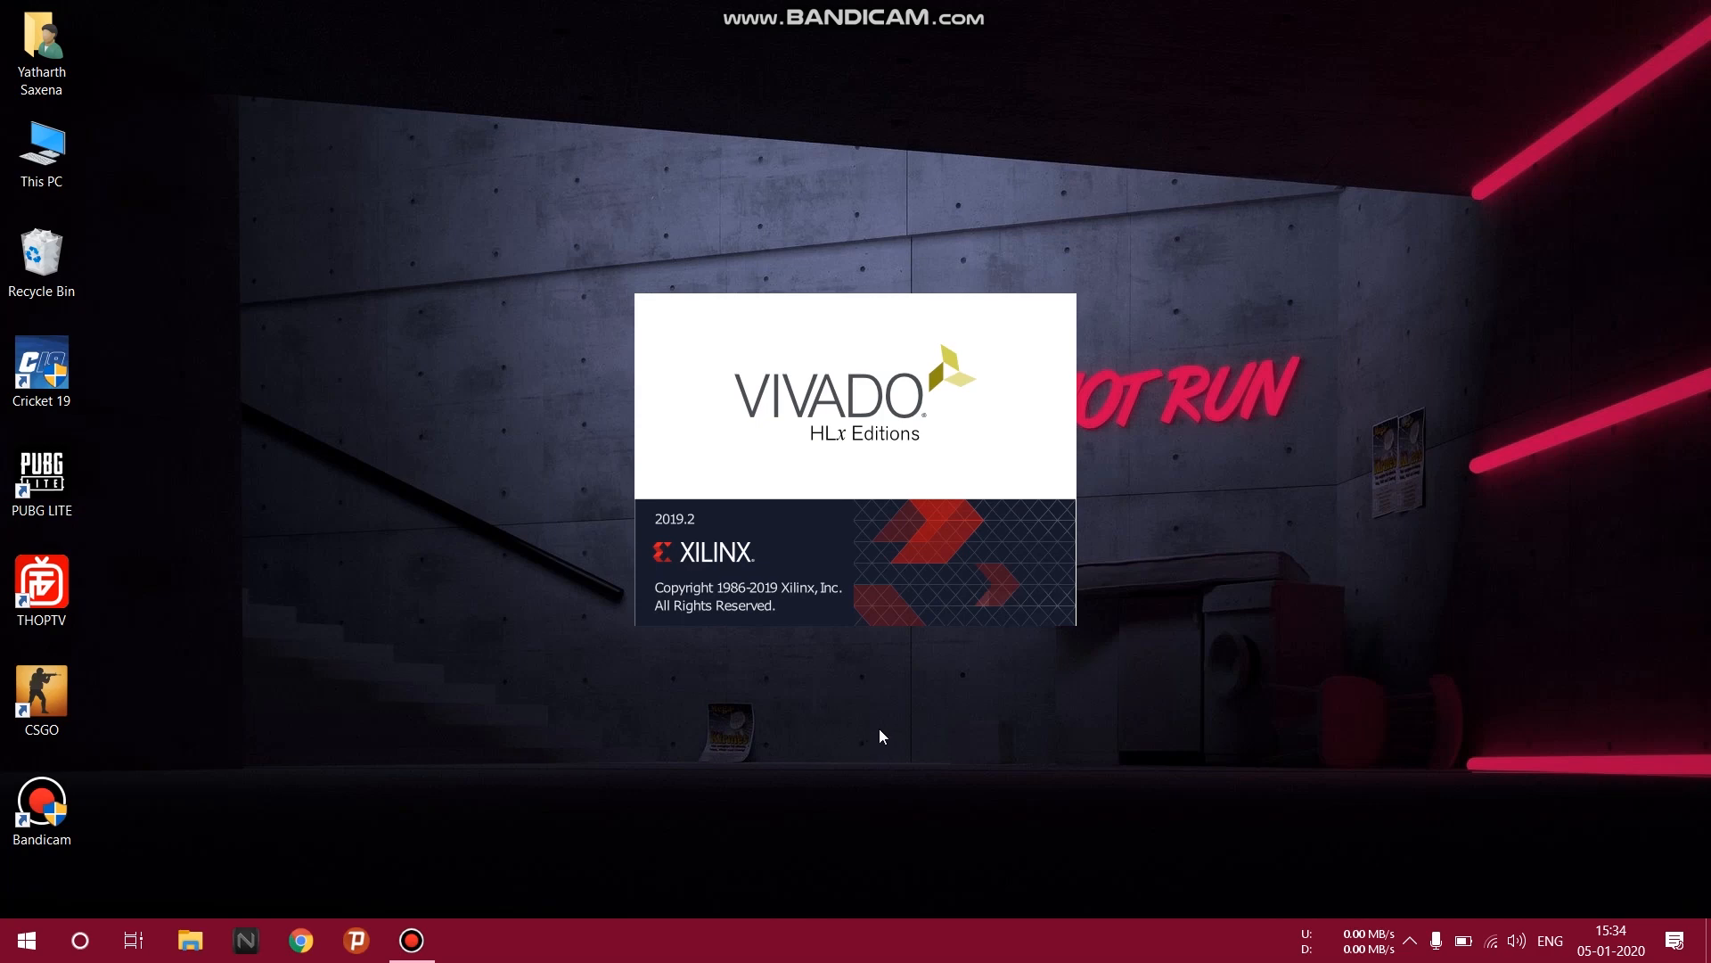
{"action": "mouse_move", "coordinate": [880, 735]}
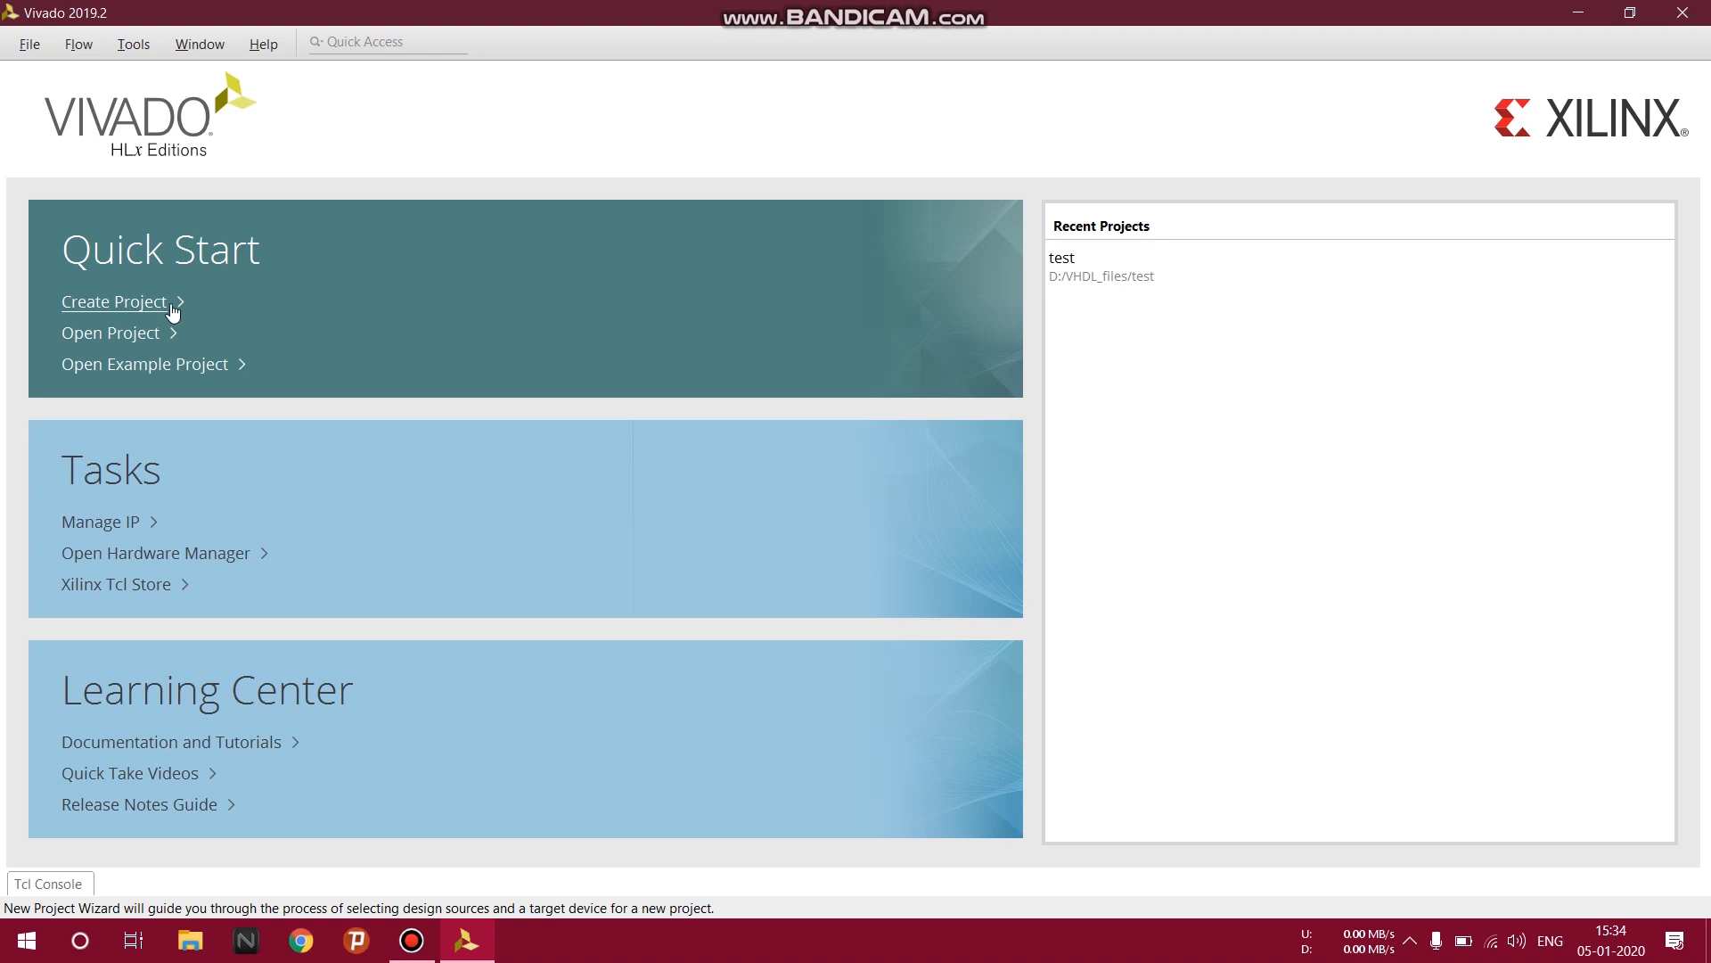
Start a new project named halfadder in D:/VHDL_files as an RTL project.
{"action": "left_click", "coordinate": [113, 302]}
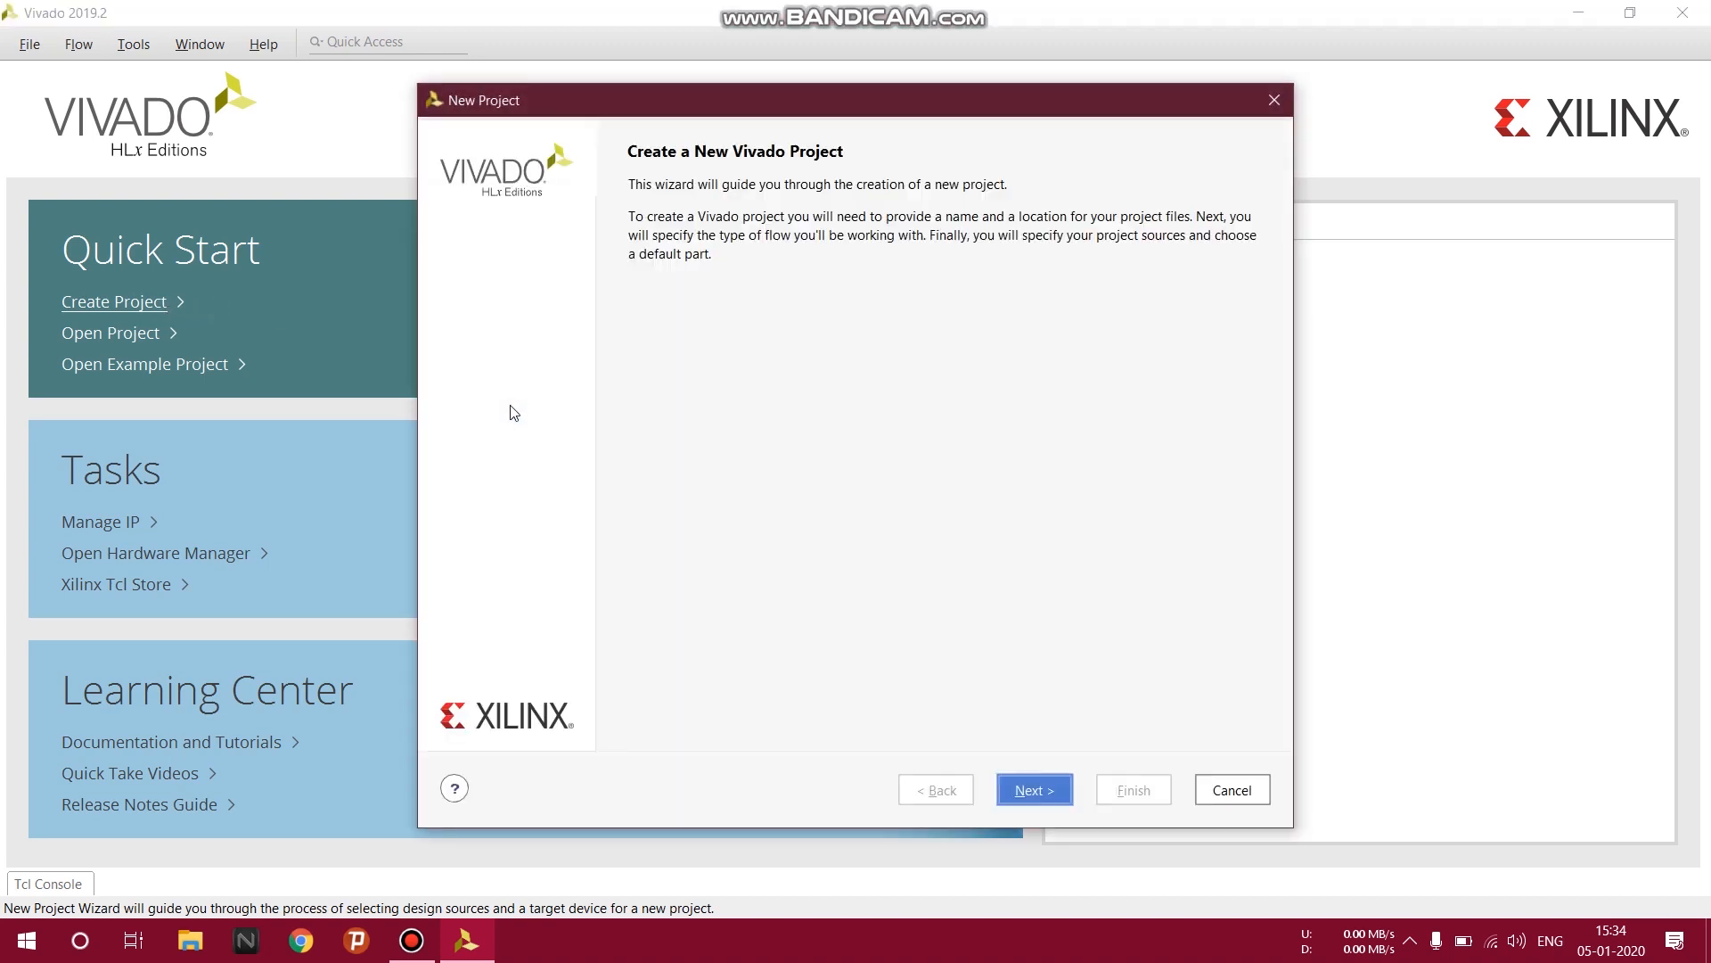
{"action": "left_click", "coordinate": [1032, 789]}
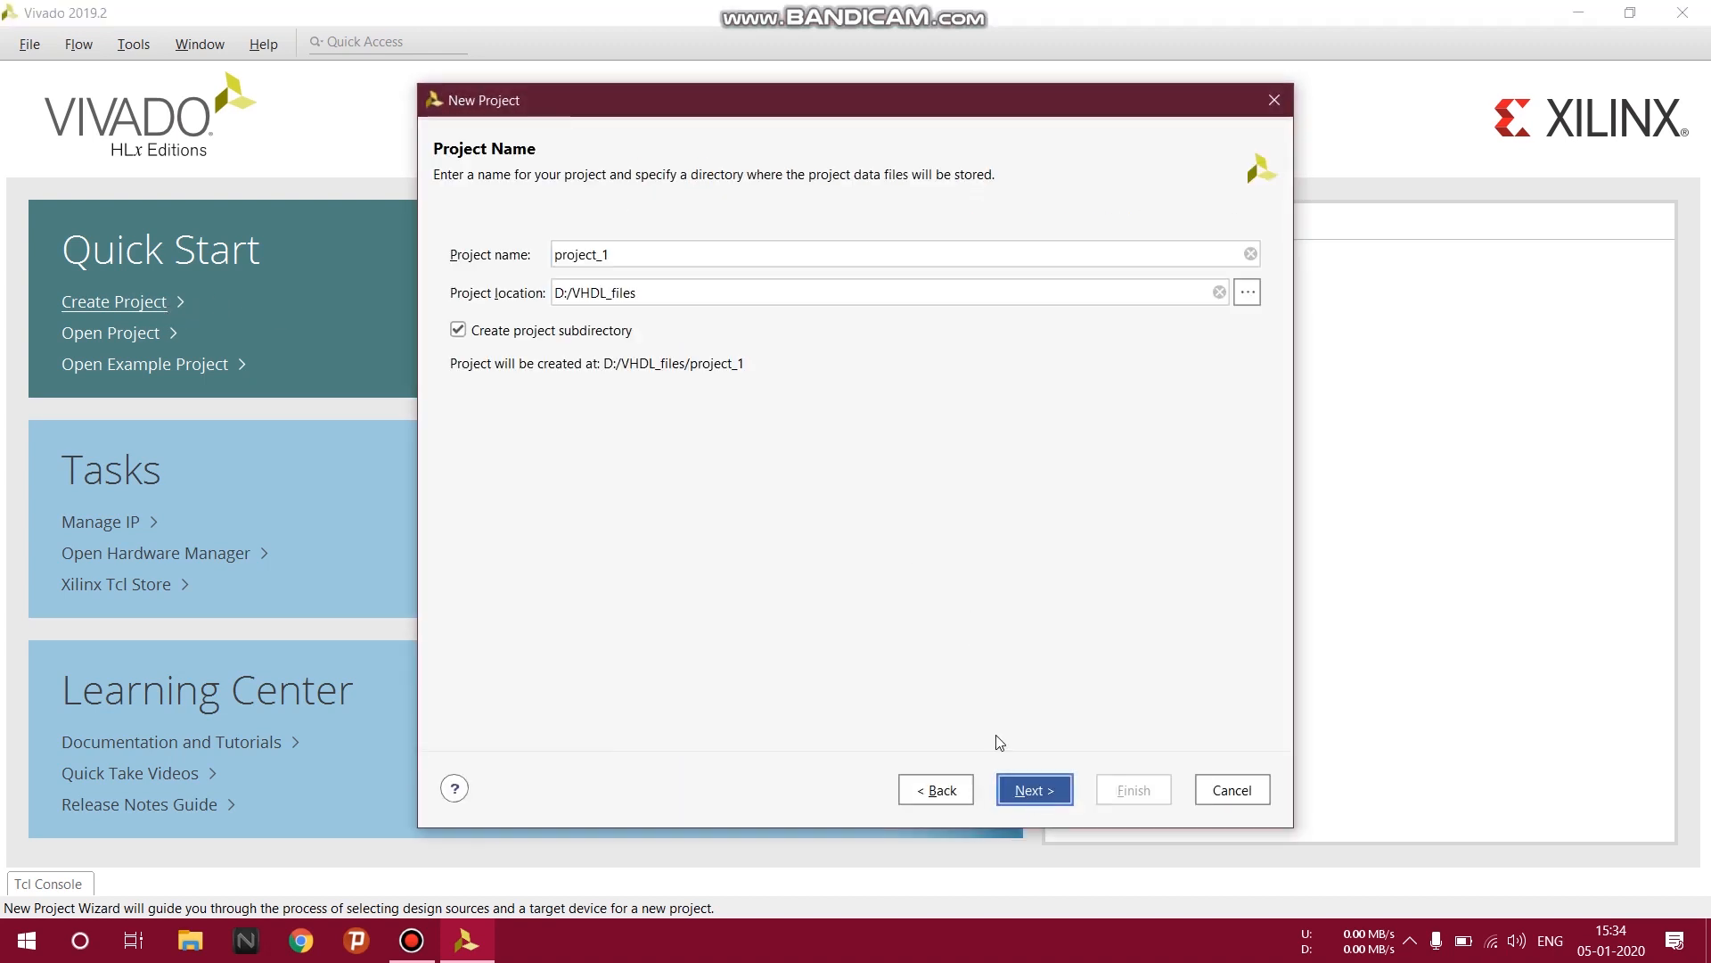
{"action": "left_click", "coordinate": [725, 253]}
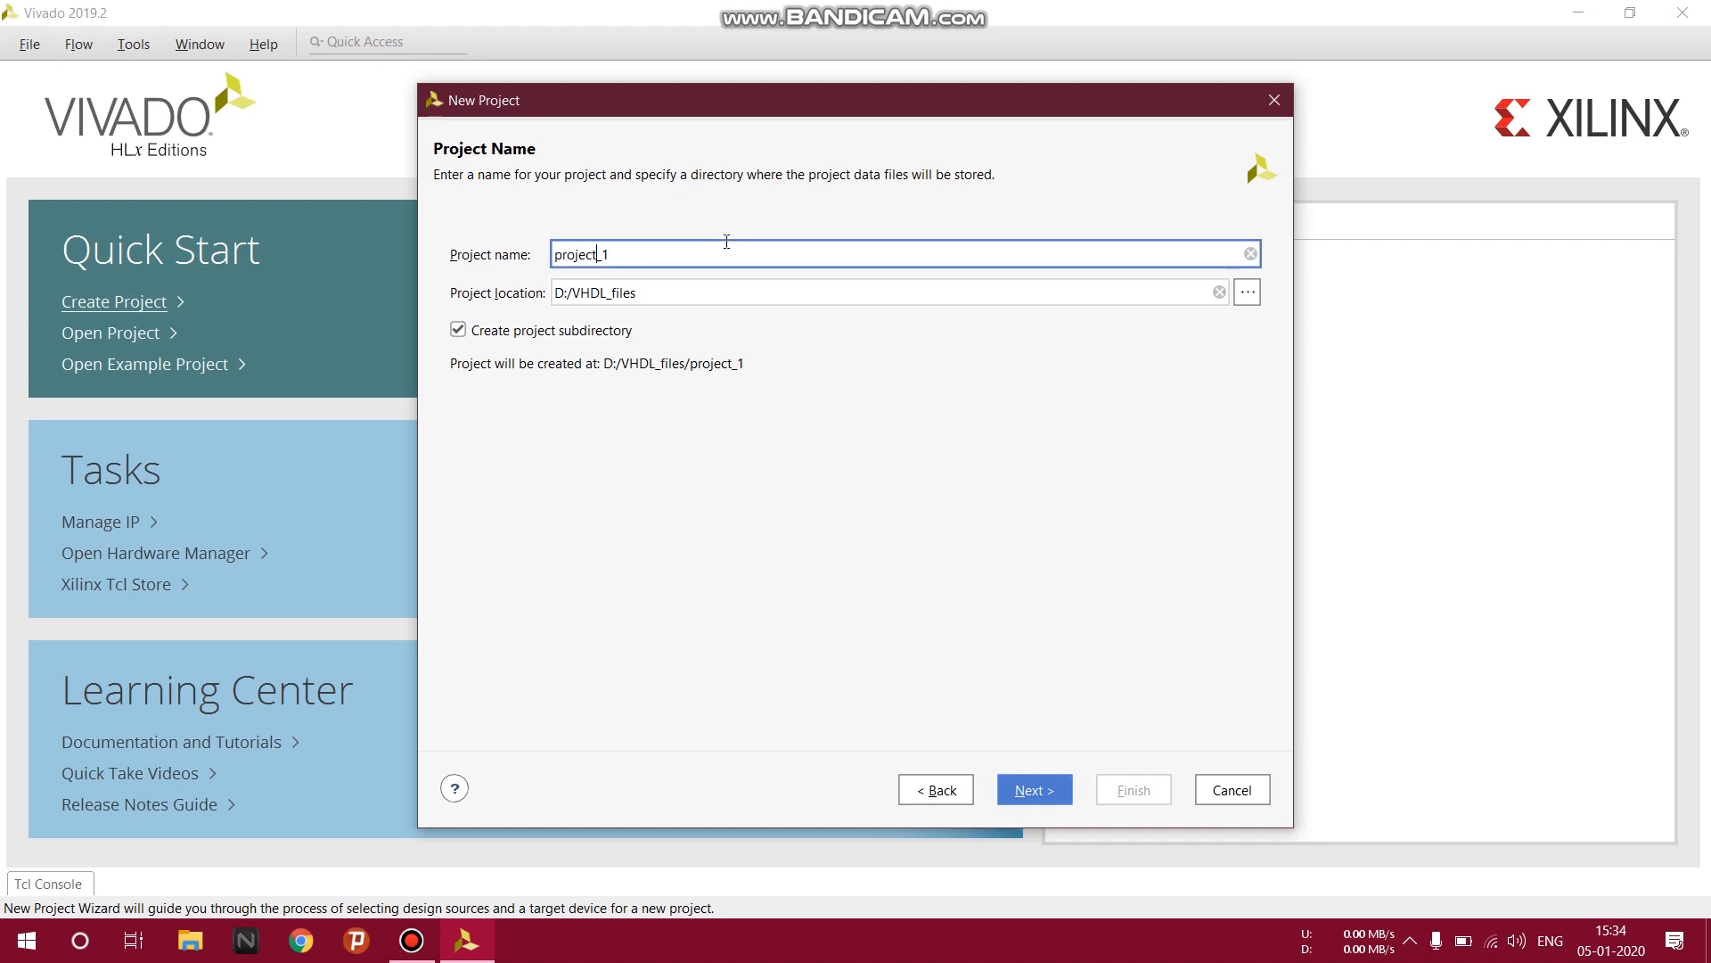
{"action": "left_click", "coordinate": [1250, 253]}
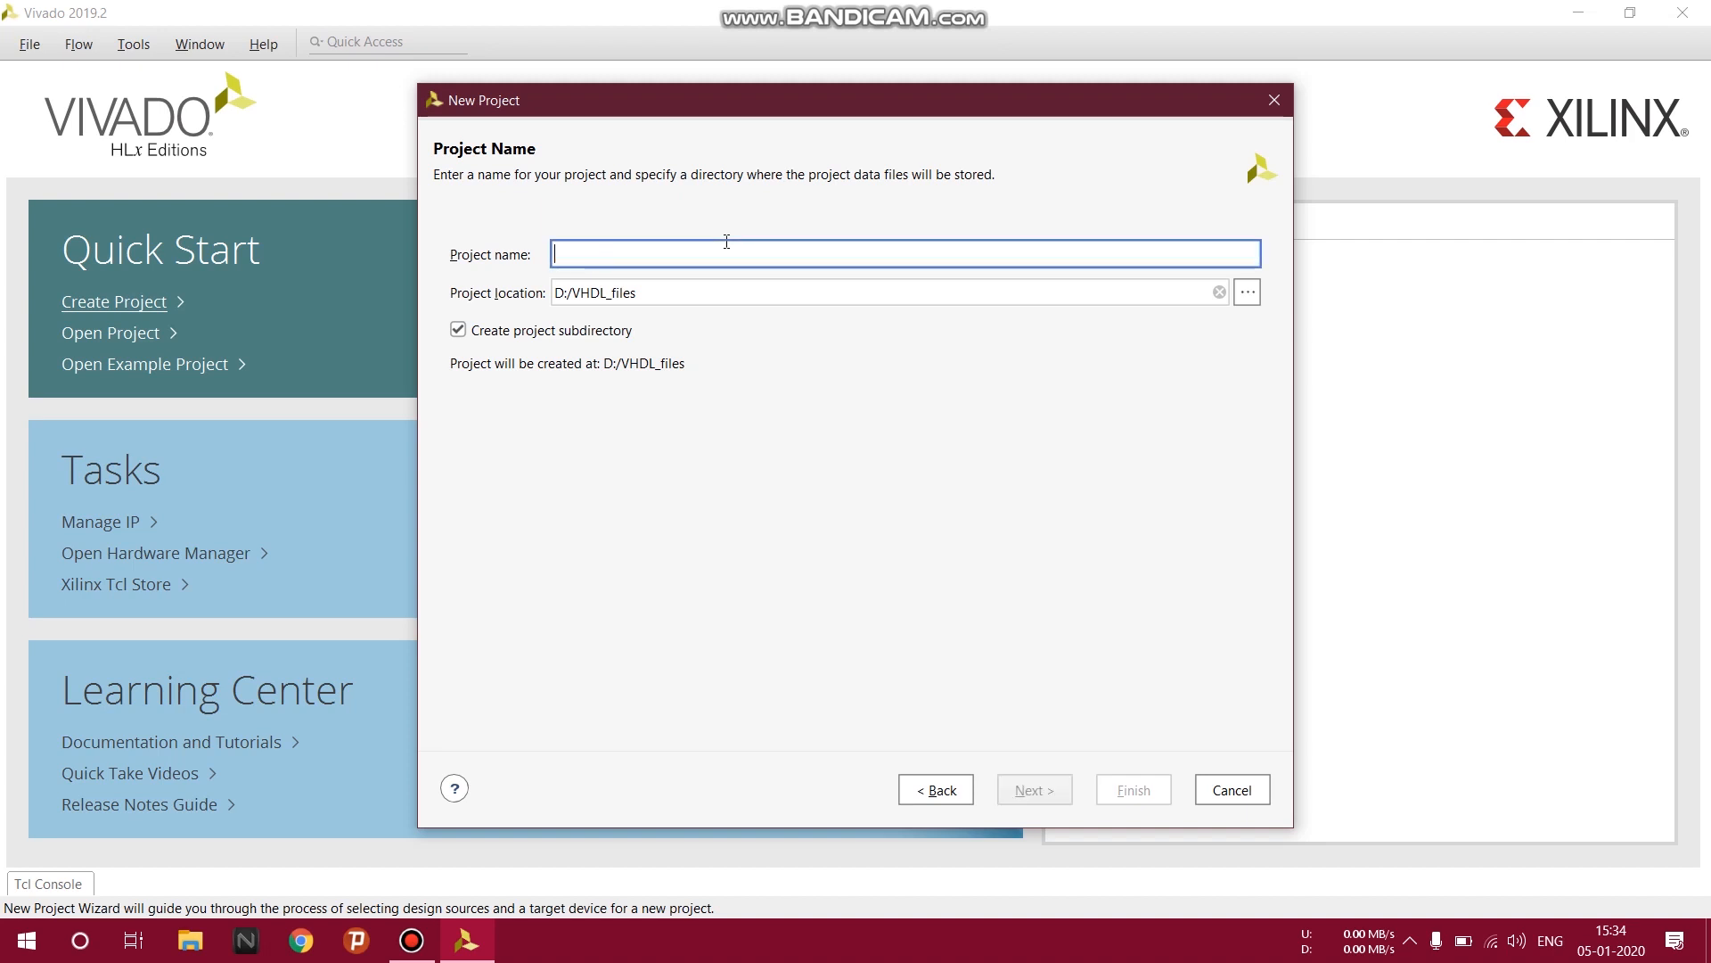
{"action": "type", "text": "halfadder"}
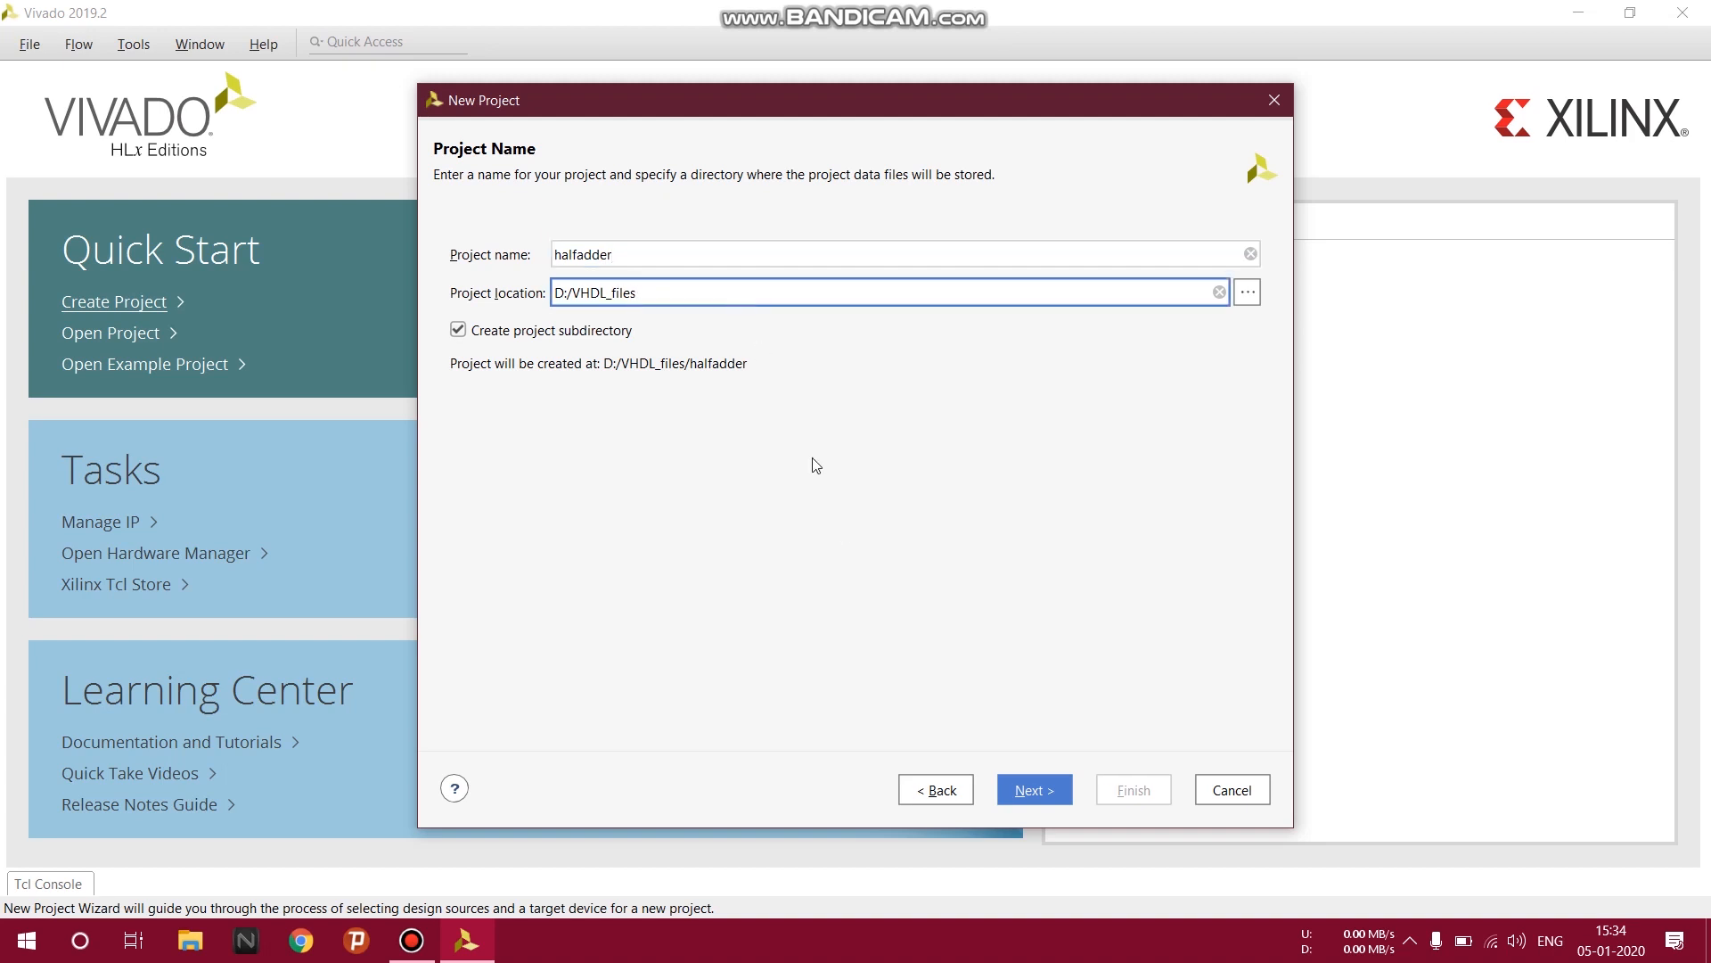
{"action": "left_click", "coordinate": [1032, 789]}
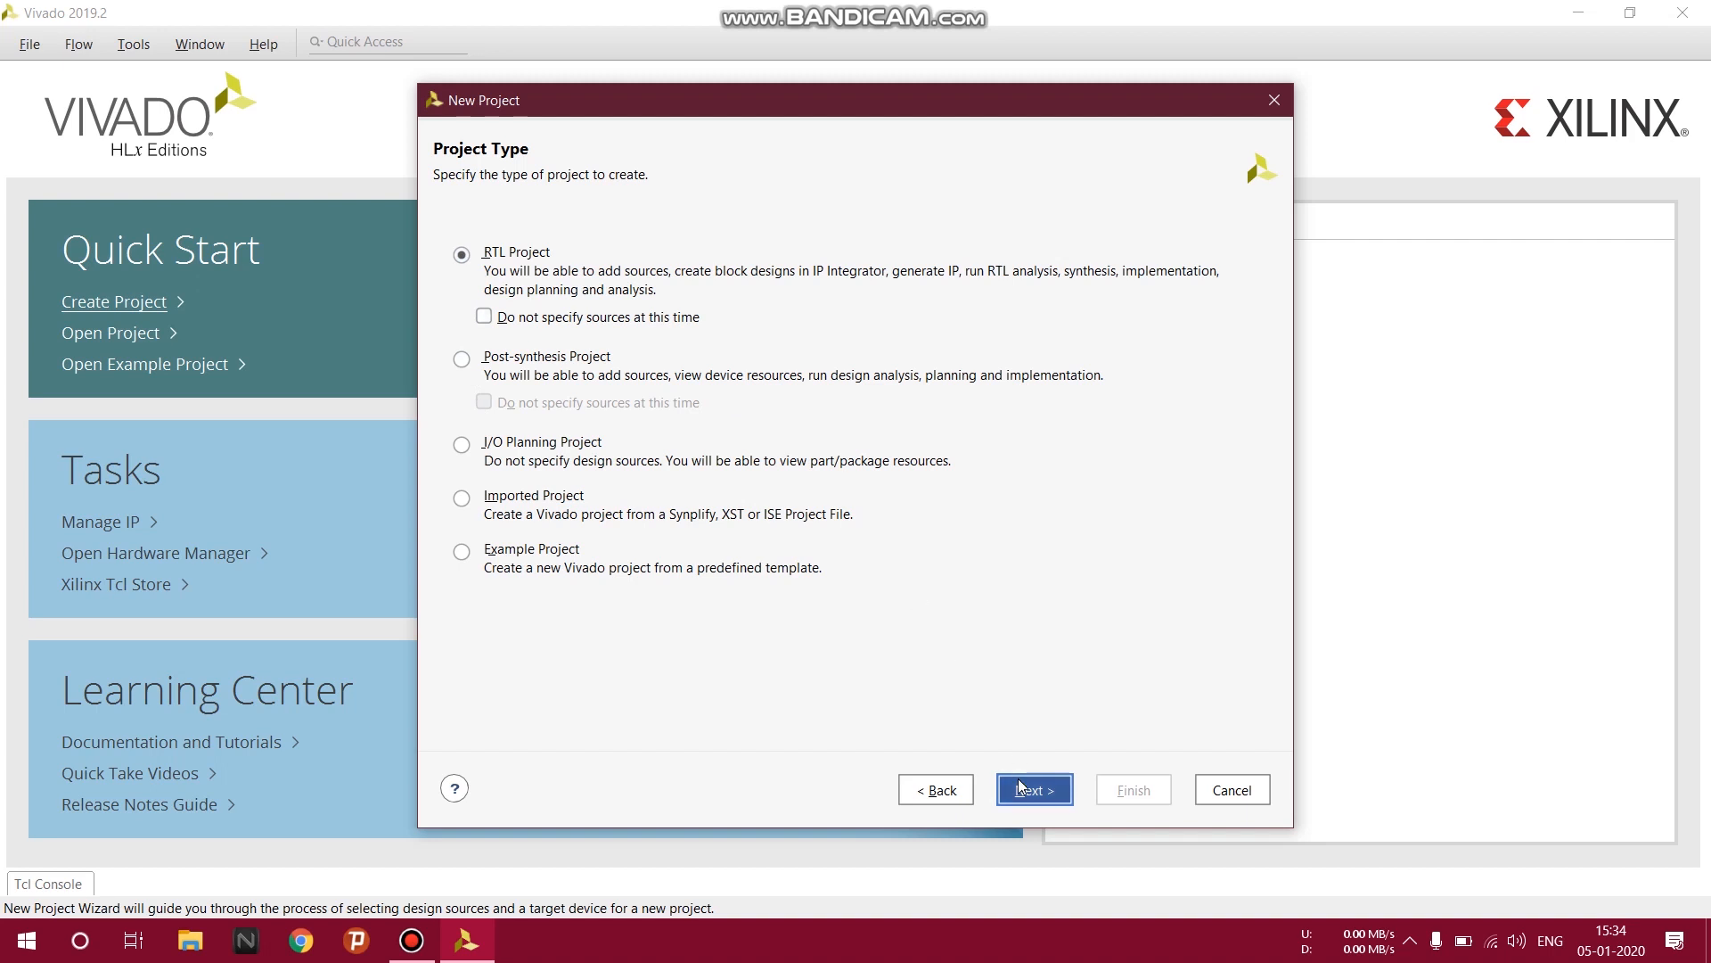
{"action": "left_click", "coordinate": [1033, 789]}
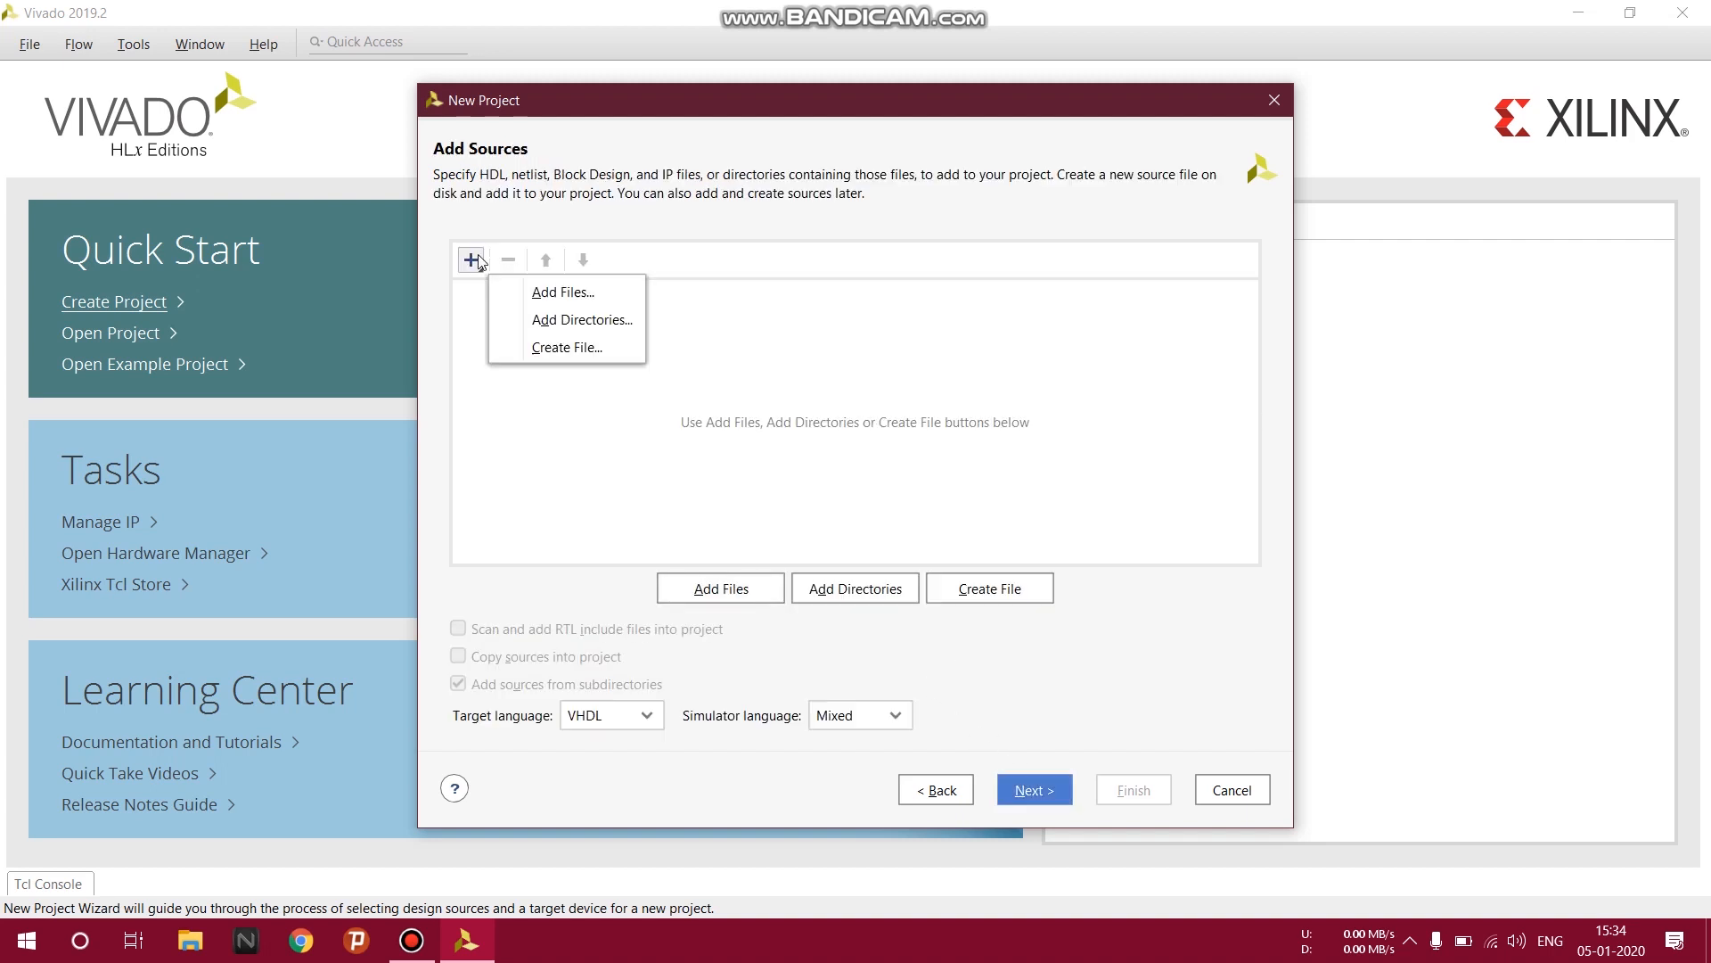
Create a new VHDL source file named halfadder.
{"action": "left_click", "coordinate": [565, 347]}
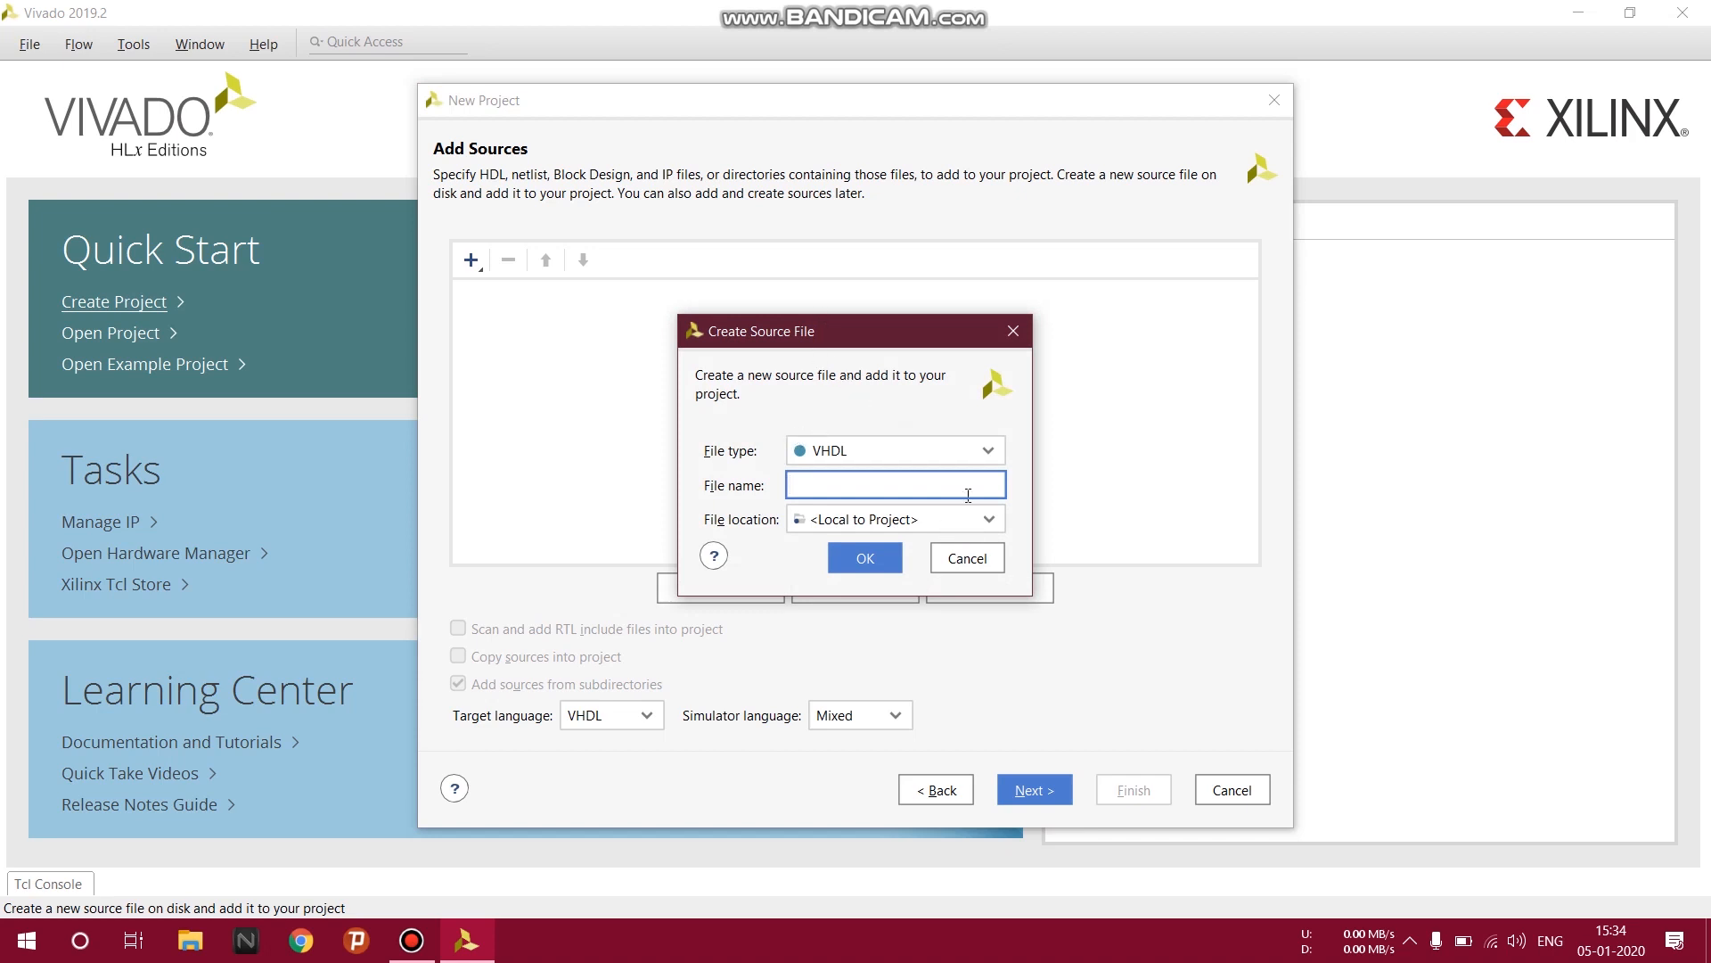
{"action": "mouse_move", "coordinate": [929, 374]}
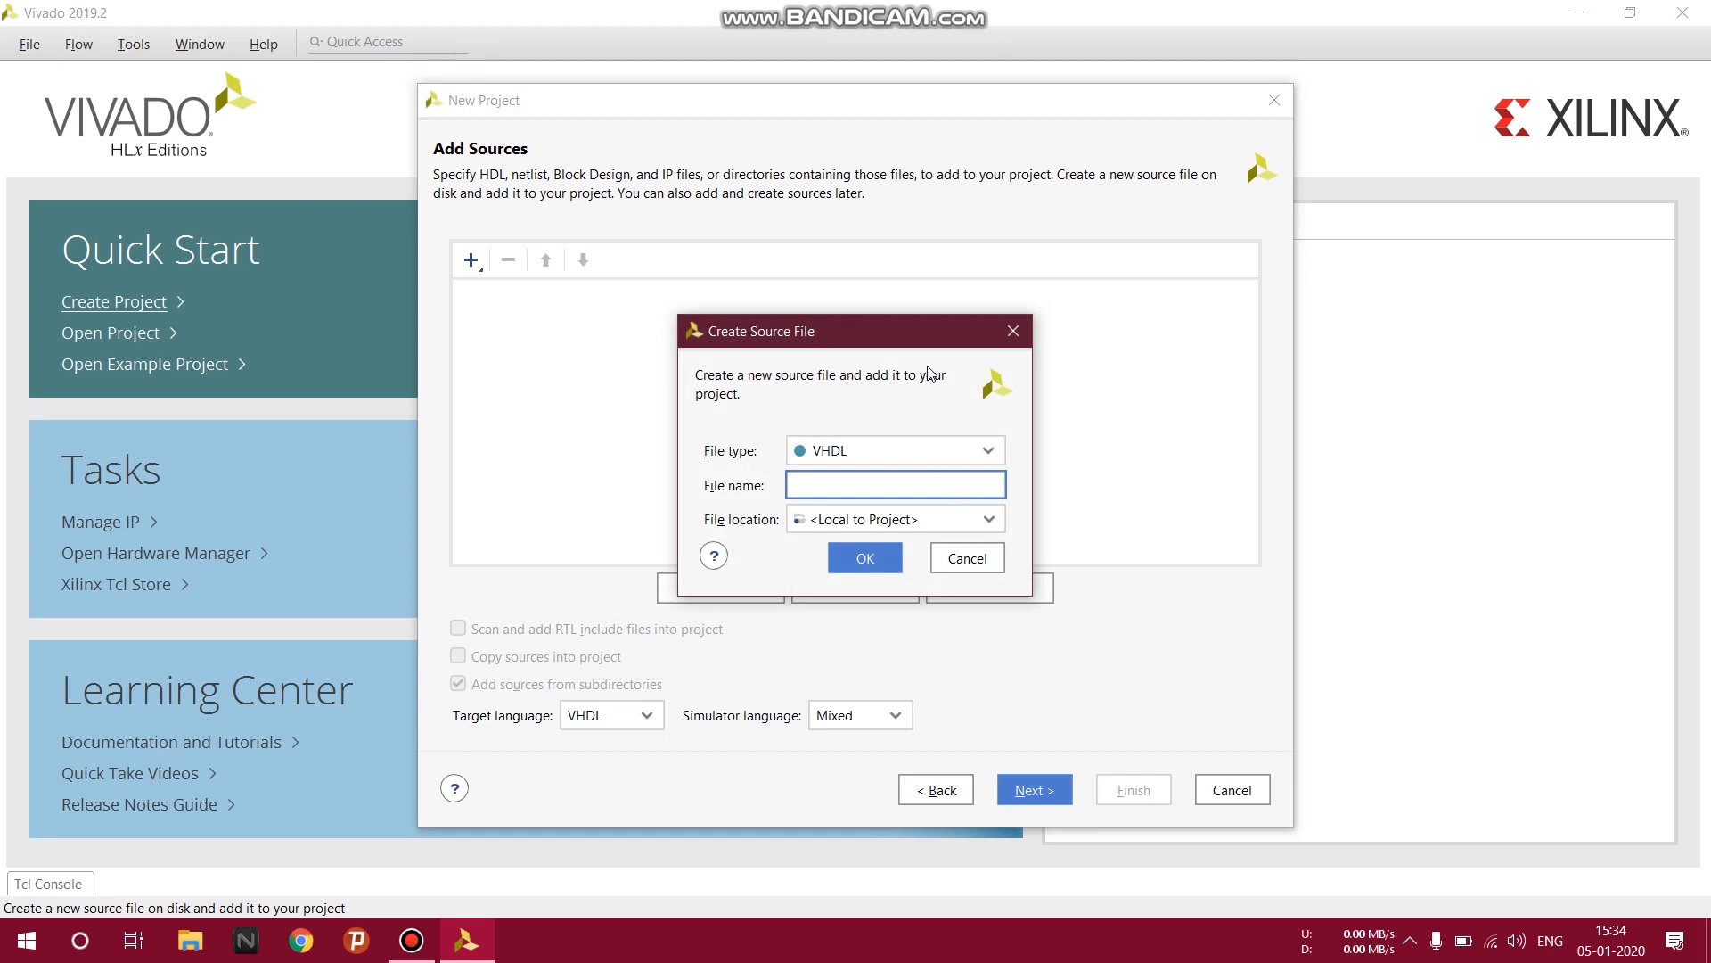
{"action": "type", "text": "halfadd"}
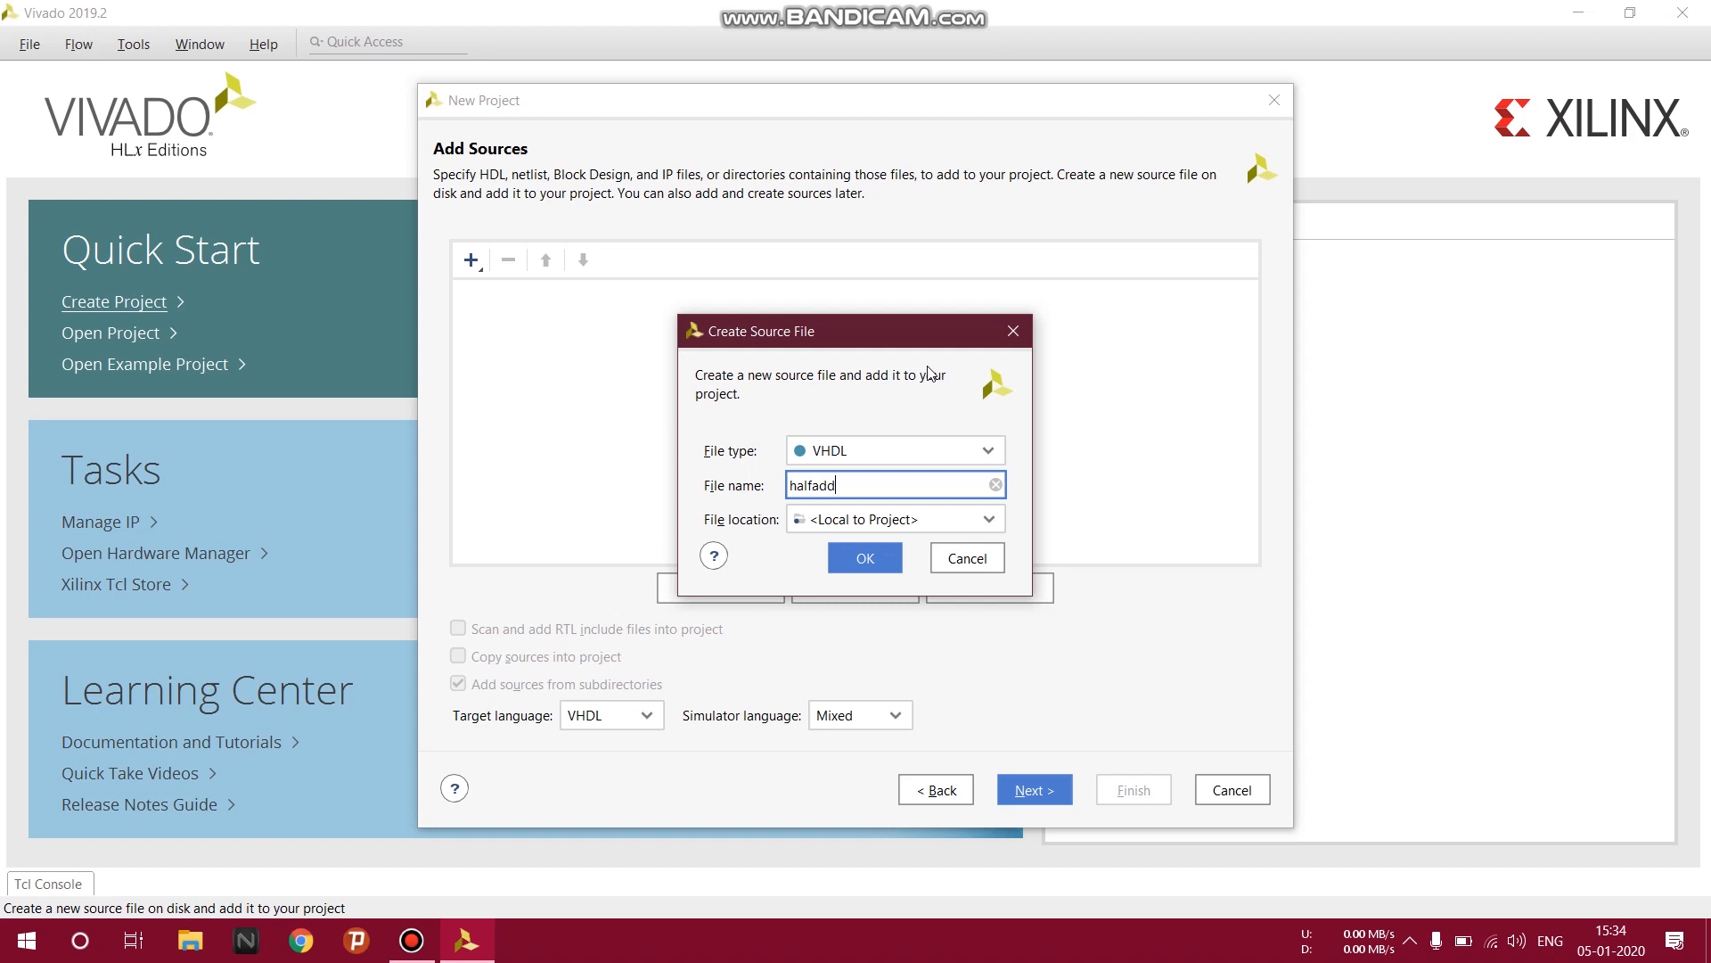
{"action": "type", "text": "er"}
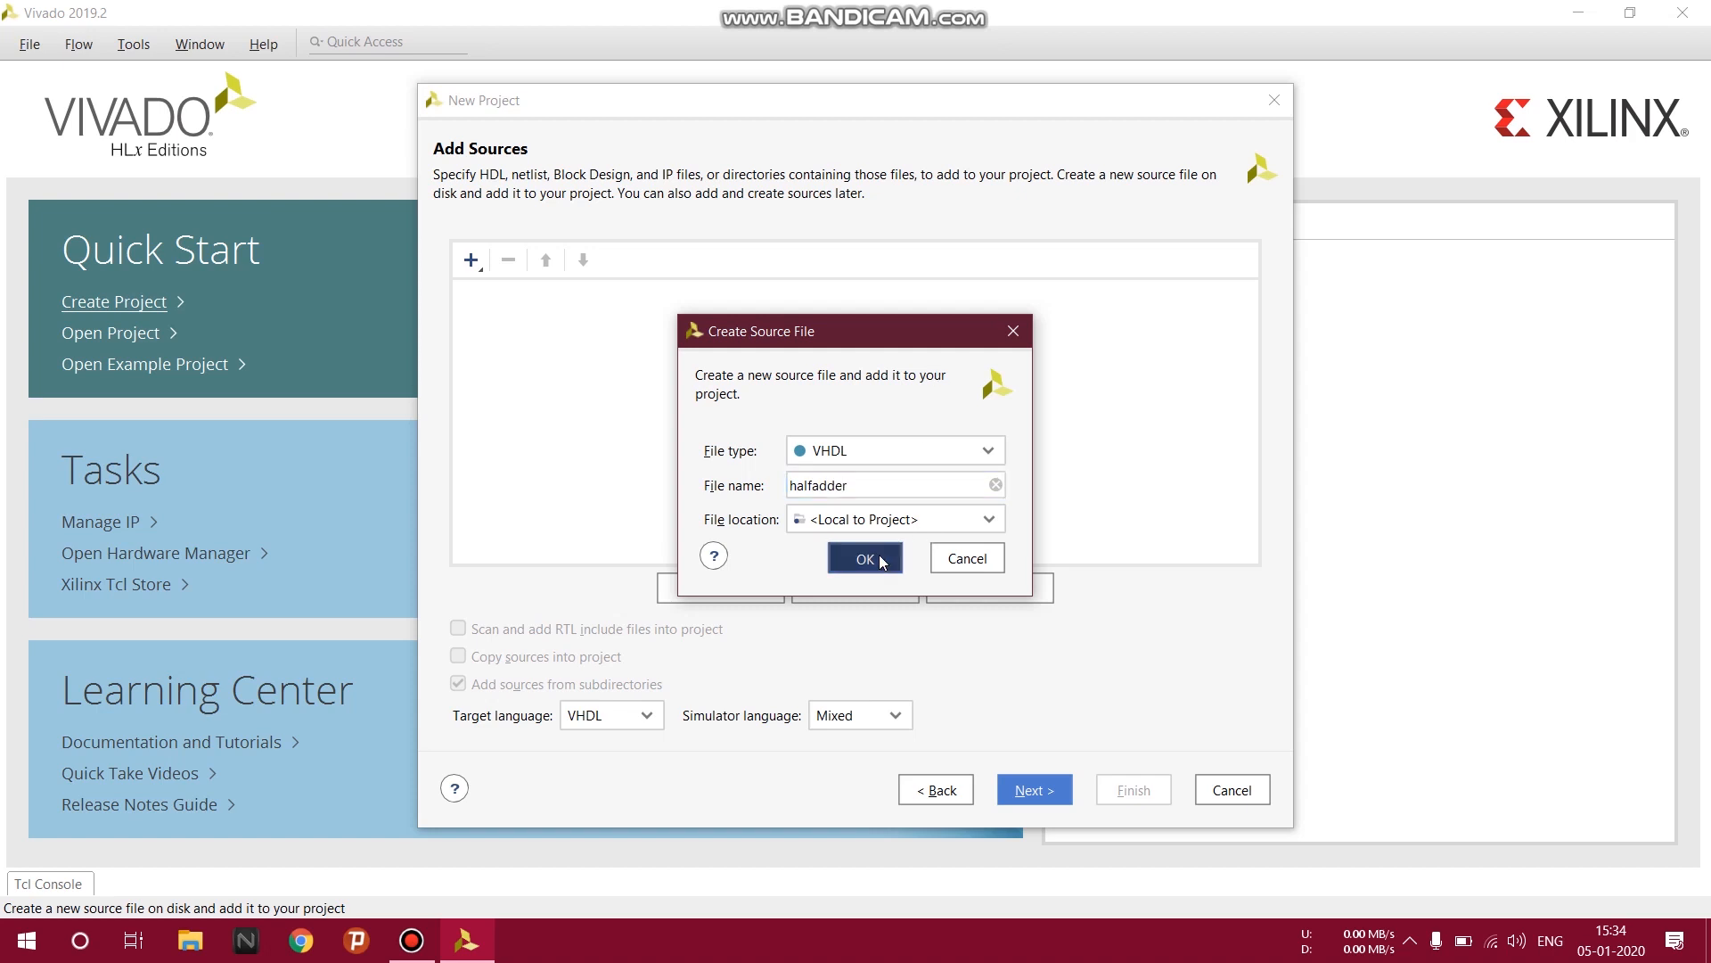
{"action": "left_click", "coordinate": [865, 558]}
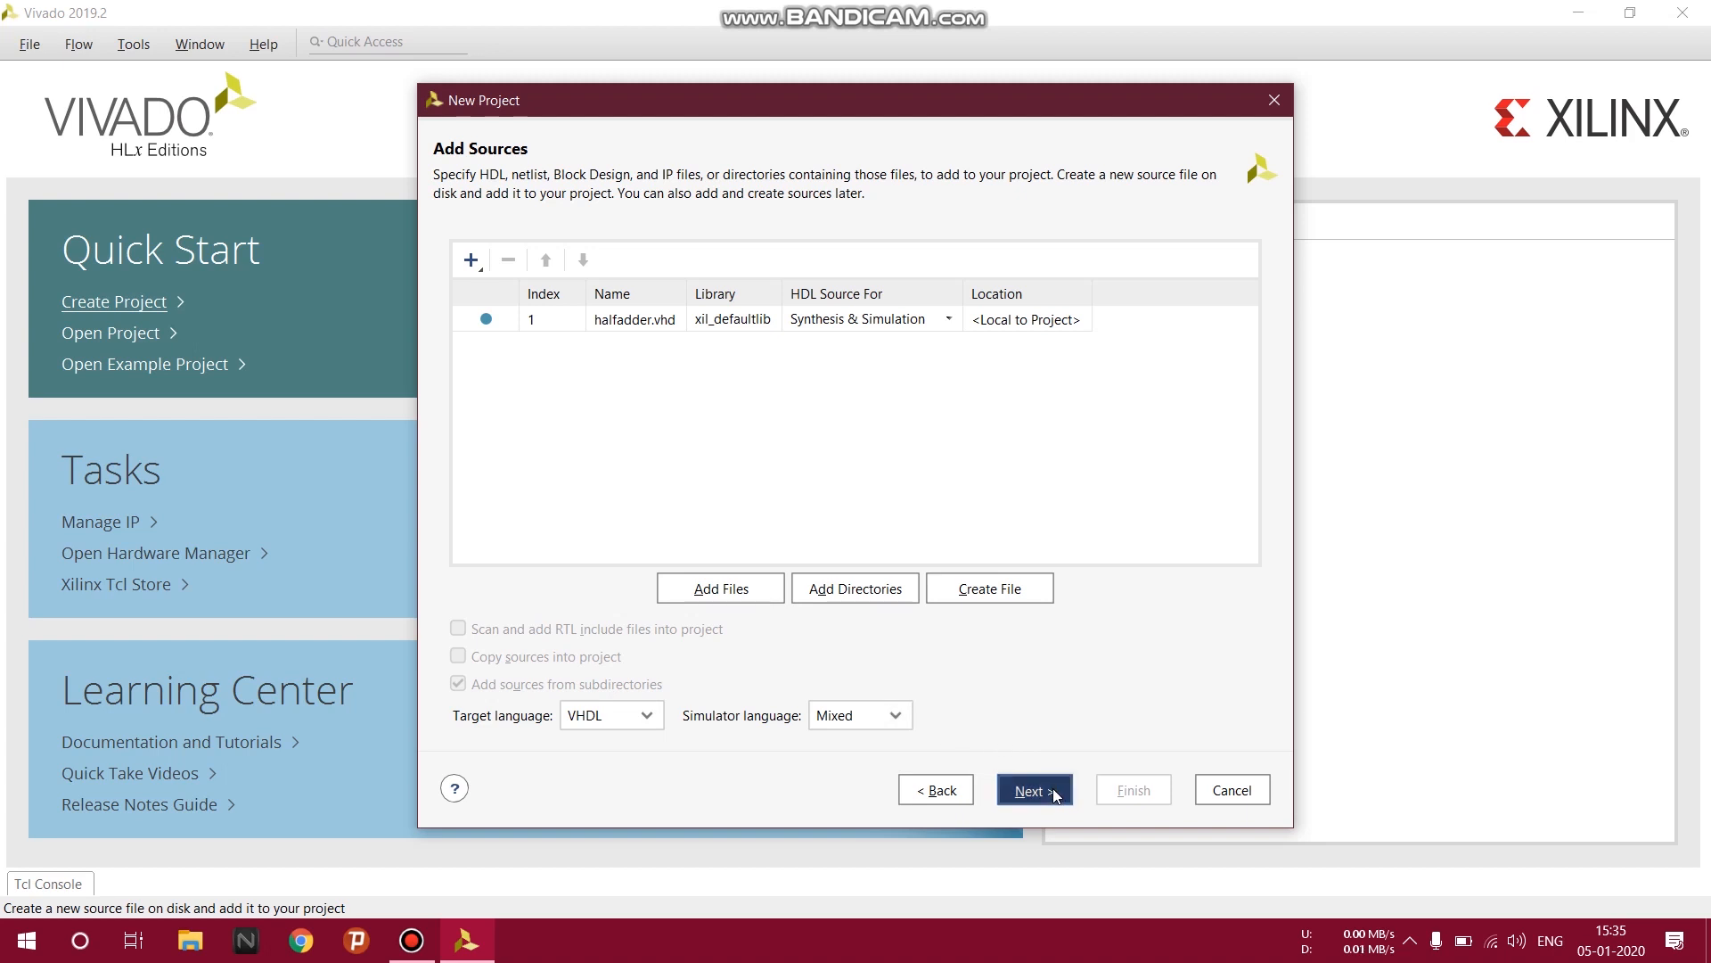
Filter parts to Spartan-7 and cpga196 and choose xc7s15cpga196-1 as the default part.
{"action": "left_click", "coordinate": [1034, 789]}
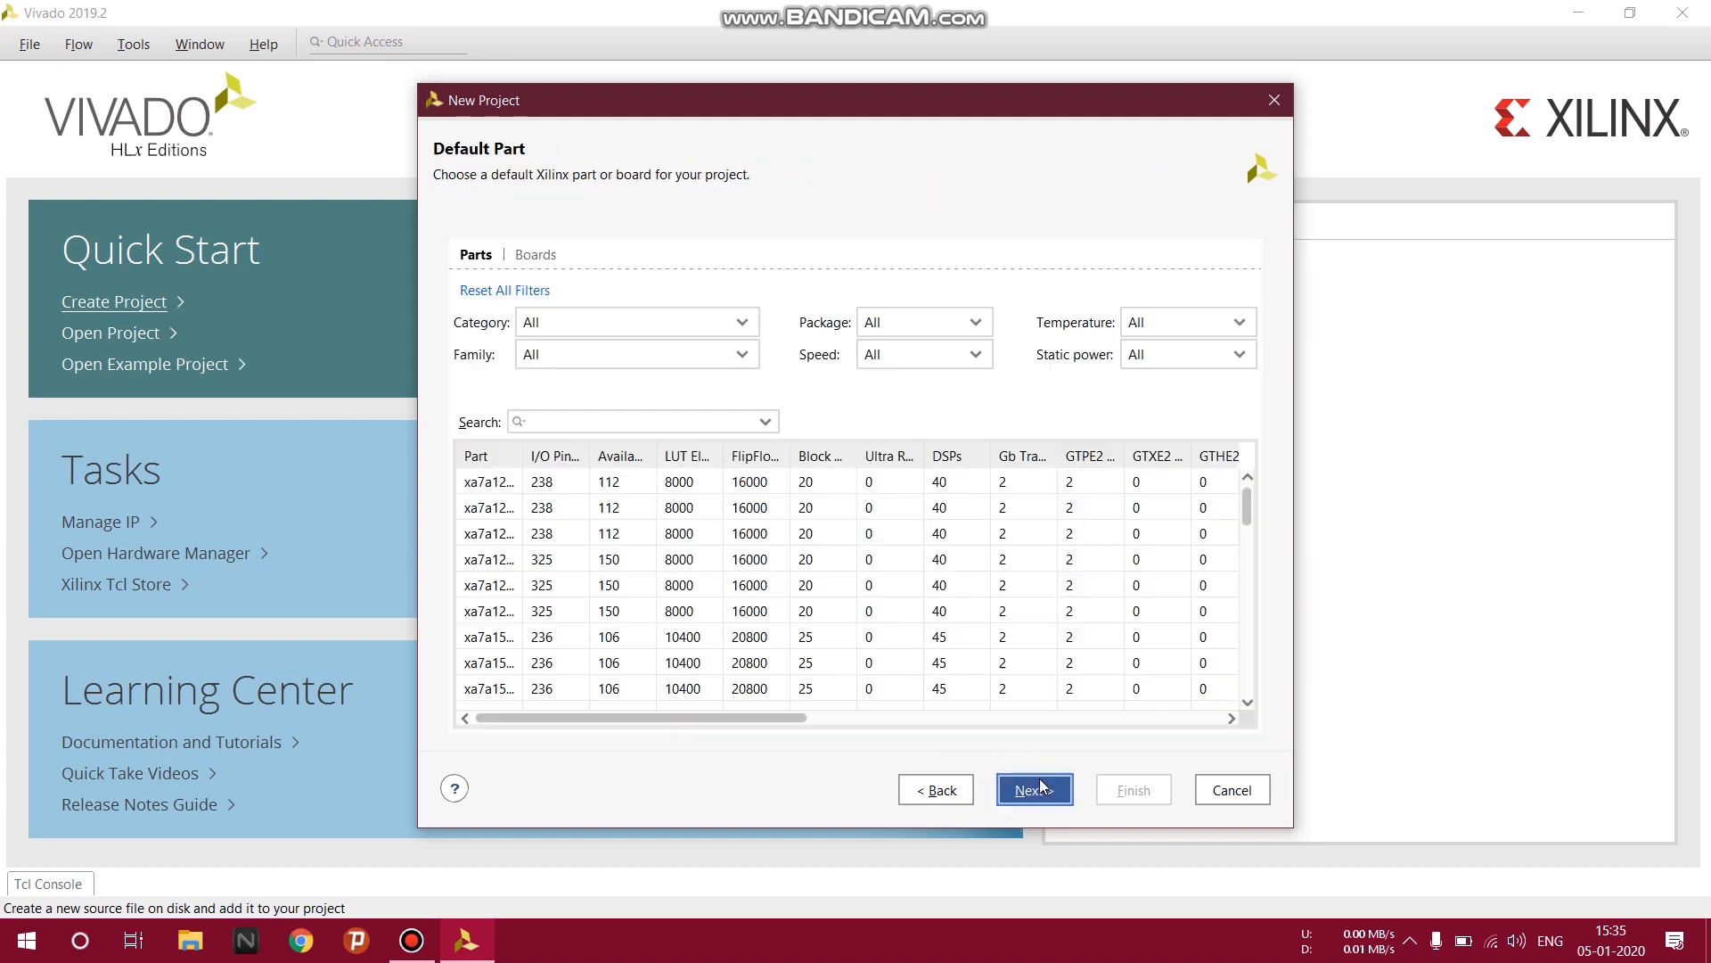
{"action": "left_click", "coordinate": [743, 321]}
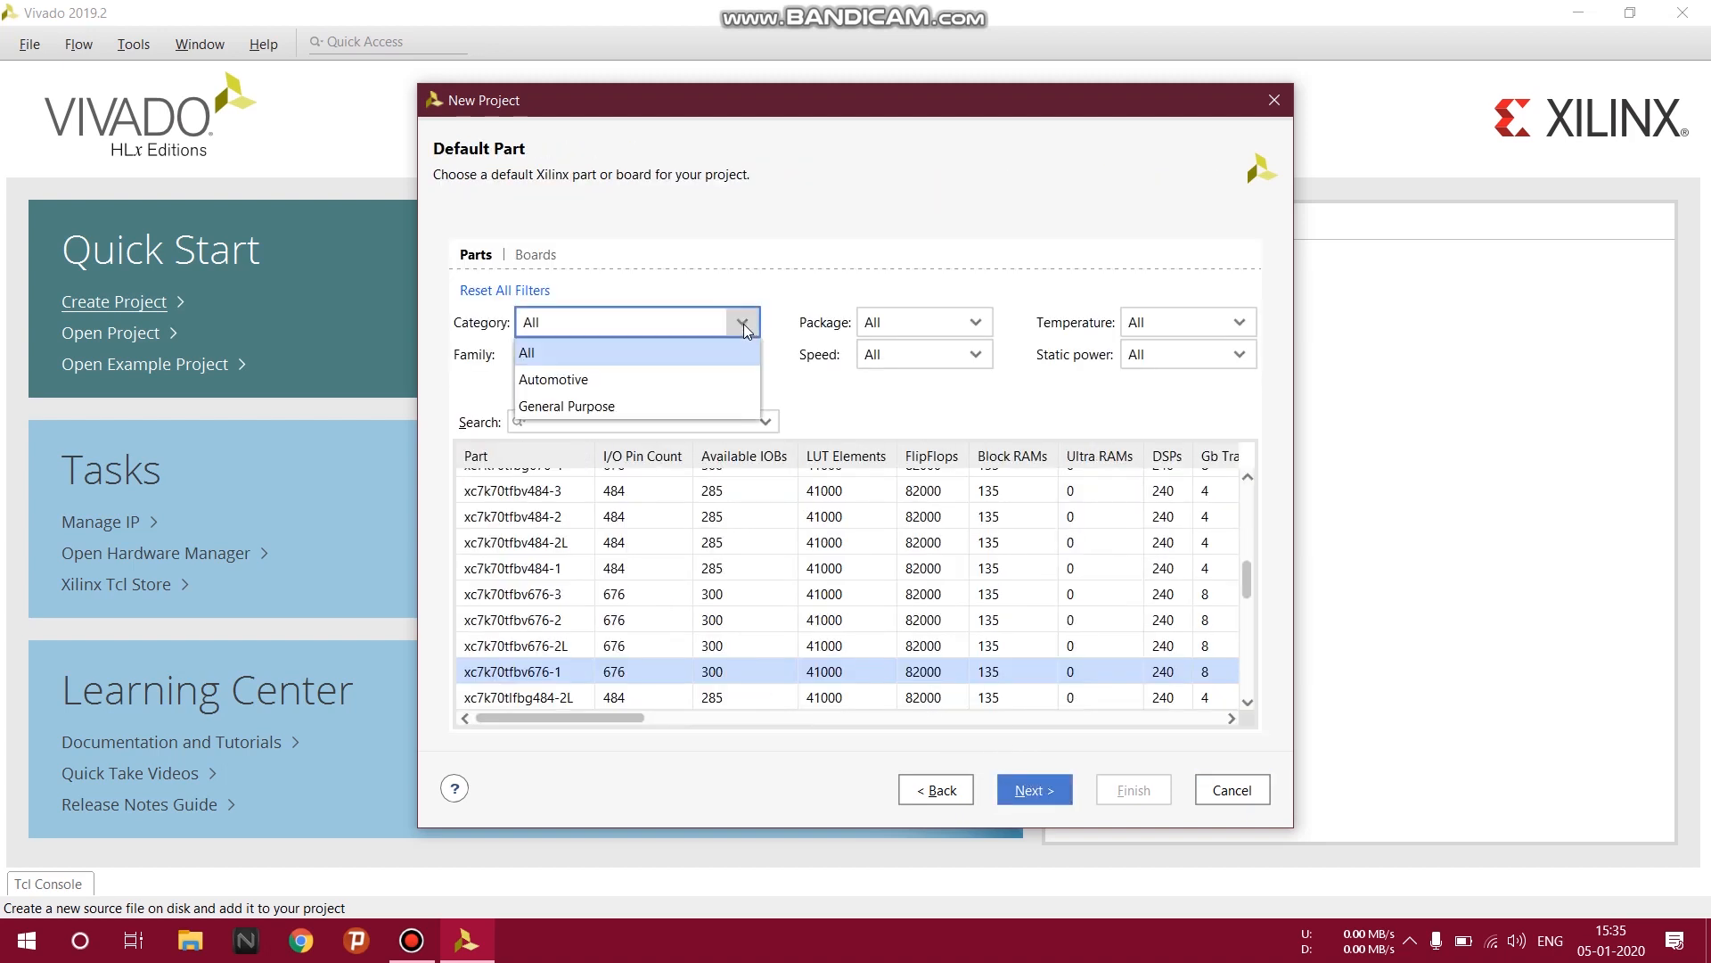
{"action": "left_click", "coordinate": [745, 353]}
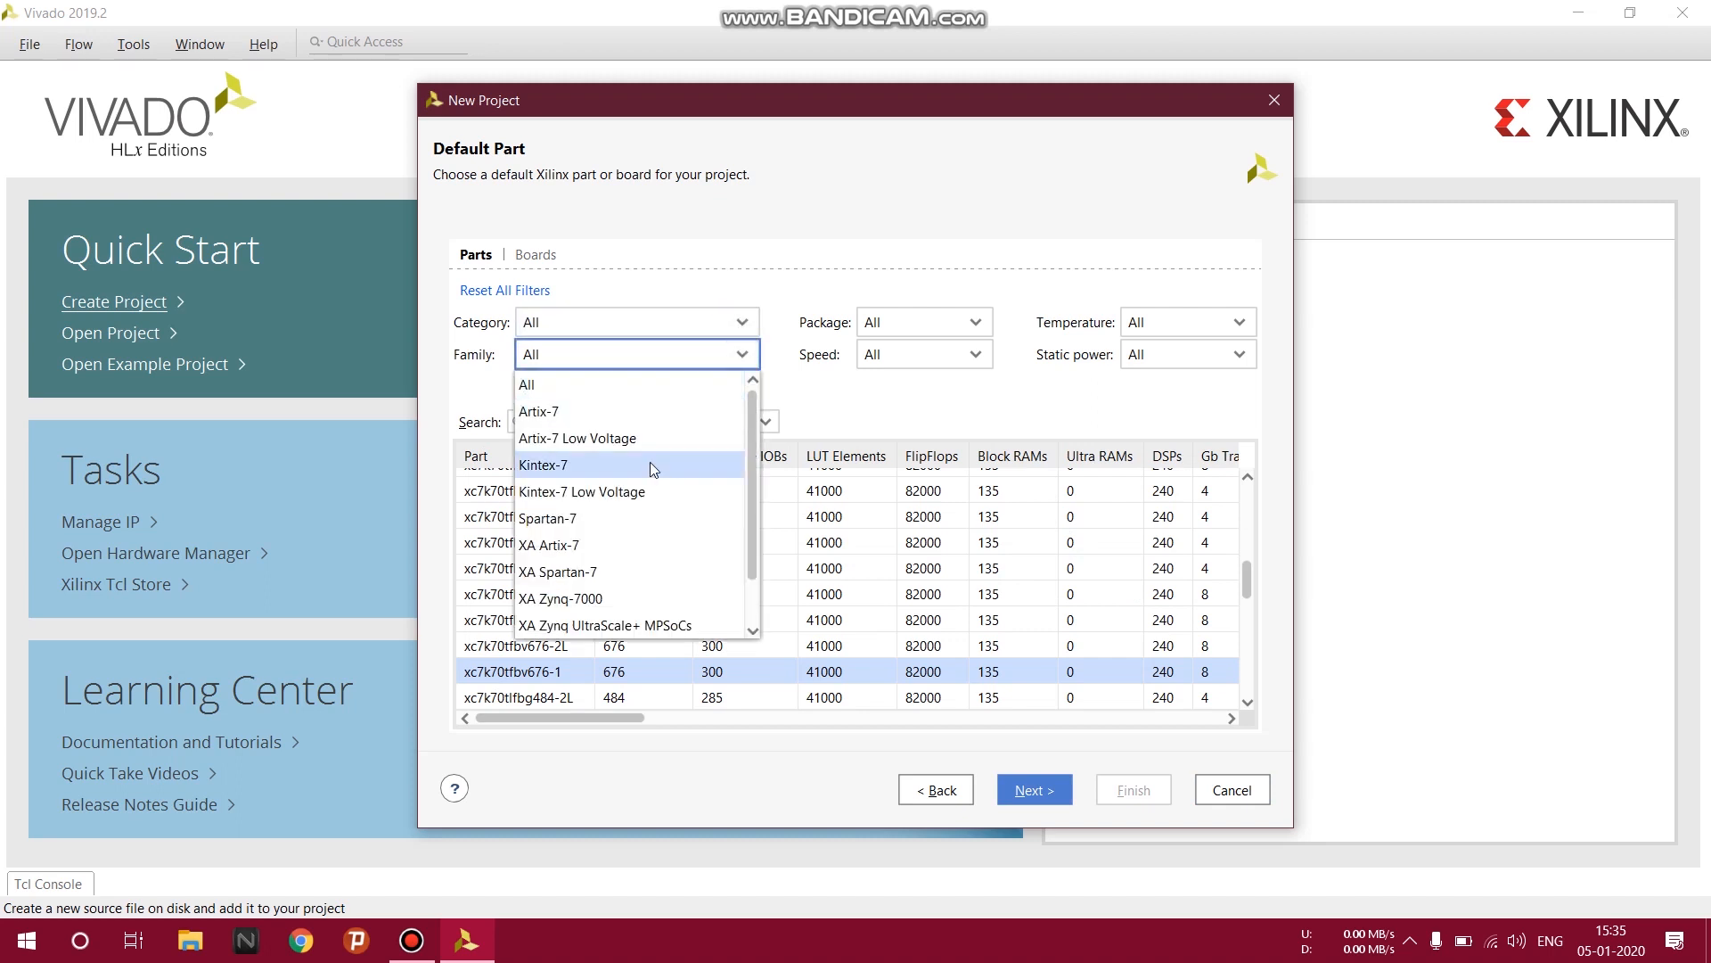
{"action": "left_click", "coordinate": [547, 517]}
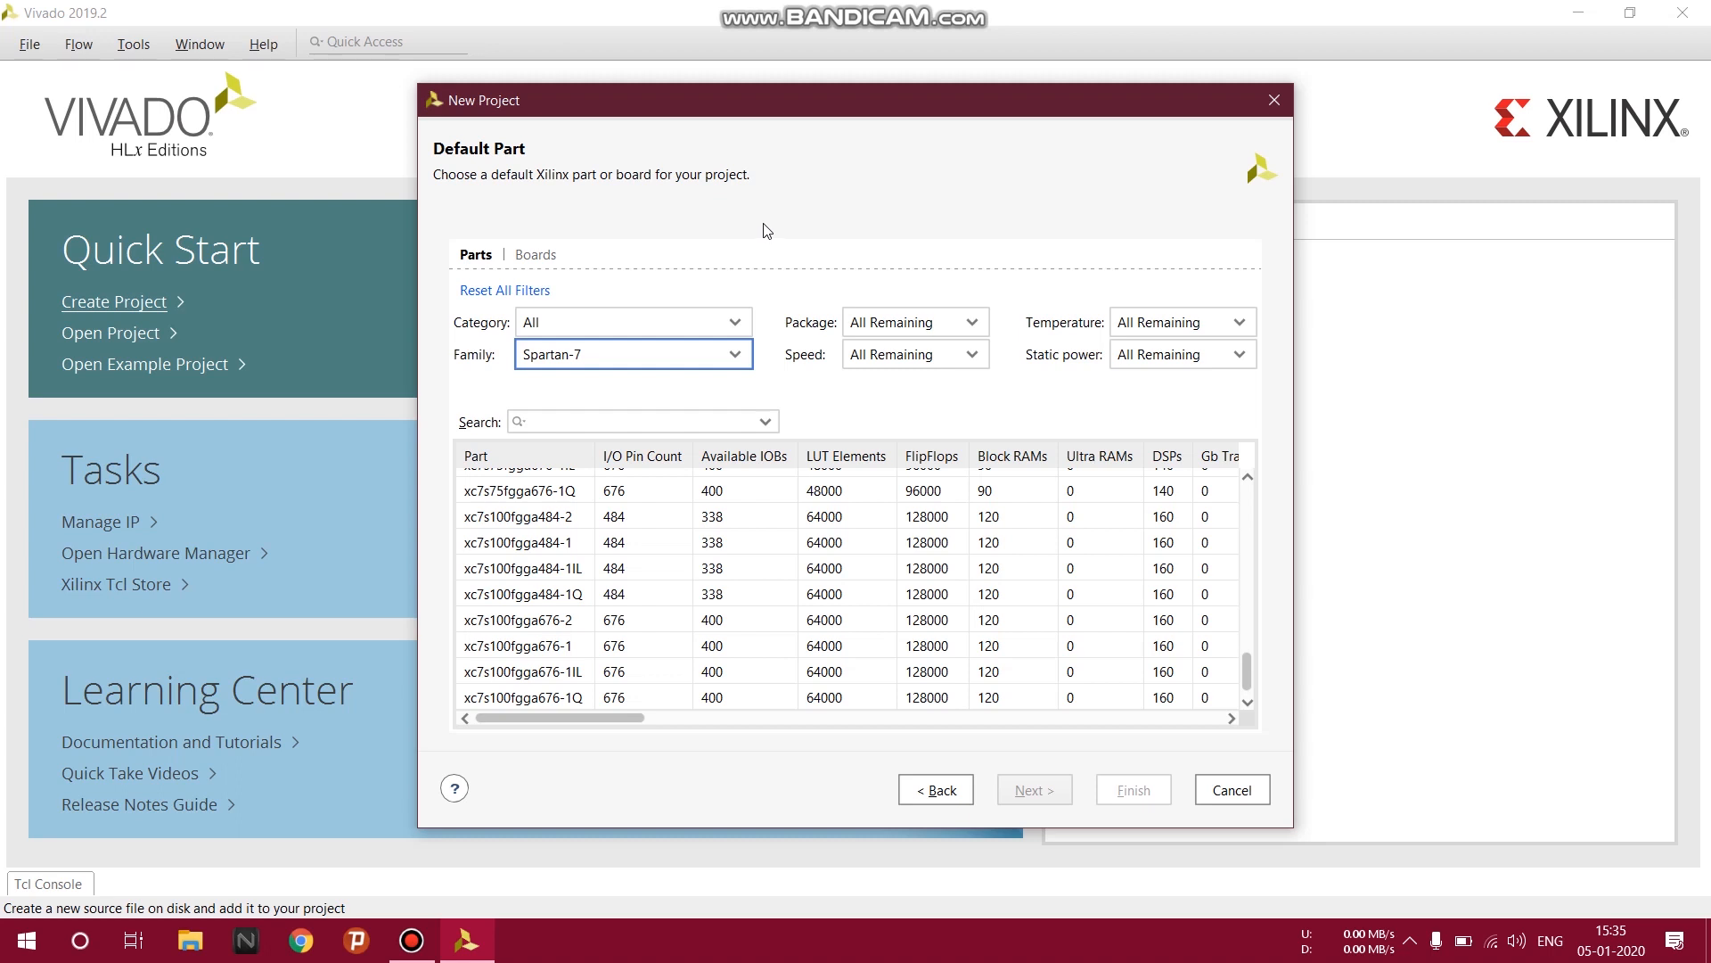
{"action": "left_click", "coordinate": [965, 321]}
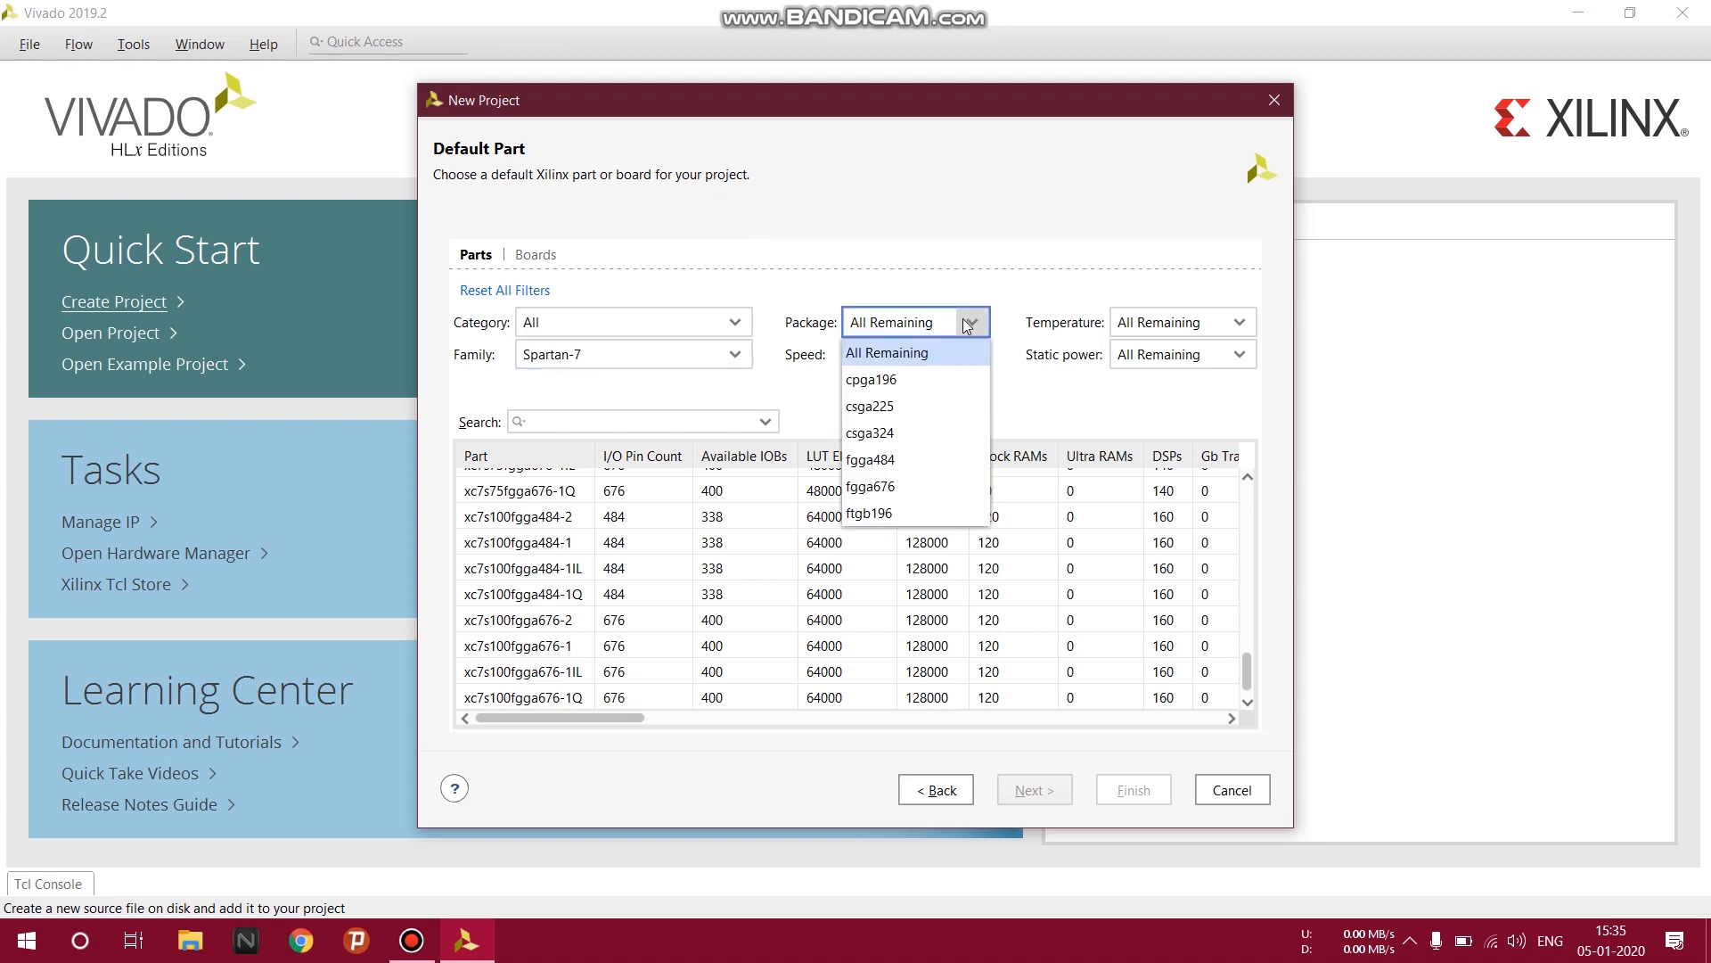
{"action": "left_click", "coordinate": [871, 379]}
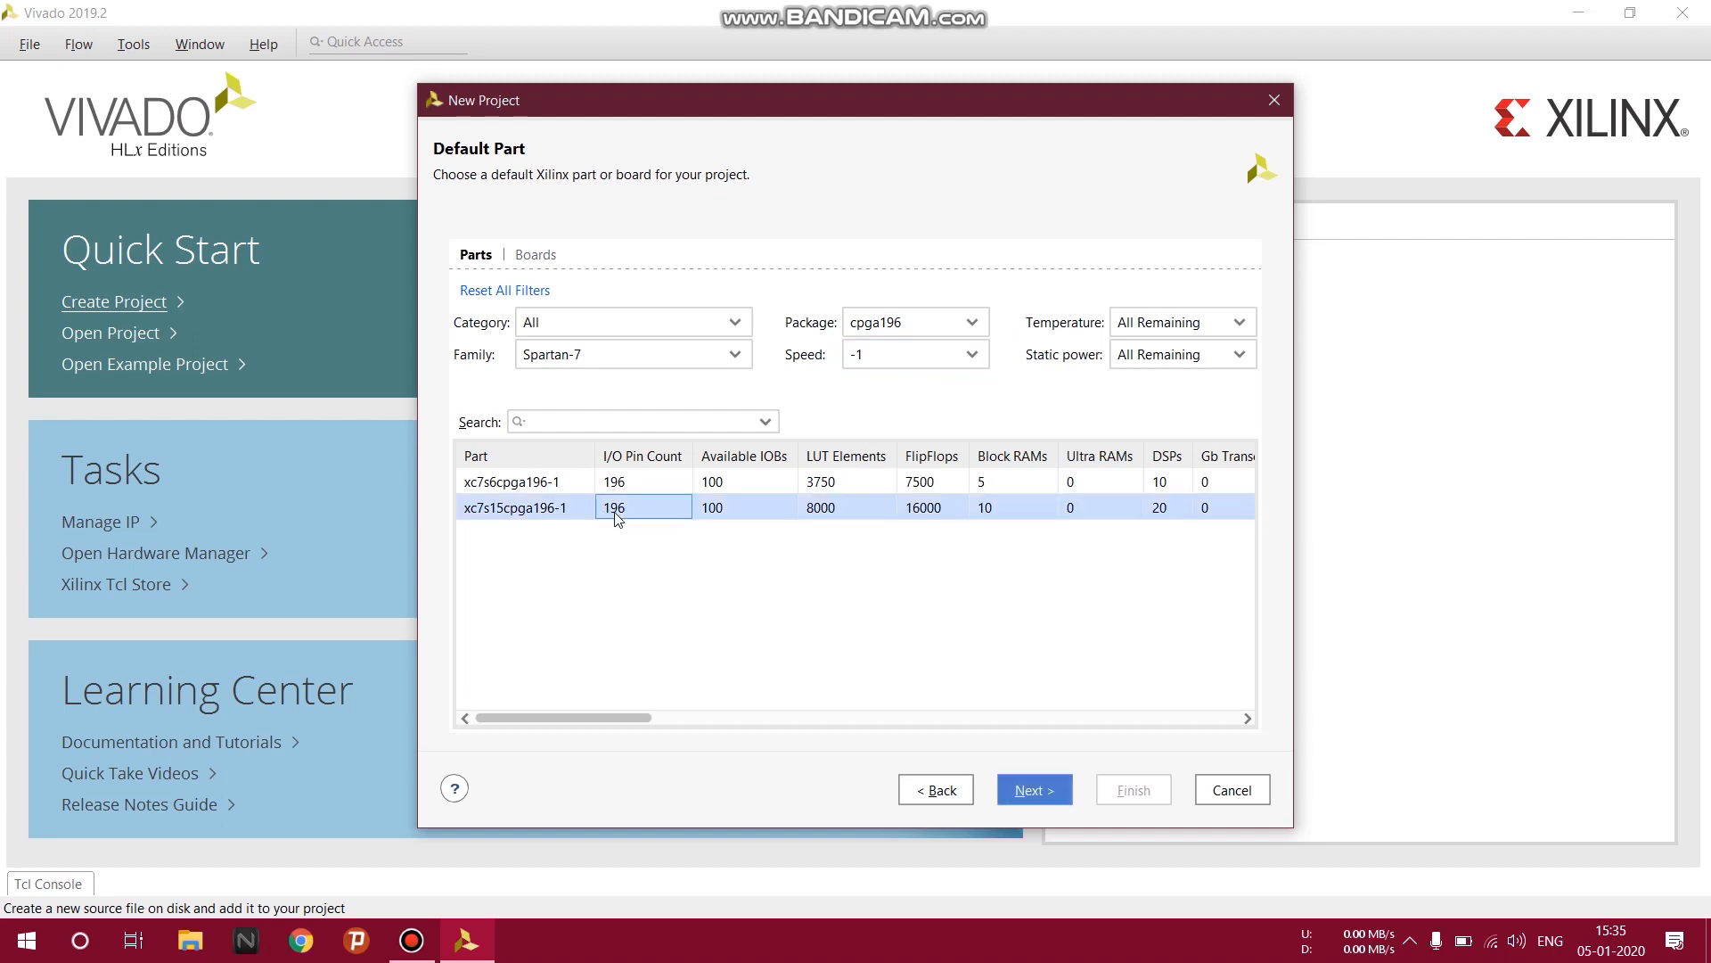
{"action": "left_click", "coordinate": [1032, 789]}
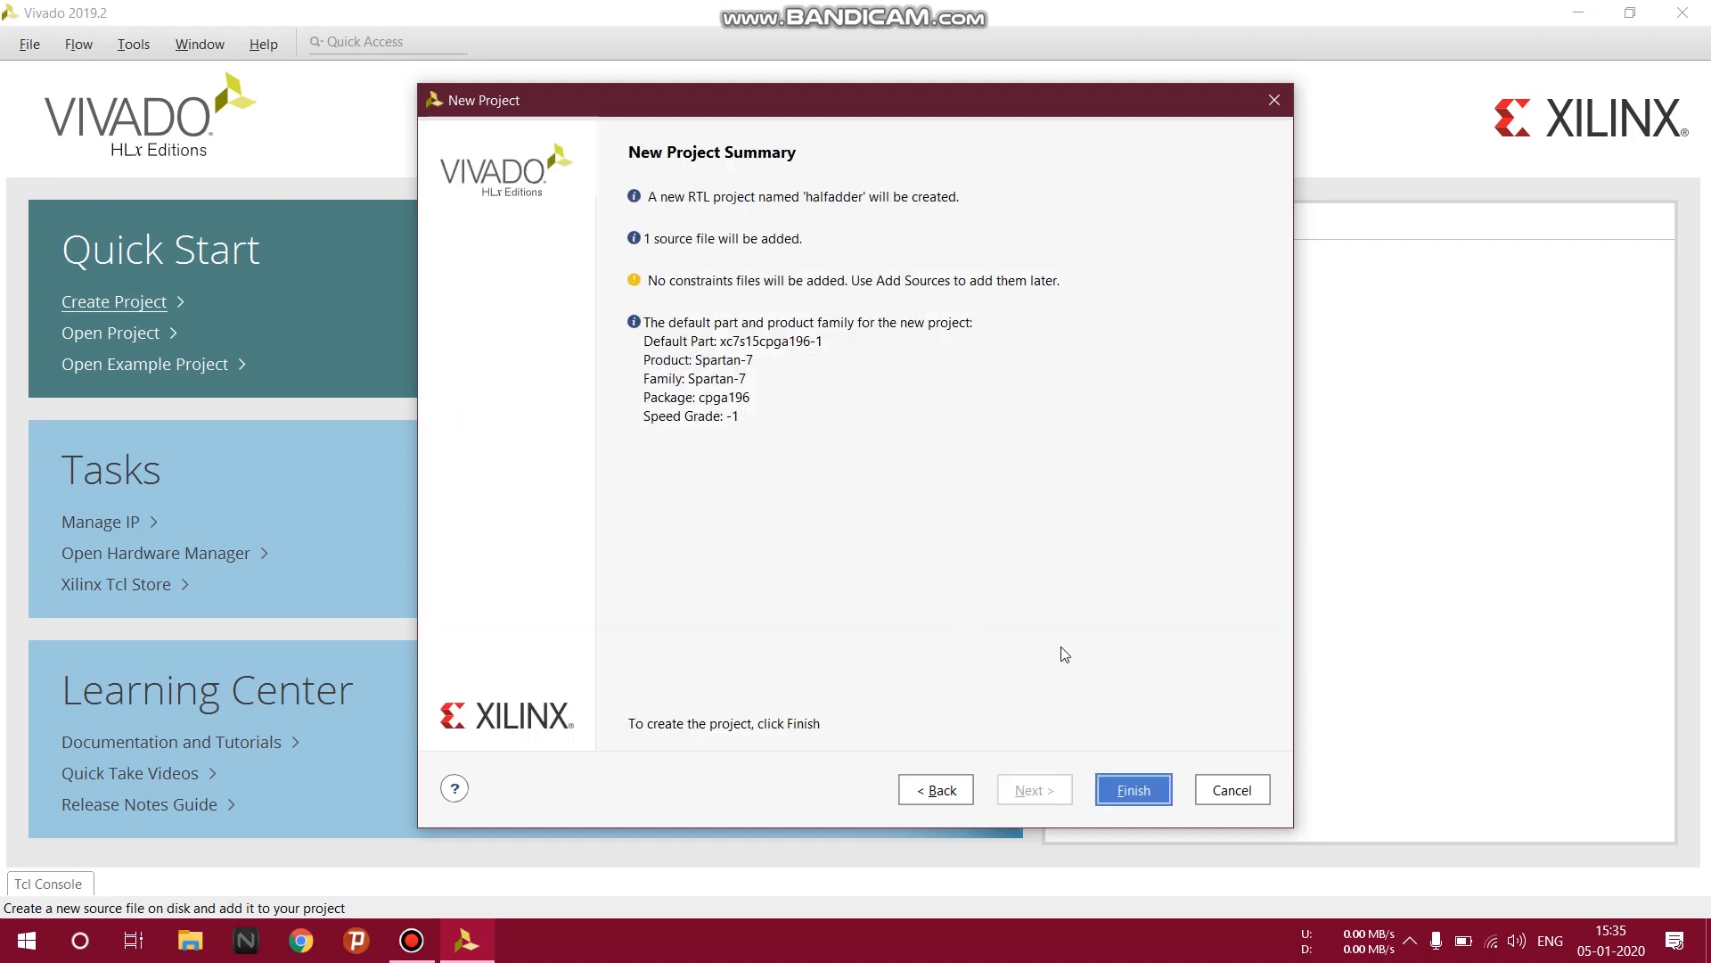
Finish the wizard and define input ports a and b for the halfadder module.
{"action": "left_click", "coordinate": [1132, 789]}
{"action": "type", "text": "a"}
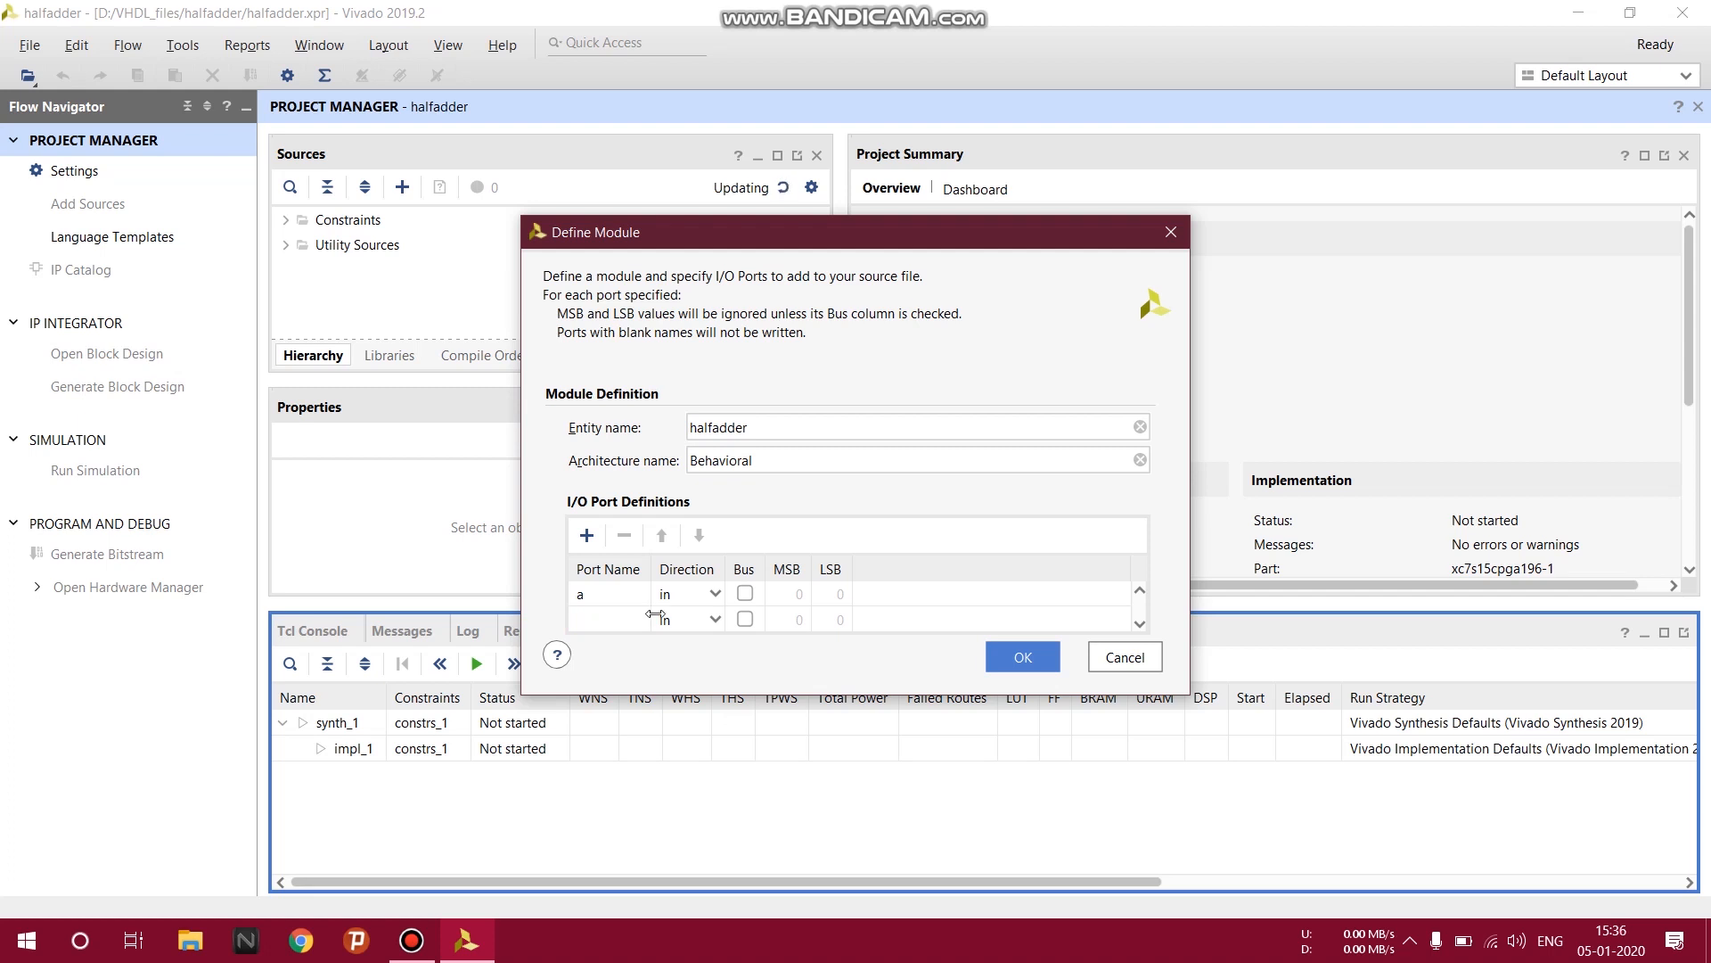
{"action": "type", "text": "b"}
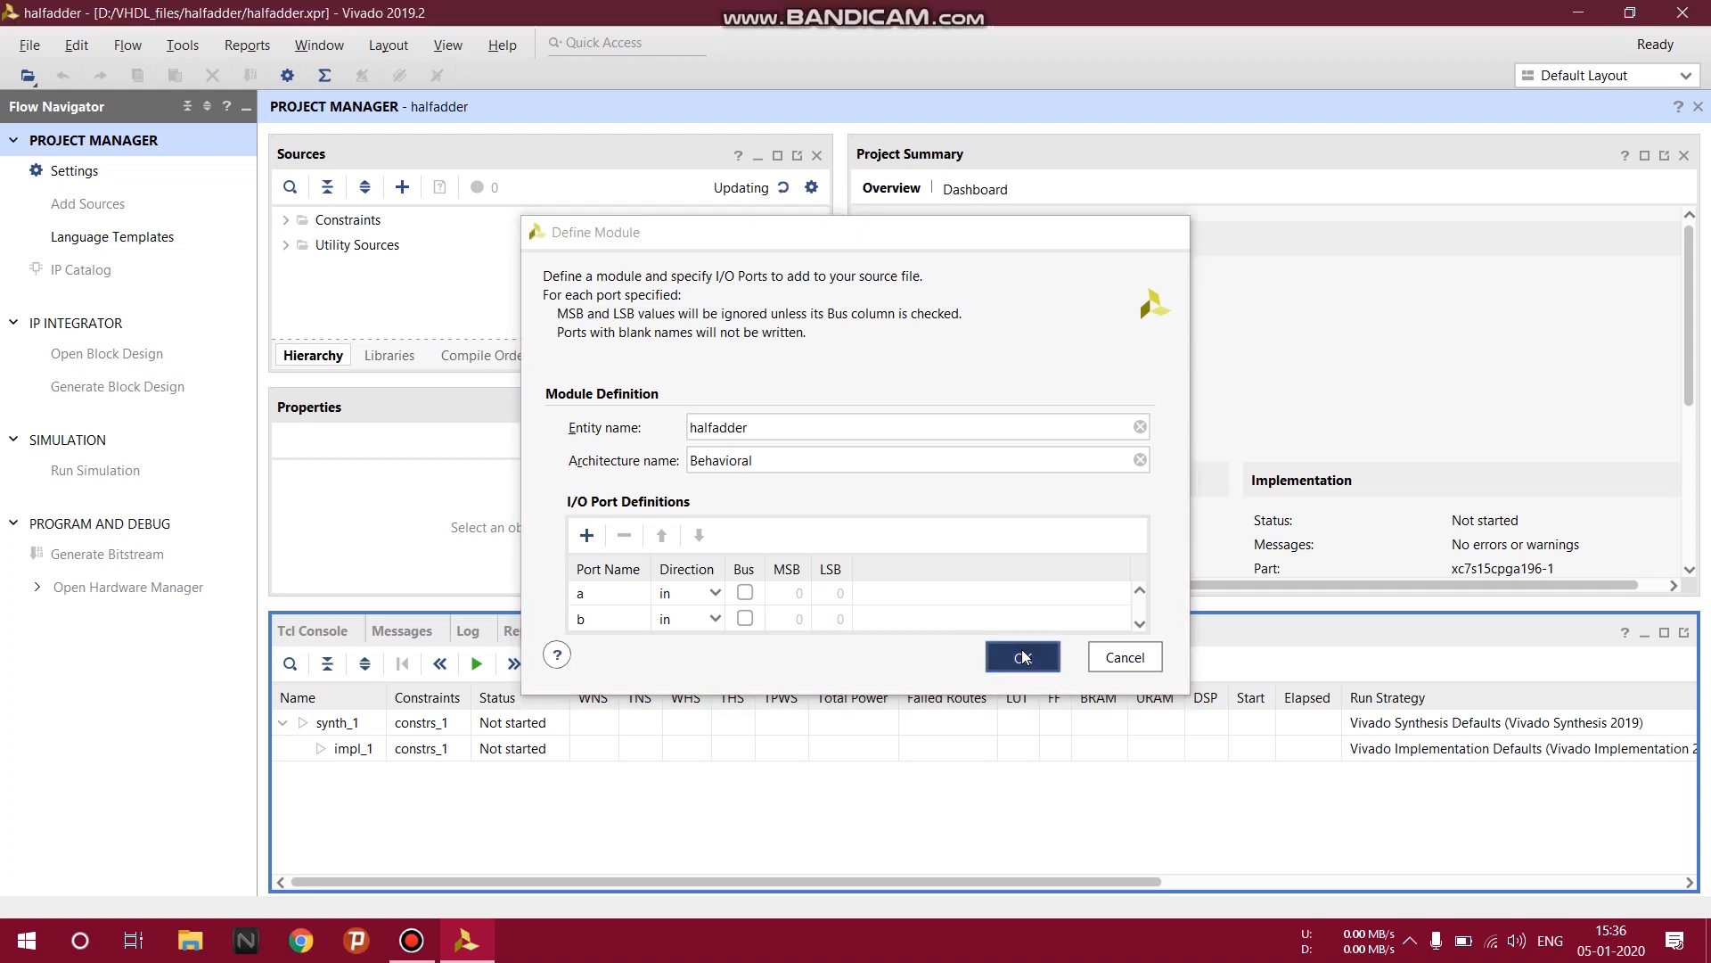
{"action": "left_click", "coordinate": [1021, 656]}
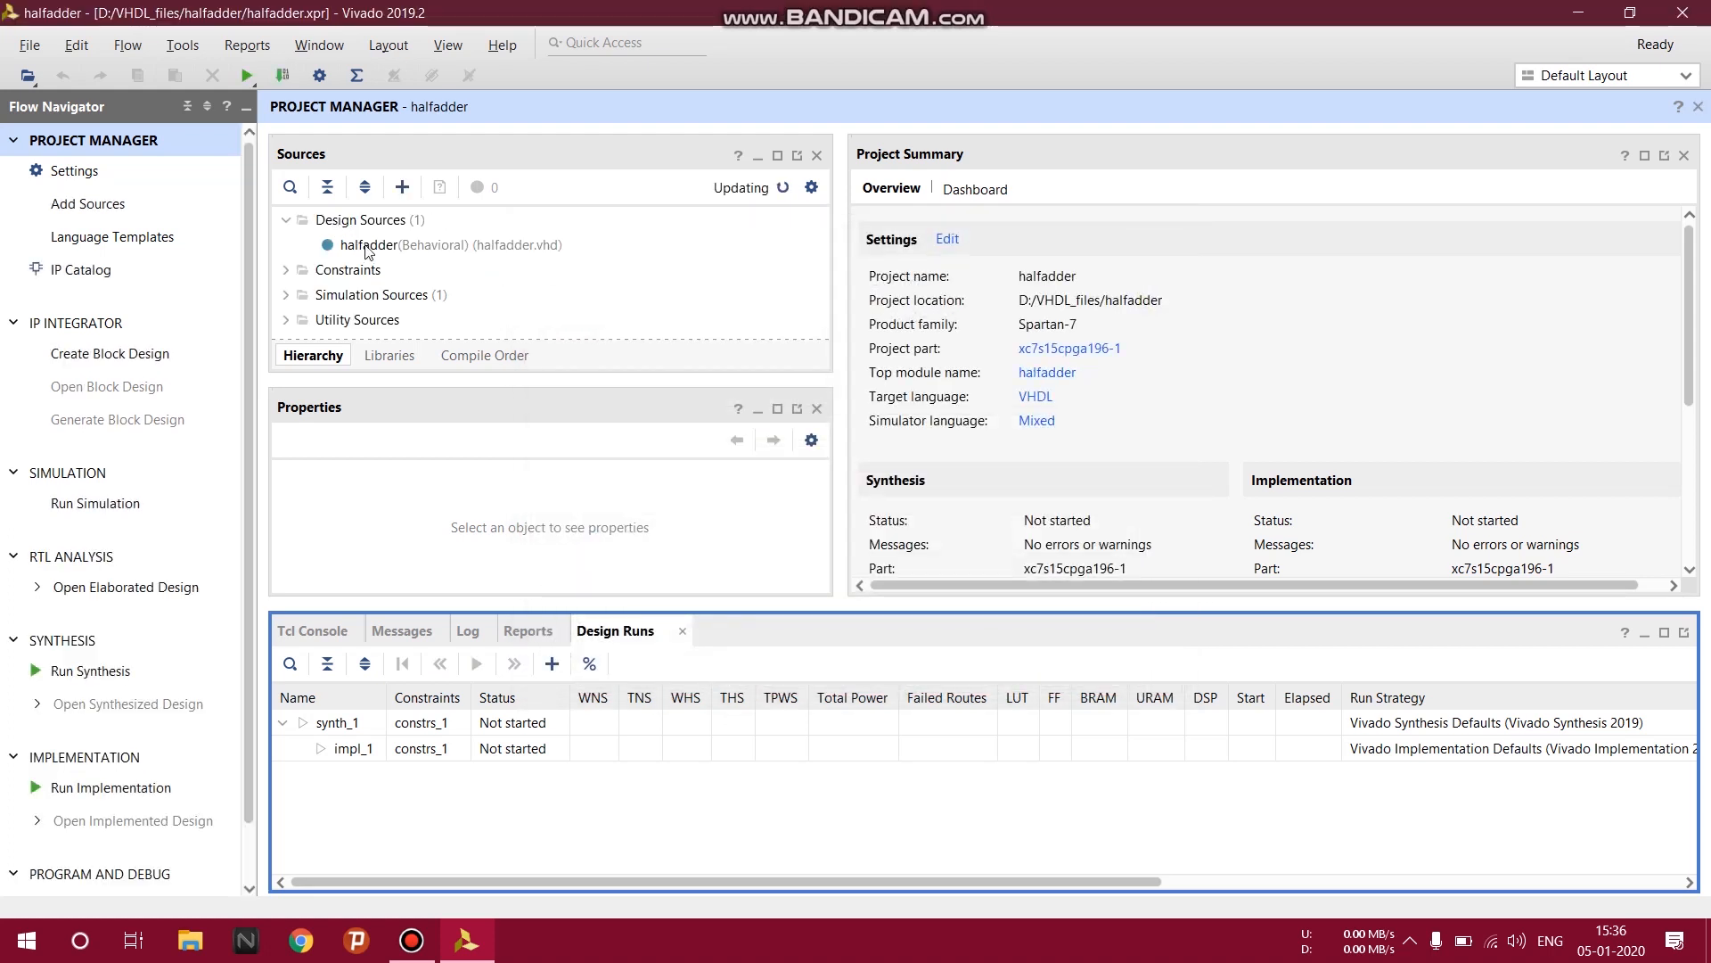
In halfadder.vhd, add 'sum: out STD_LOGIC' and 'carry: out STD_LOGIC' to the entity ports.
{"action": "double_click", "coordinate": [404, 243]}
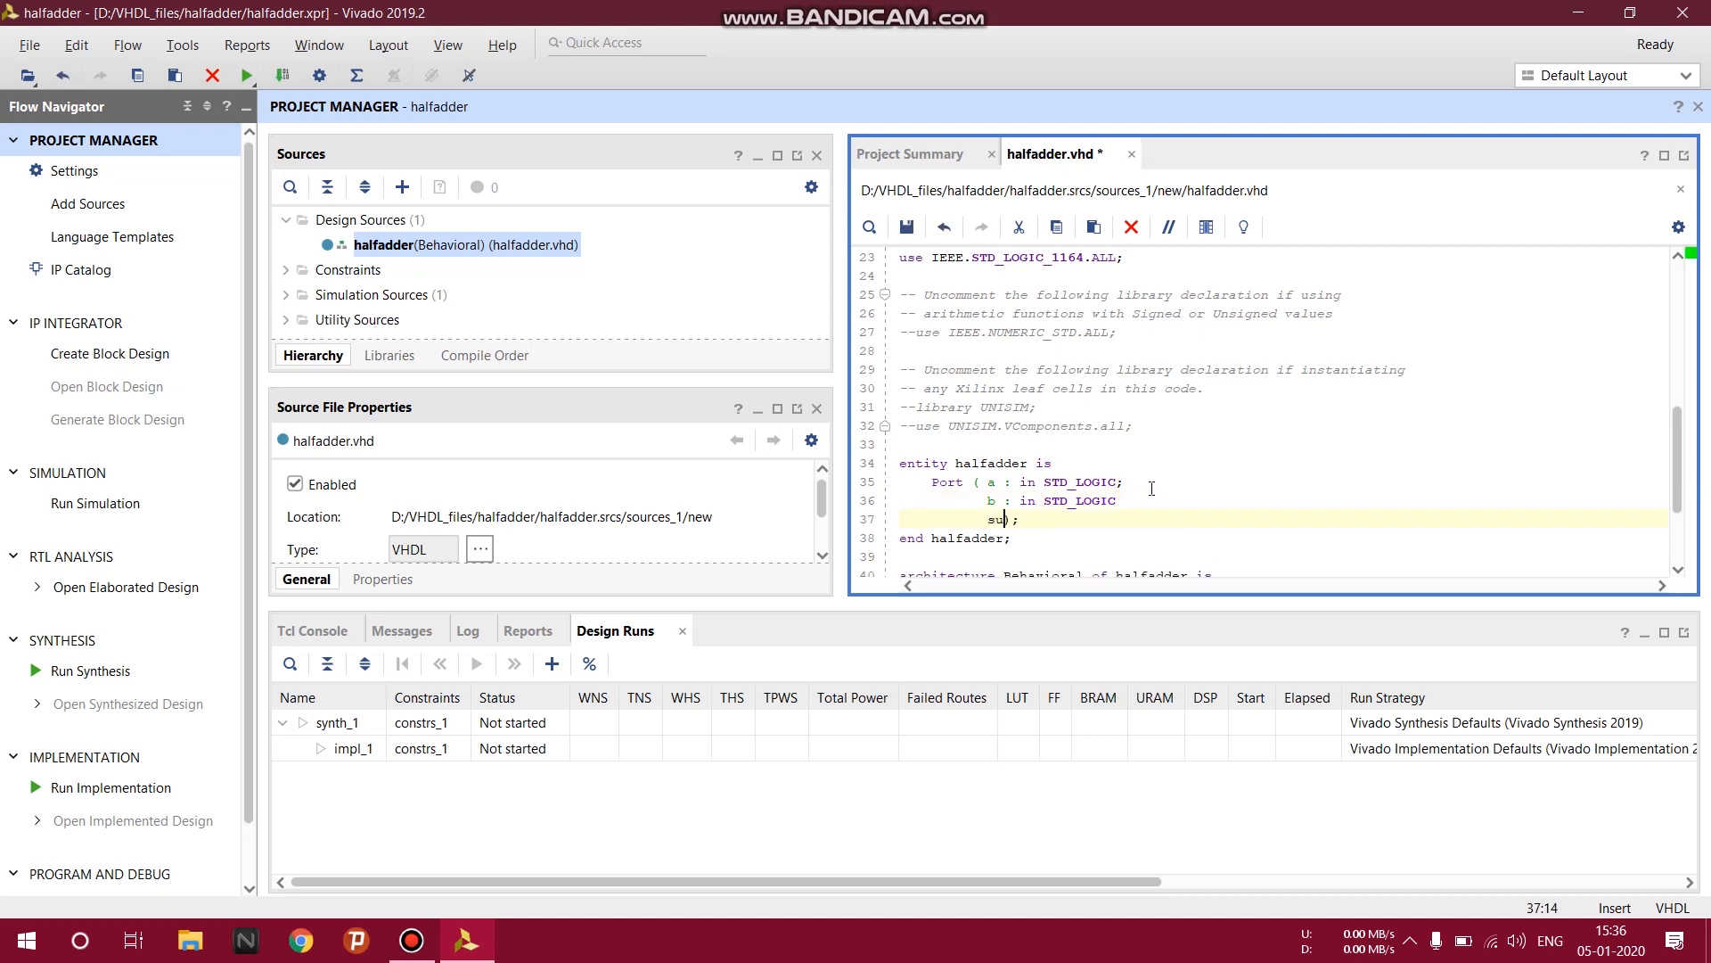
{"action": "type", "text": "m"}
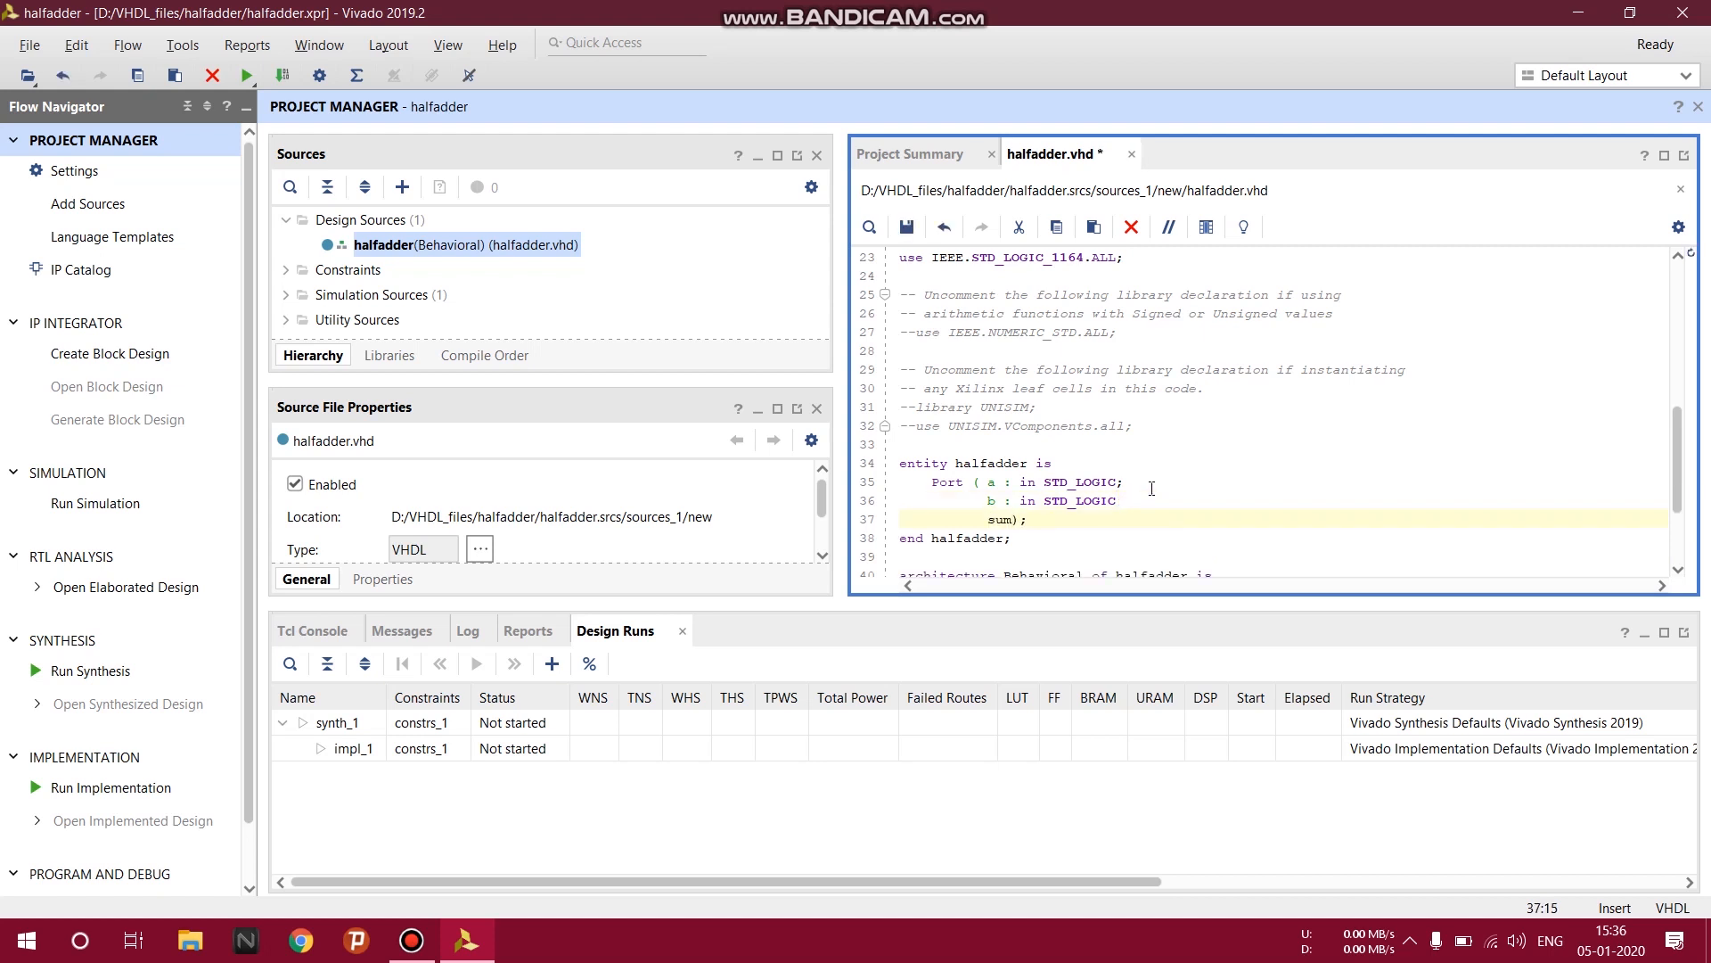
{"action": "type", "text": ": out S"}
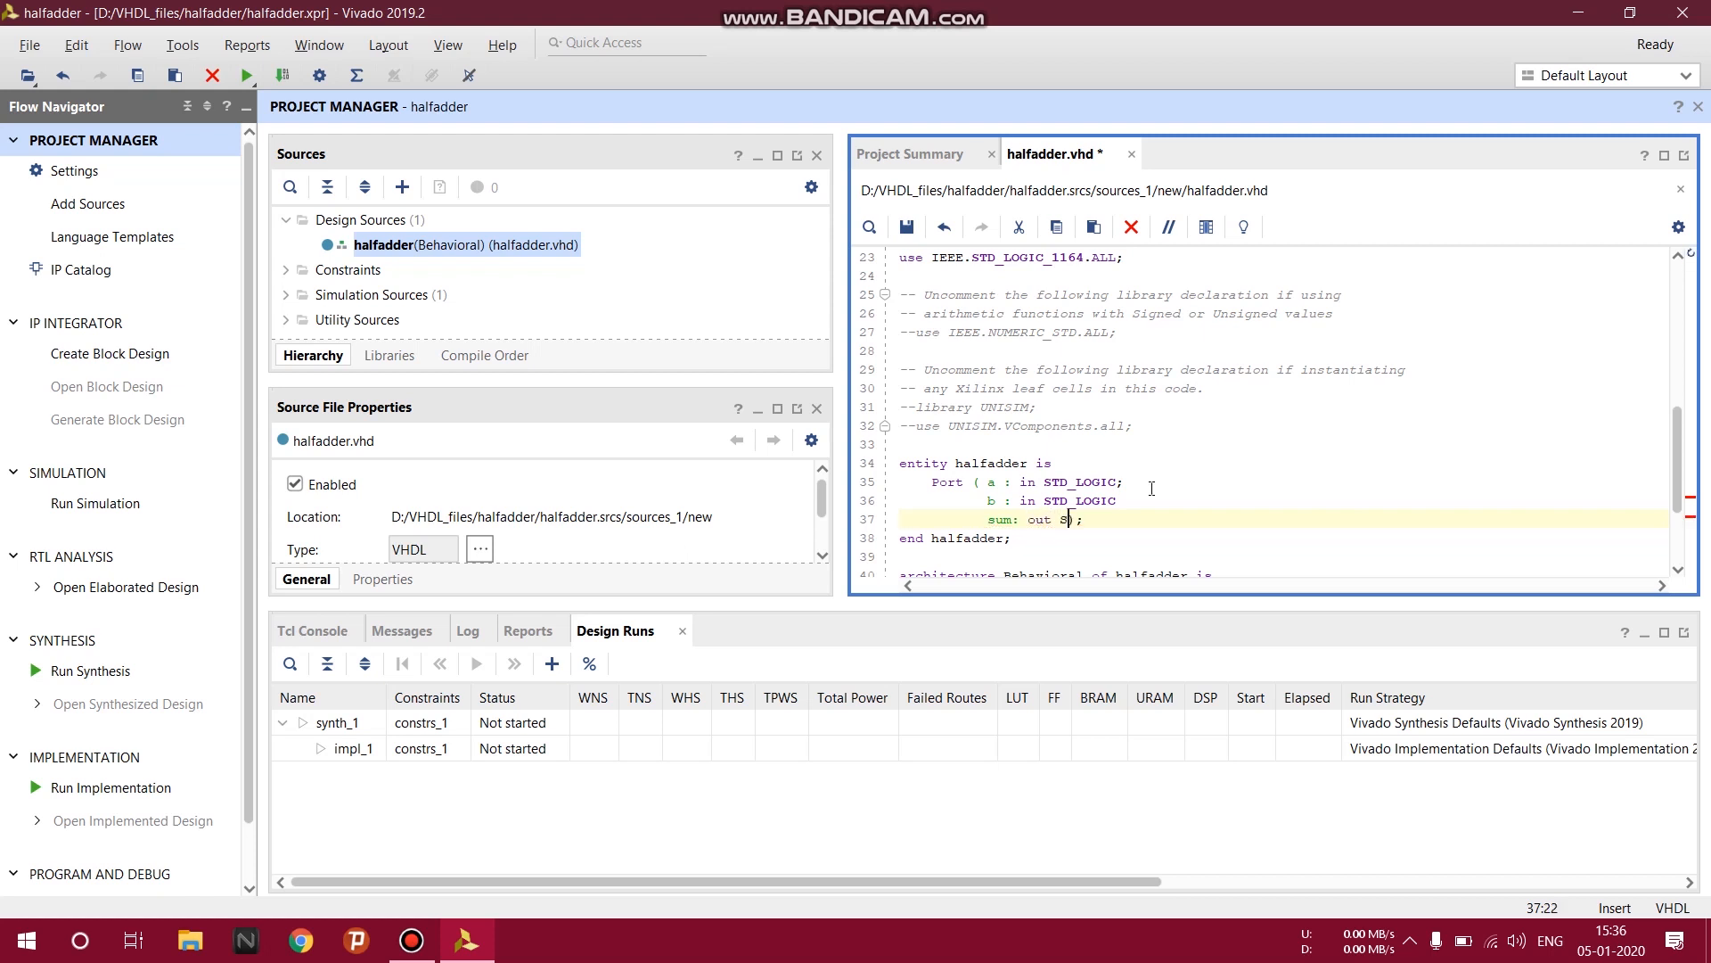
{"action": "type", "text": "TD_LOGIC"}
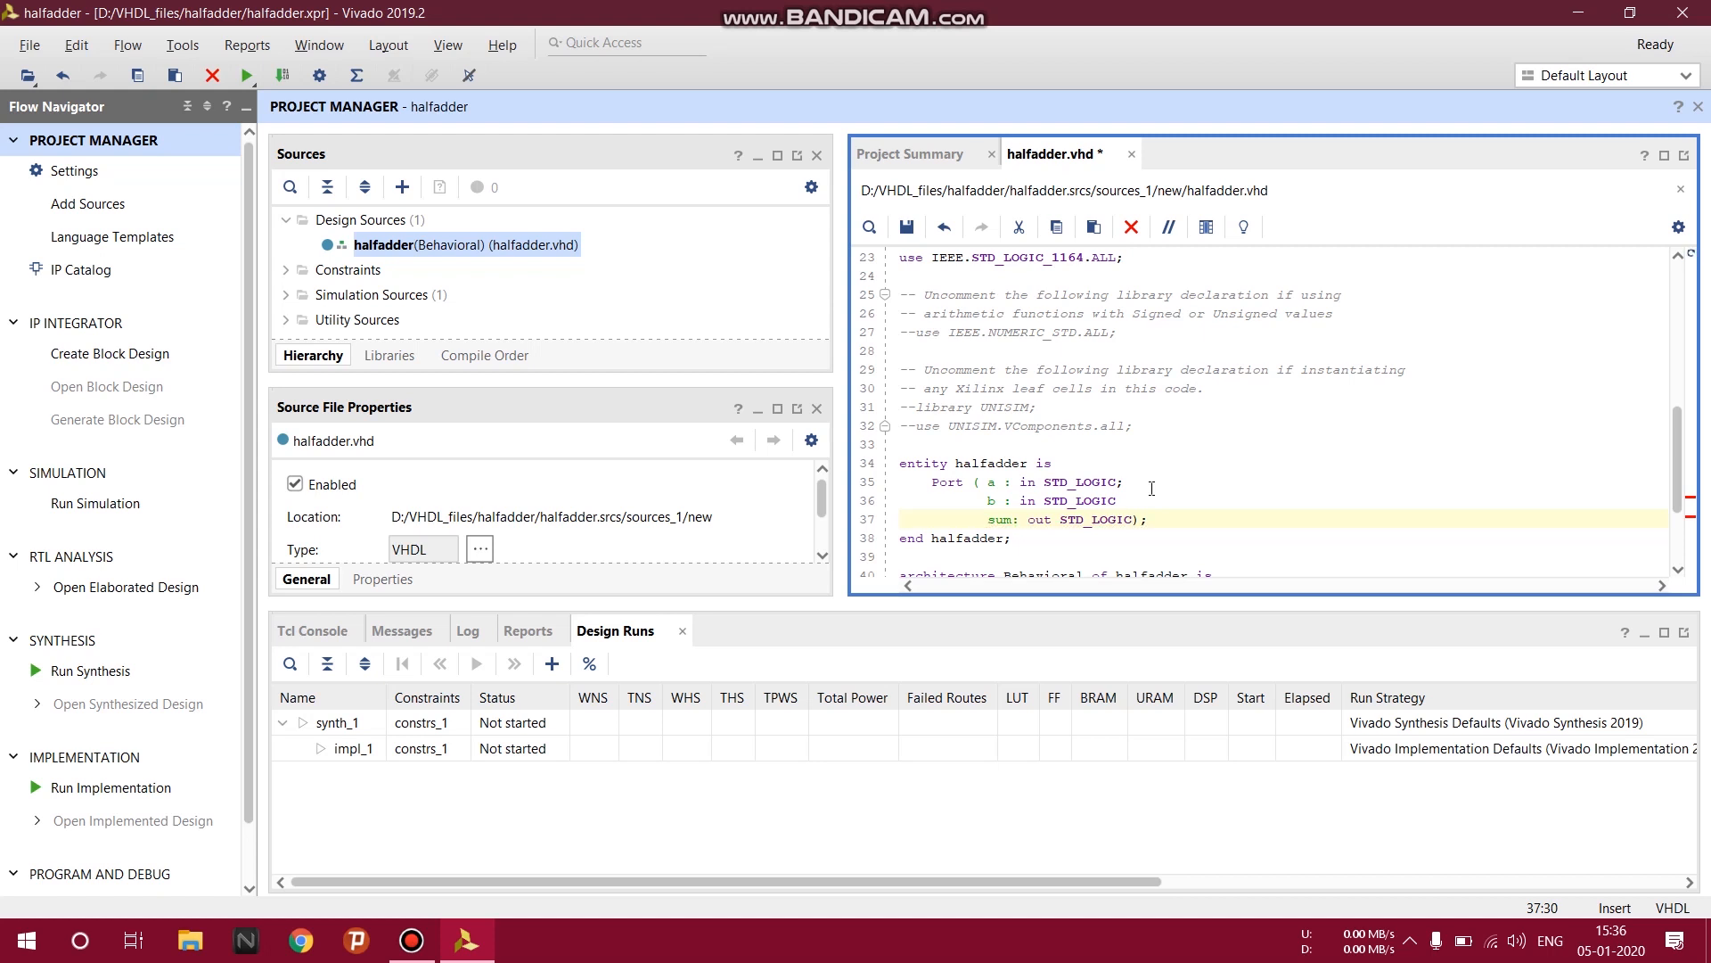
{"action": "type", "text": ";)"}
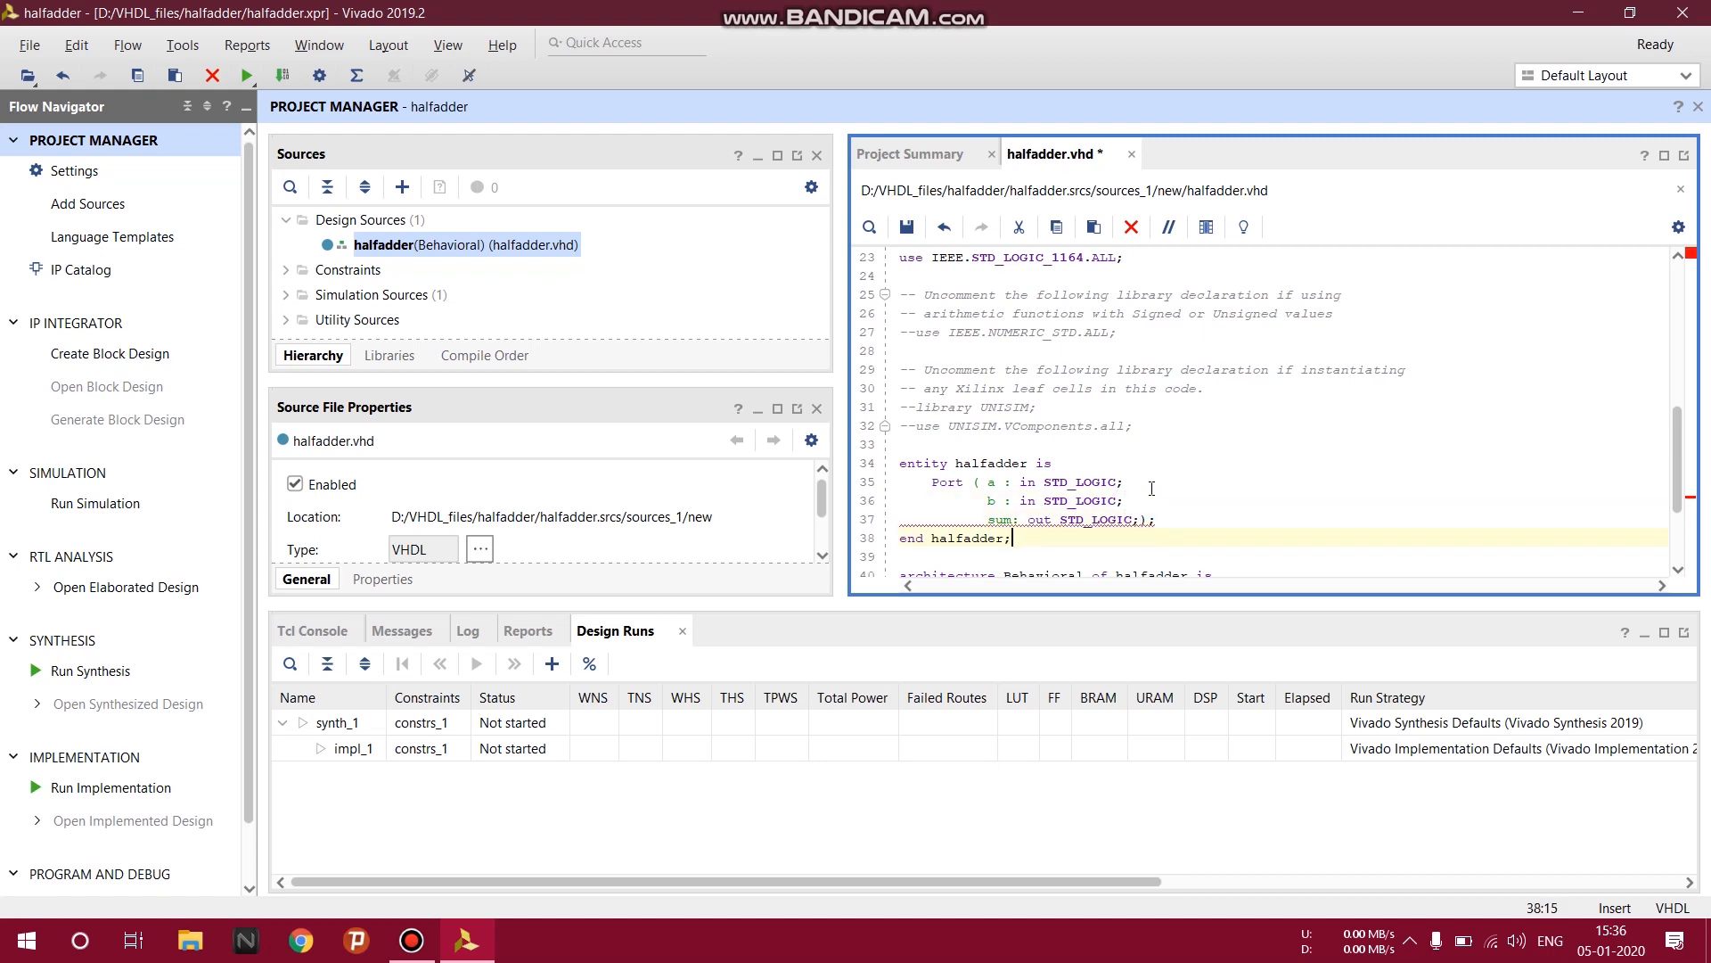
{"action": "key", "text": "enter"}
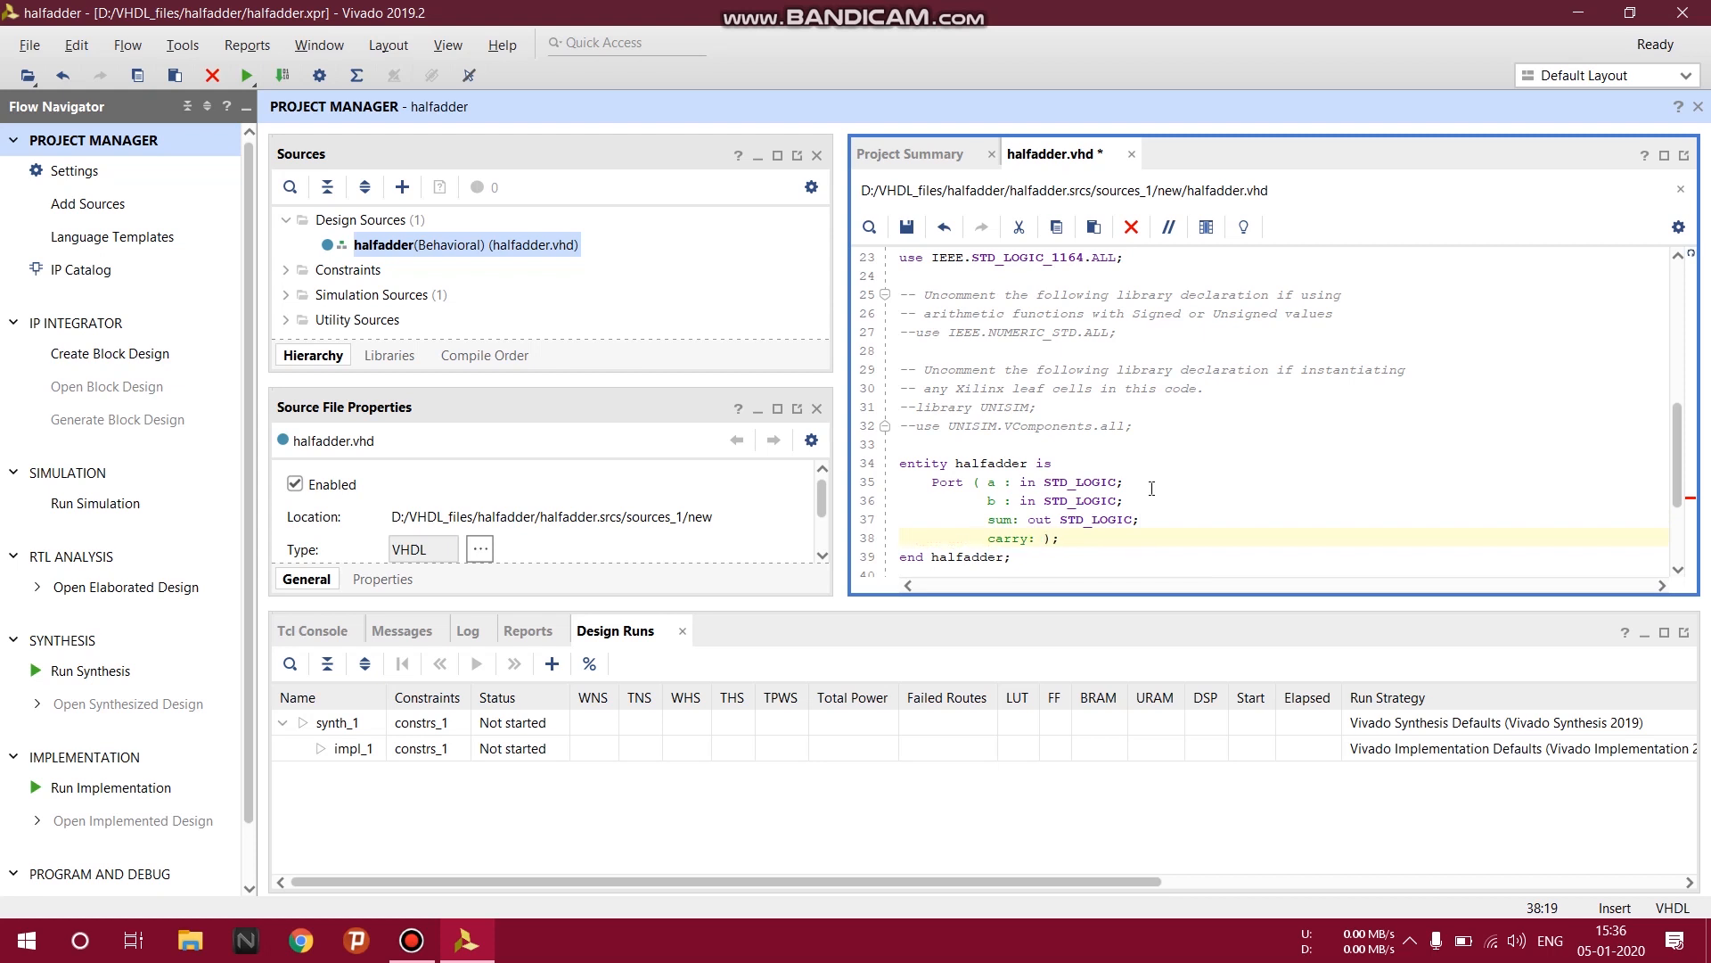
{"action": "type", "text": "out S"}
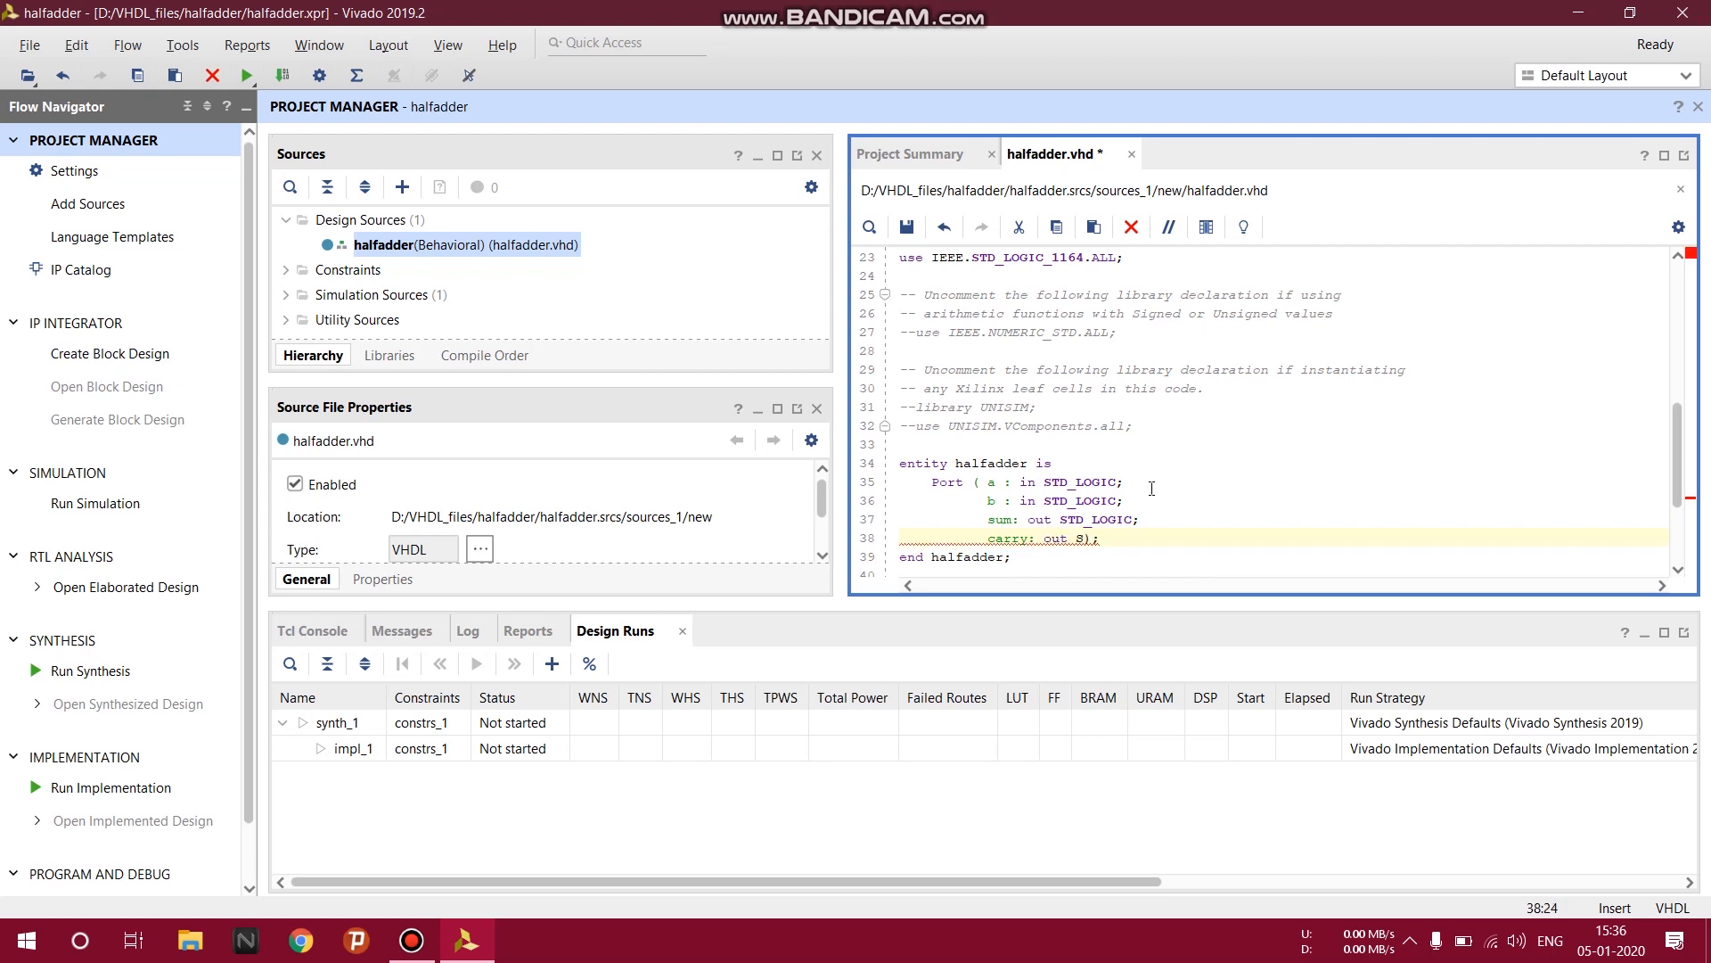
{"action": "key", "text": "BackSpace"}
{"action": "type", "text": "TD_LOGIC;"}
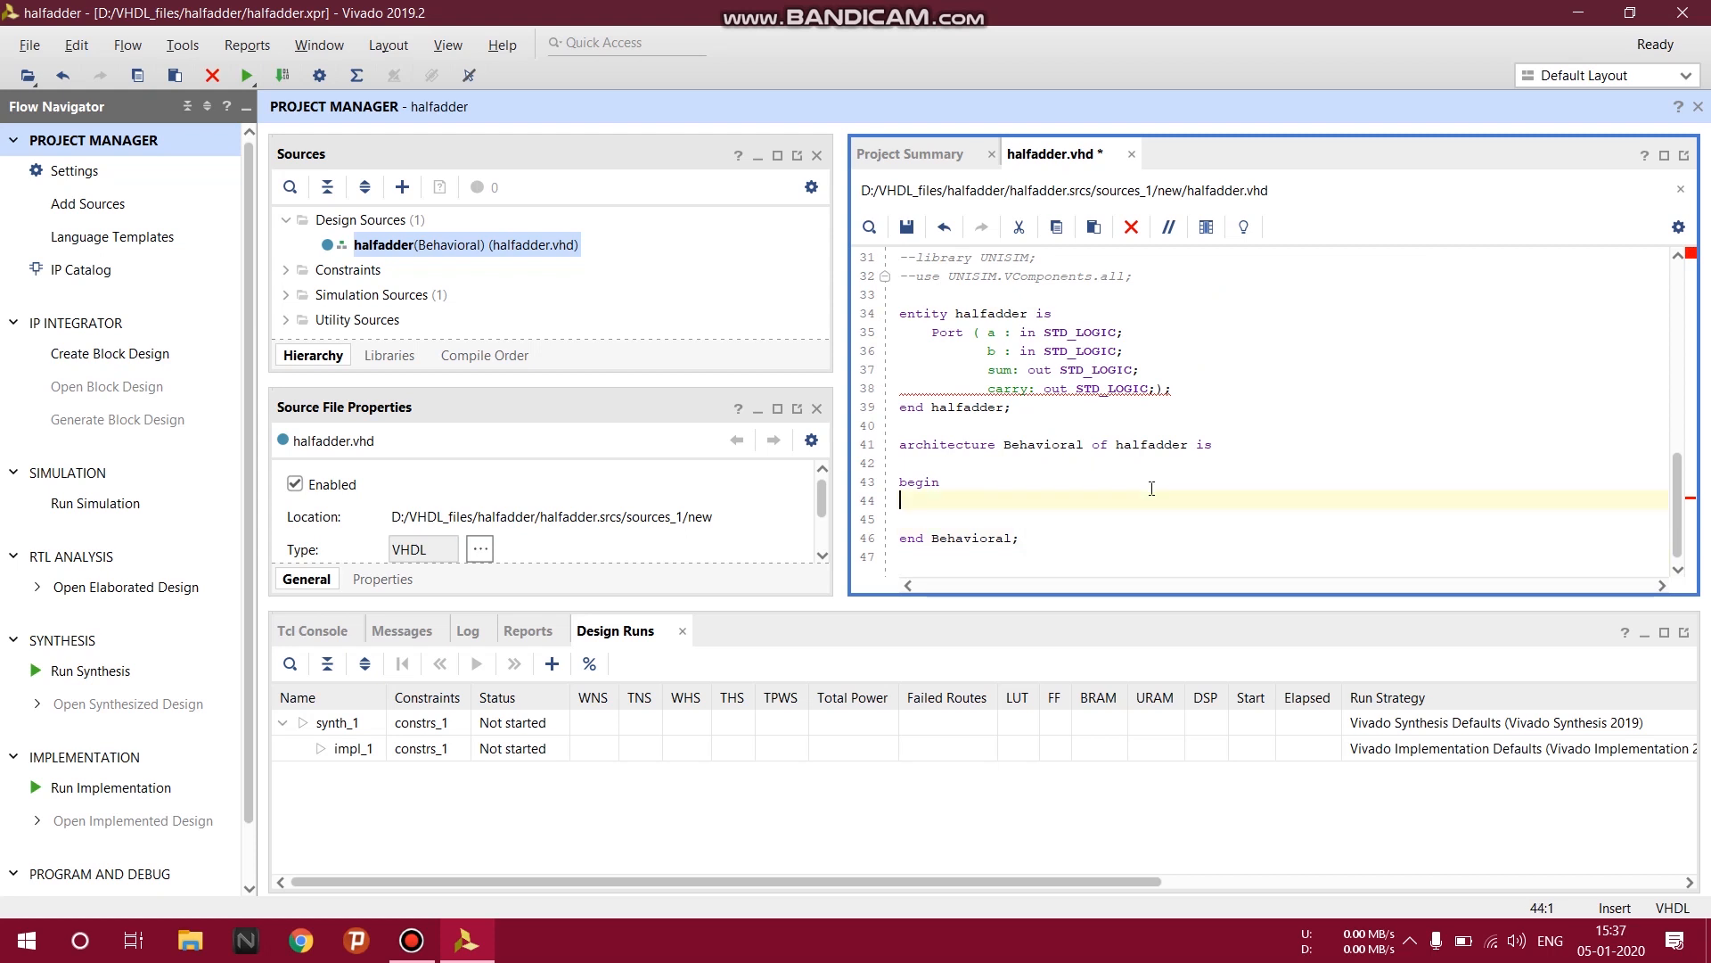
Write 'sum= a xor b;' and 'carry= a and b;' in the architecture body.
{"action": "type", "text": "sum"}
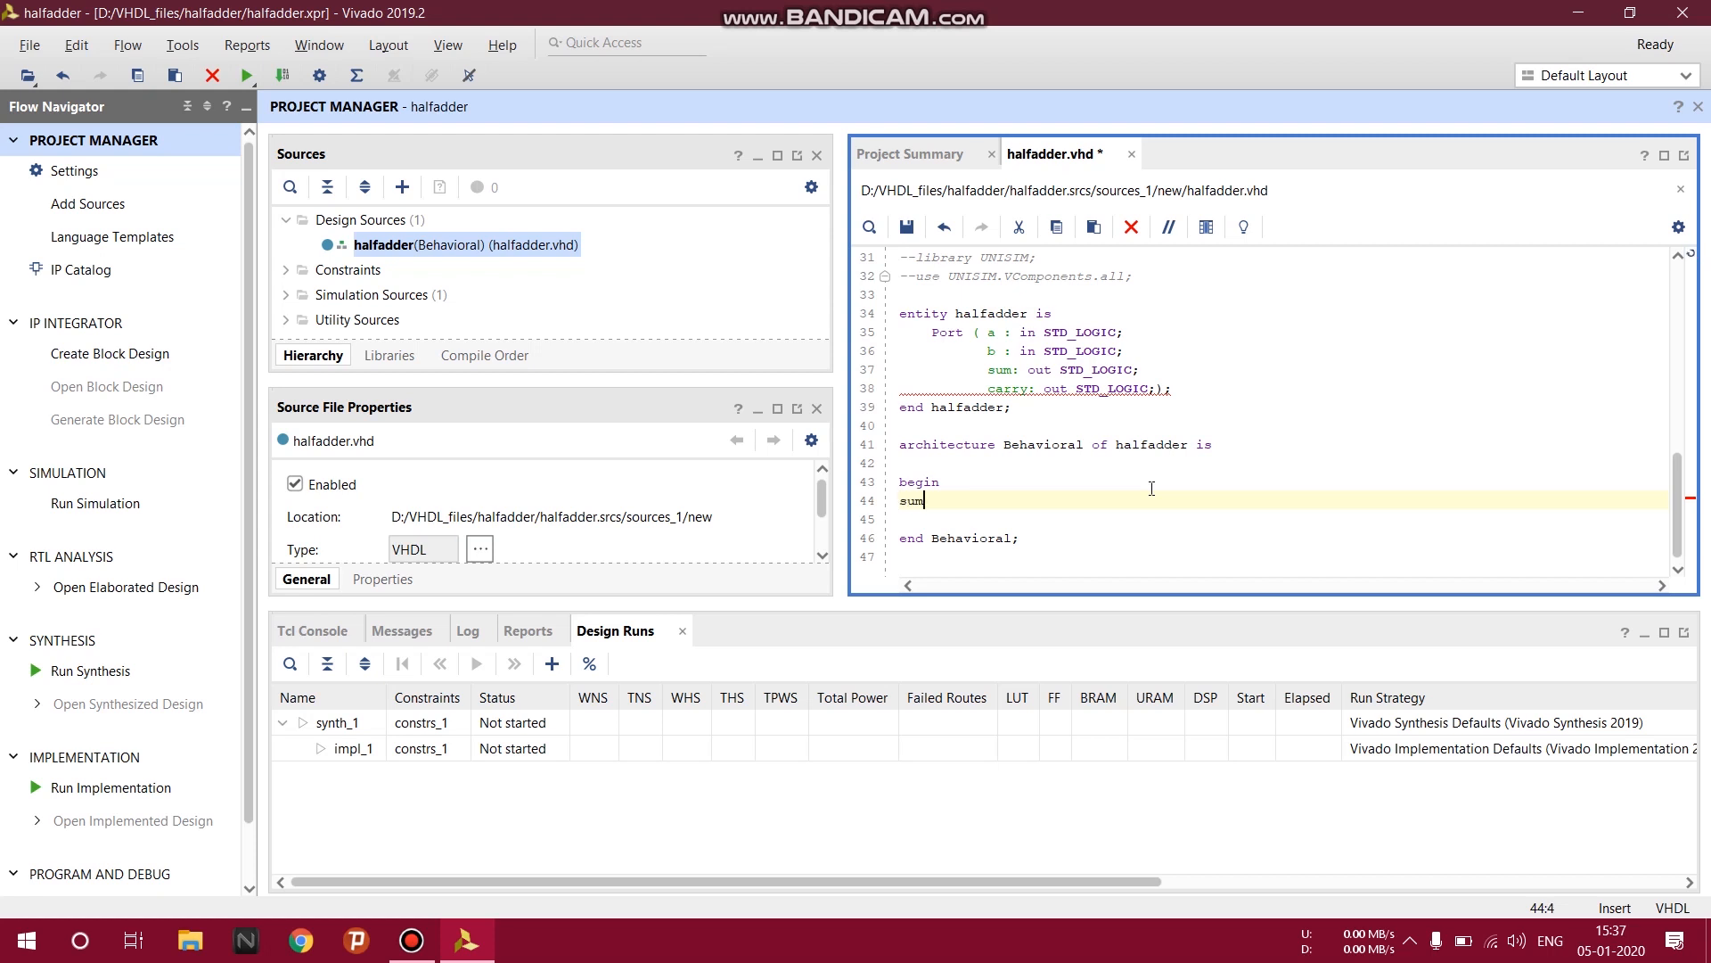
{"action": "type", "text": "= a xor b;"}
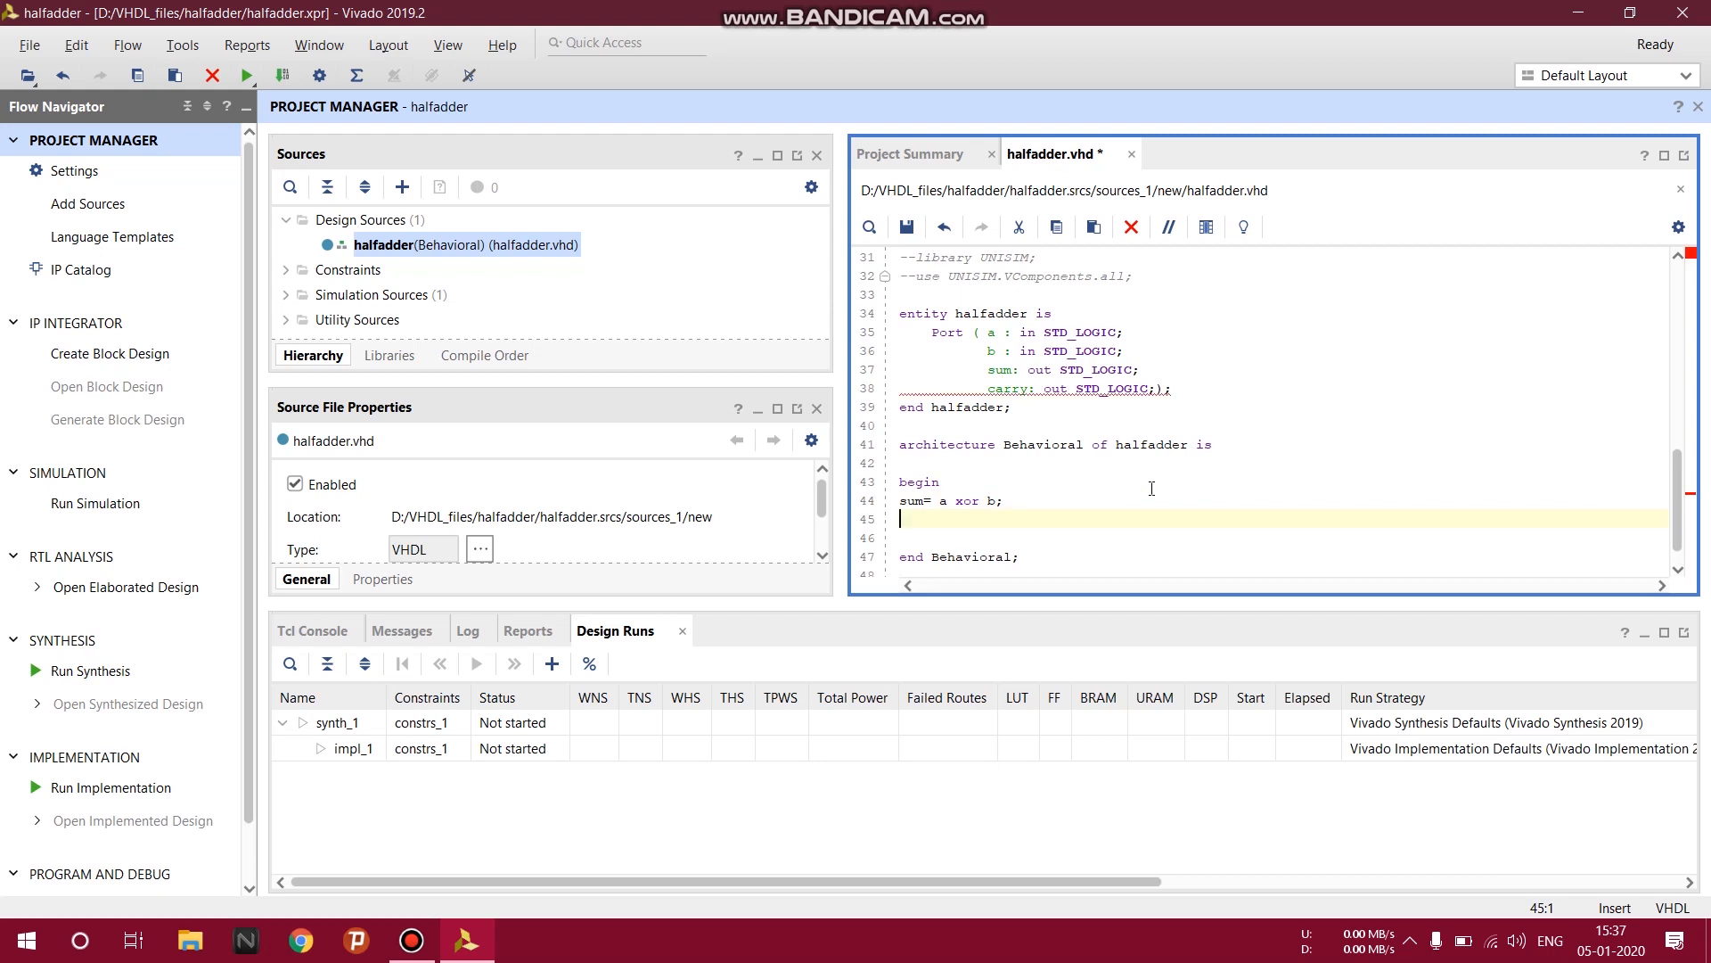
{"action": "type", "text": "carry="}
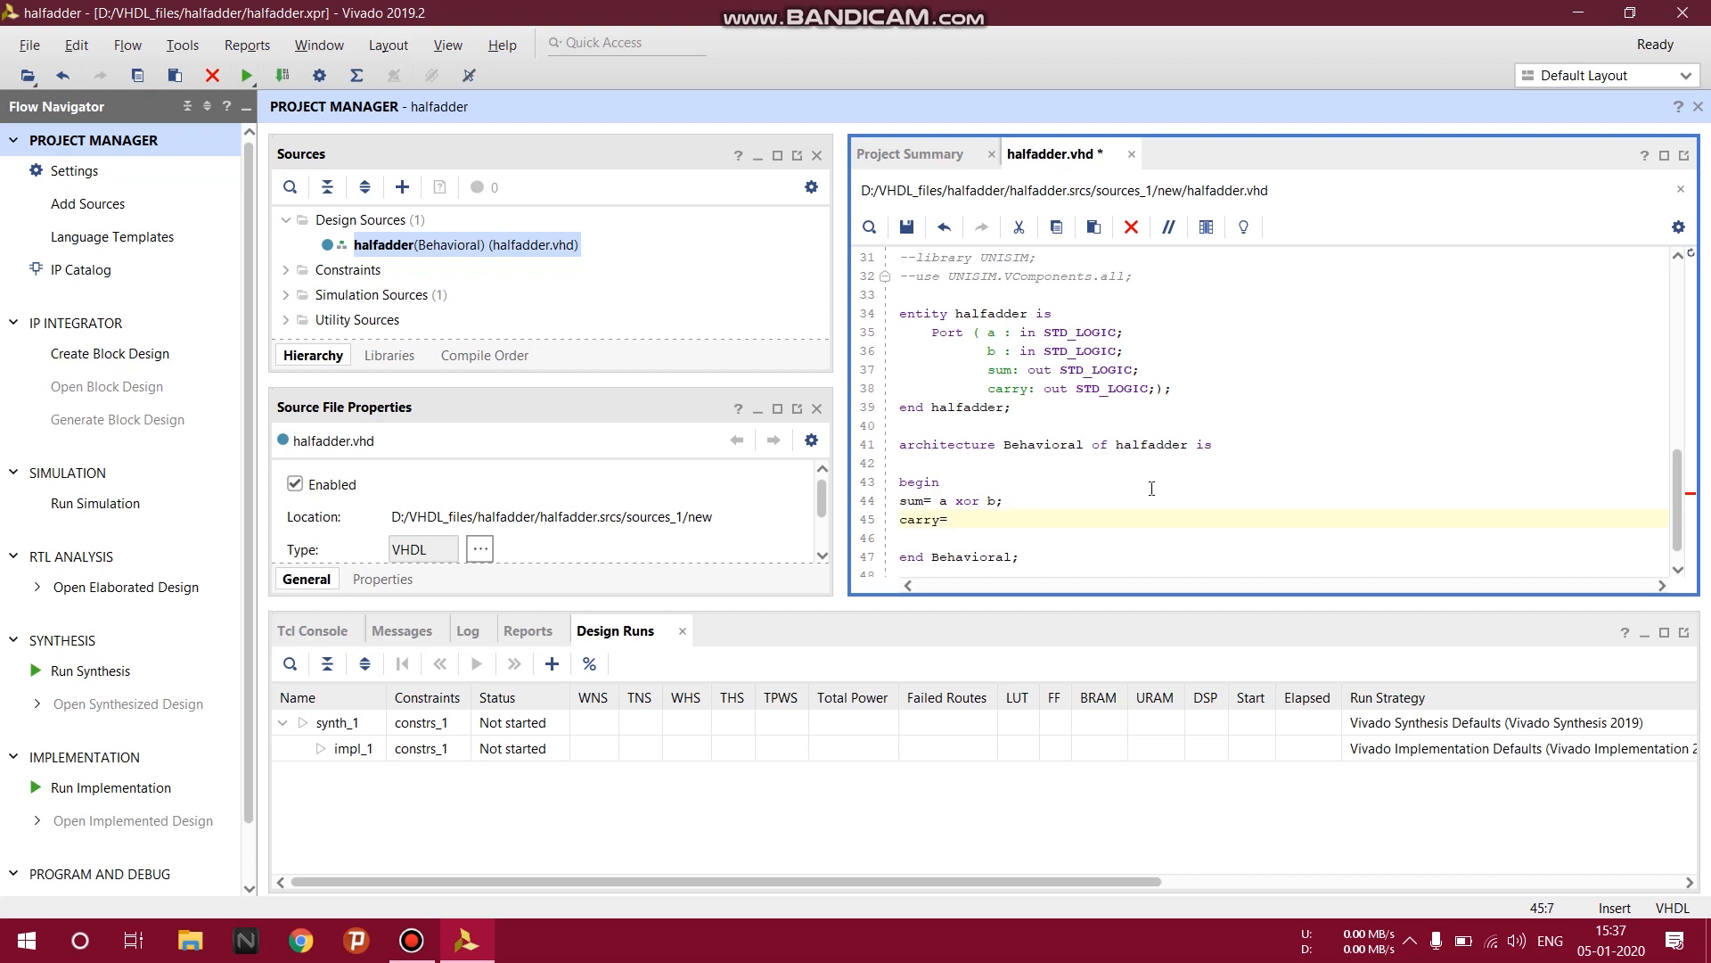
{"action": "type", "text": "and"}
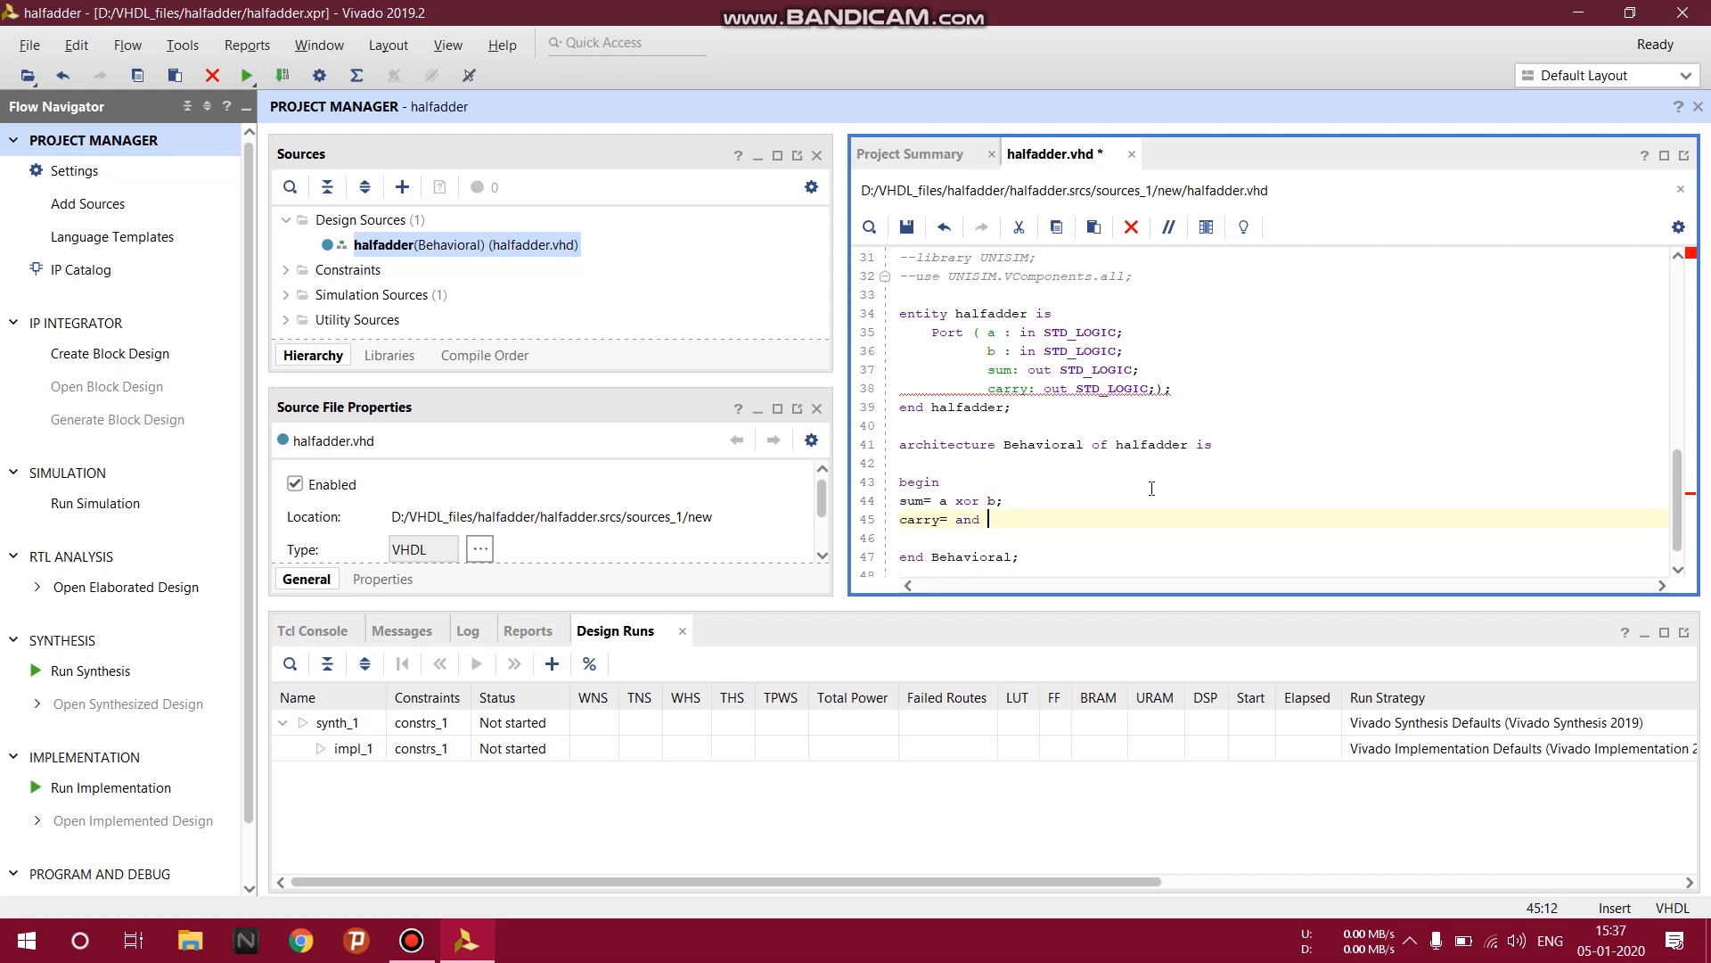
{"action": "key", "text": "BackSpace"}
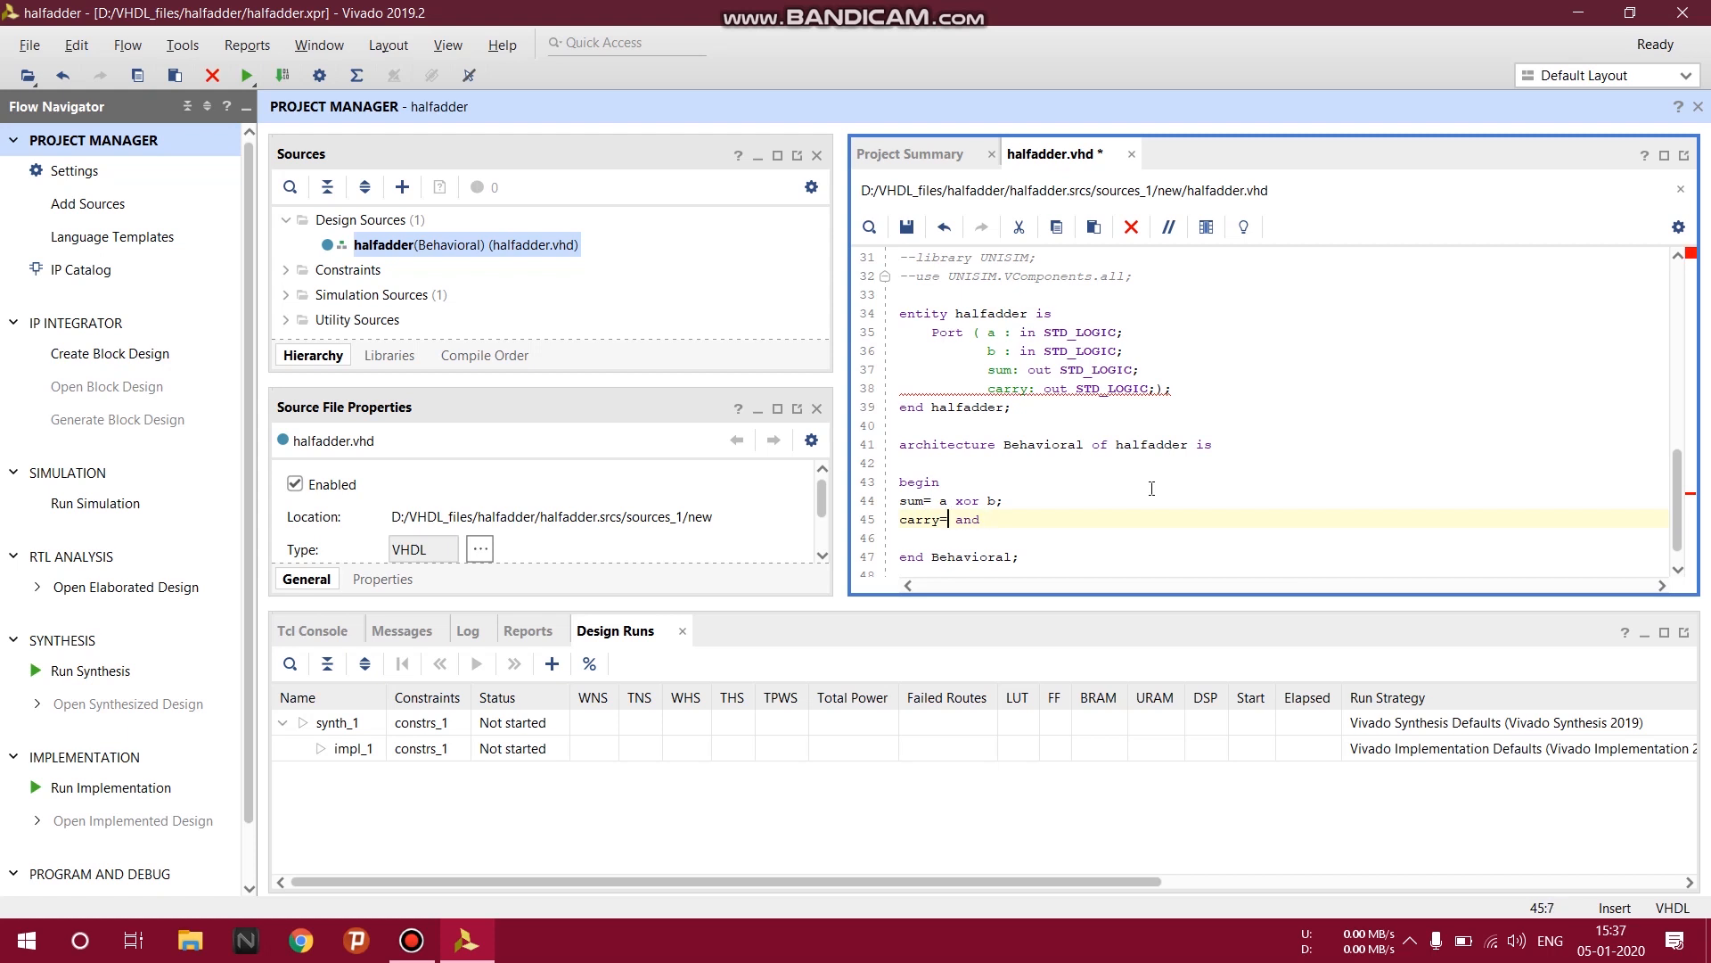
{"action": "type", "text": "a"}
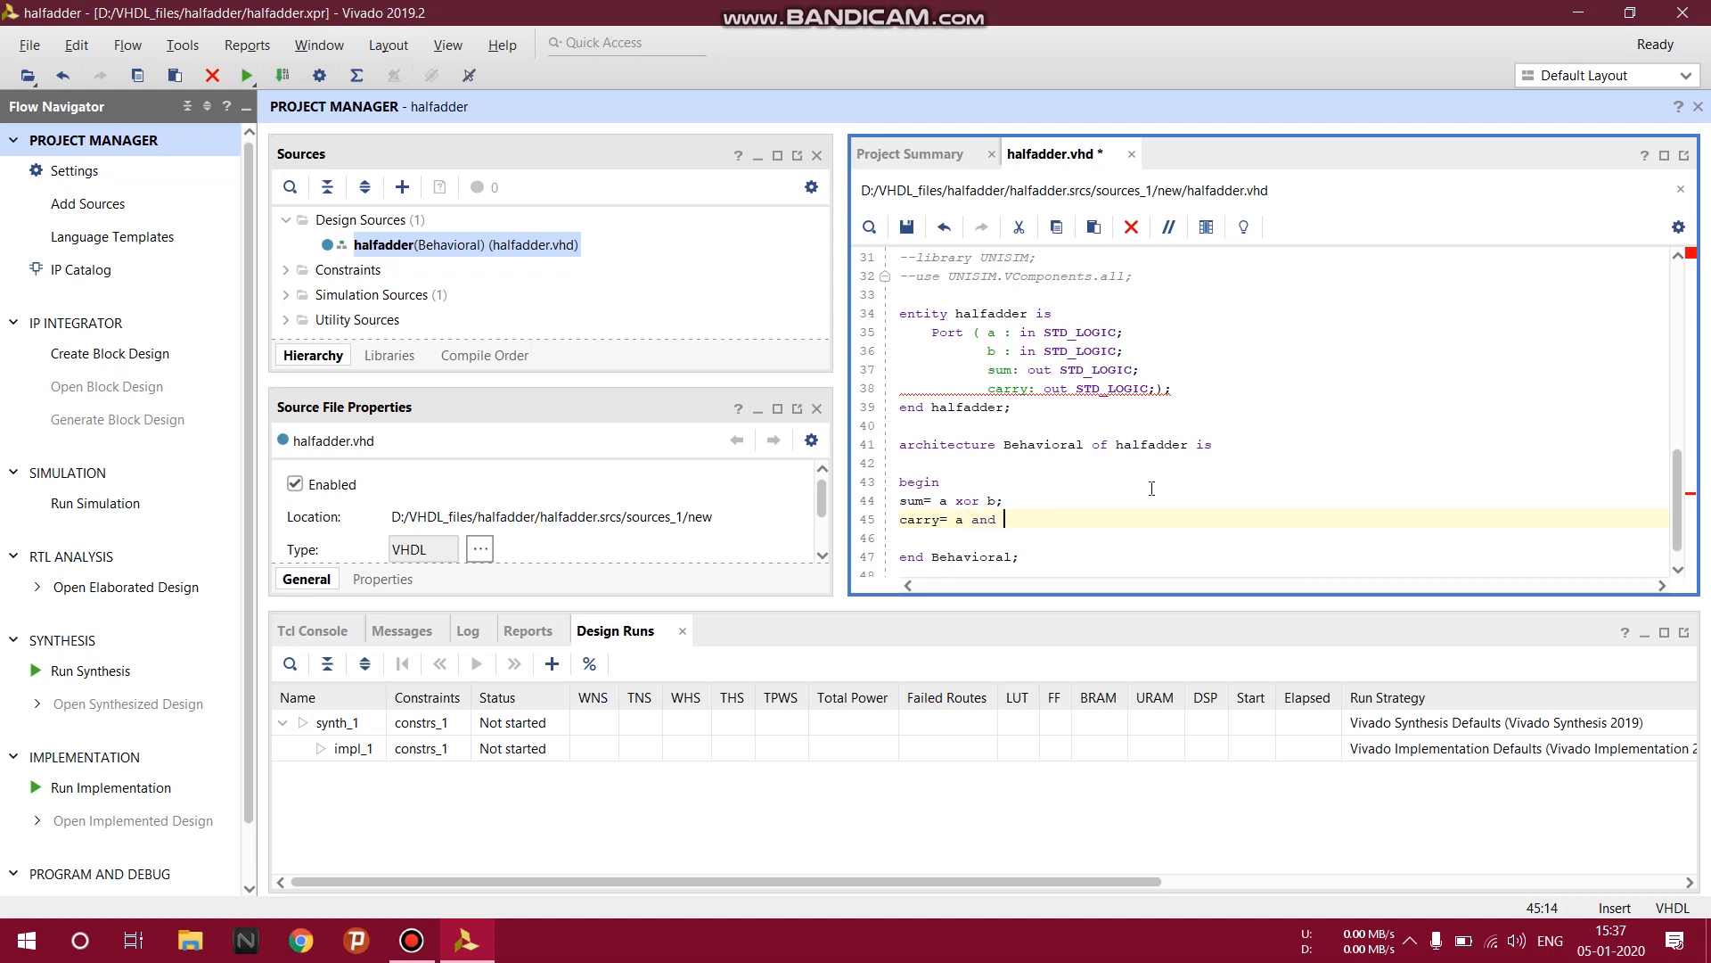
{"action": "type", "text": "b;"}
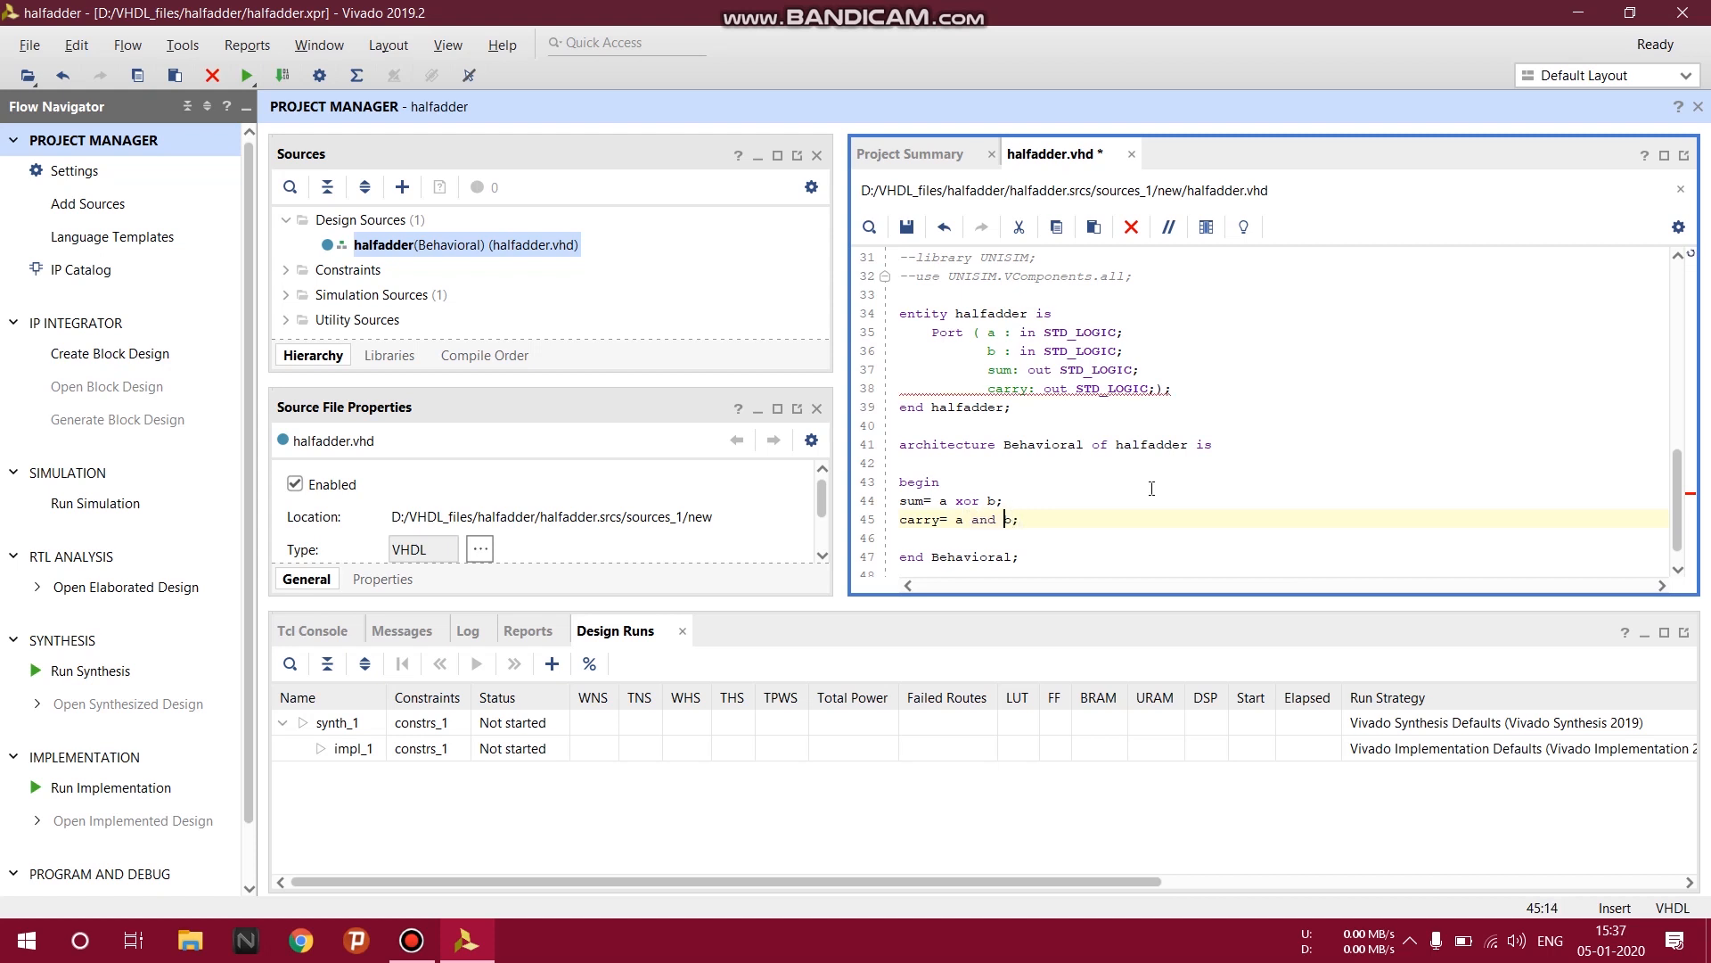